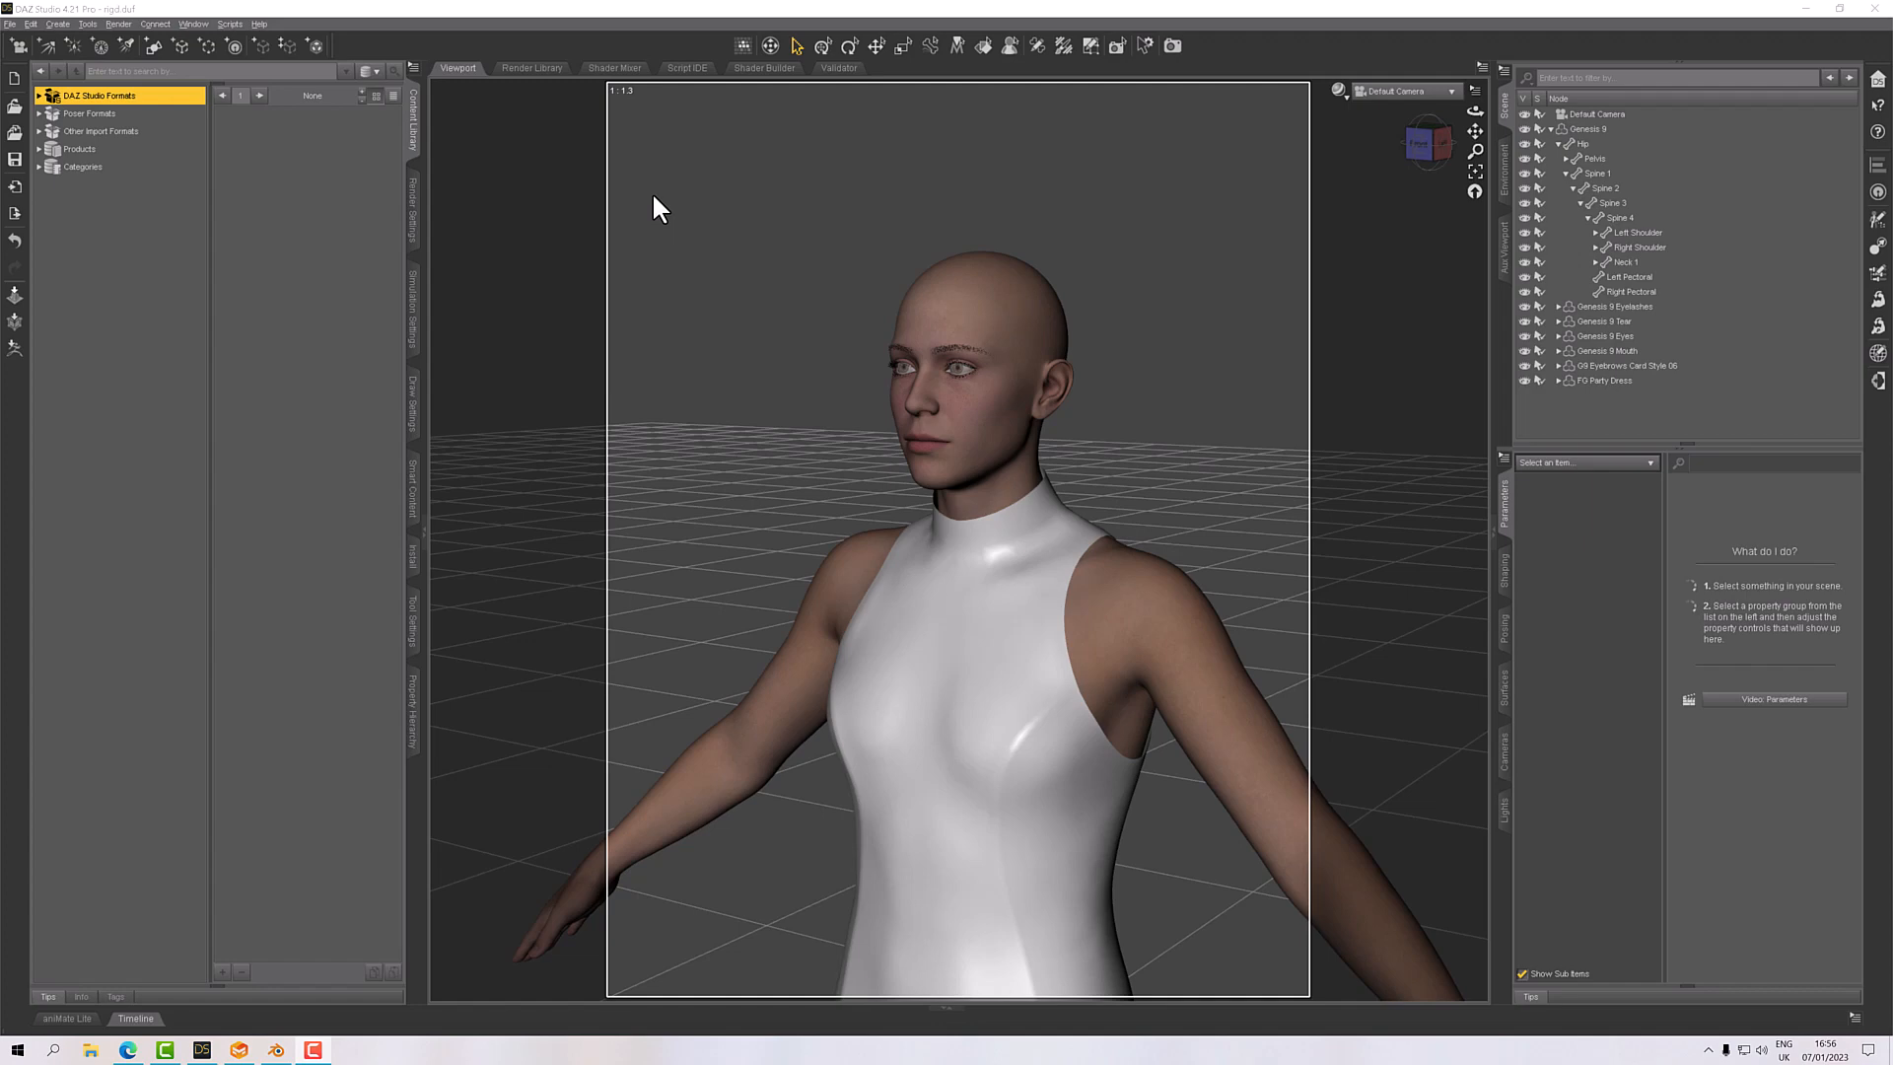
mouse_move(314, 368)
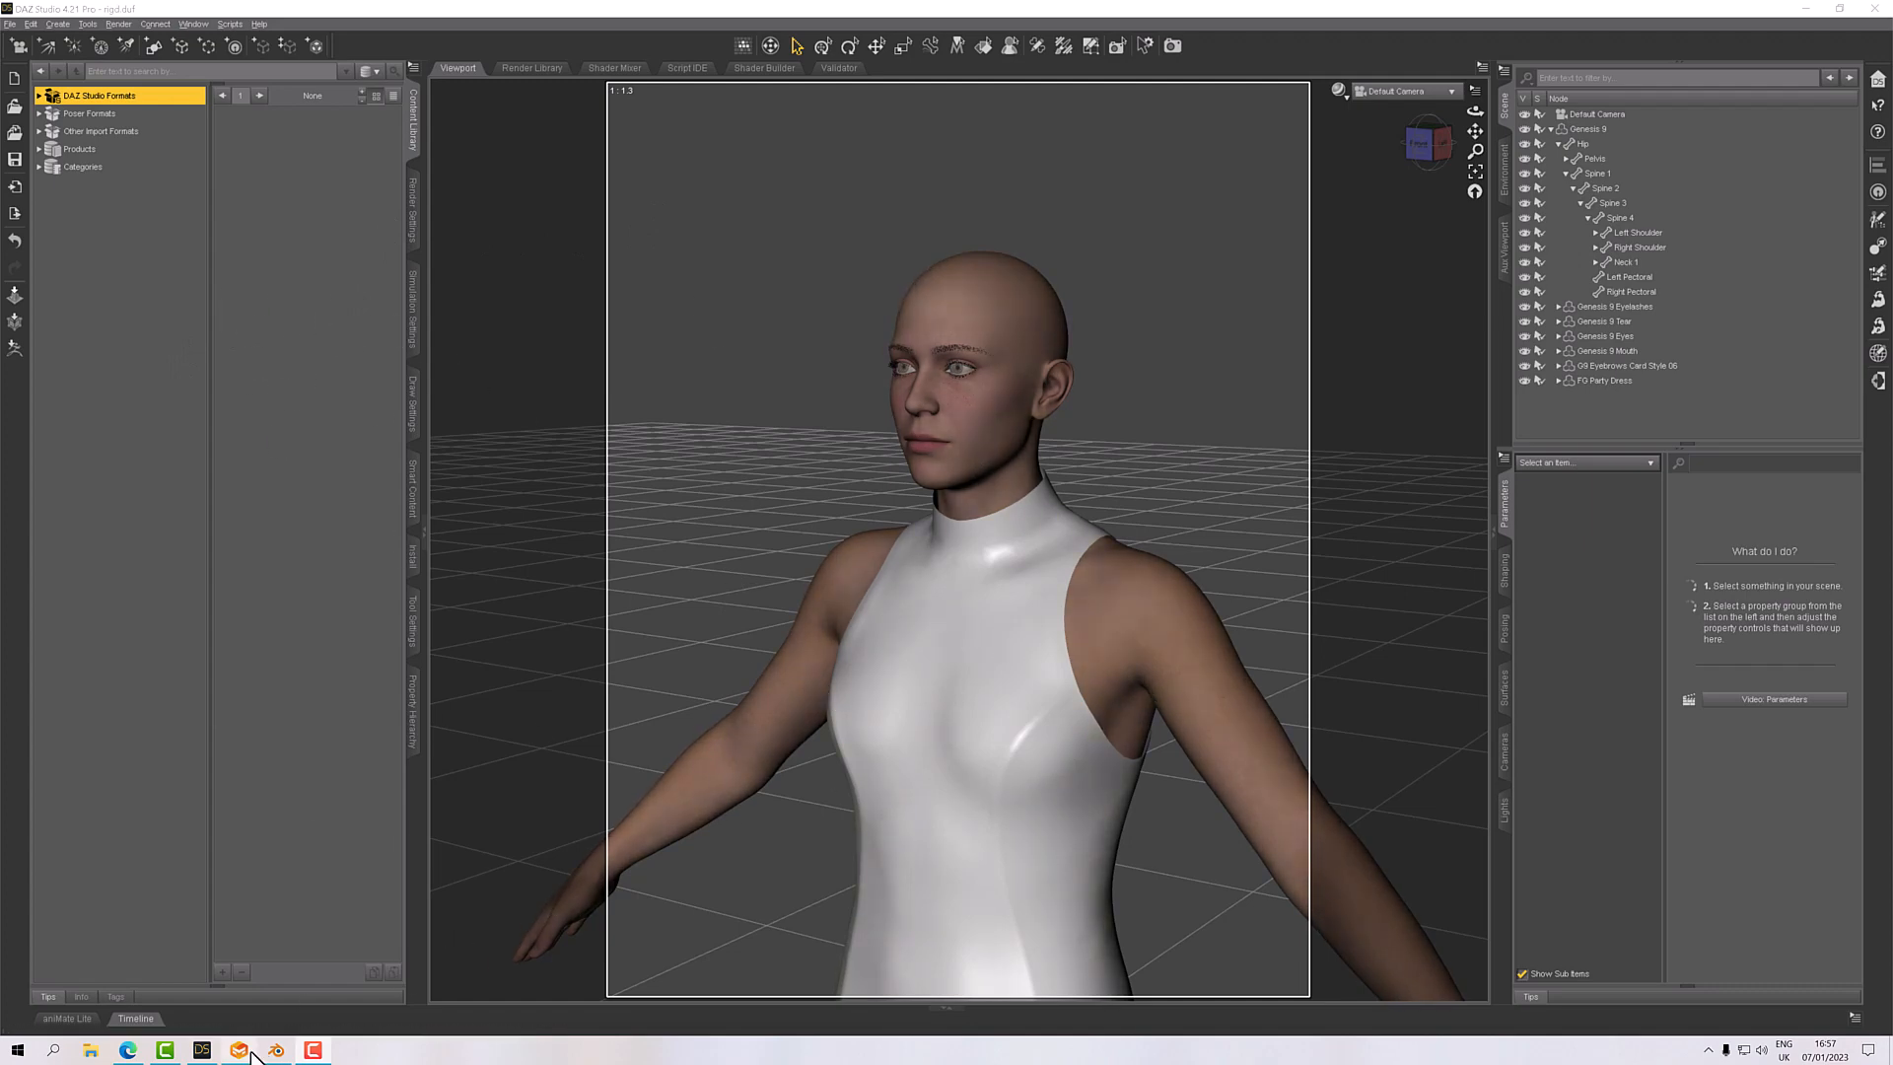
mouse_move(276, 1049)
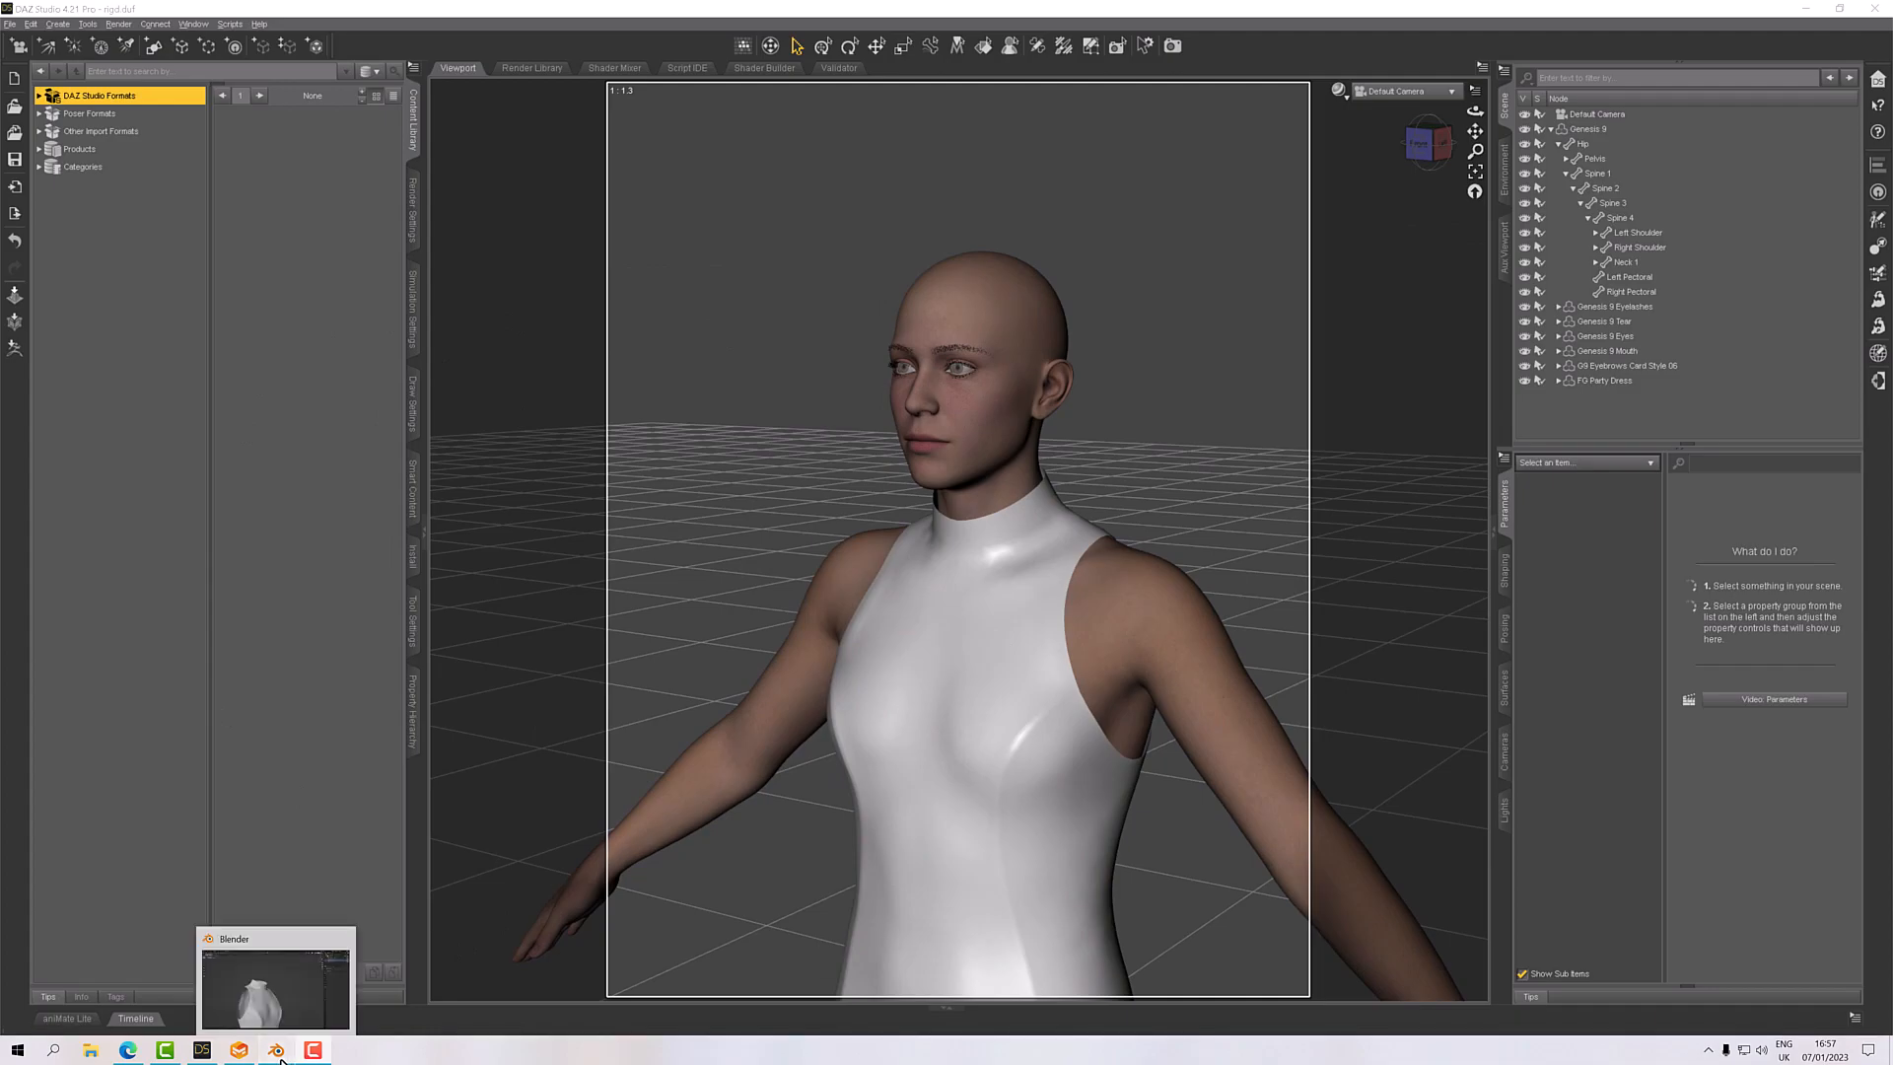
Export the selected collar button from Blender as Wavefront OBJ named Detail.obj.
click(274, 978)
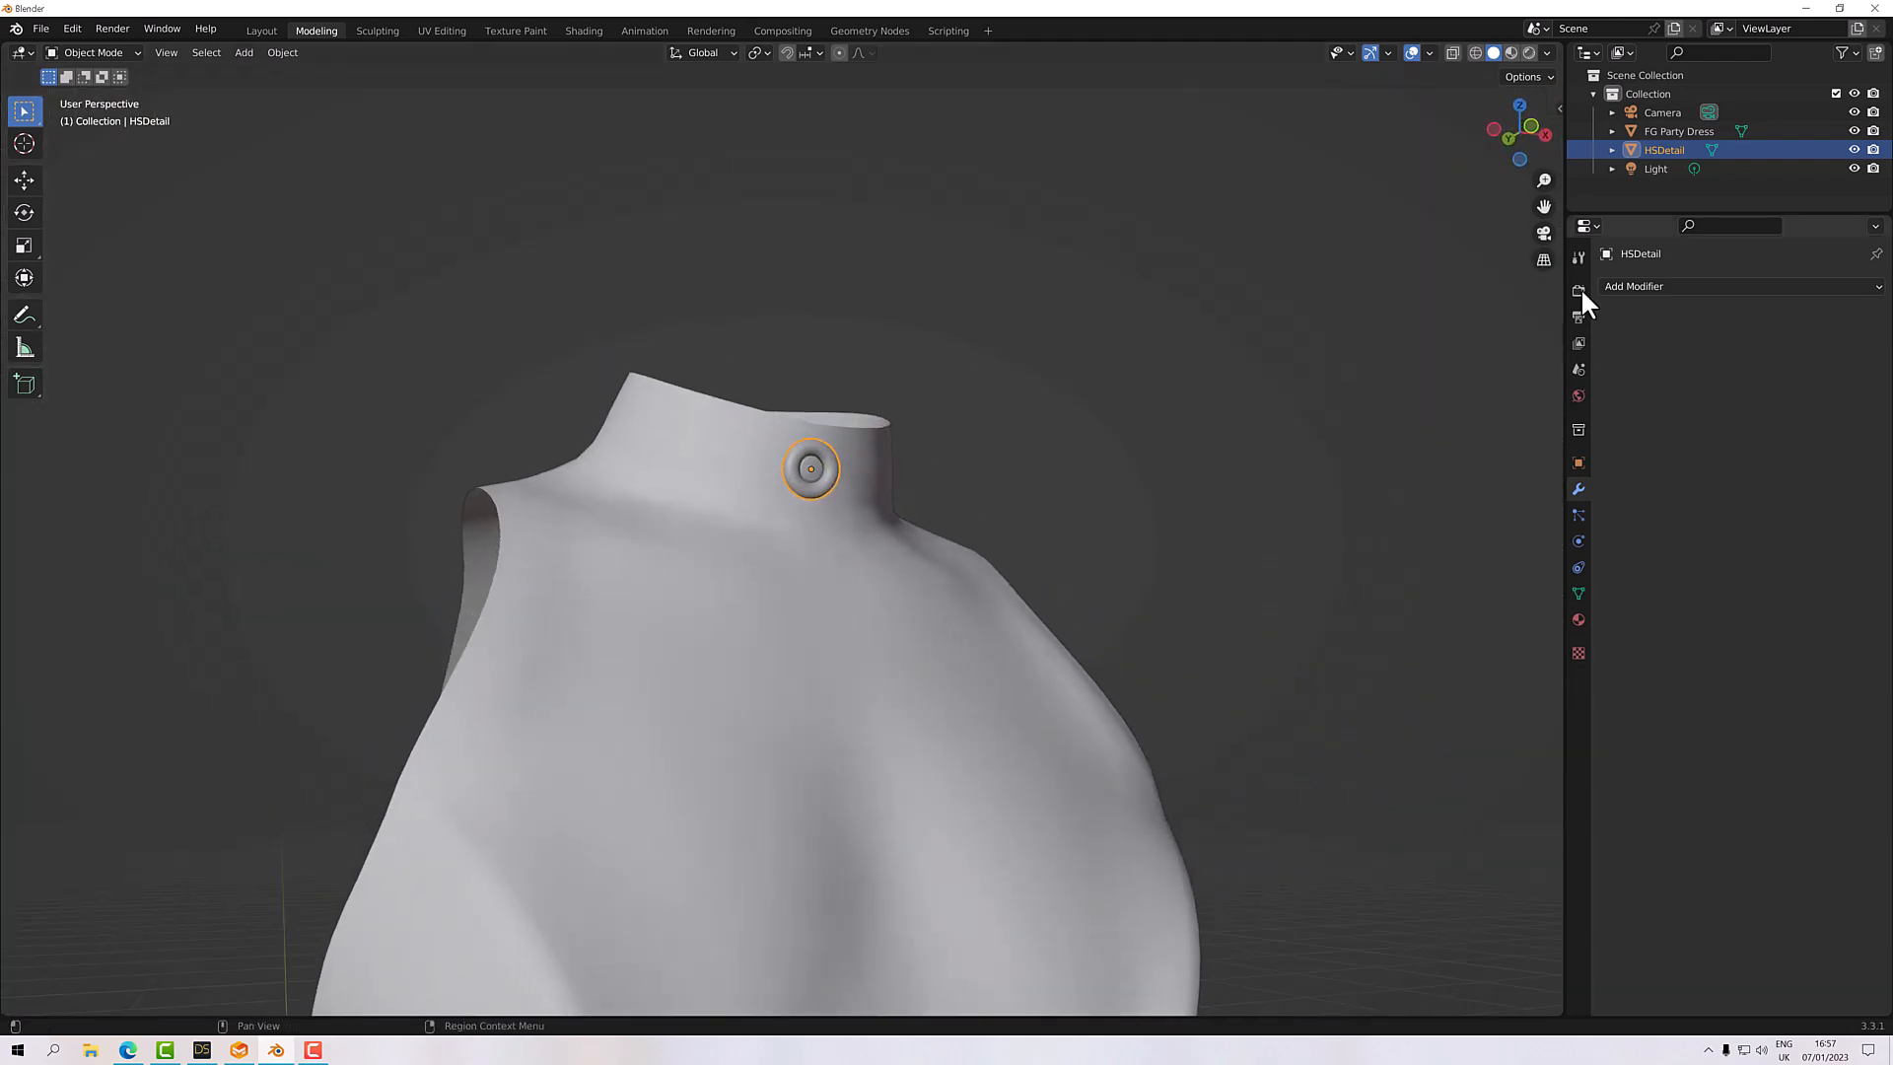
click(40, 27)
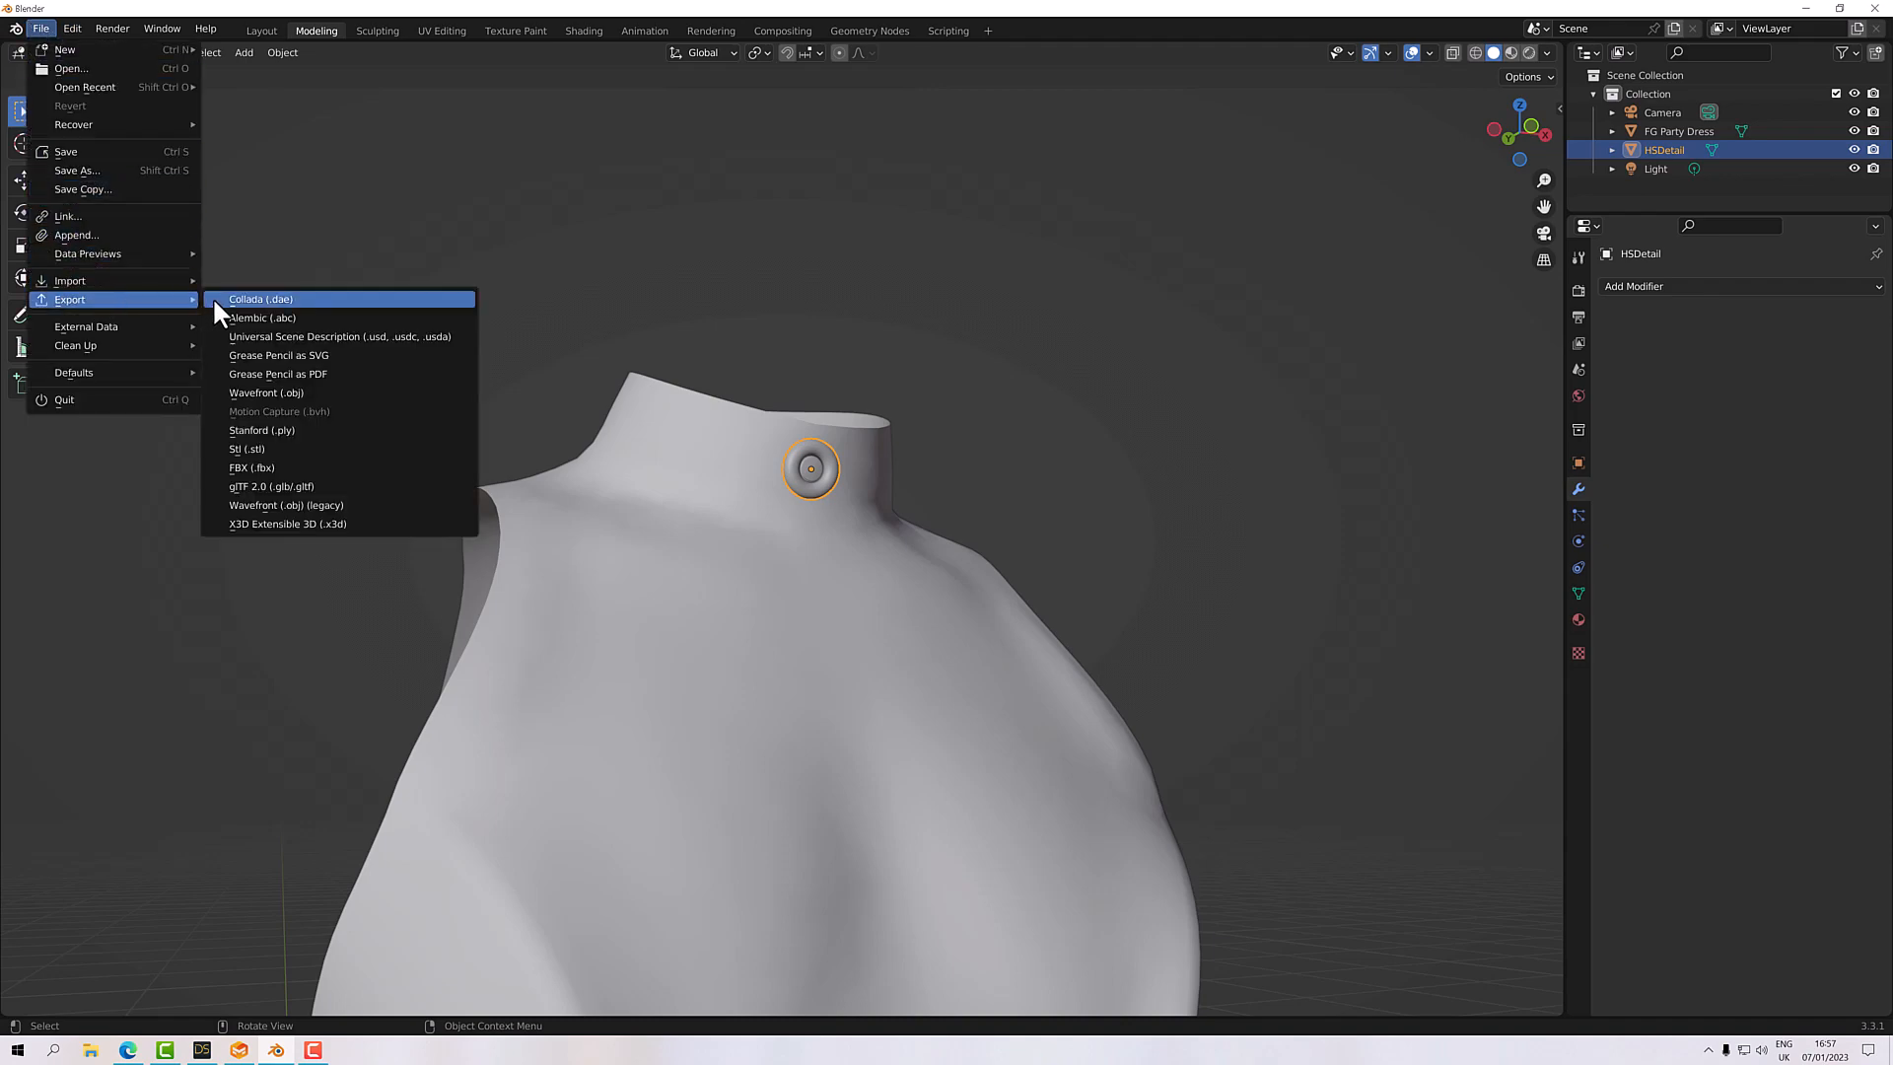
click(268, 393)
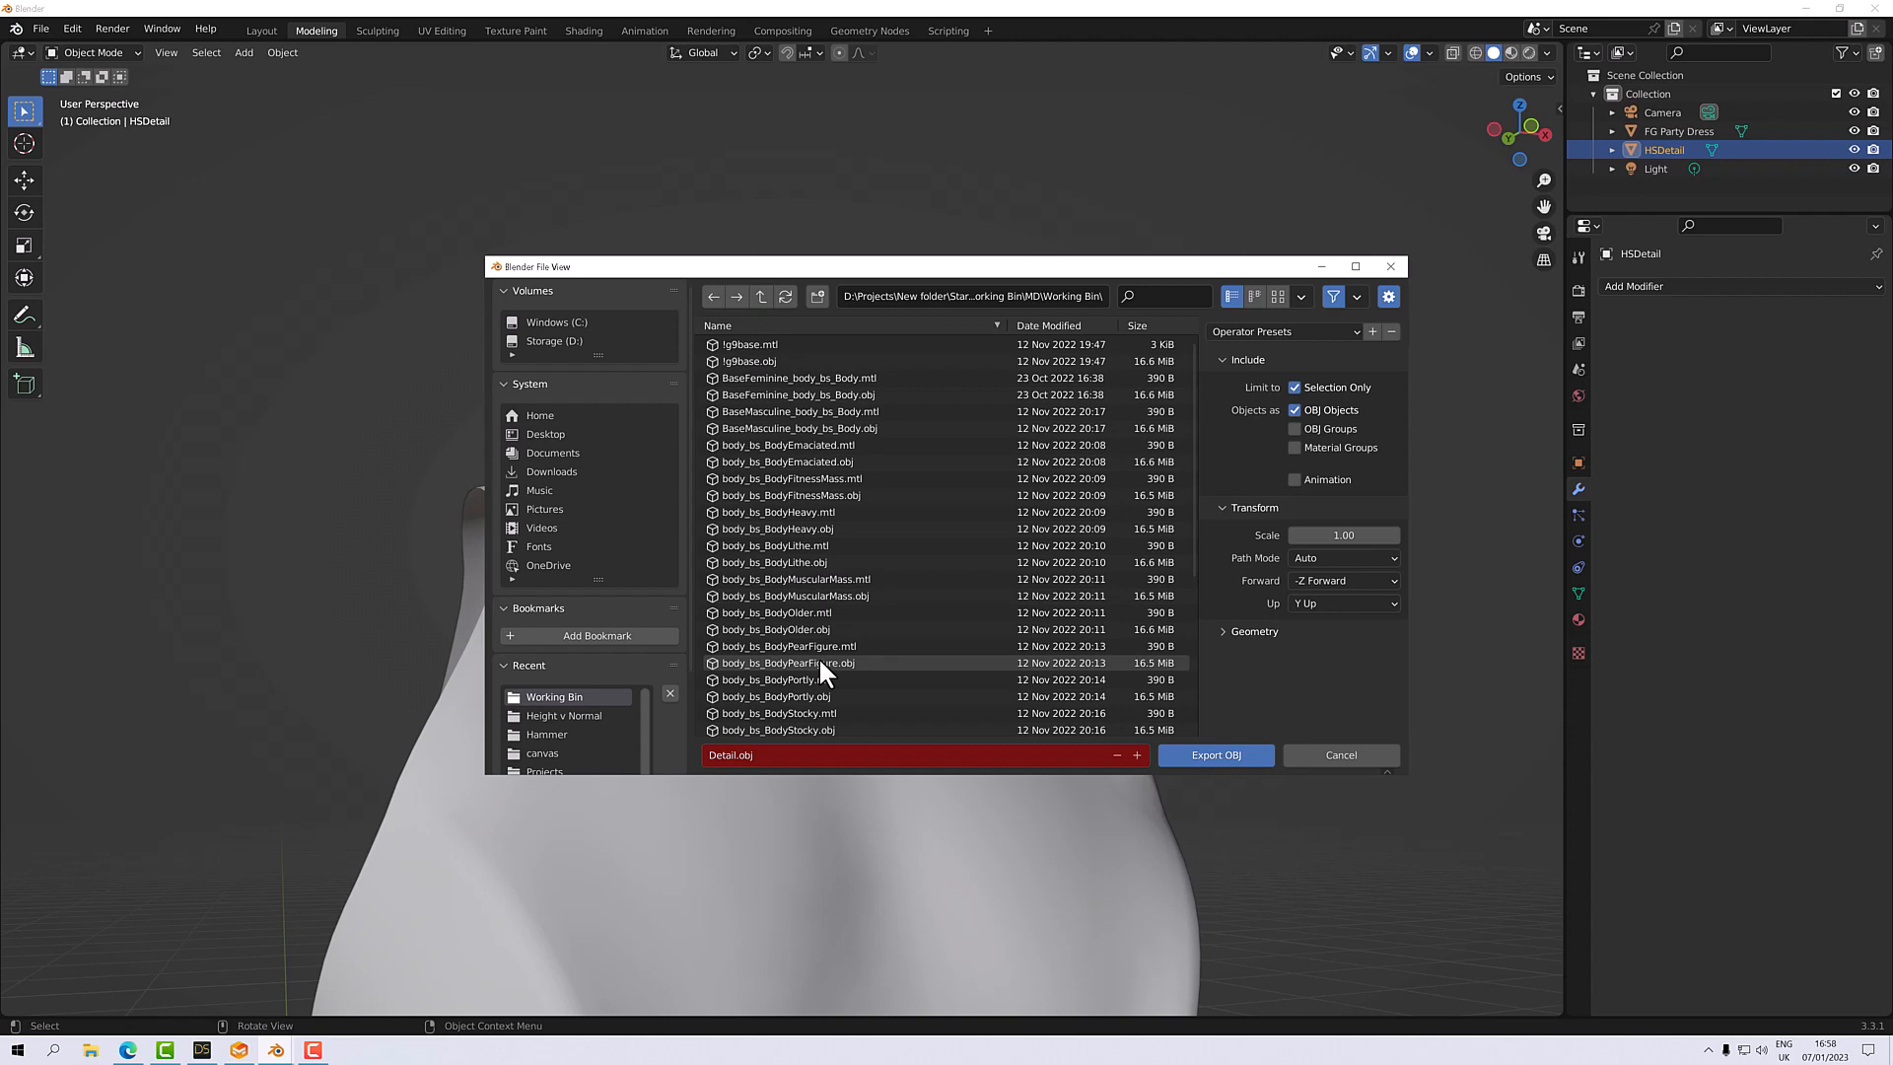
mouse_move(1093, 779)
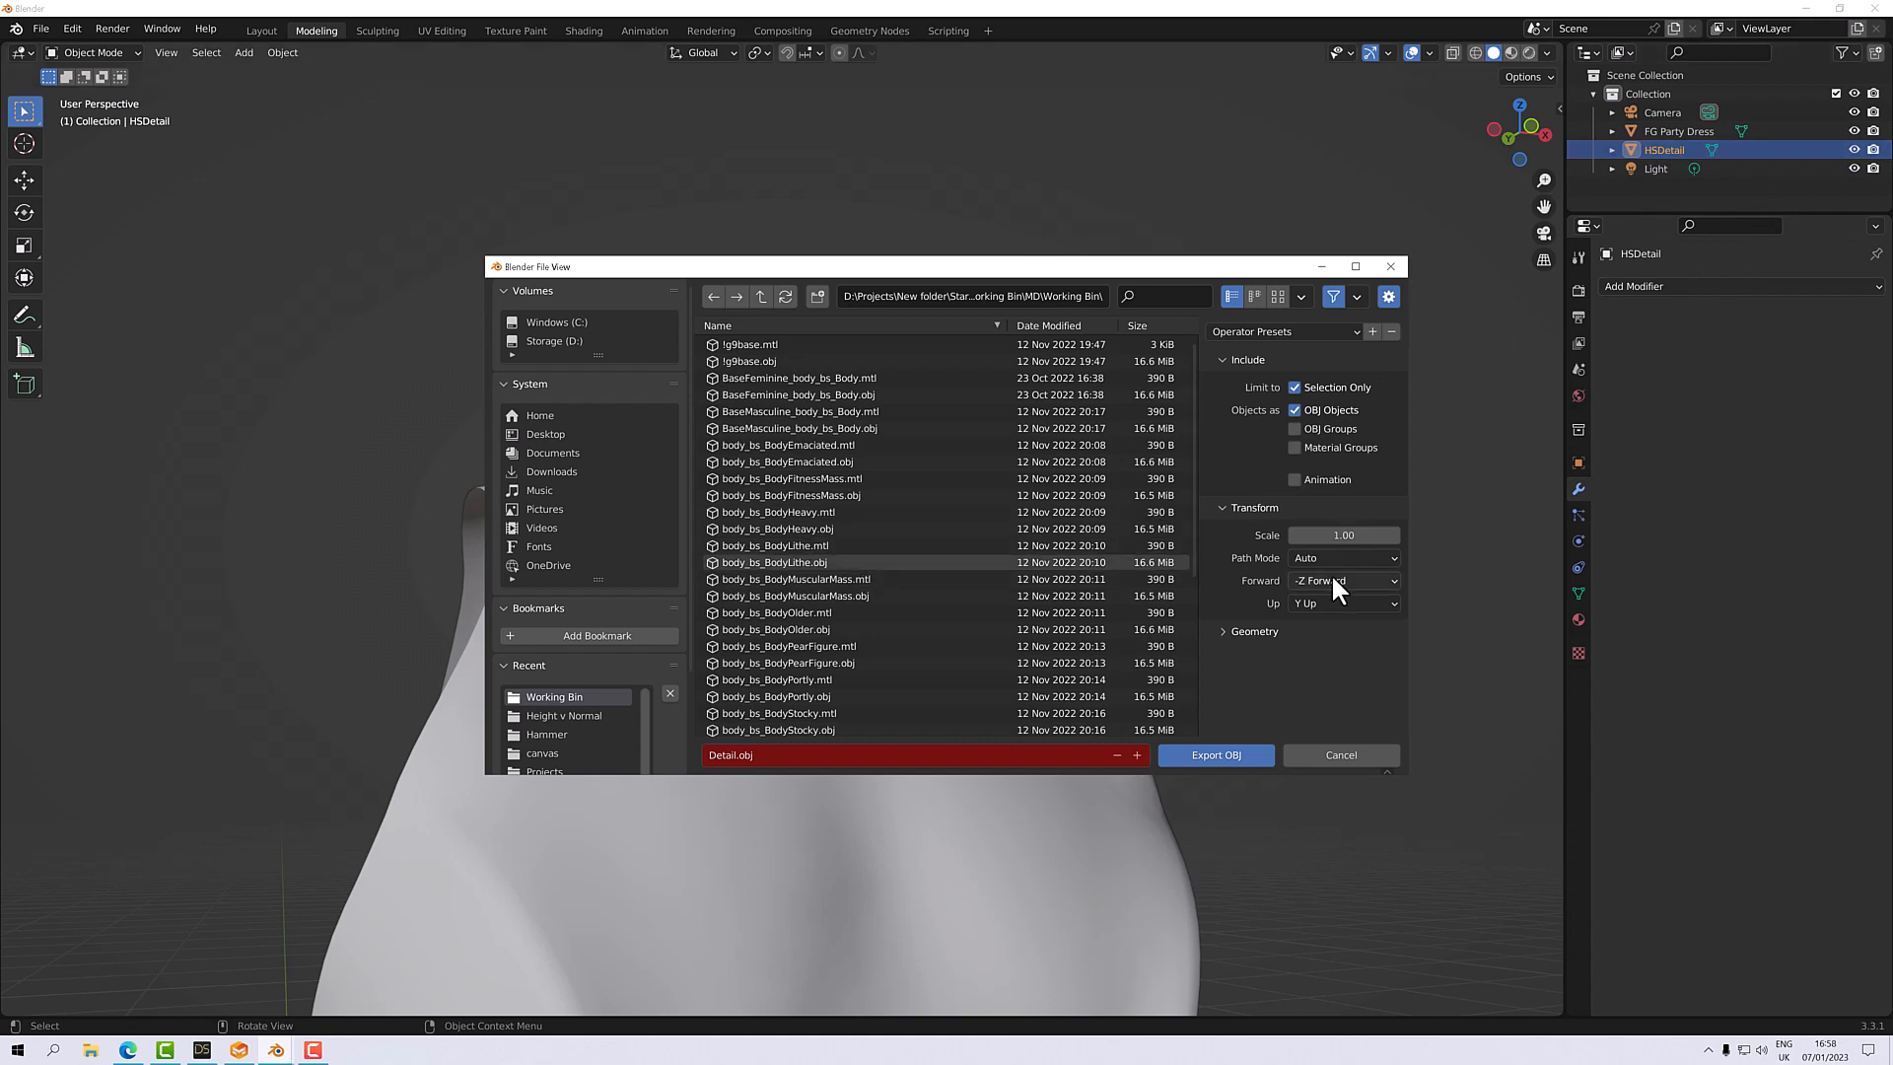
mouse_move(1222, 741)
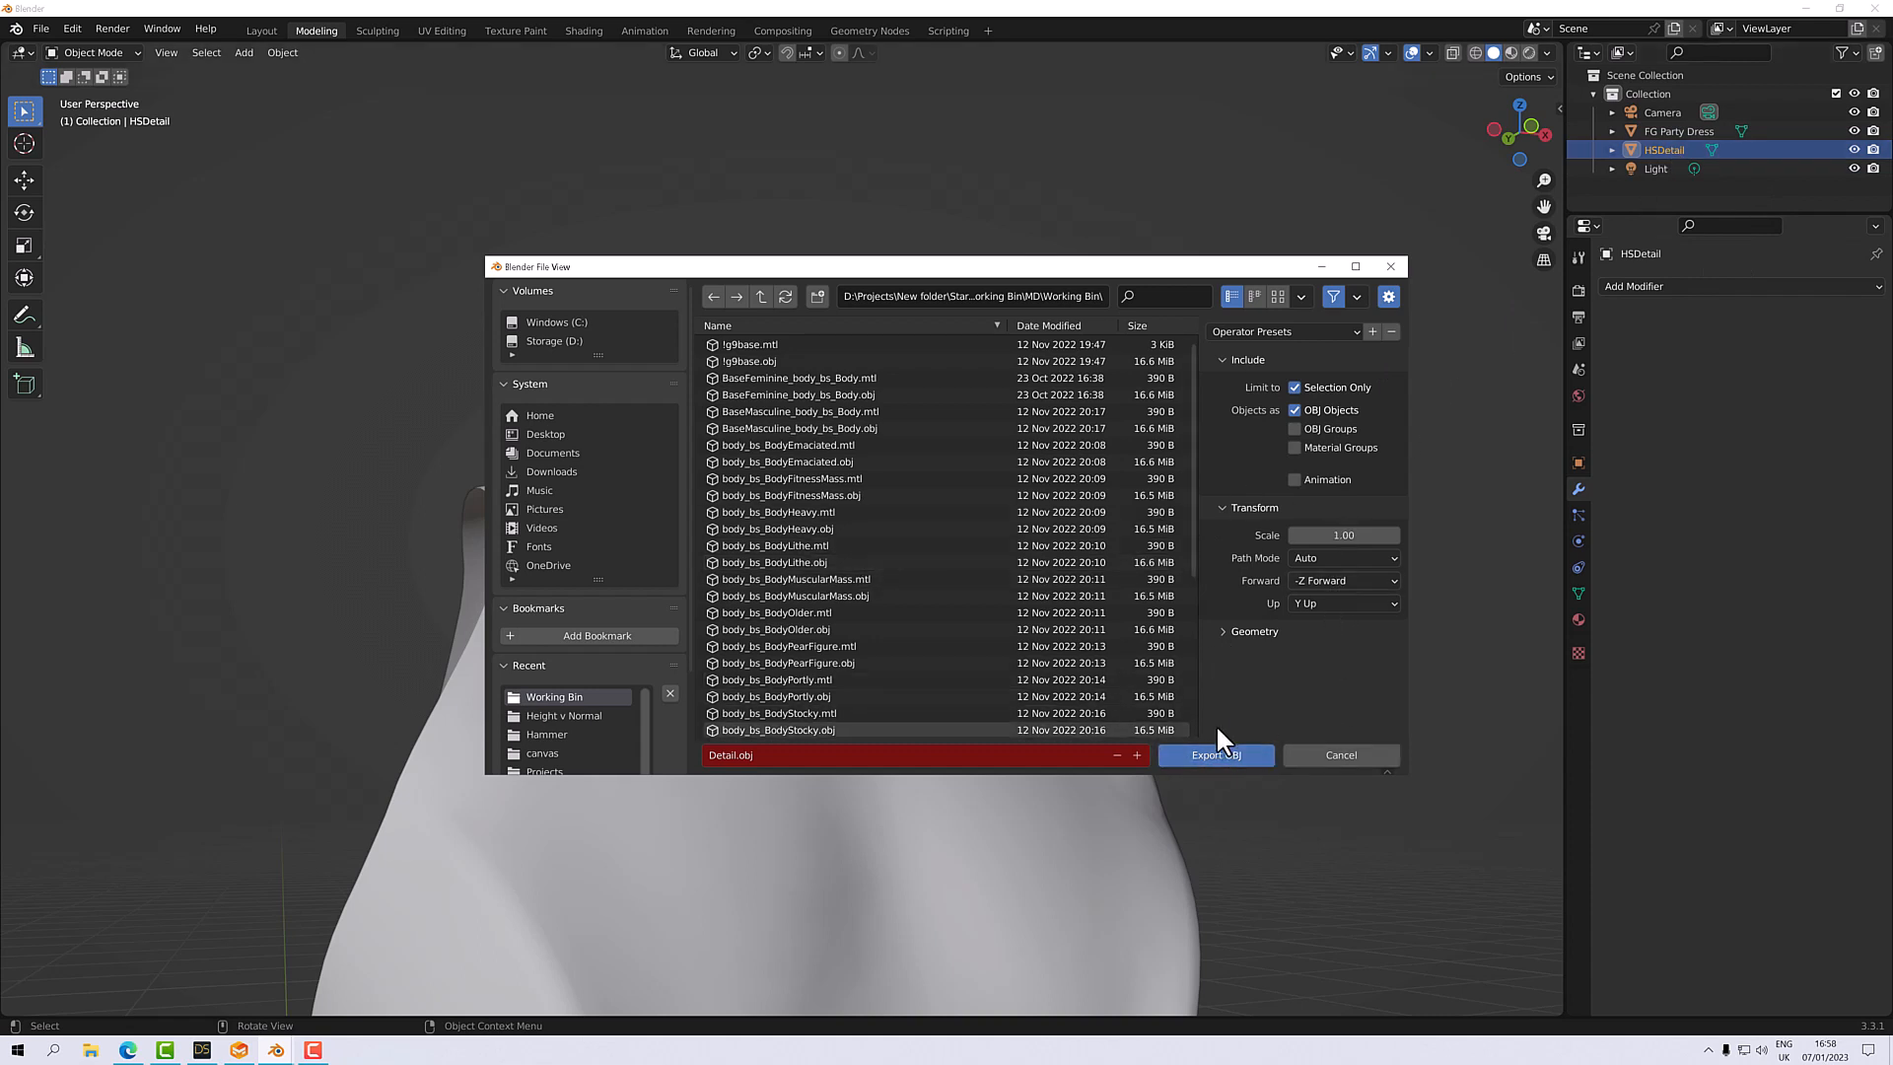
click(1215, 754)
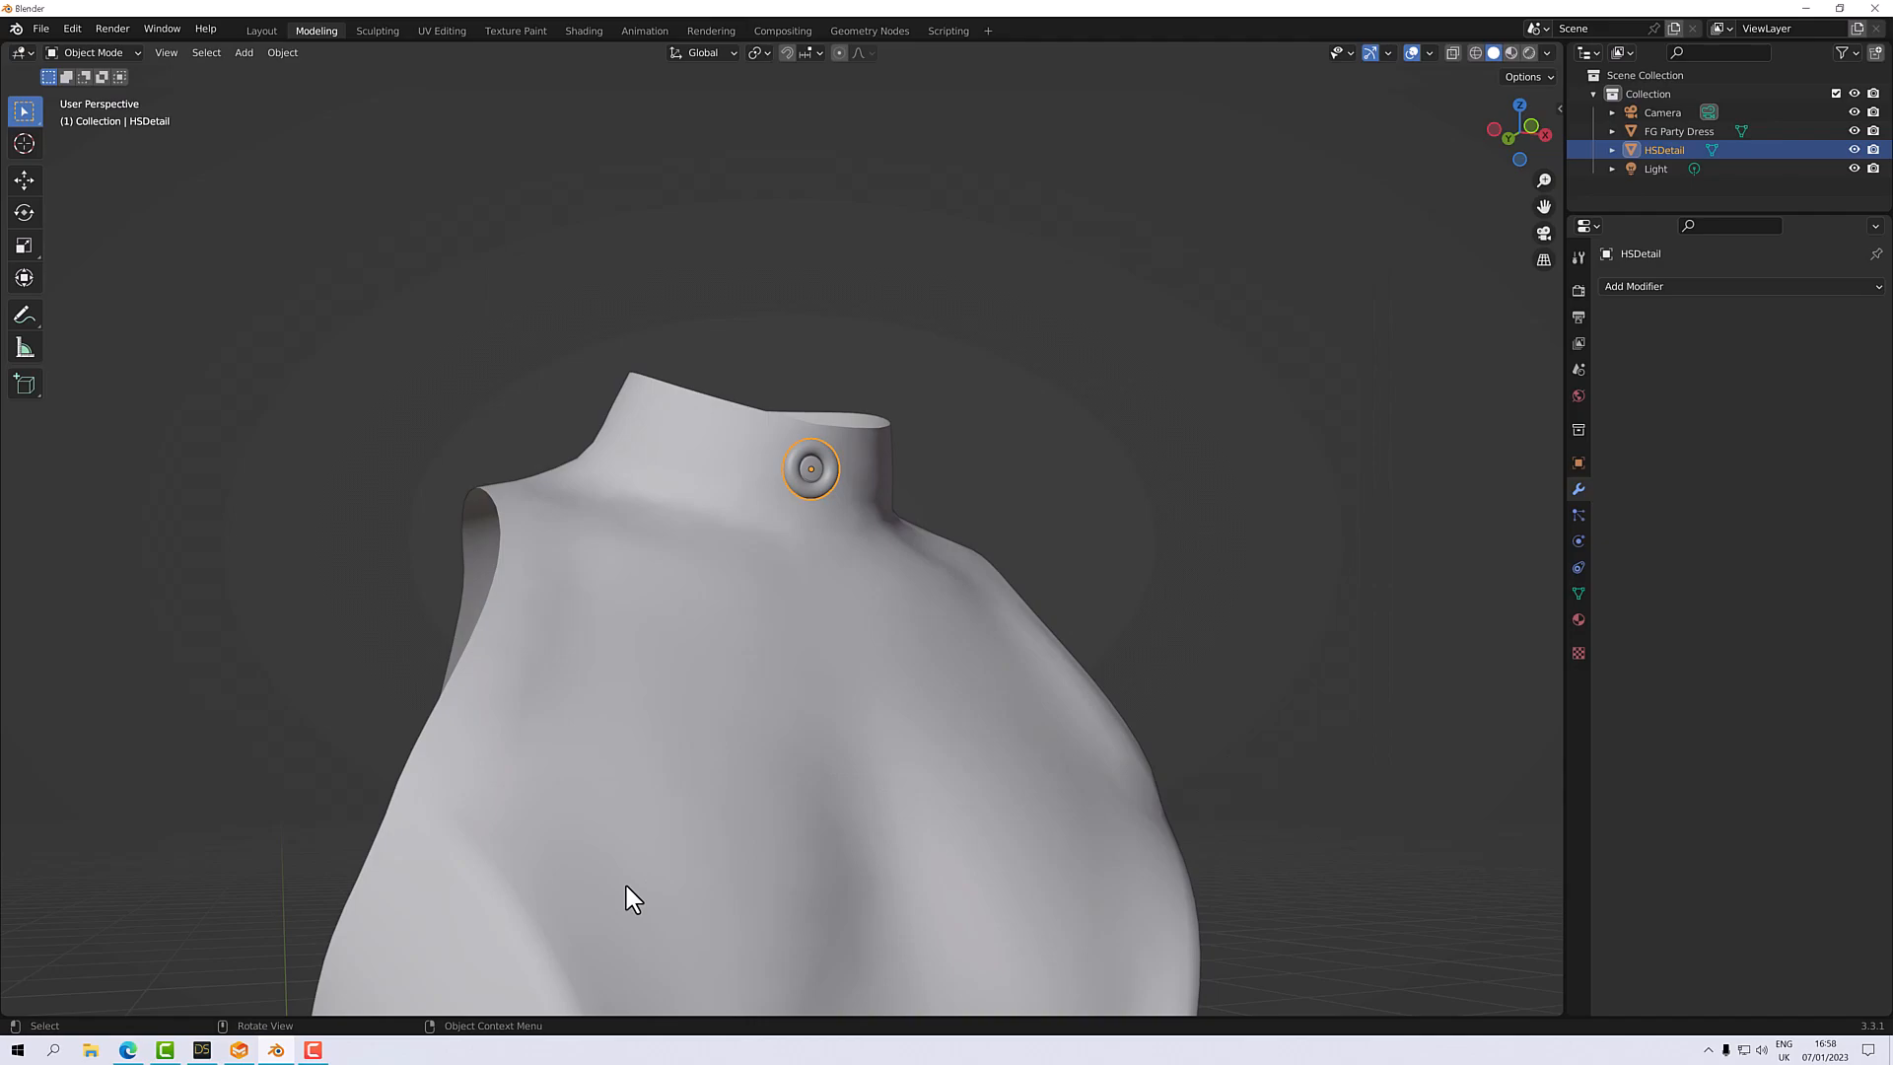
Import Detail.obj into DAZ Studio with the Modo (1 unit = 1m) scale preset.
click(202, 1049)
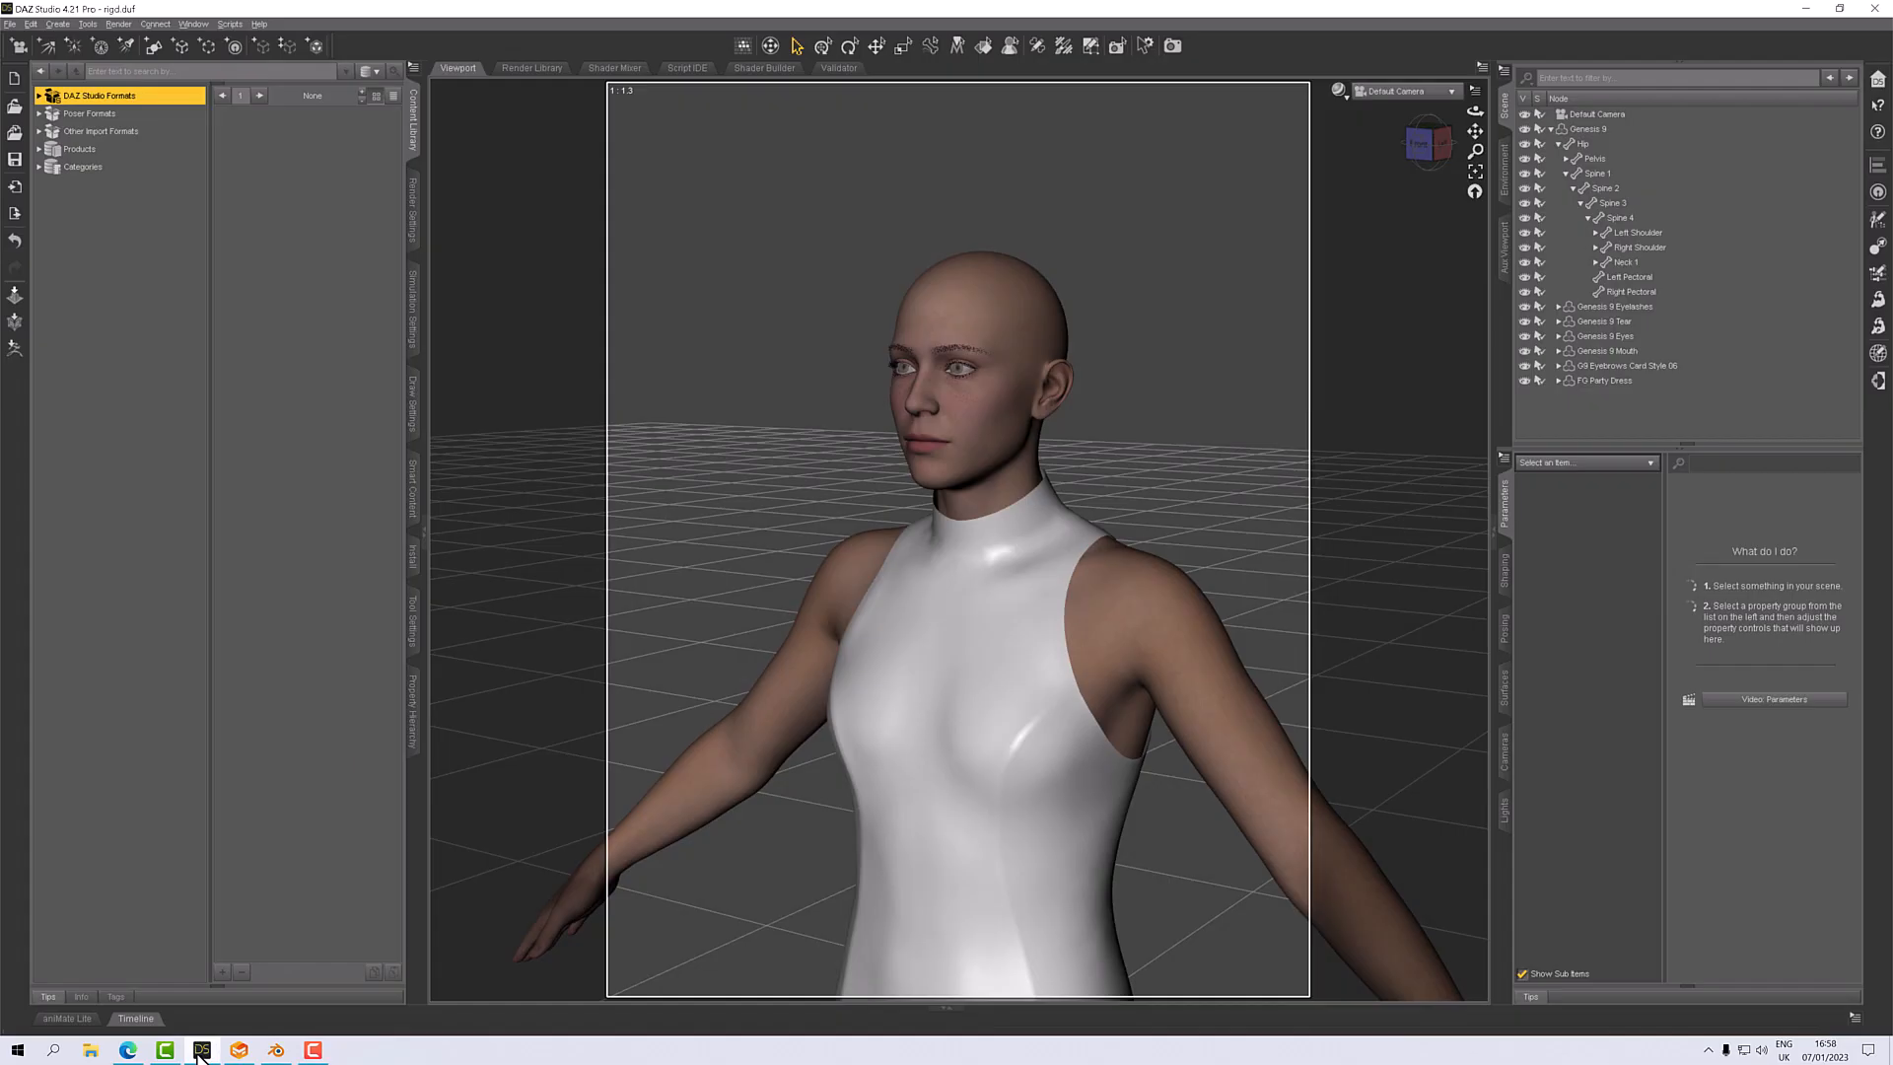
mouse_move(11, 24)
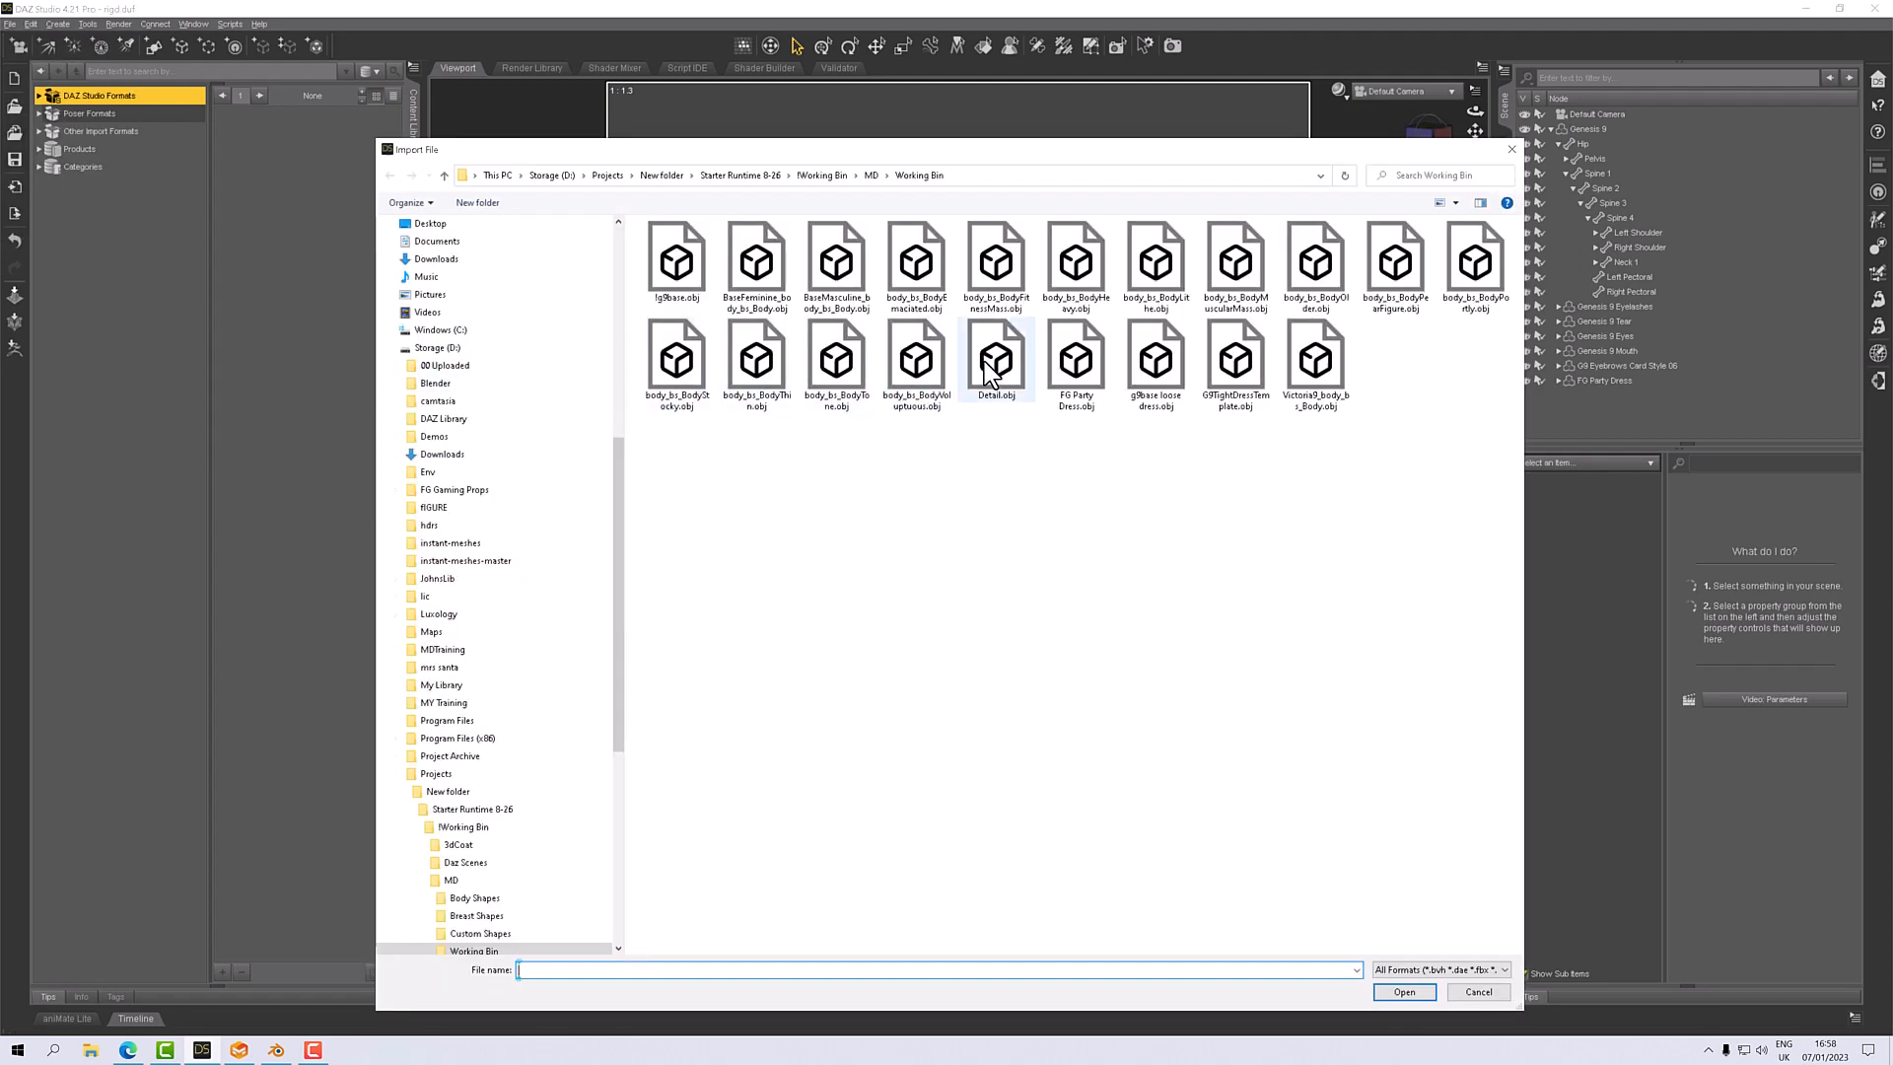
click(1402, 991)
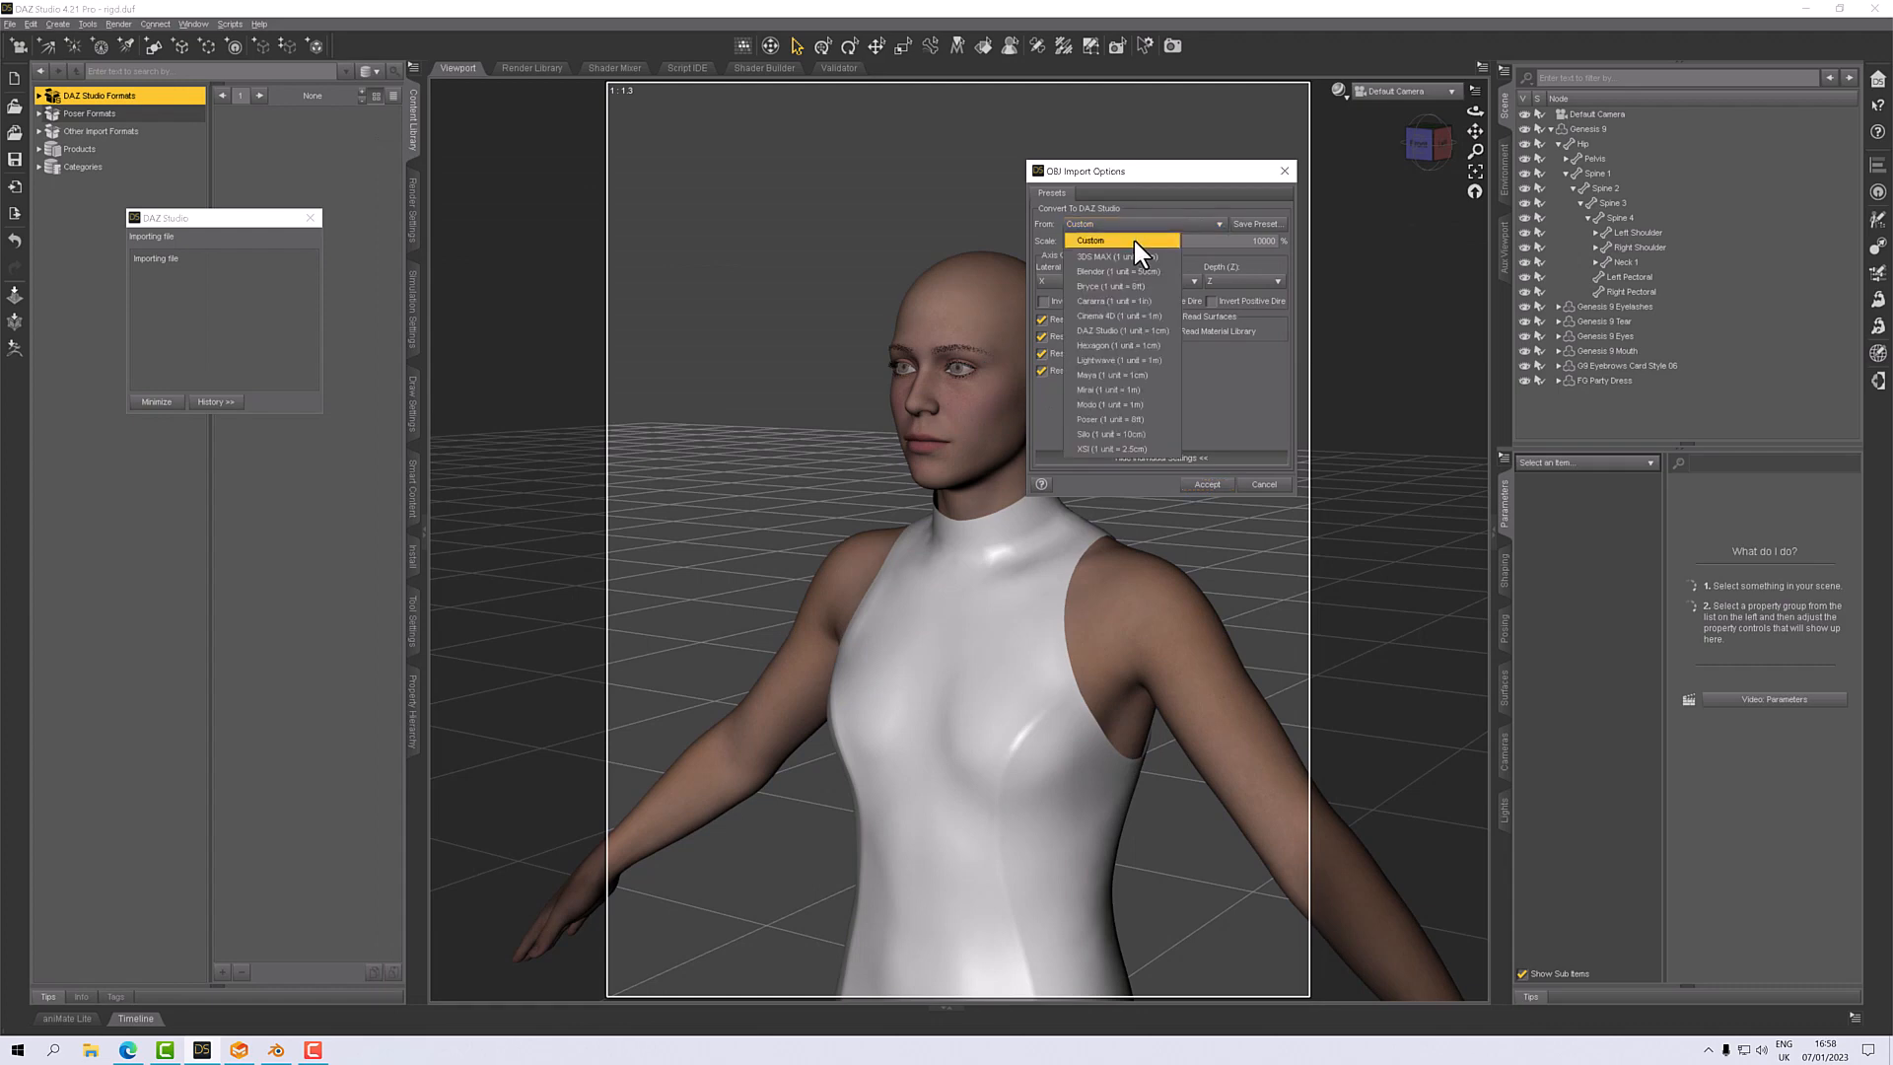
mouse_move(1117, 271)
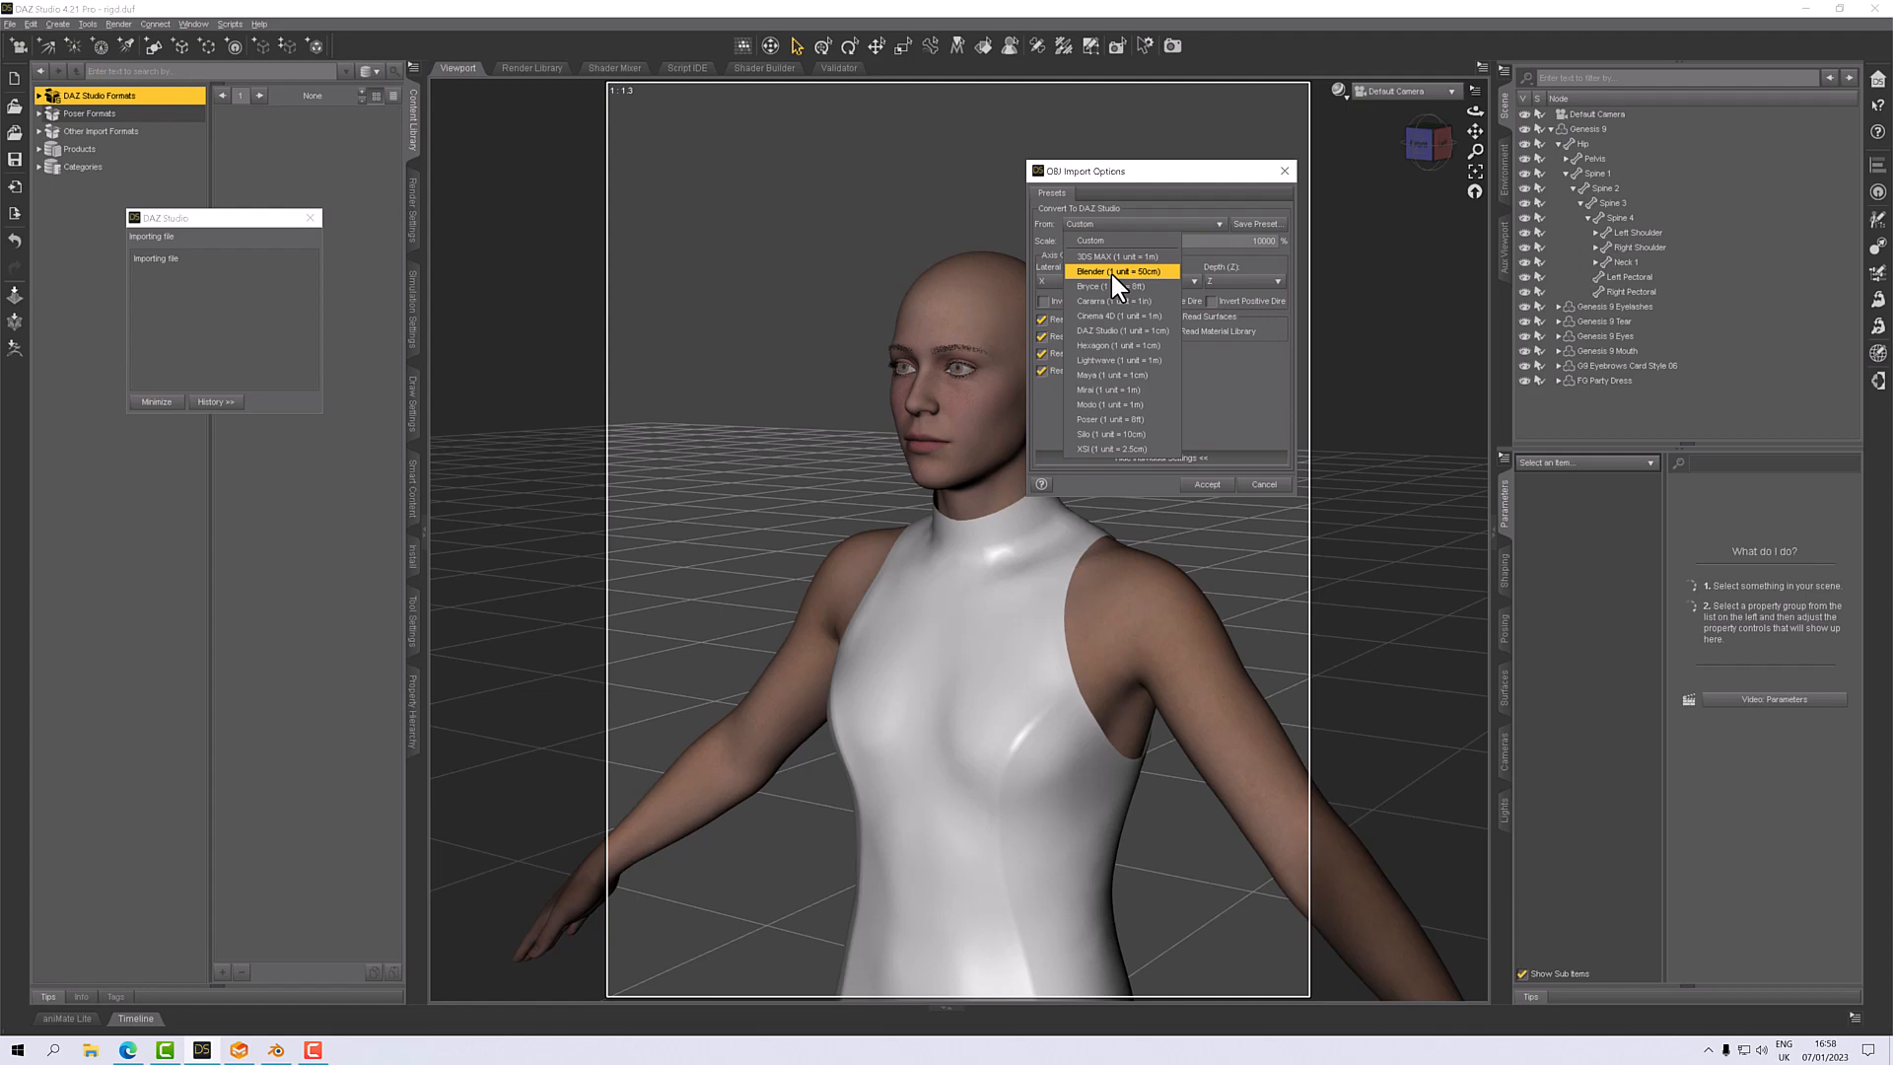
mouse_move(1163, 284)
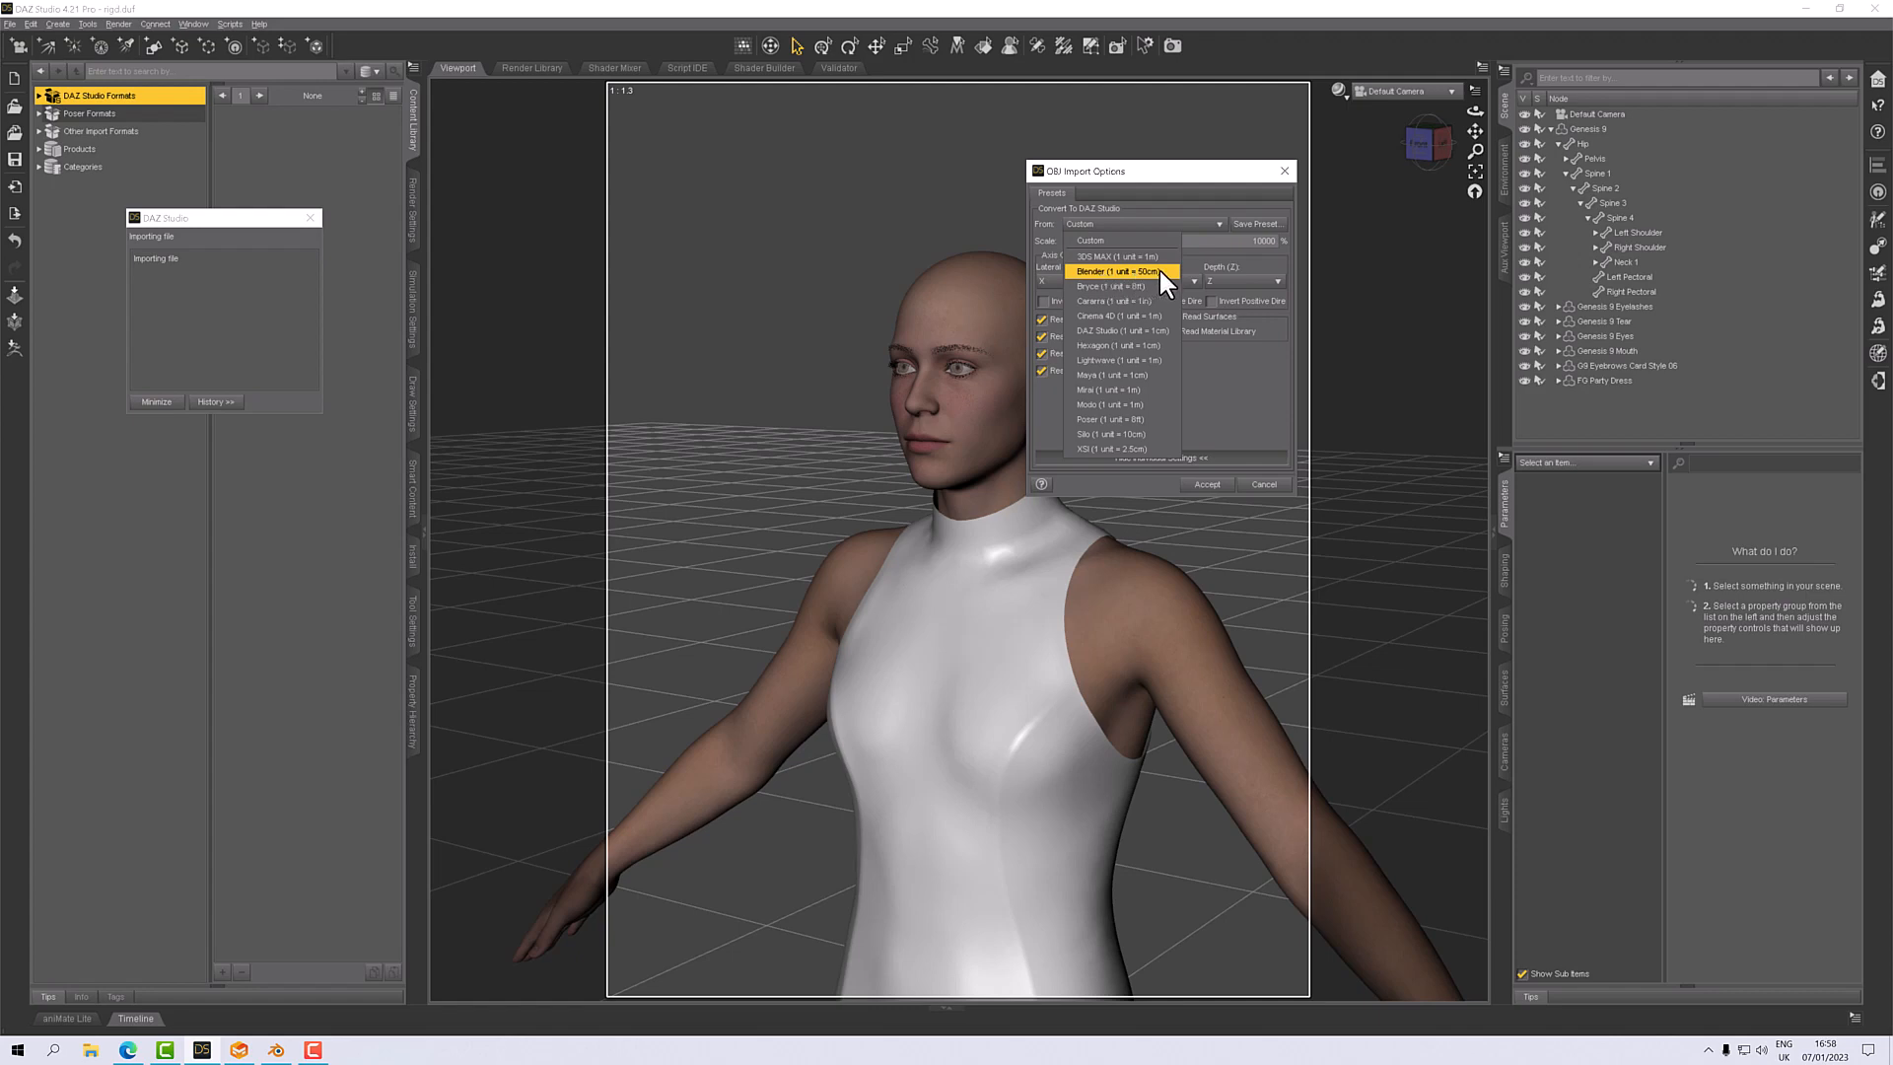
mouse_move(1112, 404)
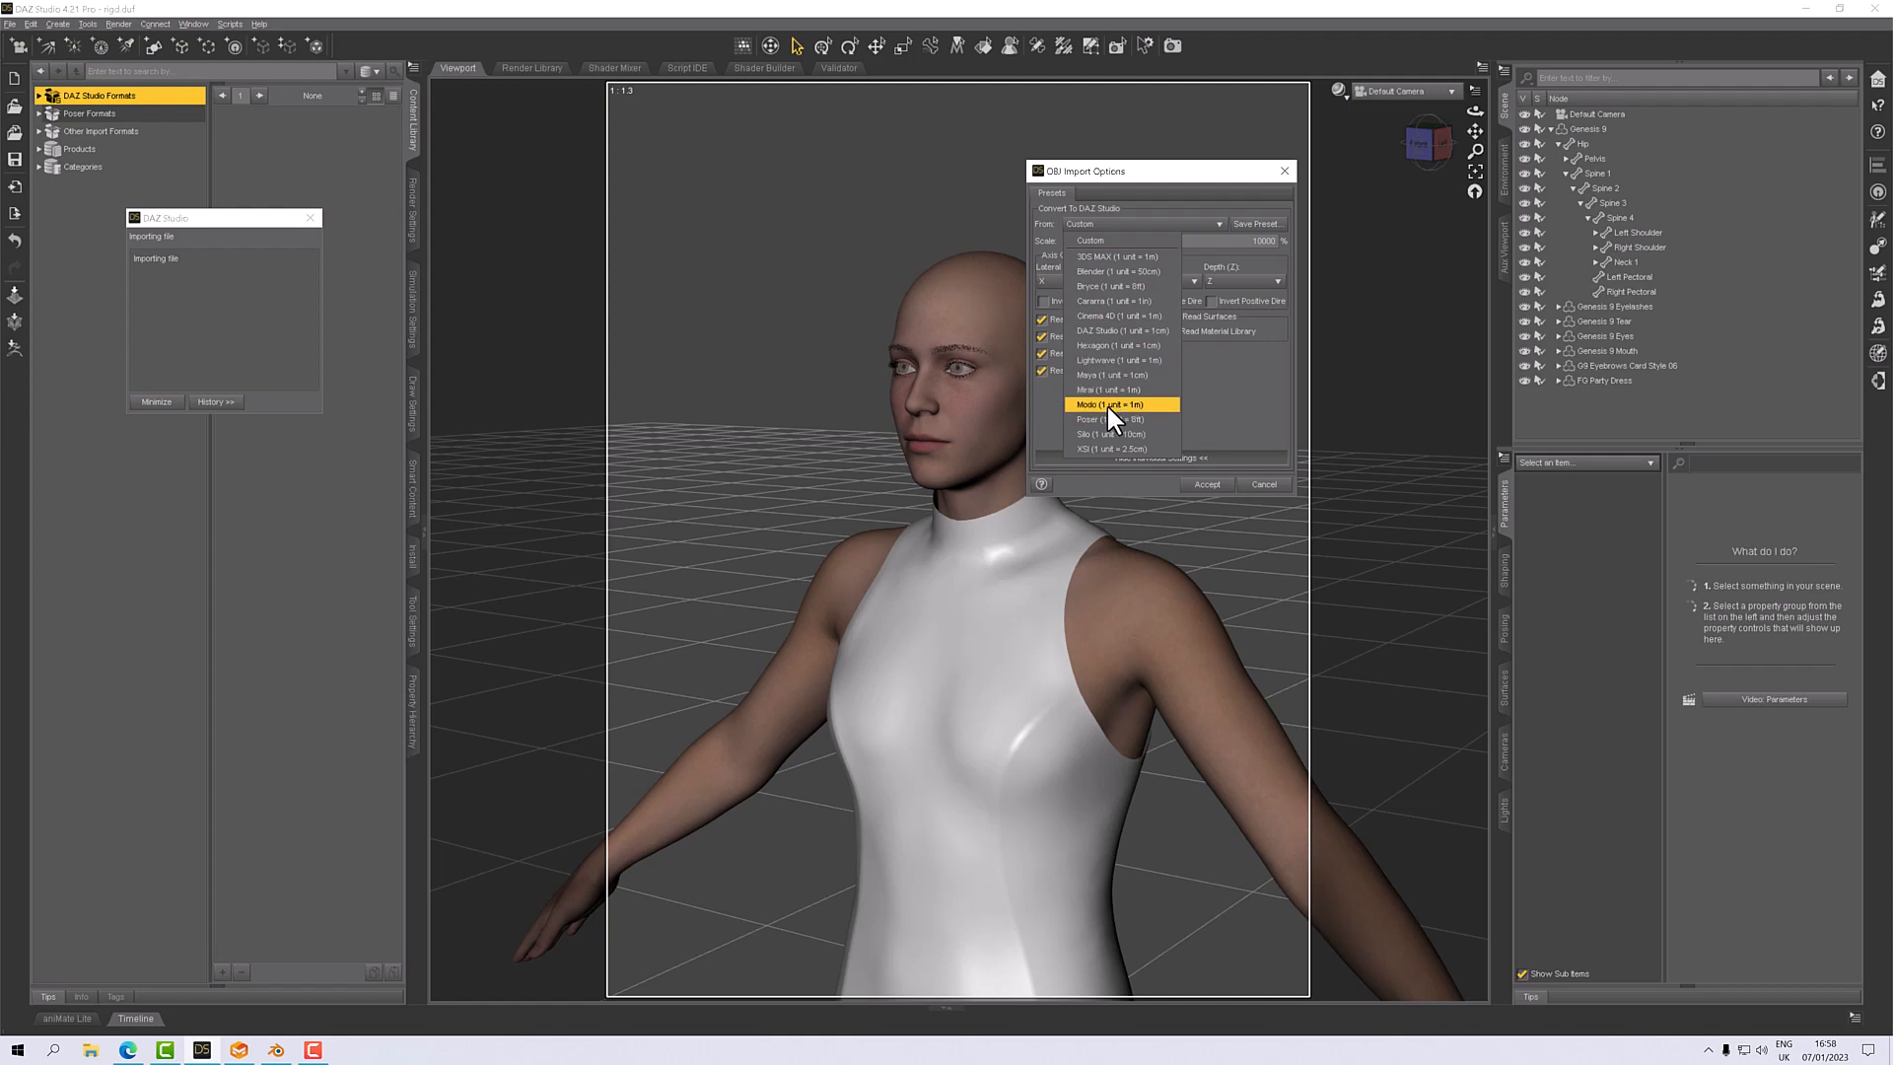
mouse_move(1105, 416)
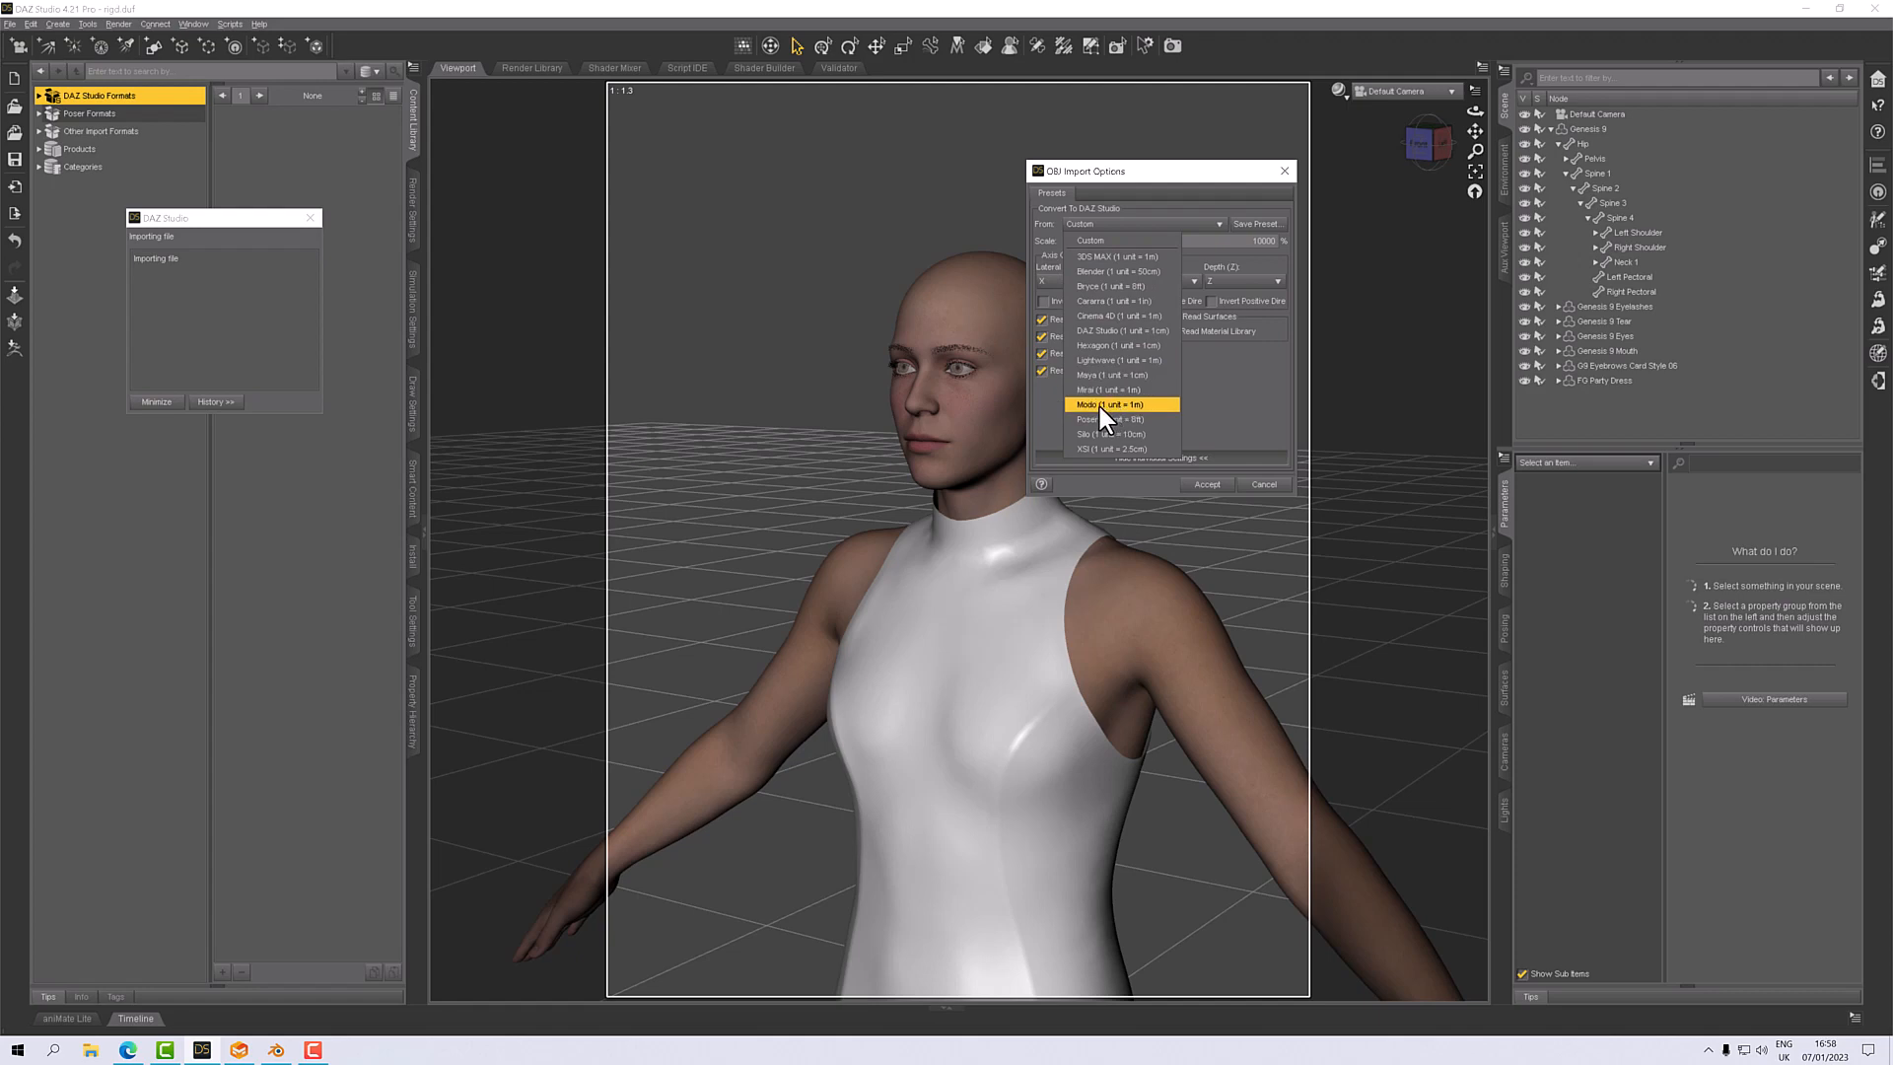
click(1109, 403)
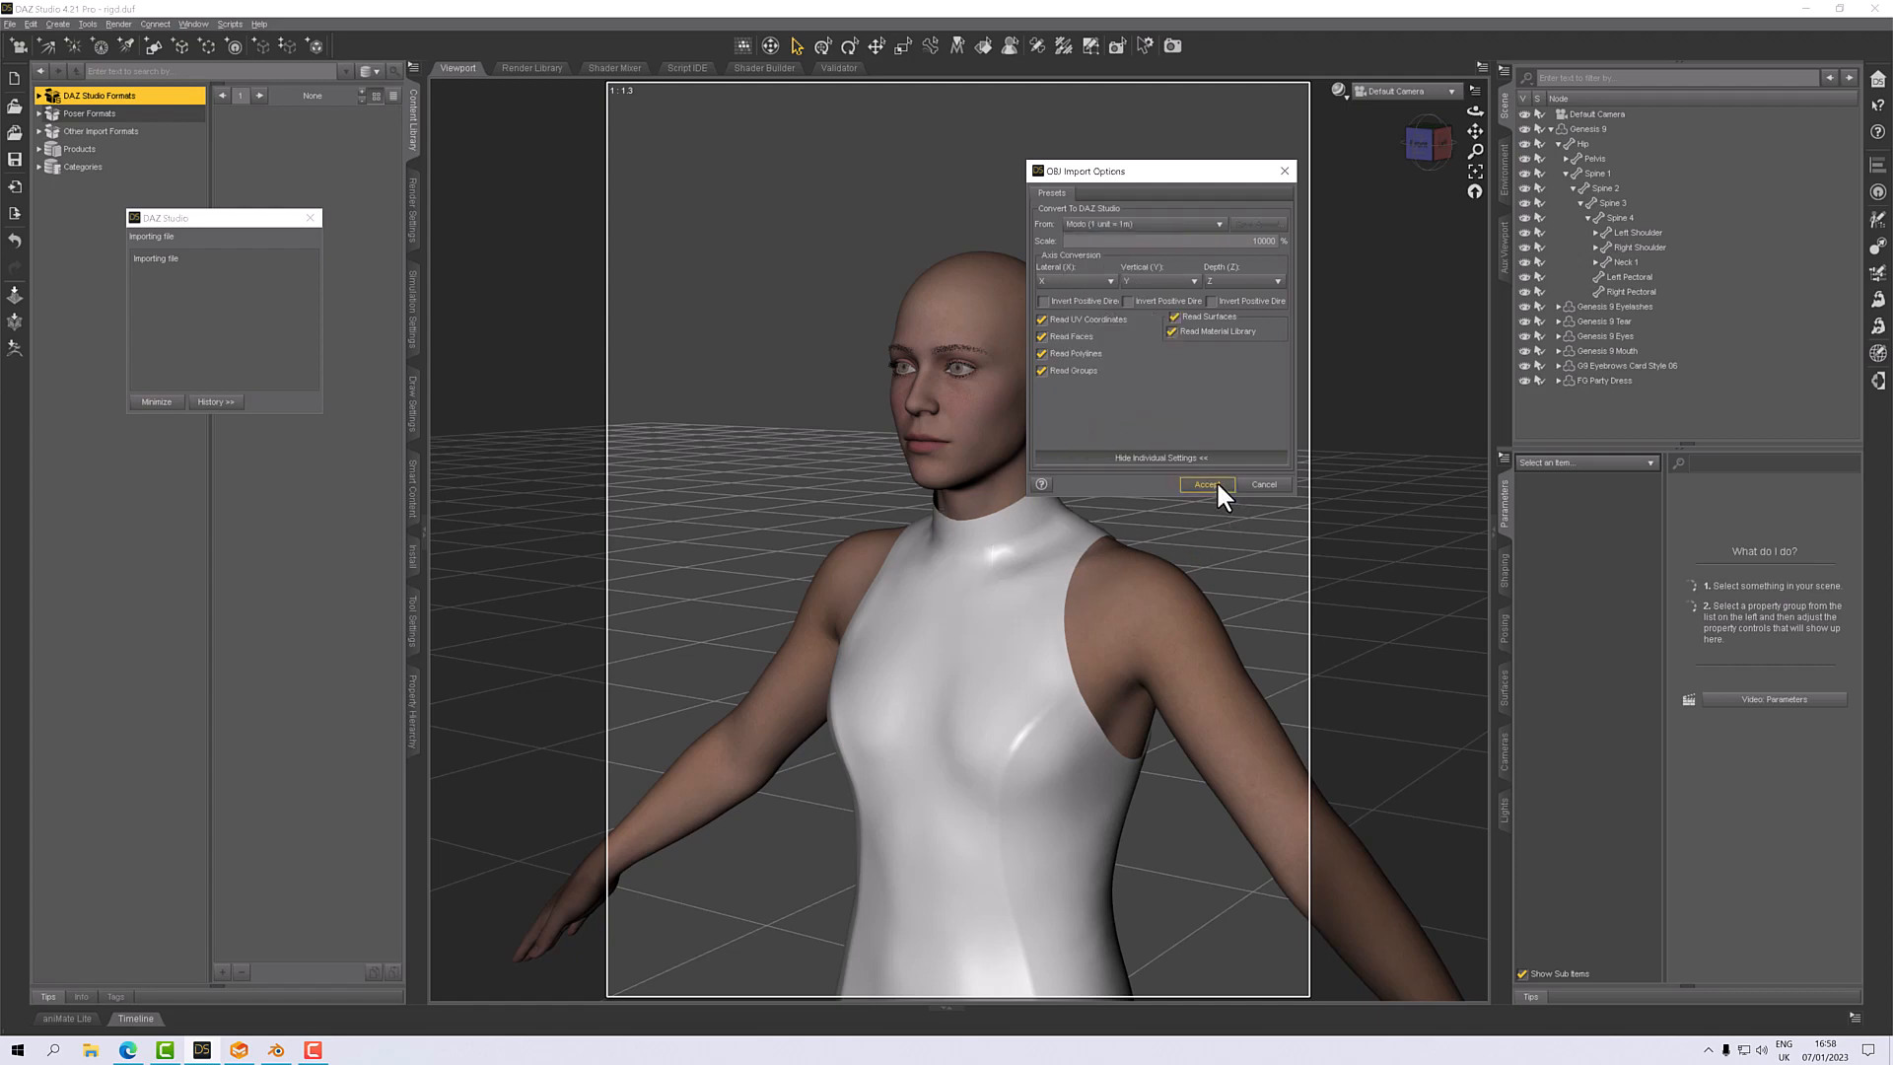
click(1205, 484)
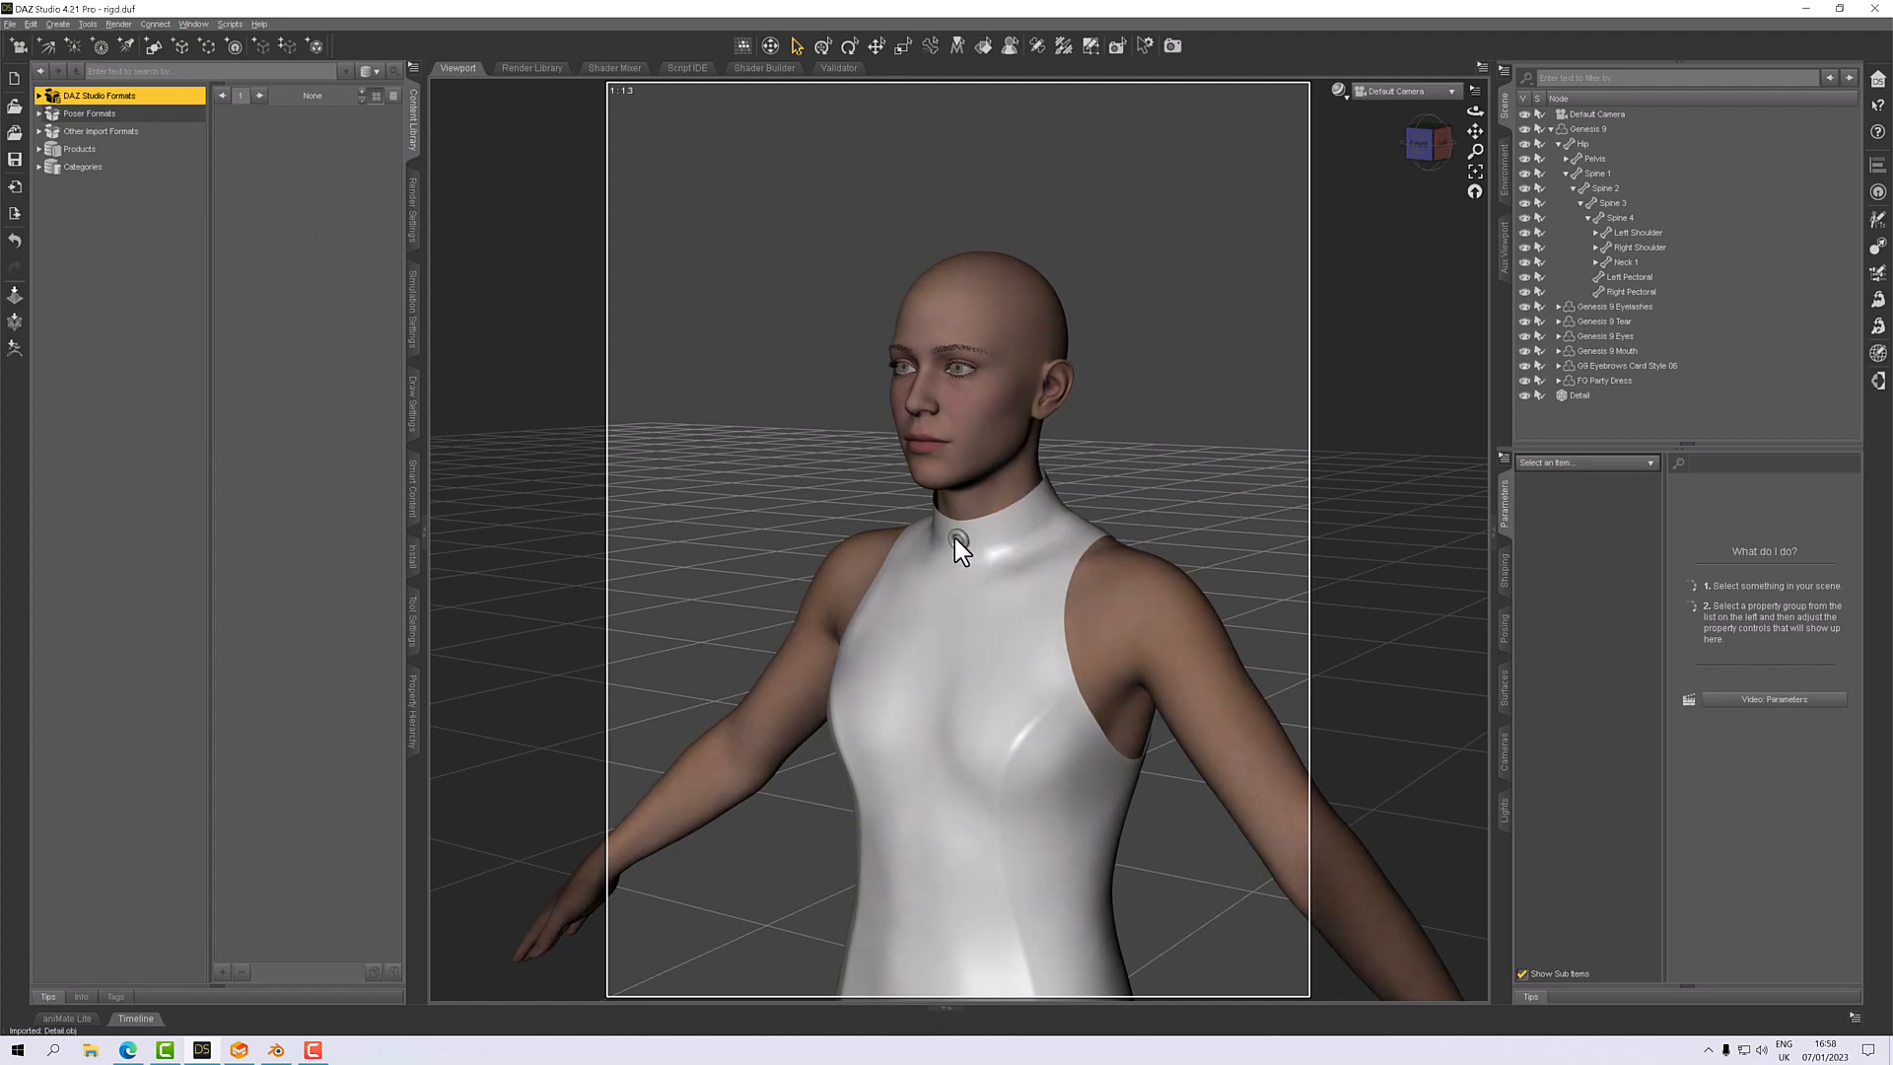
click(957, 543)
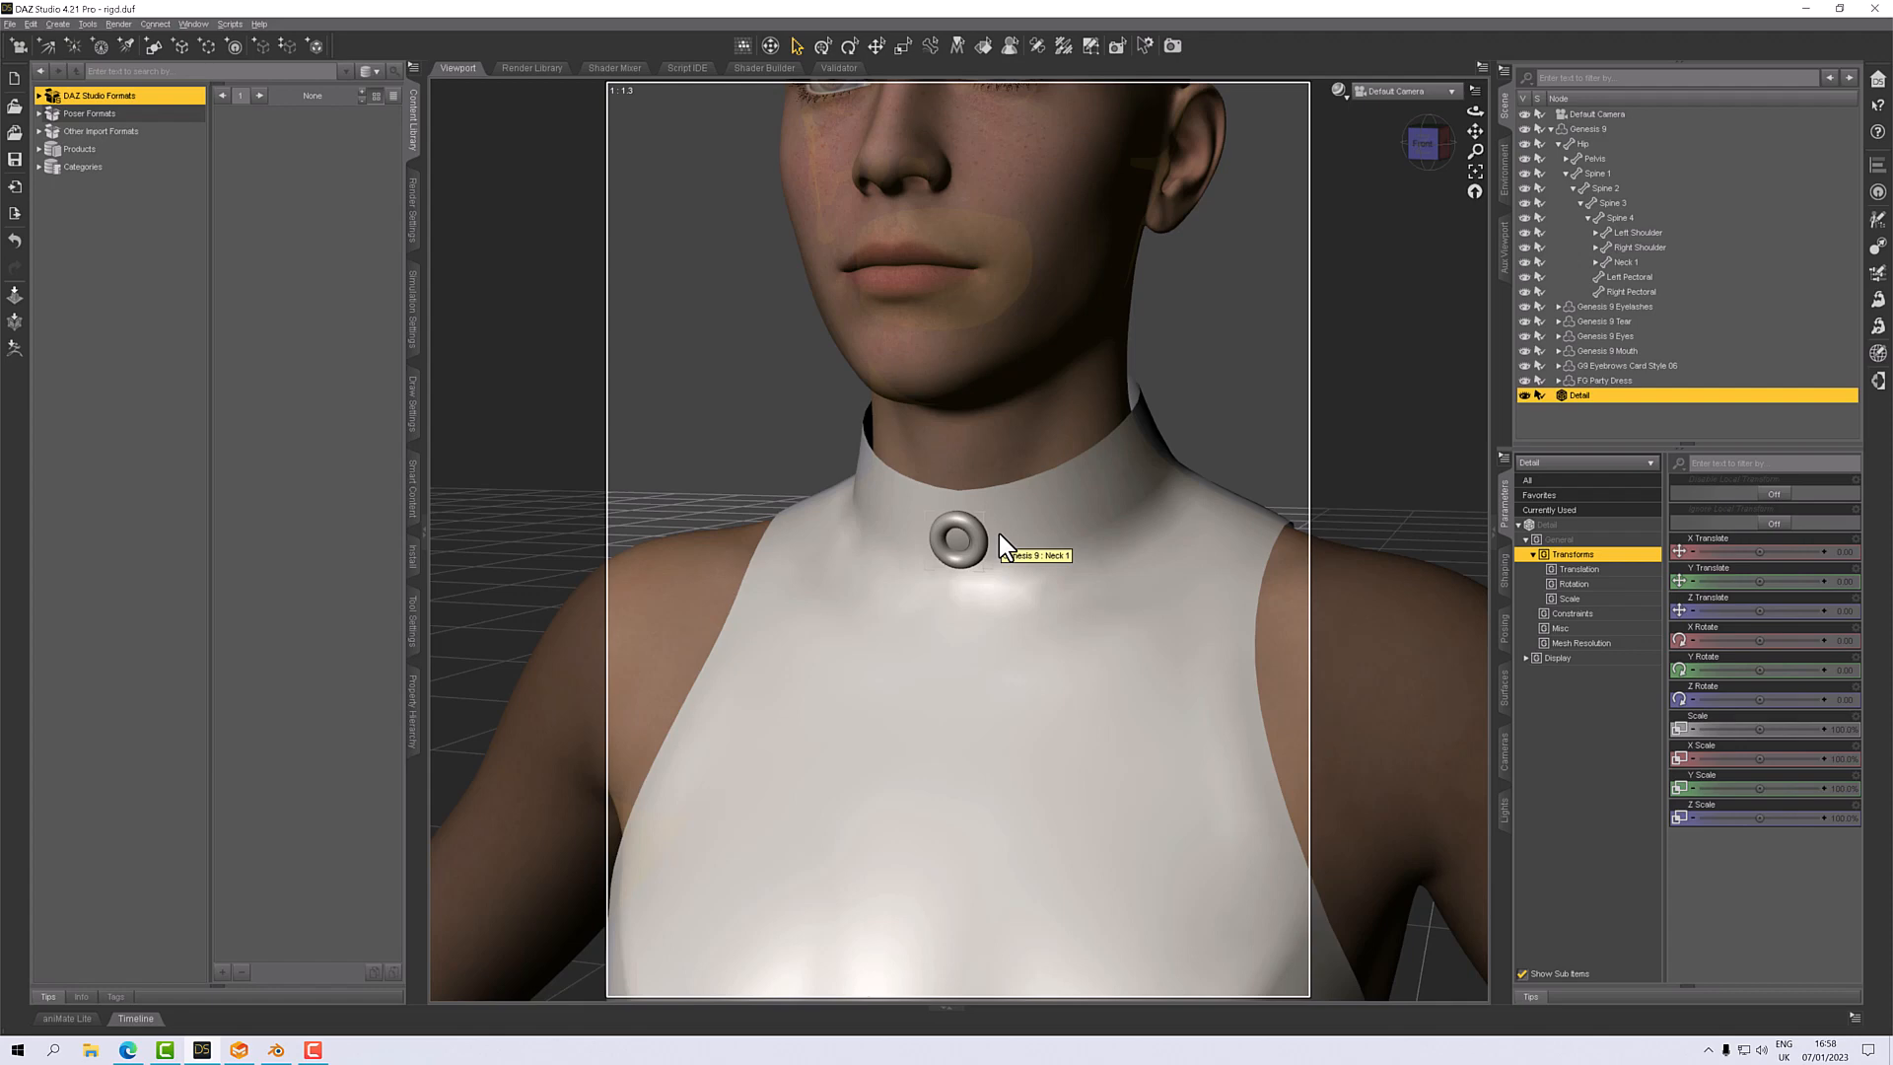
mouse_move(1006, 545)
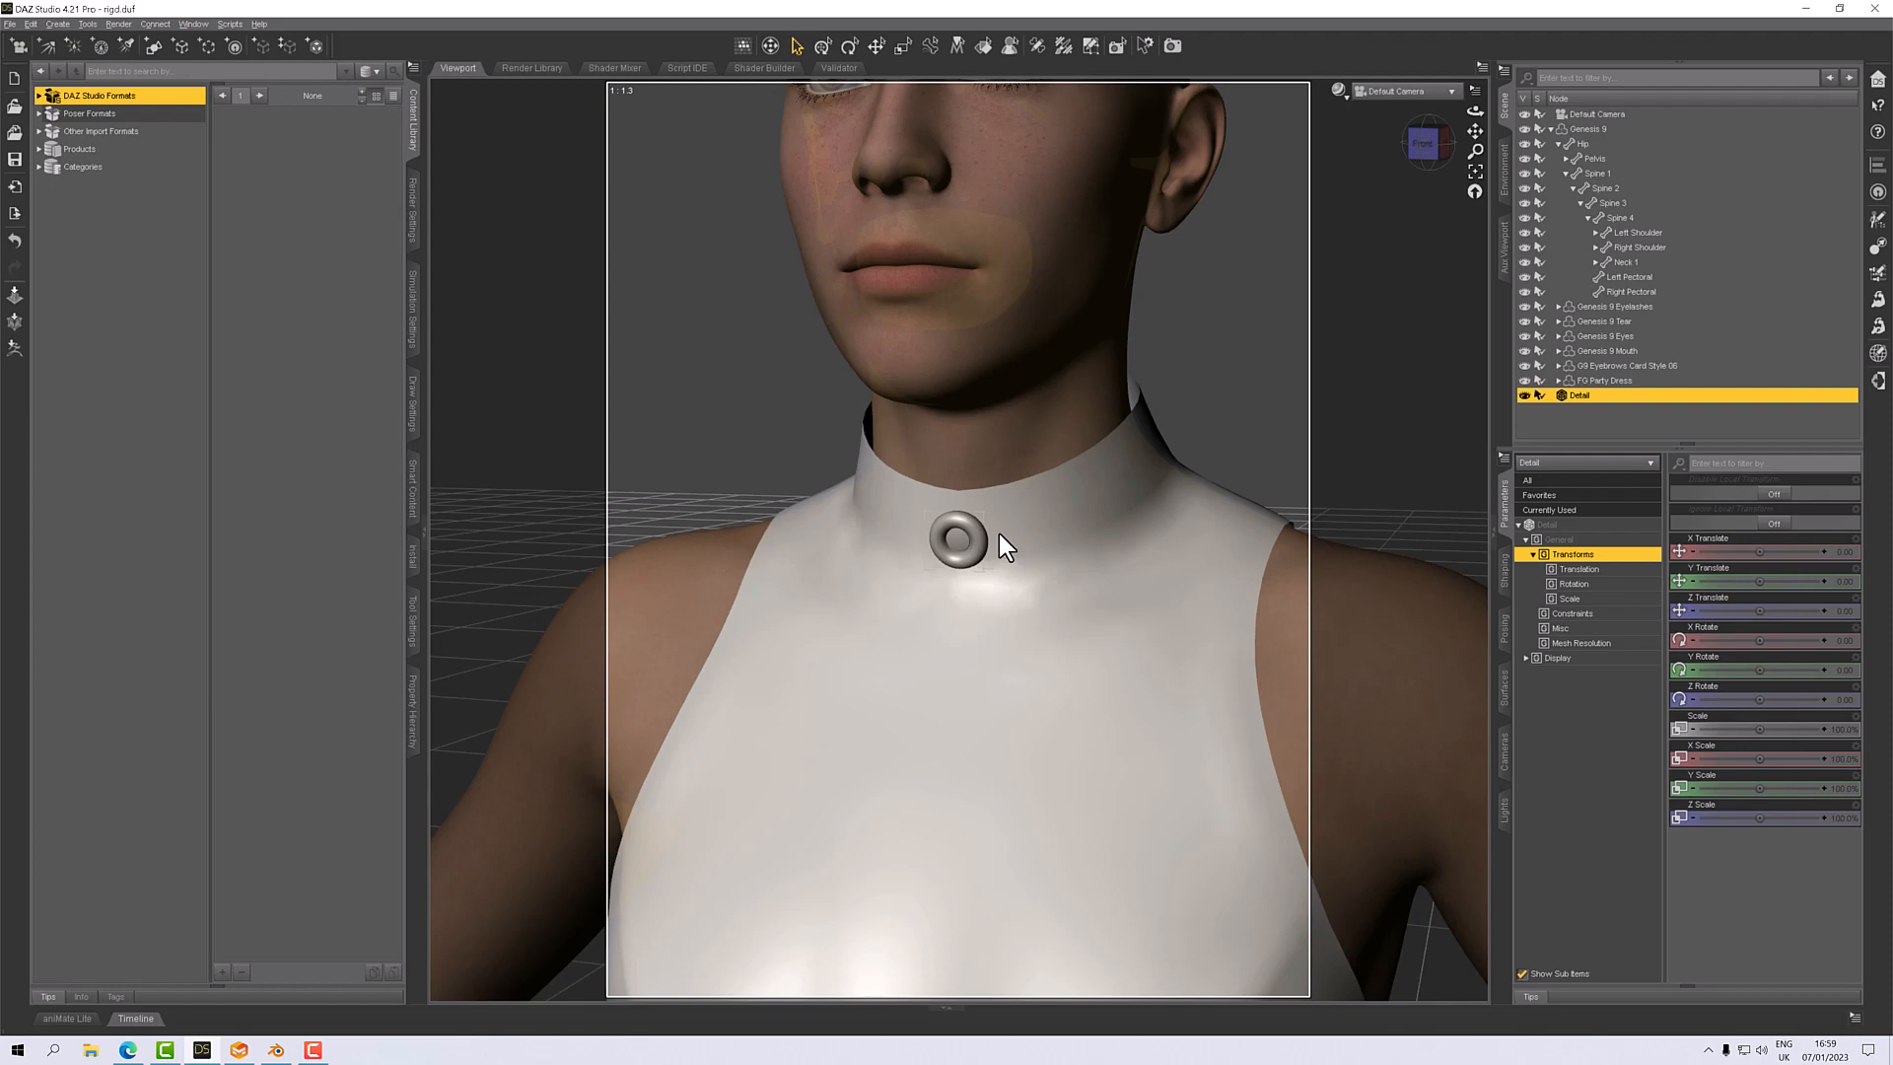
mouse_move(996, 576)
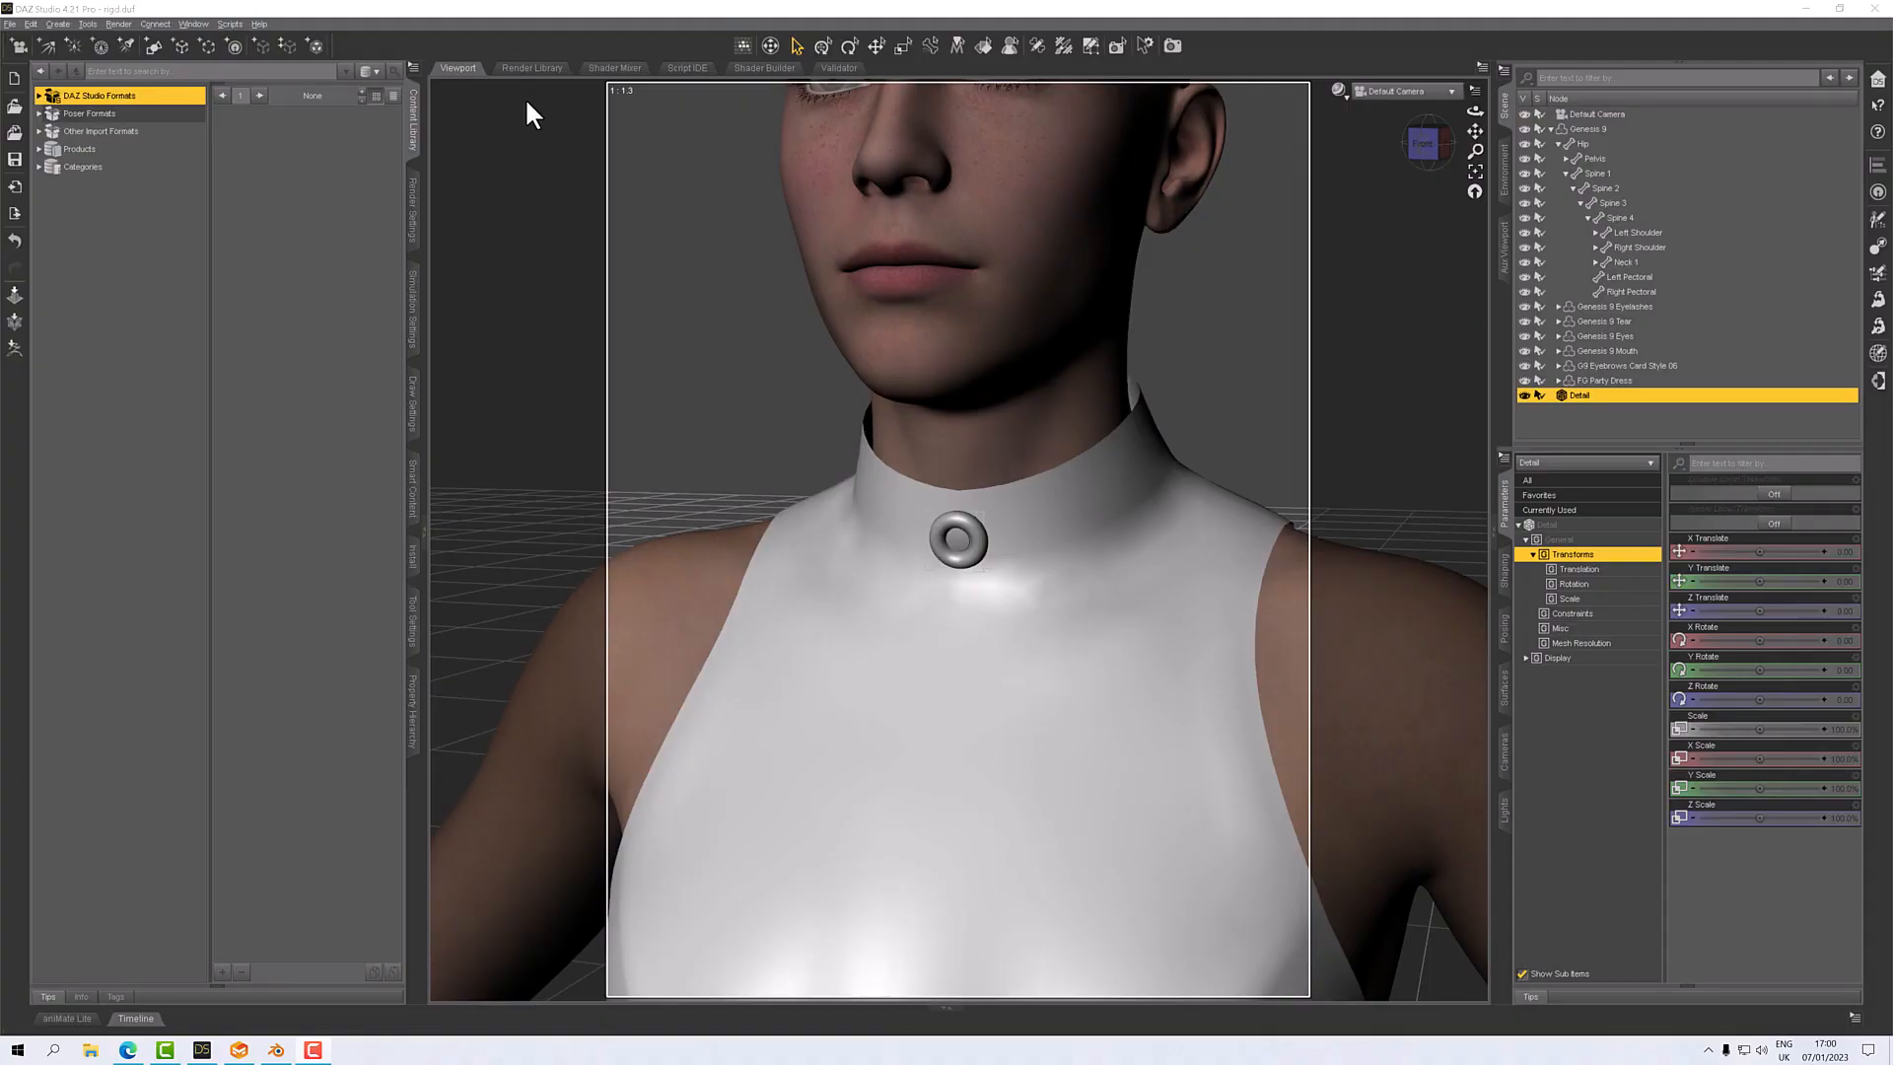
mouse_move(954, 545)
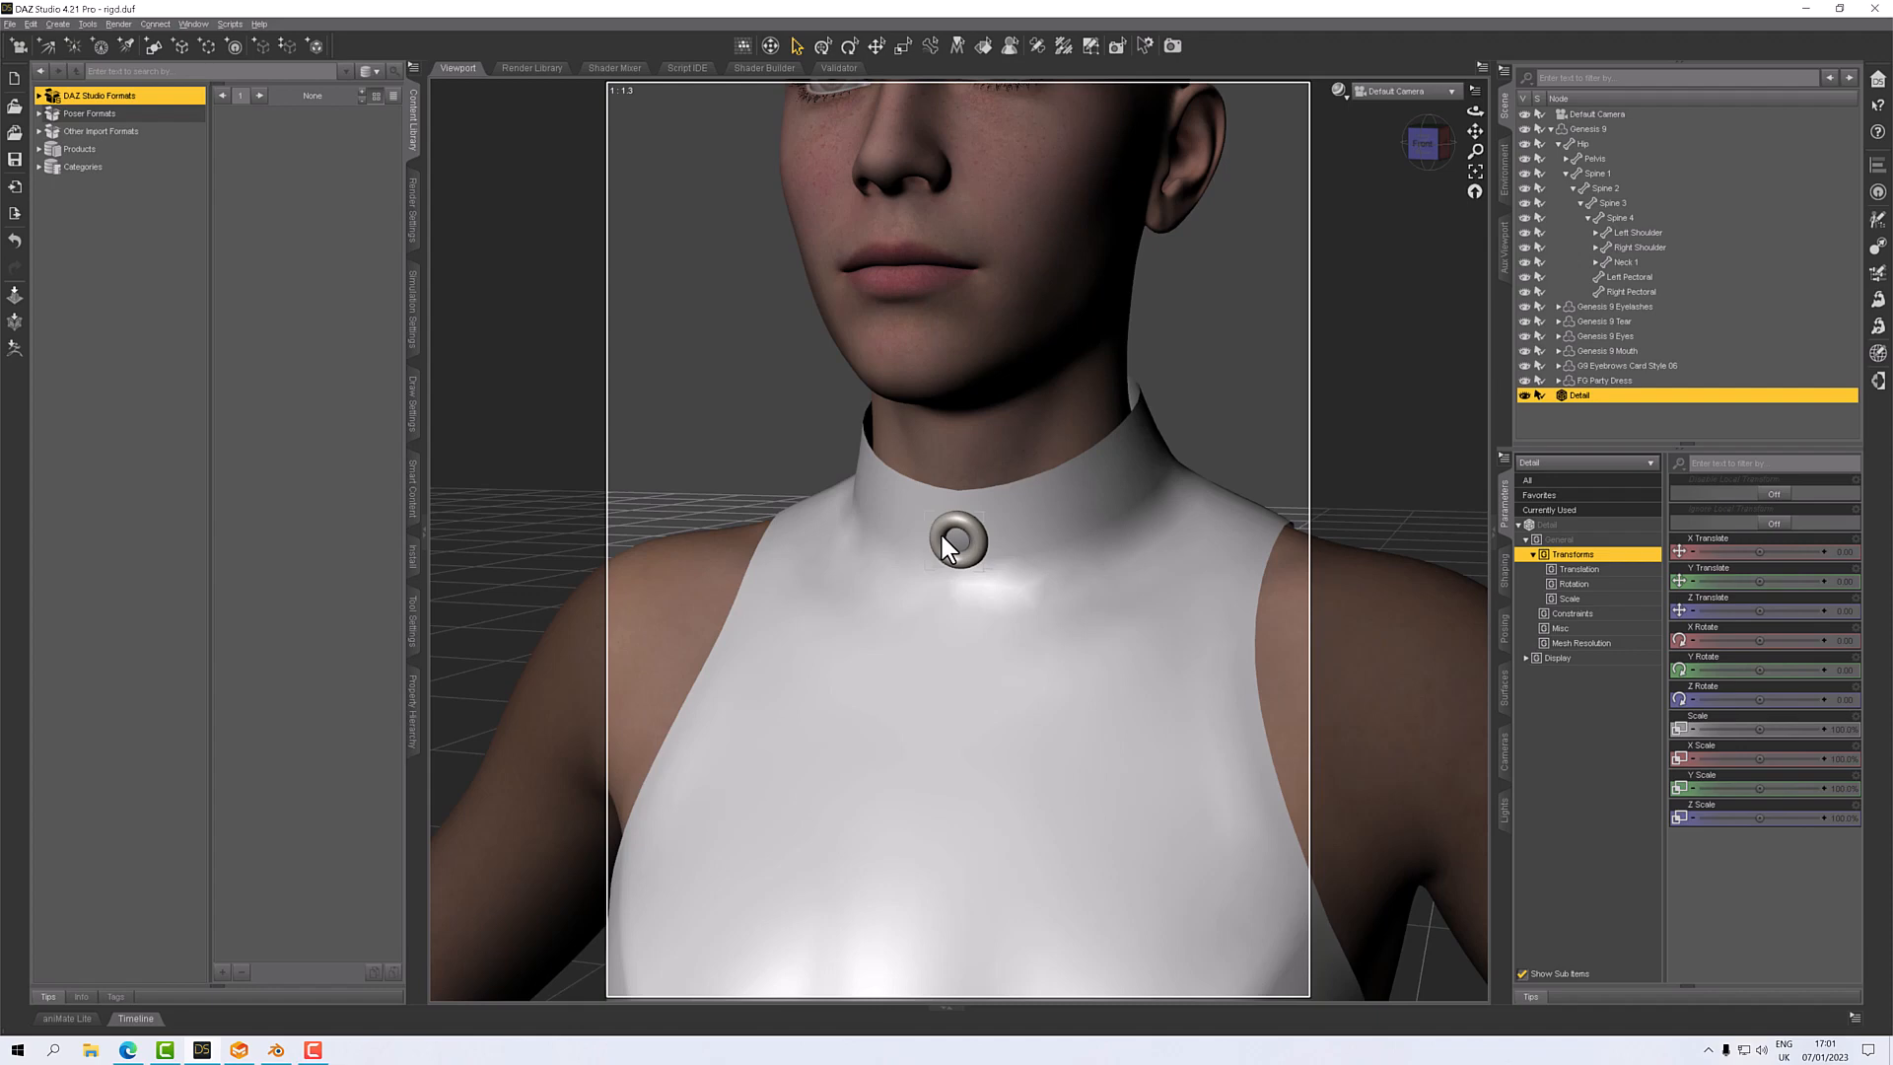
mouse_move(978, 568)
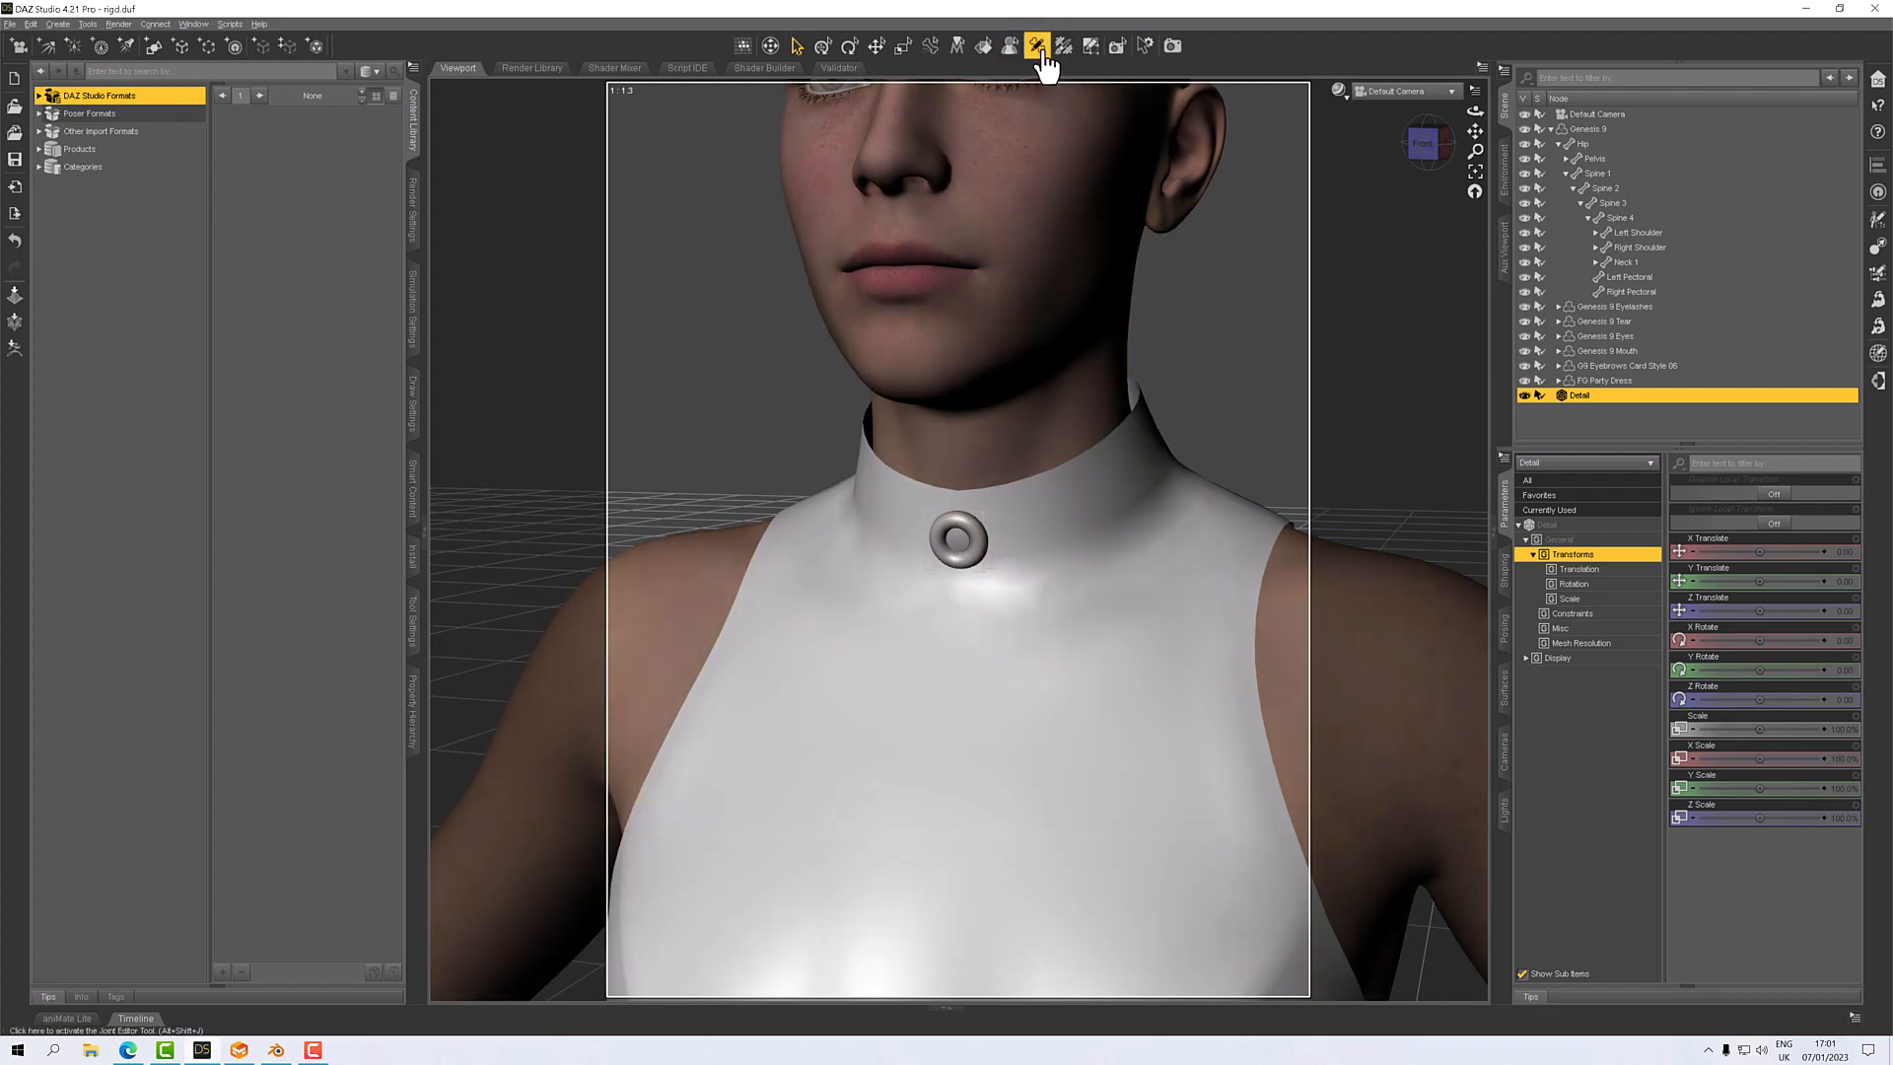
click(1037, 46)
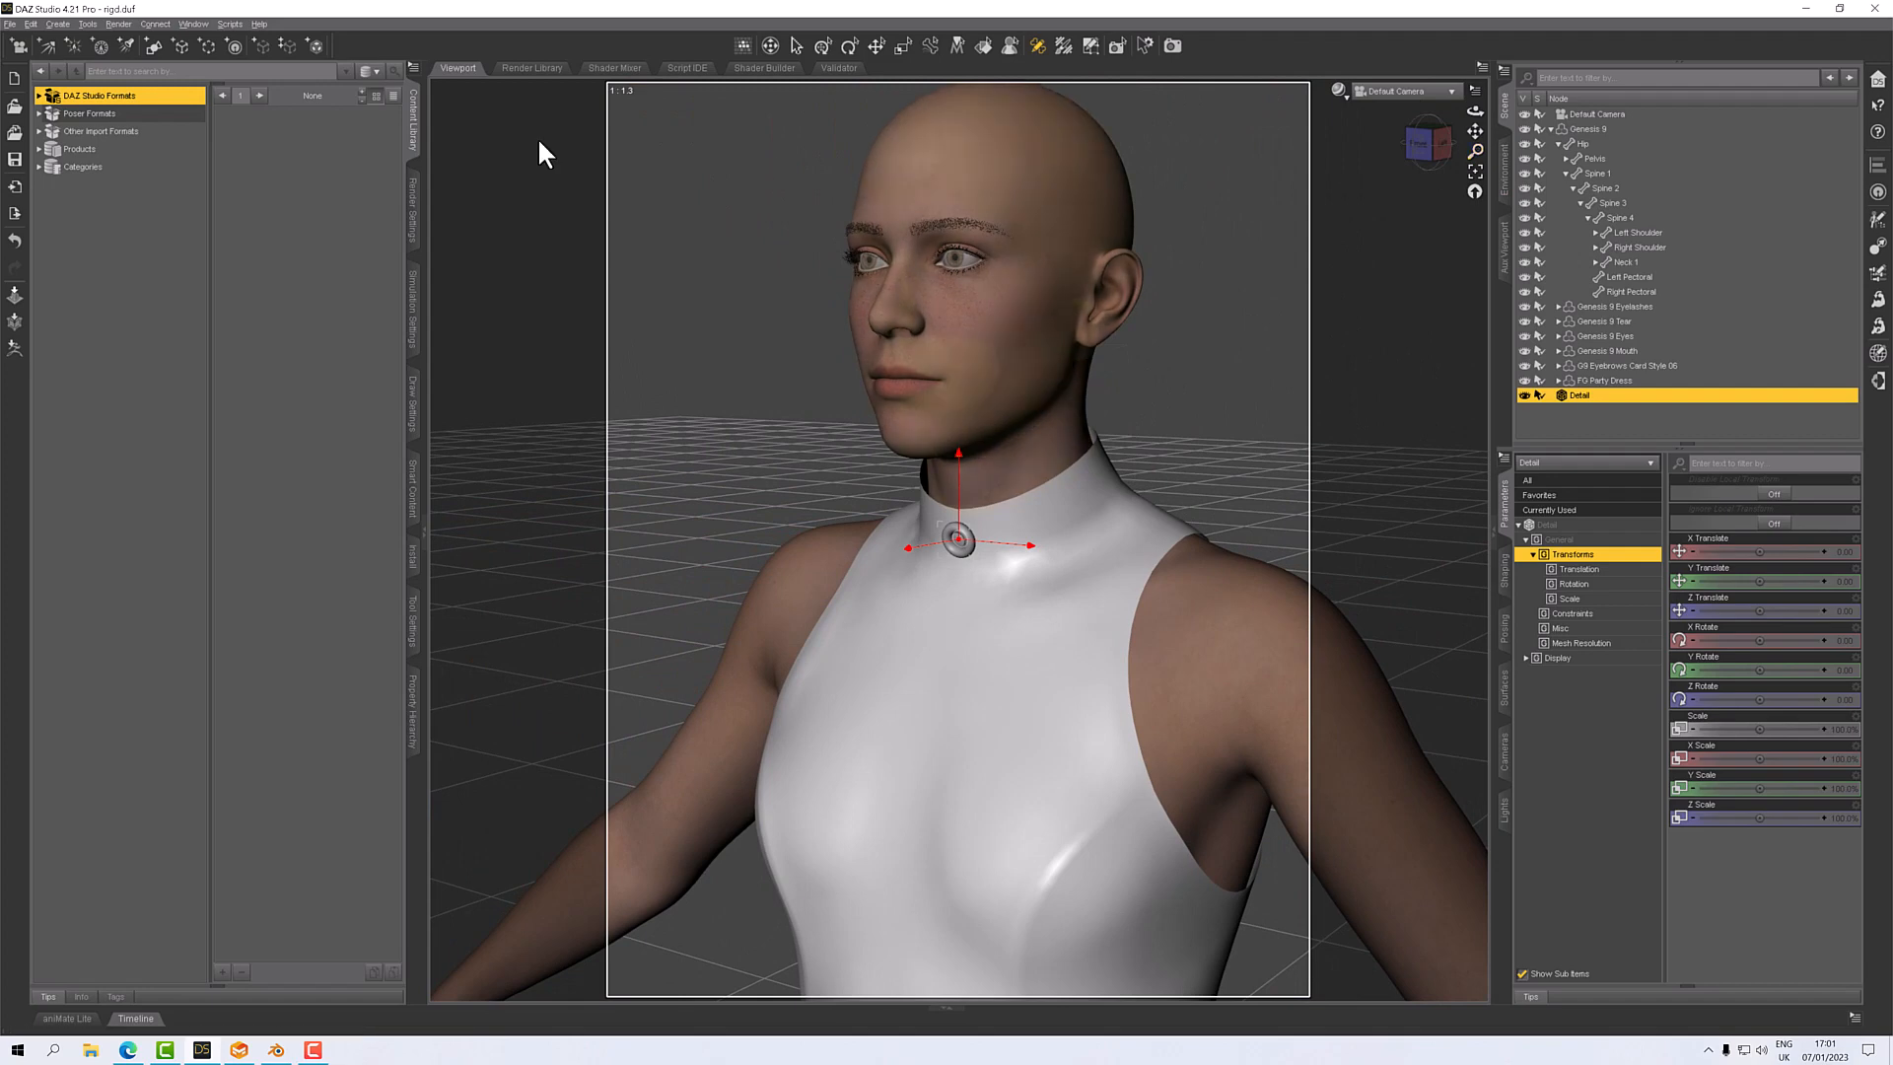
click(795, 47)
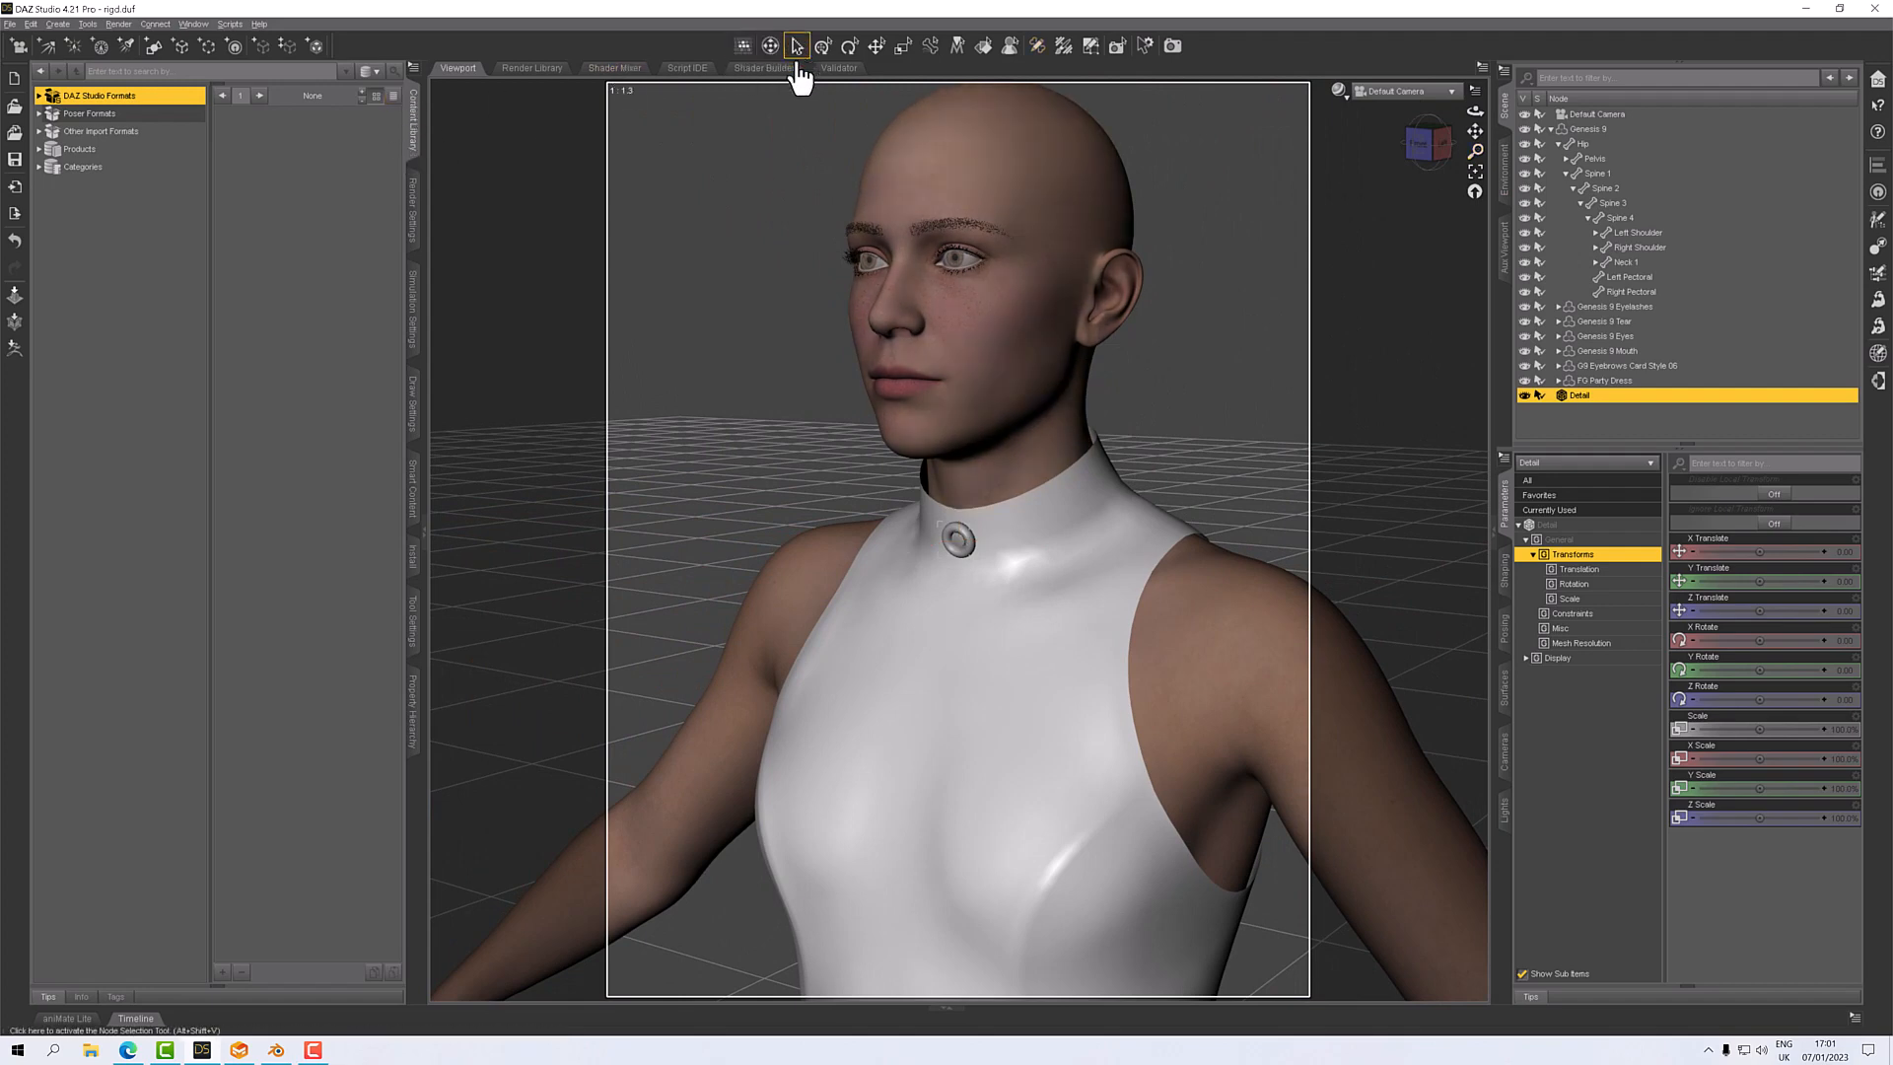
mouse_move(423, 217)
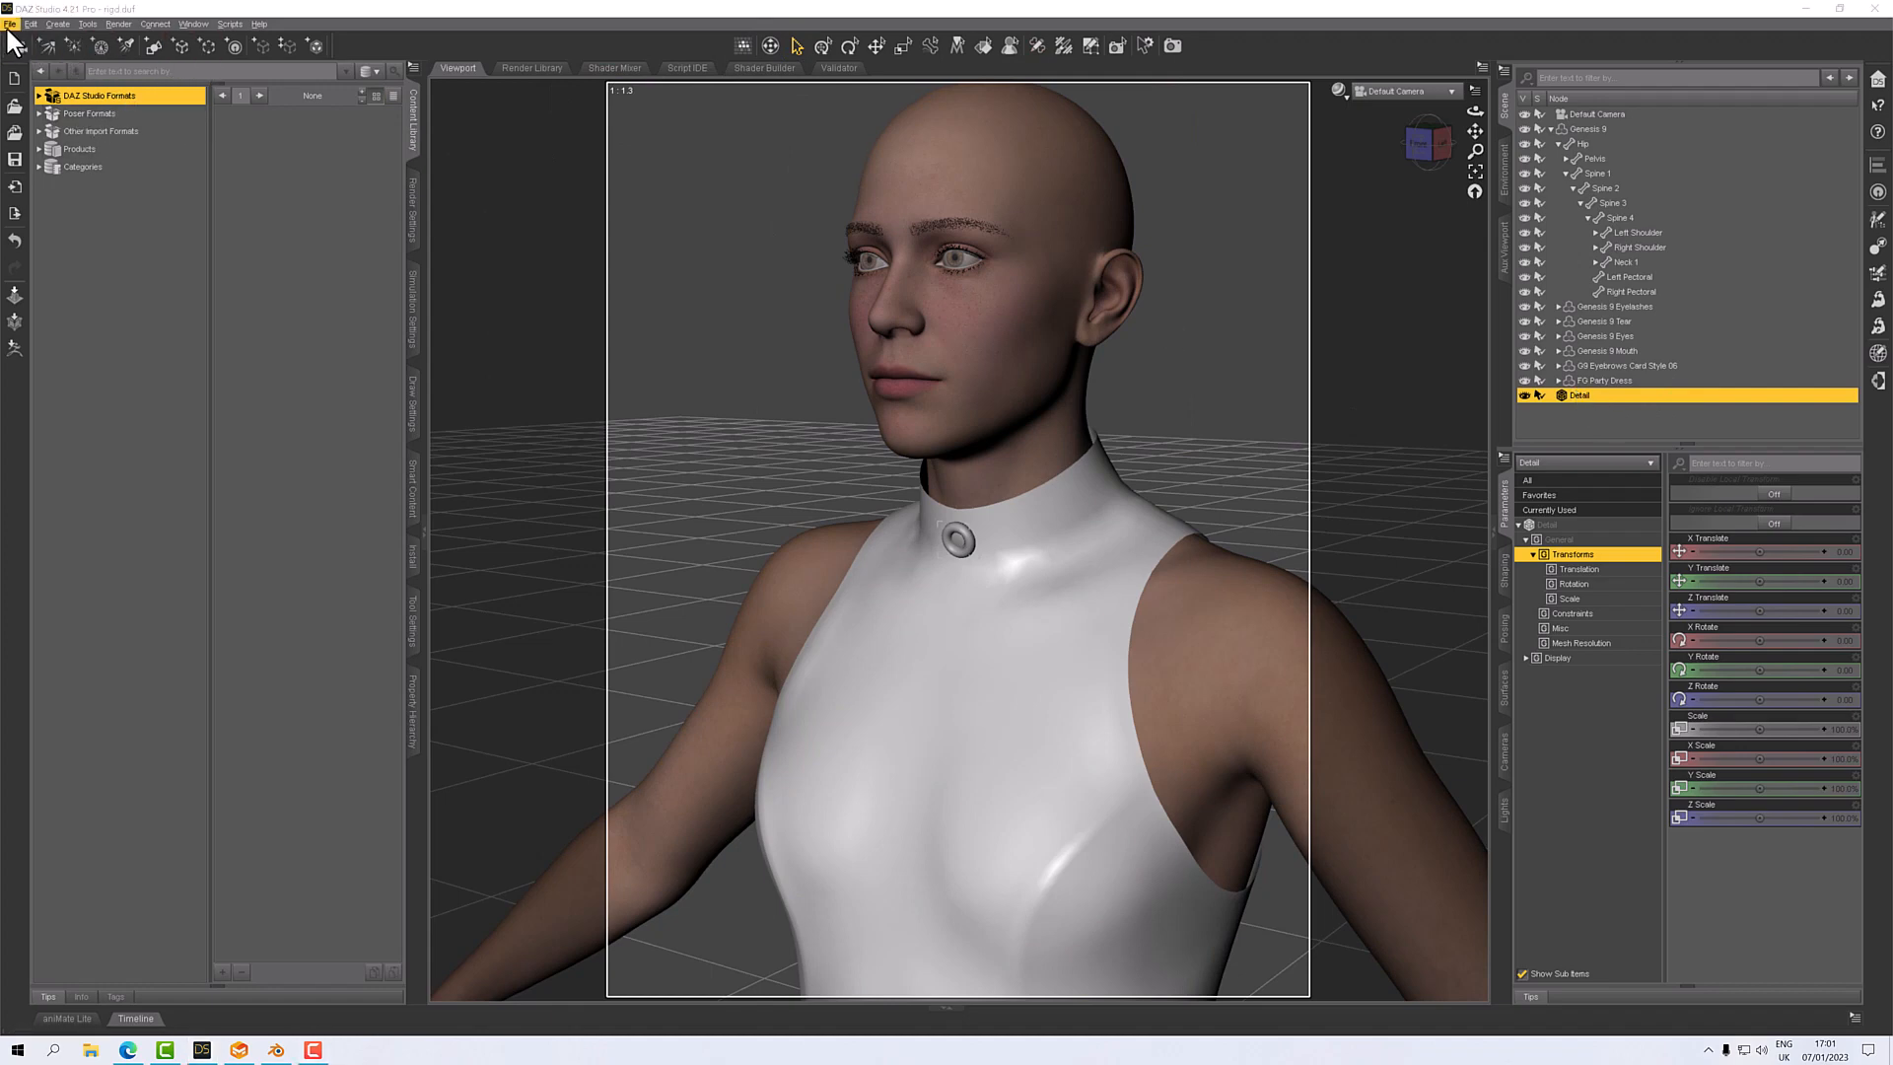
Save the button figure as Detail in Clothing > Fugazi1968 > FG Party Dress.
click(10, 22)
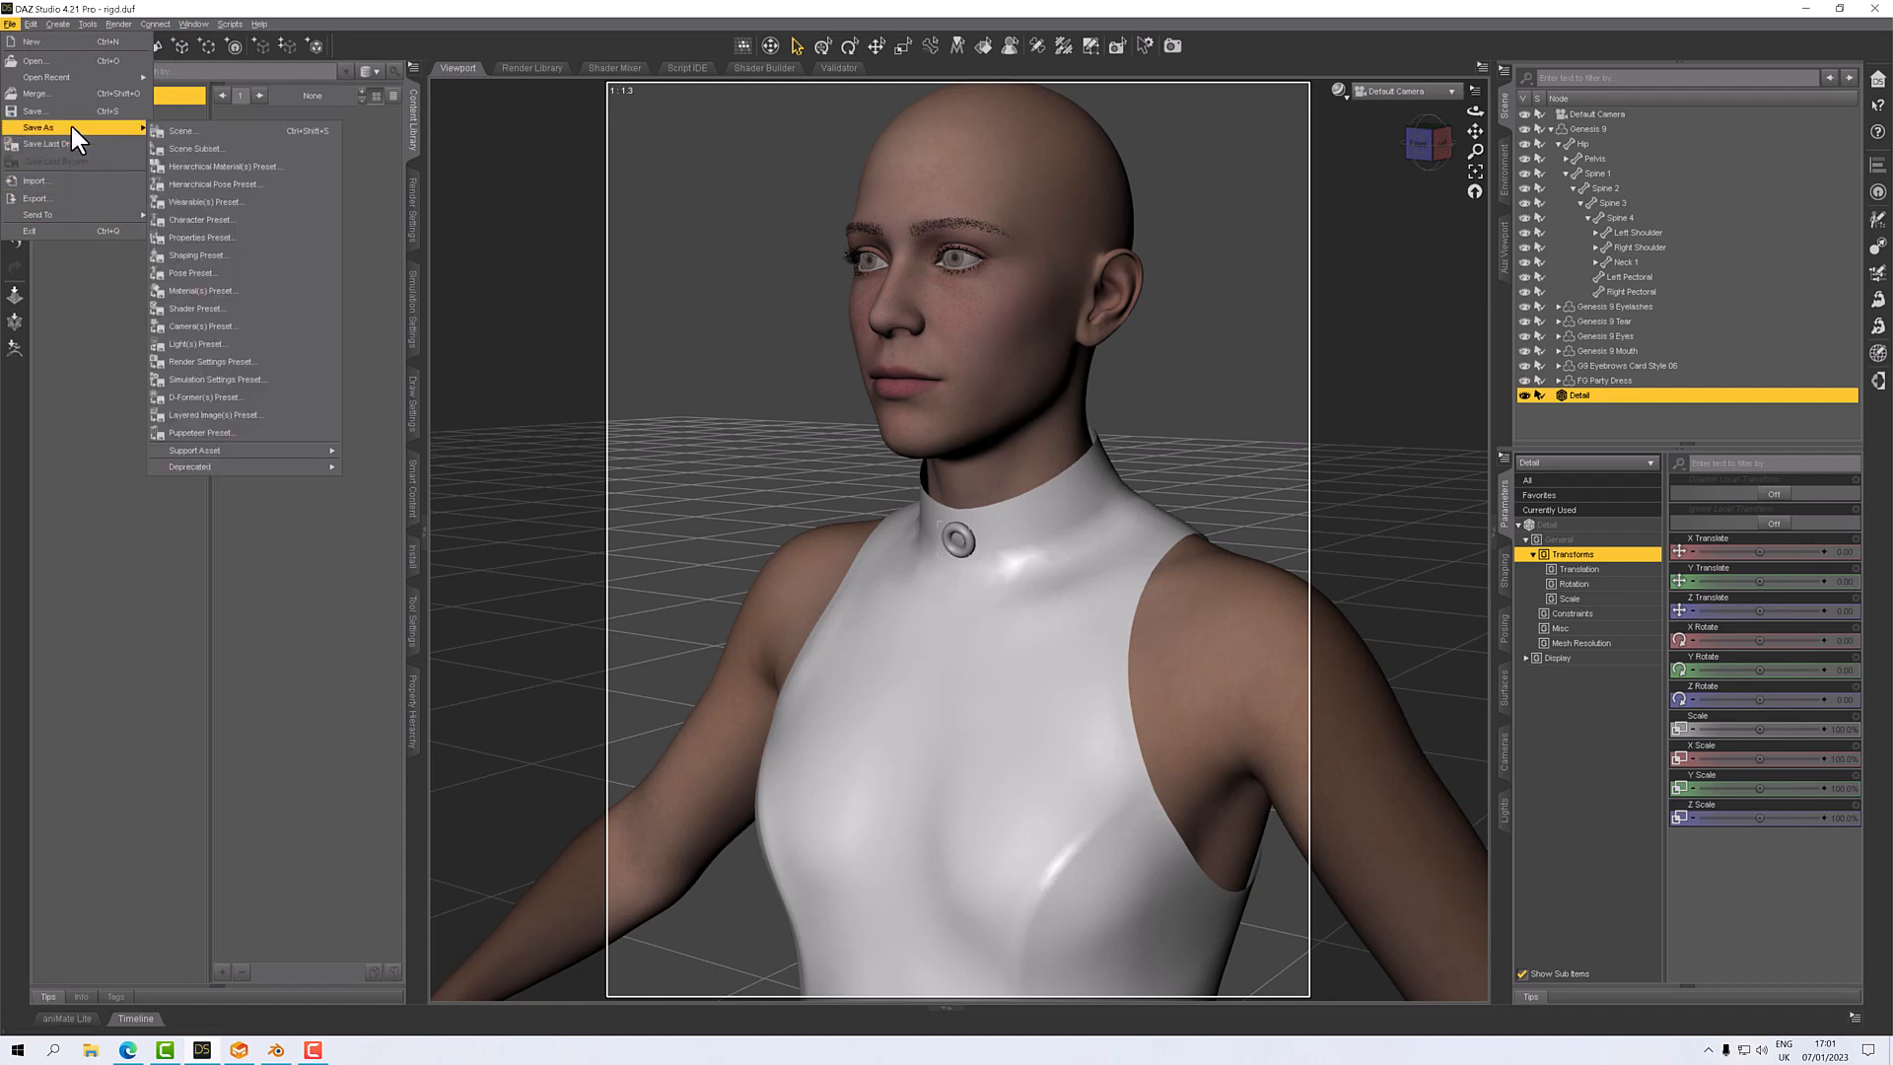
mouse_move(193, 450)
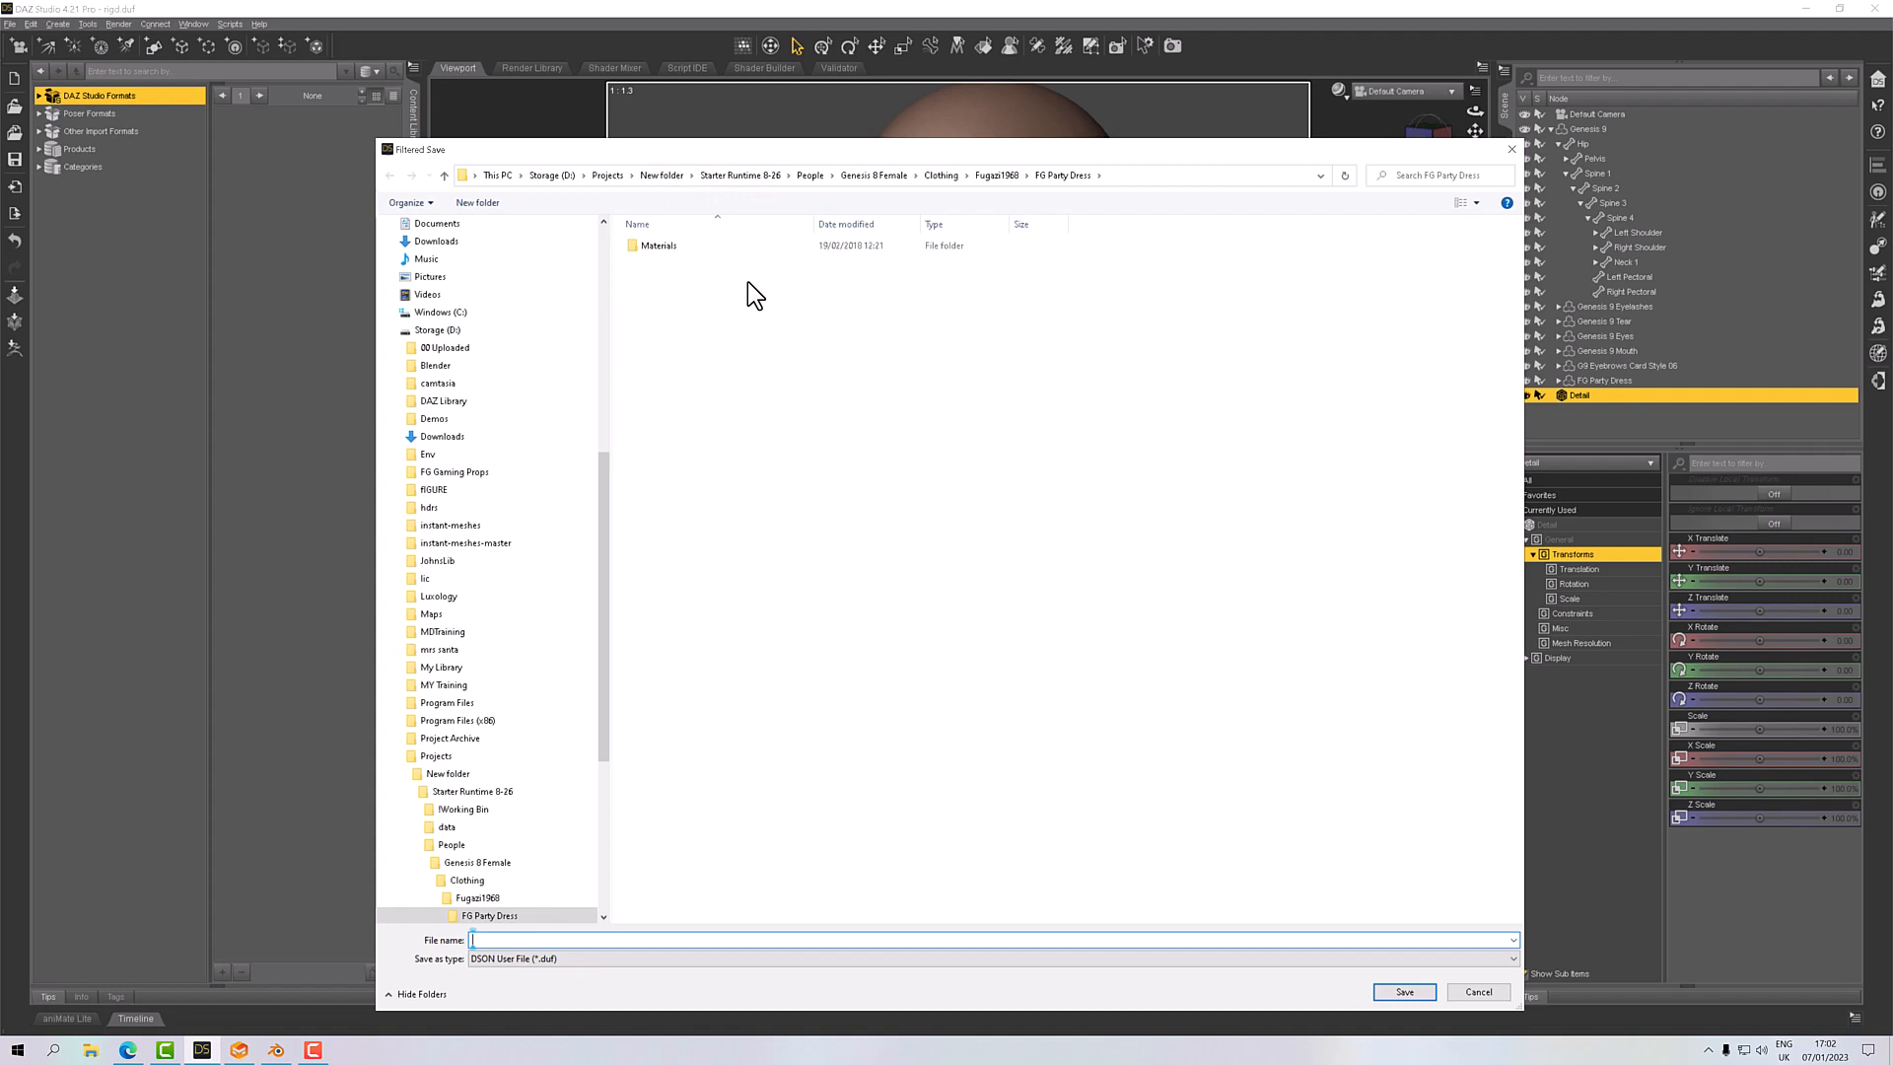
mouse_move(827, 329)
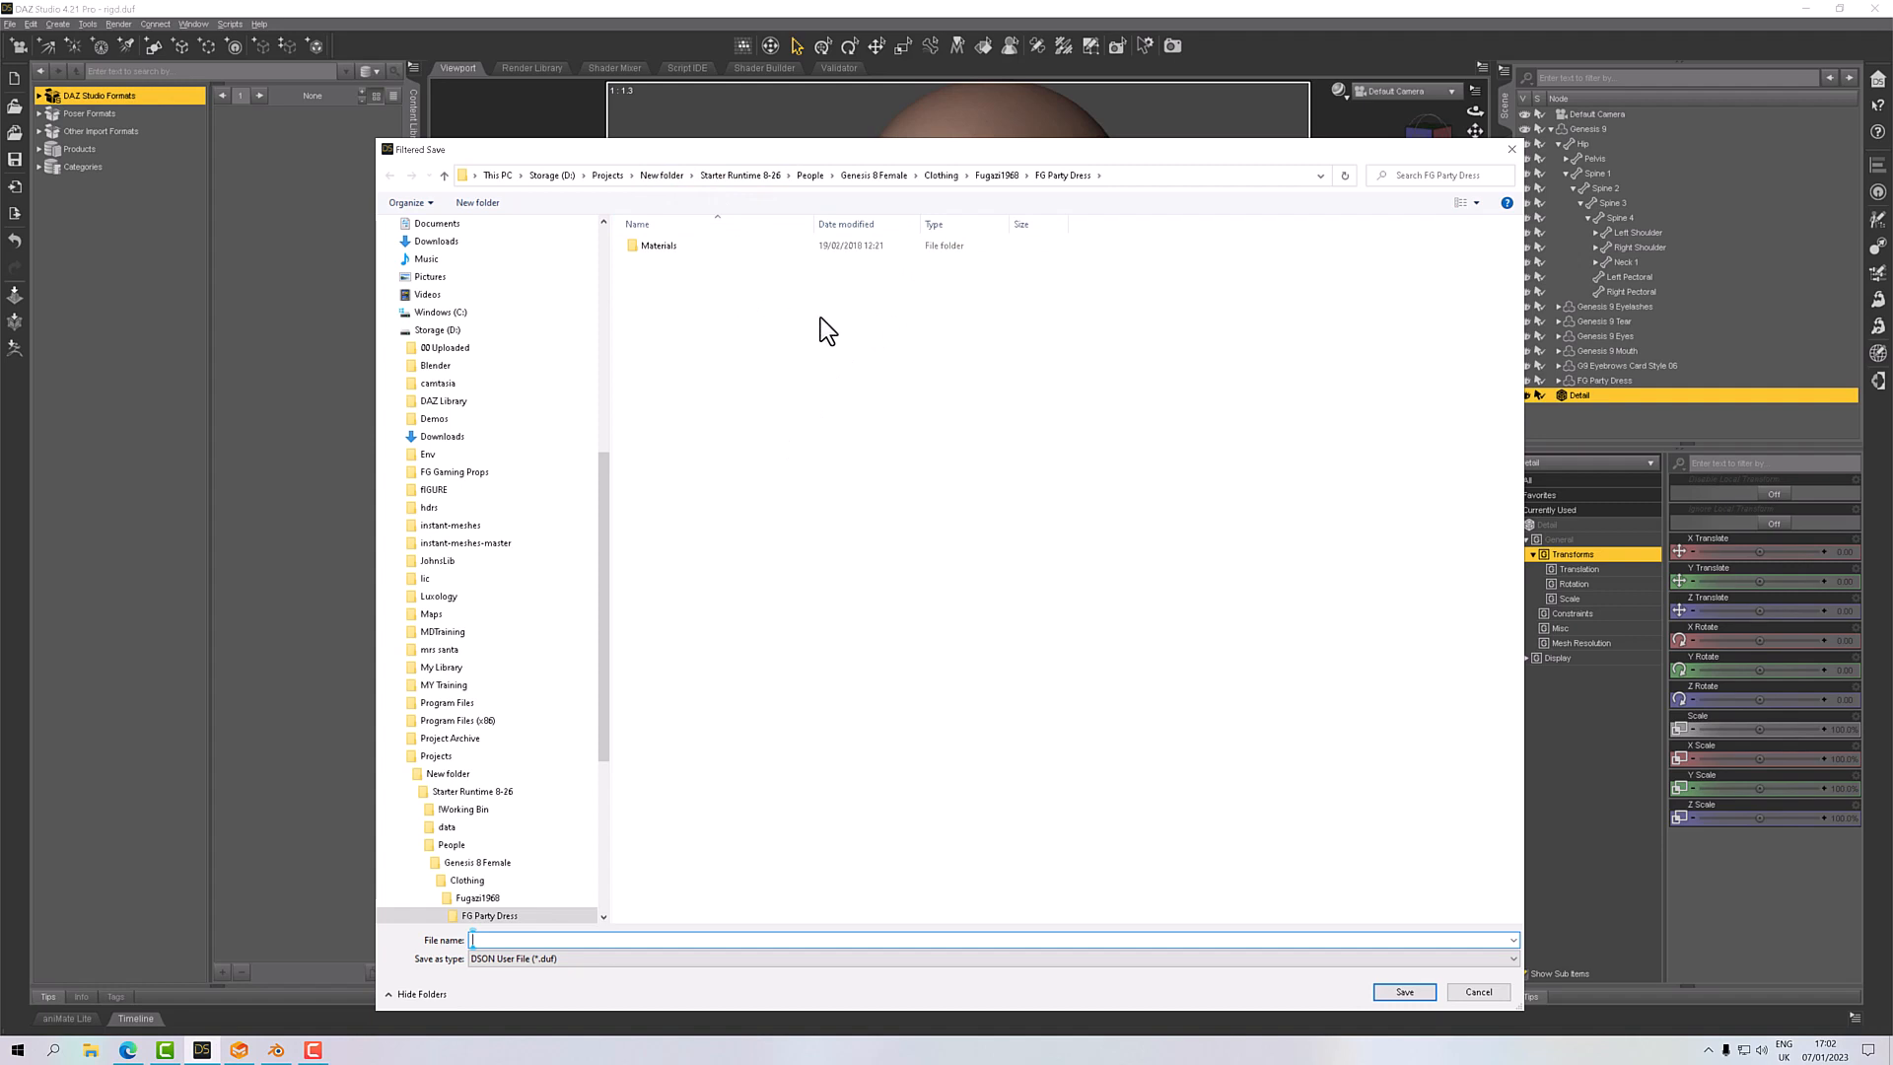
mouse_move(738, 176)
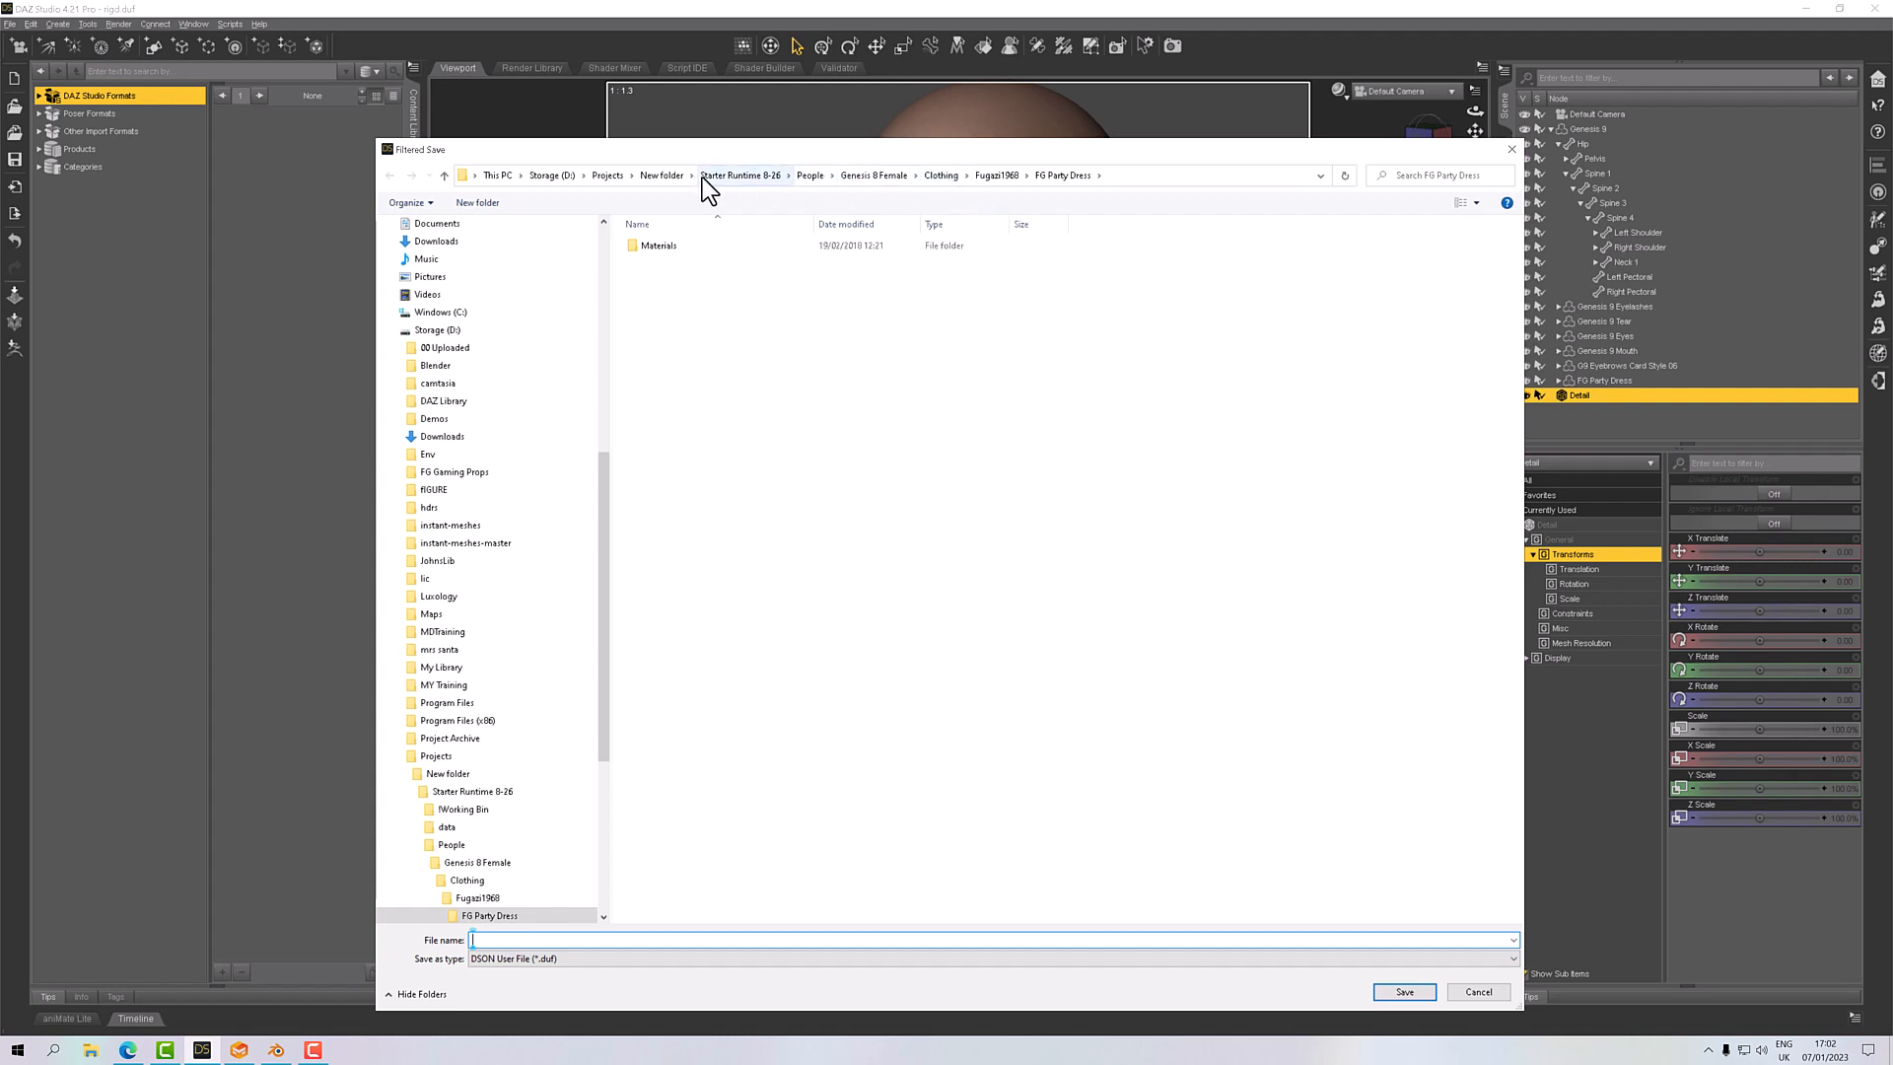
mouse_move(773, 183)
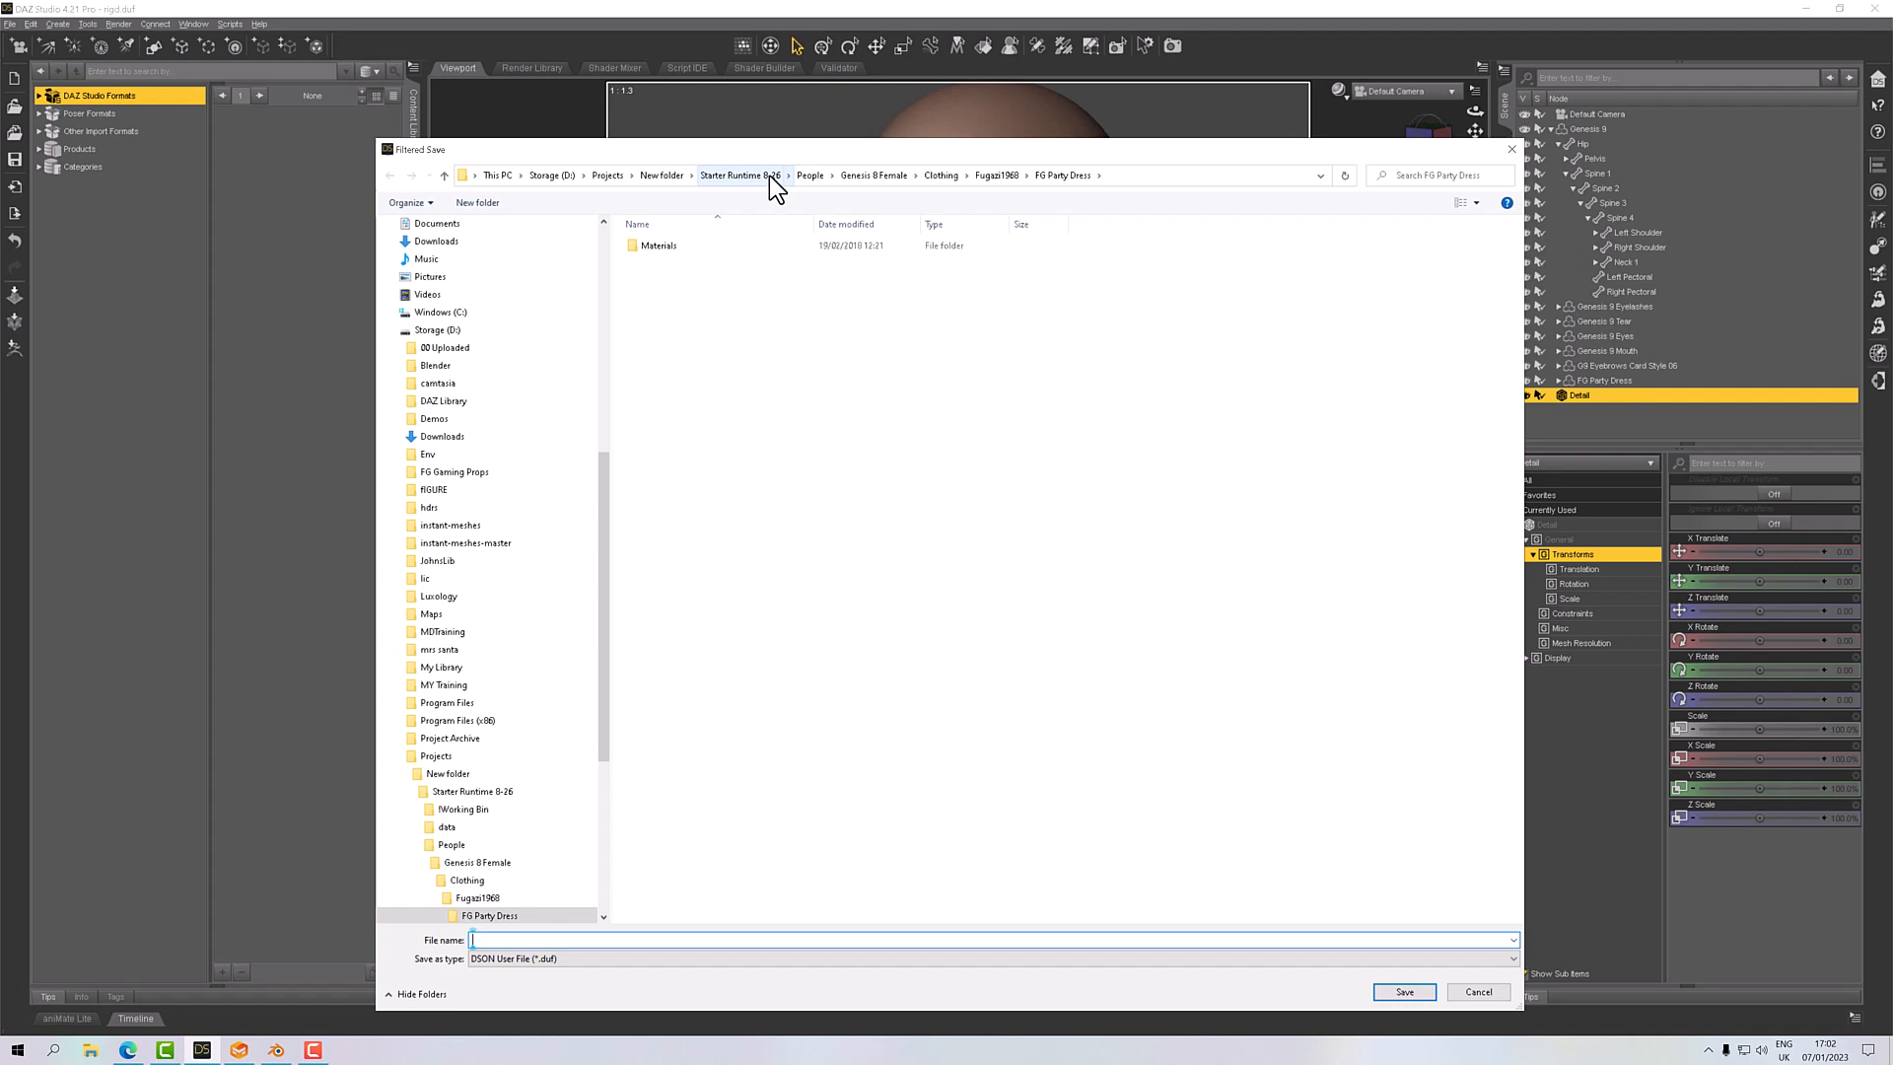
mouse_move(752, 208)
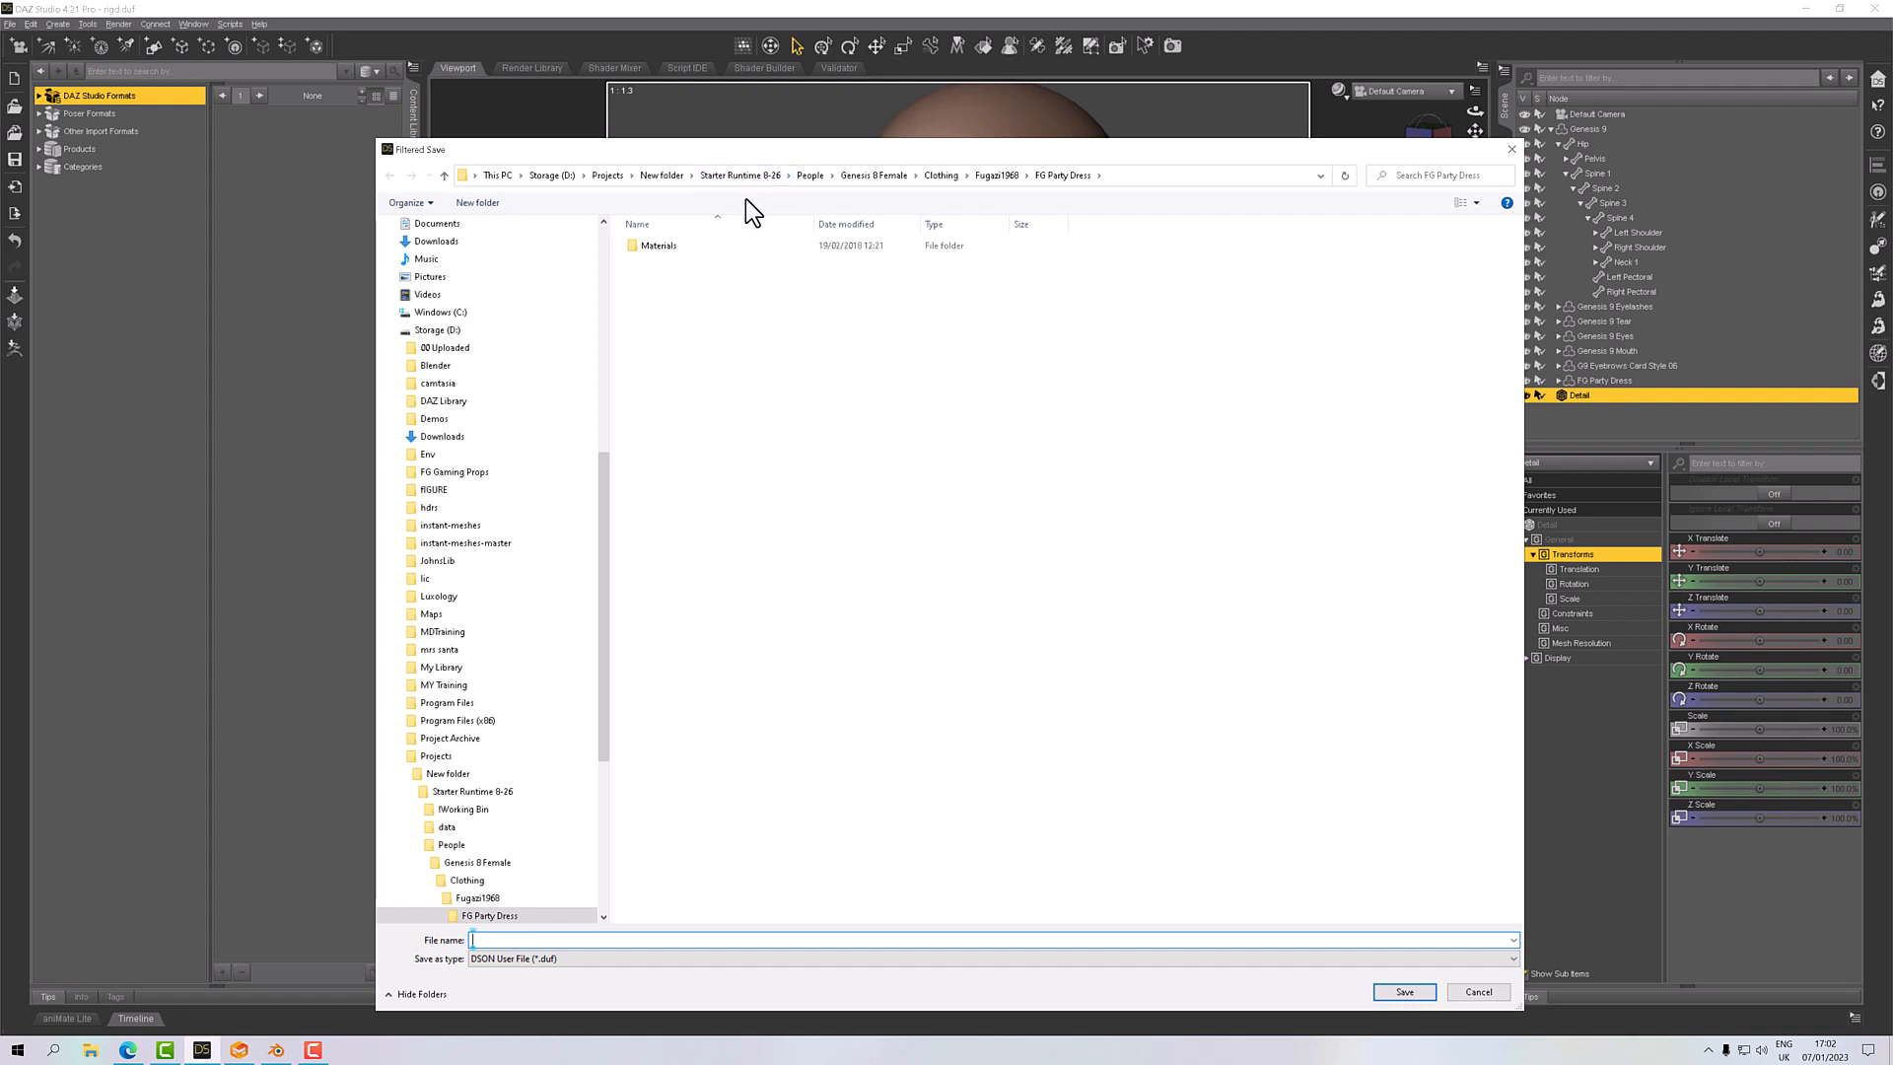
mouse_move(1093, 170)
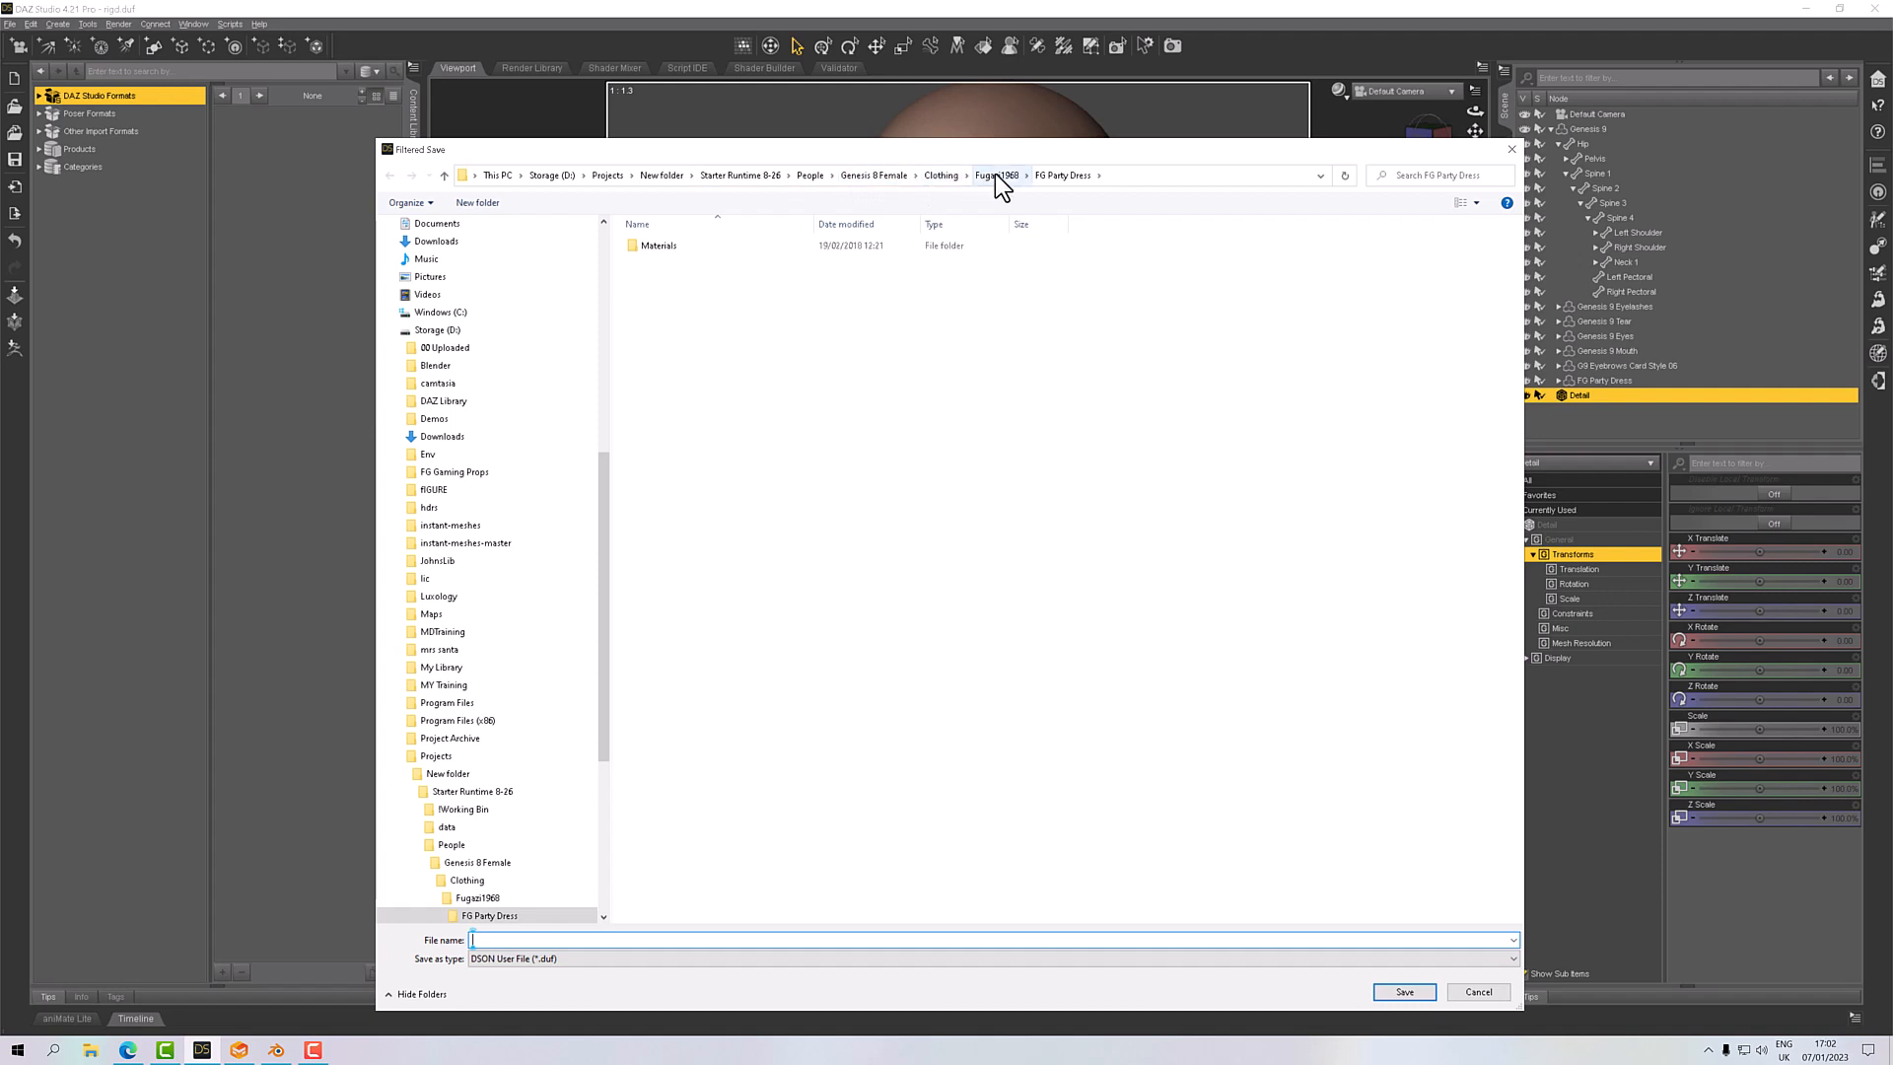
mouse_move(764, 391)
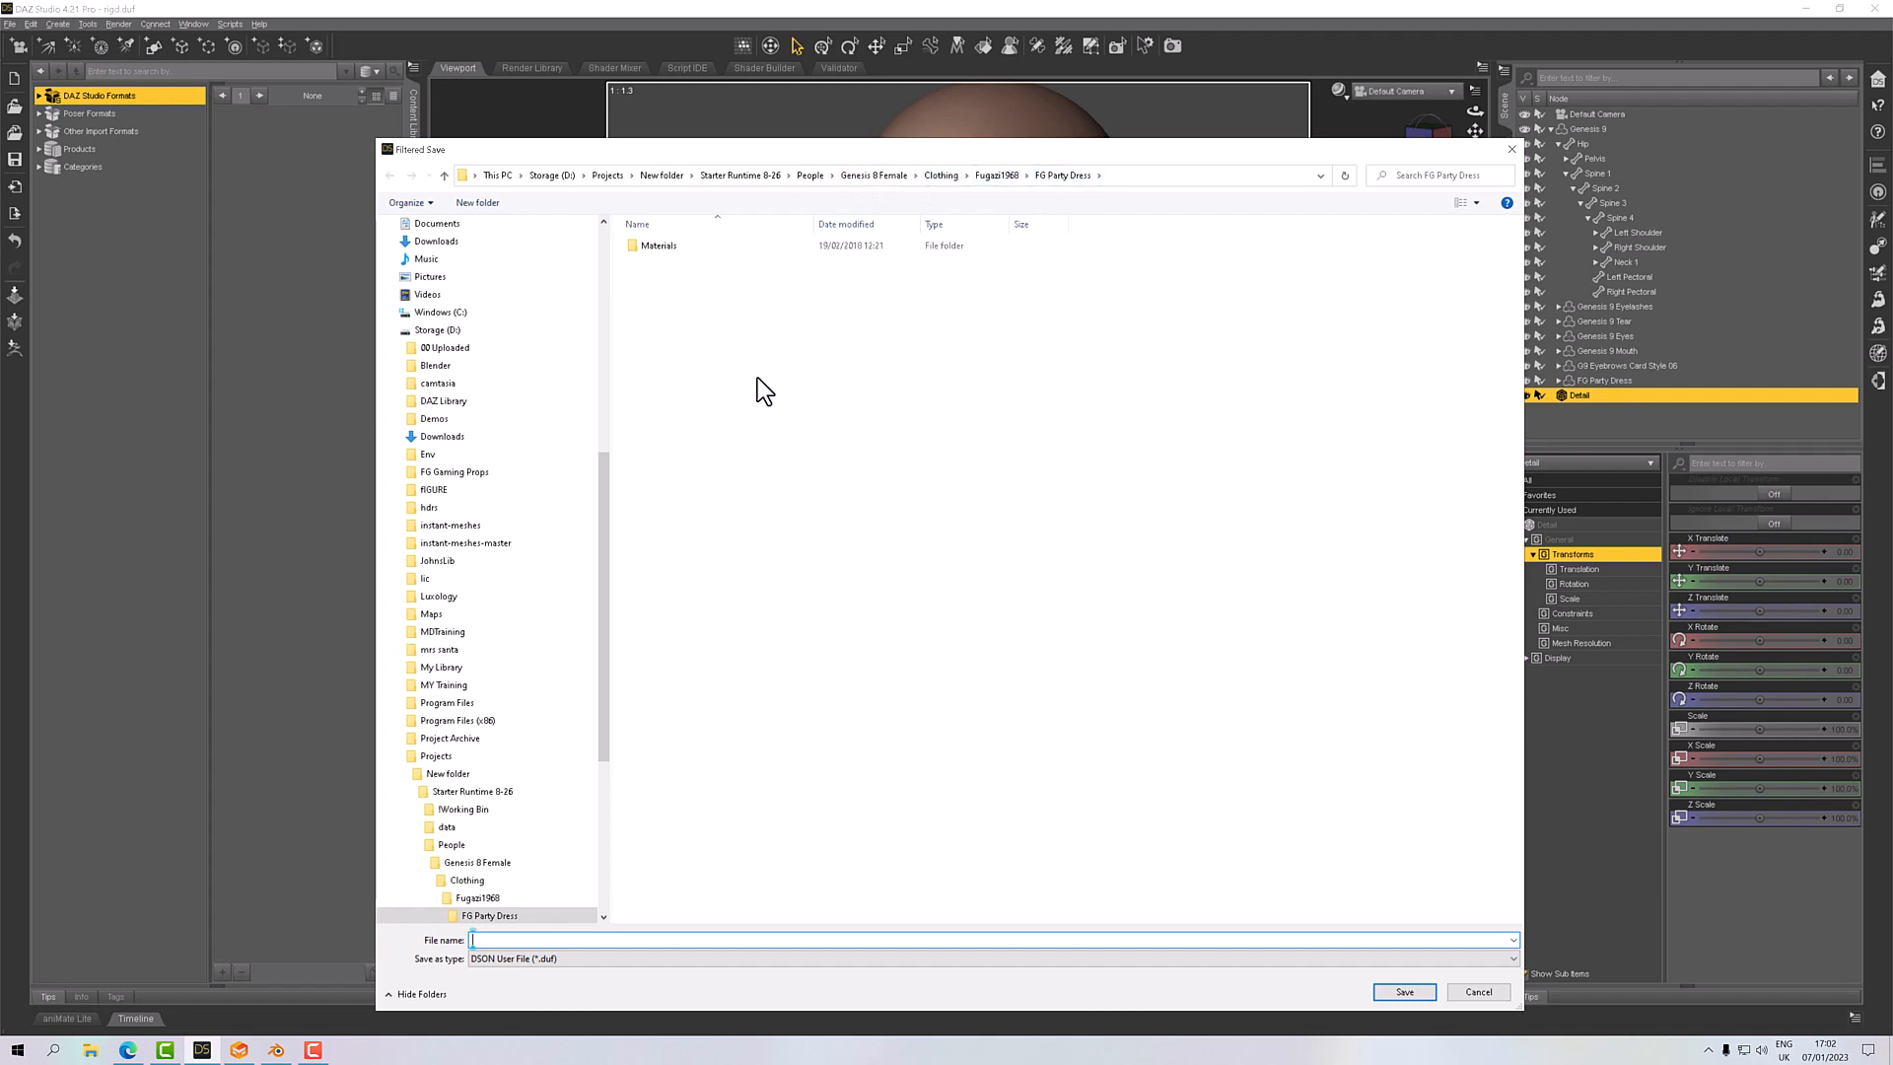
mouse_move(650, 940)
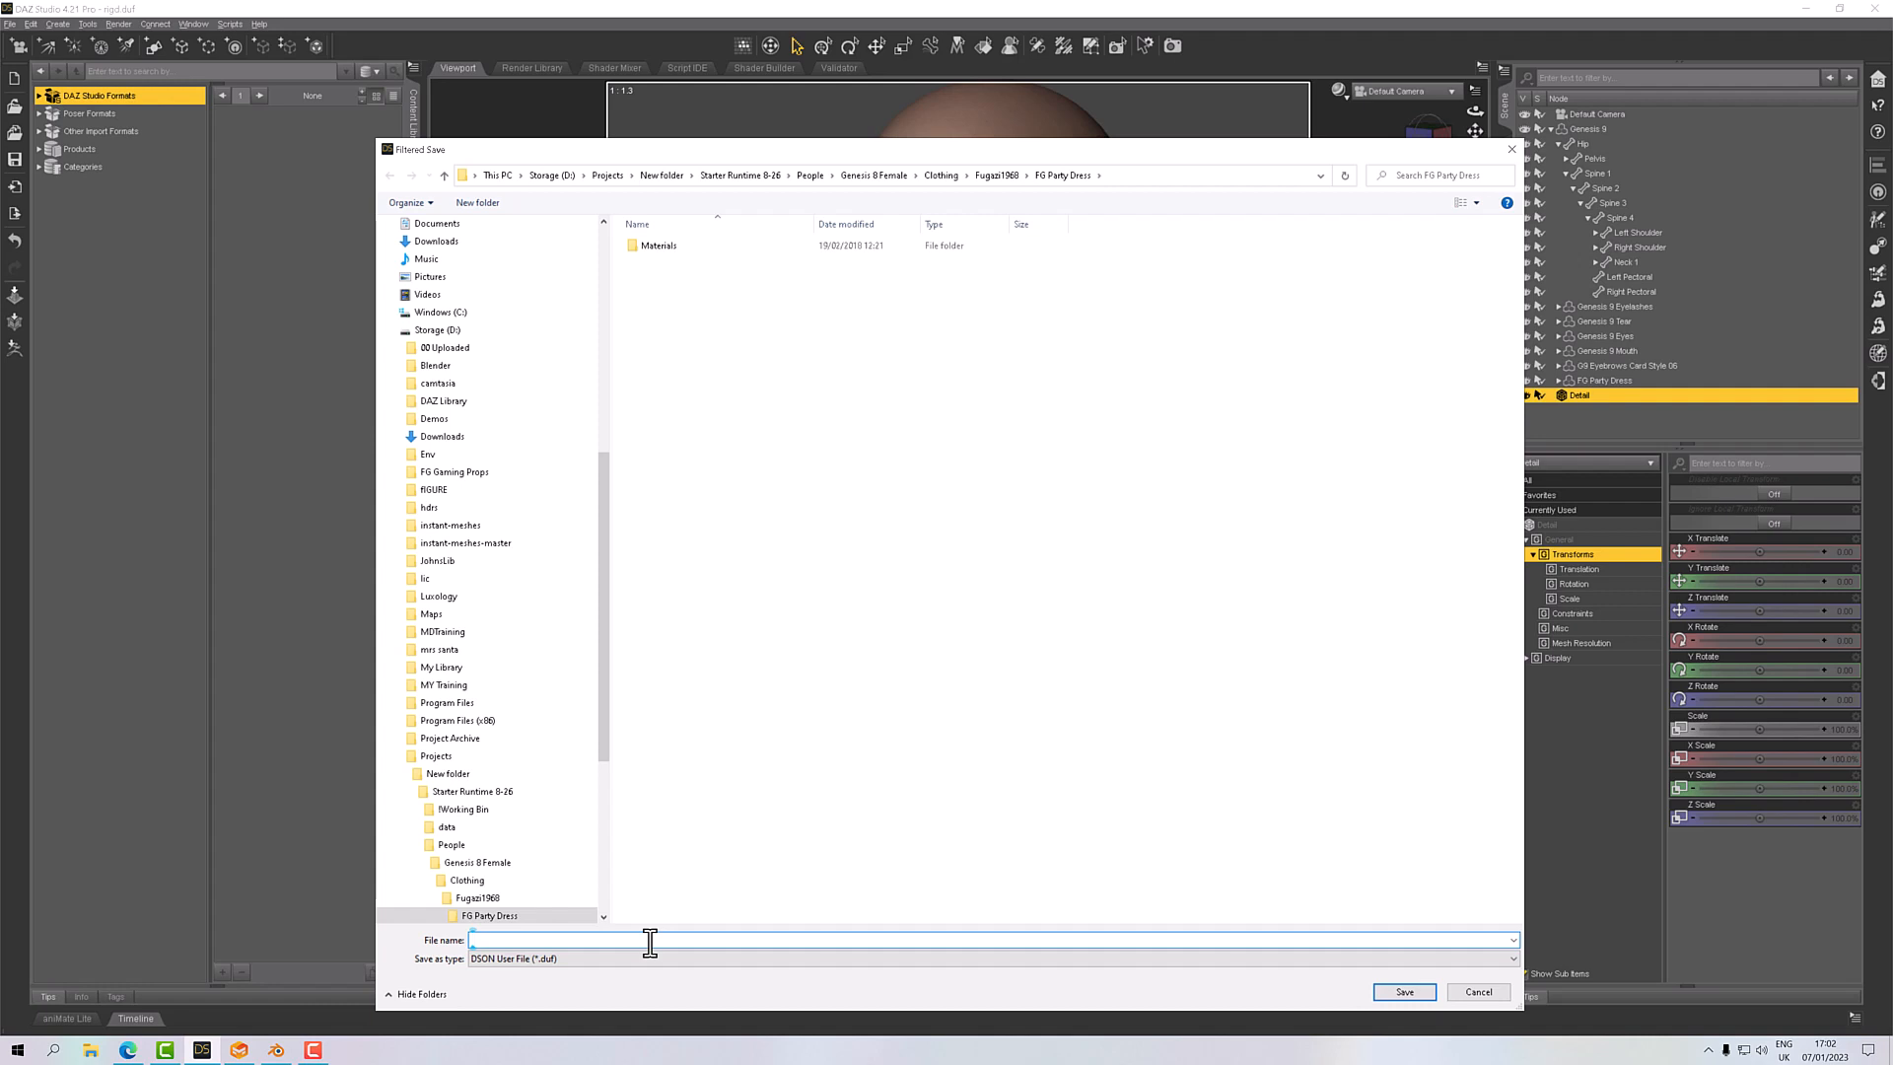
text(Detail)
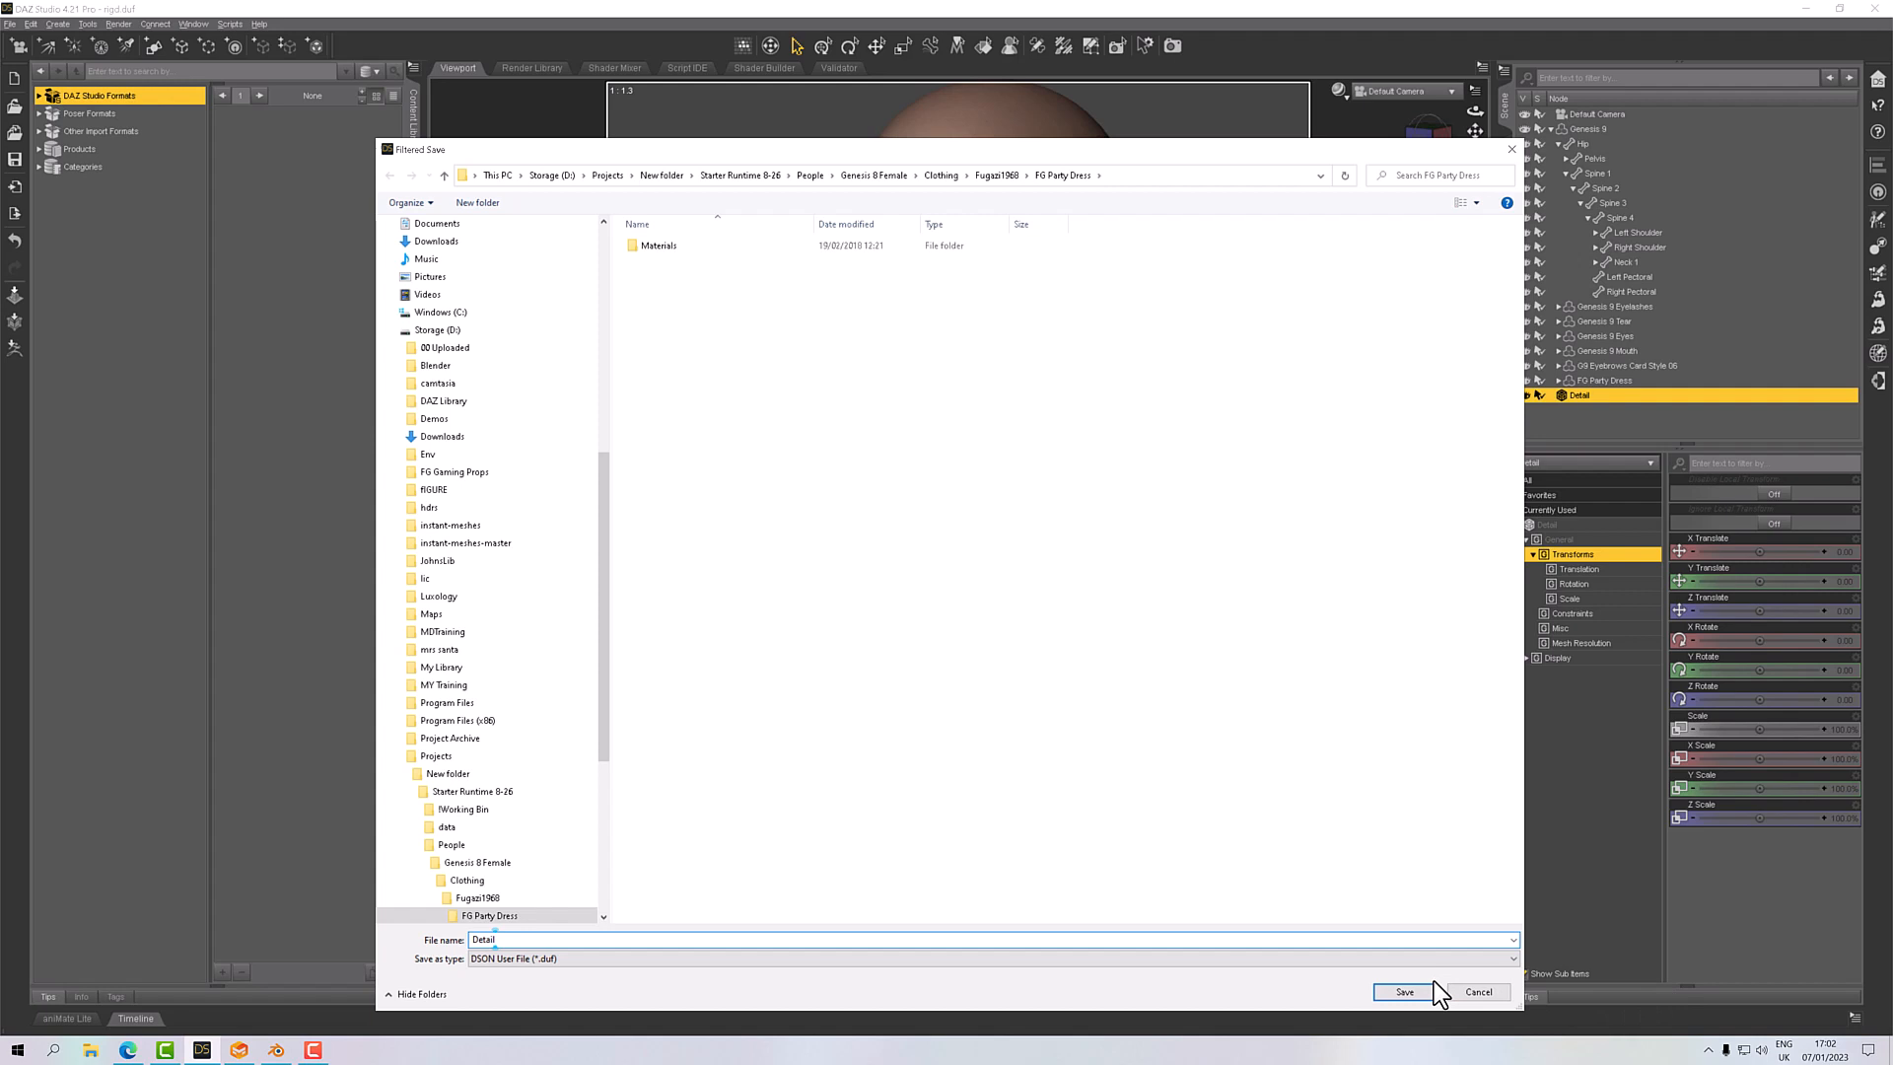
click(1400, 991)
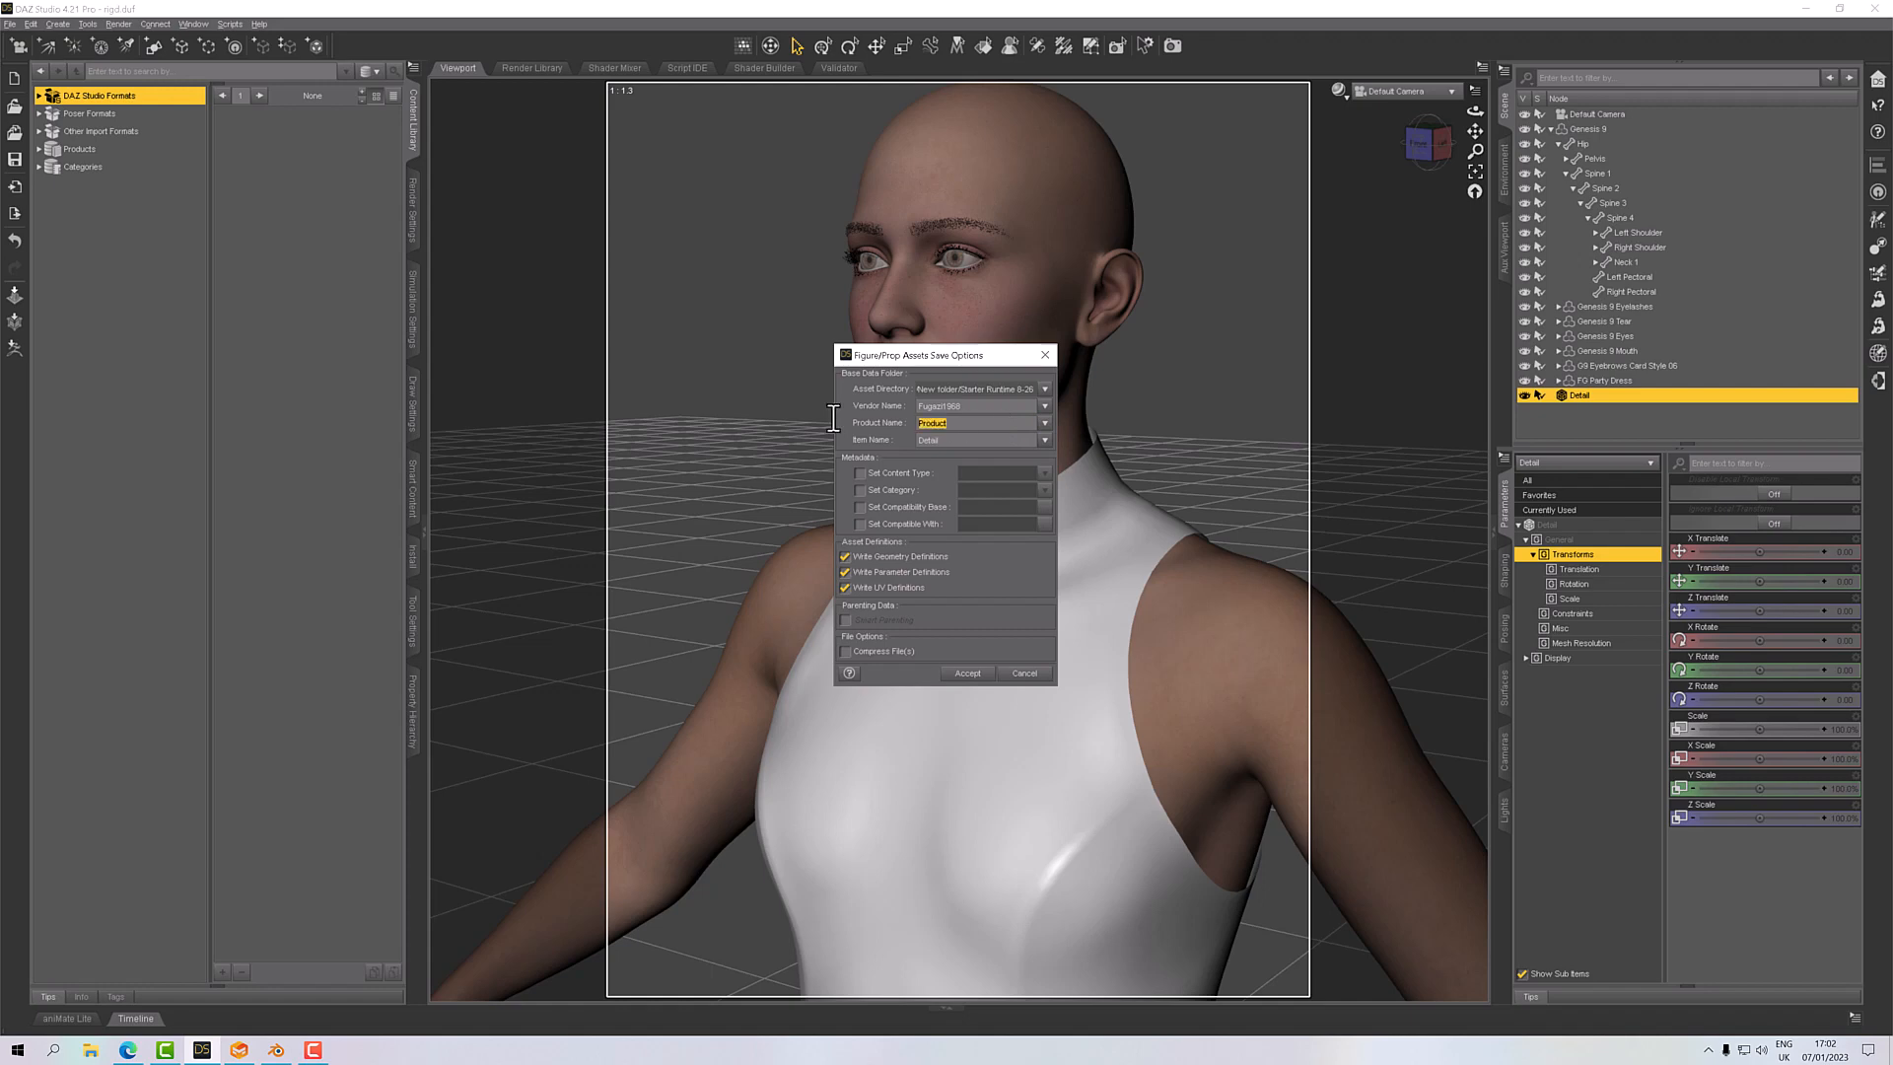
Accept the asset with product name FG Party Dress and Write UV Definitions, then browse to its content folder.
text(Party Dress)
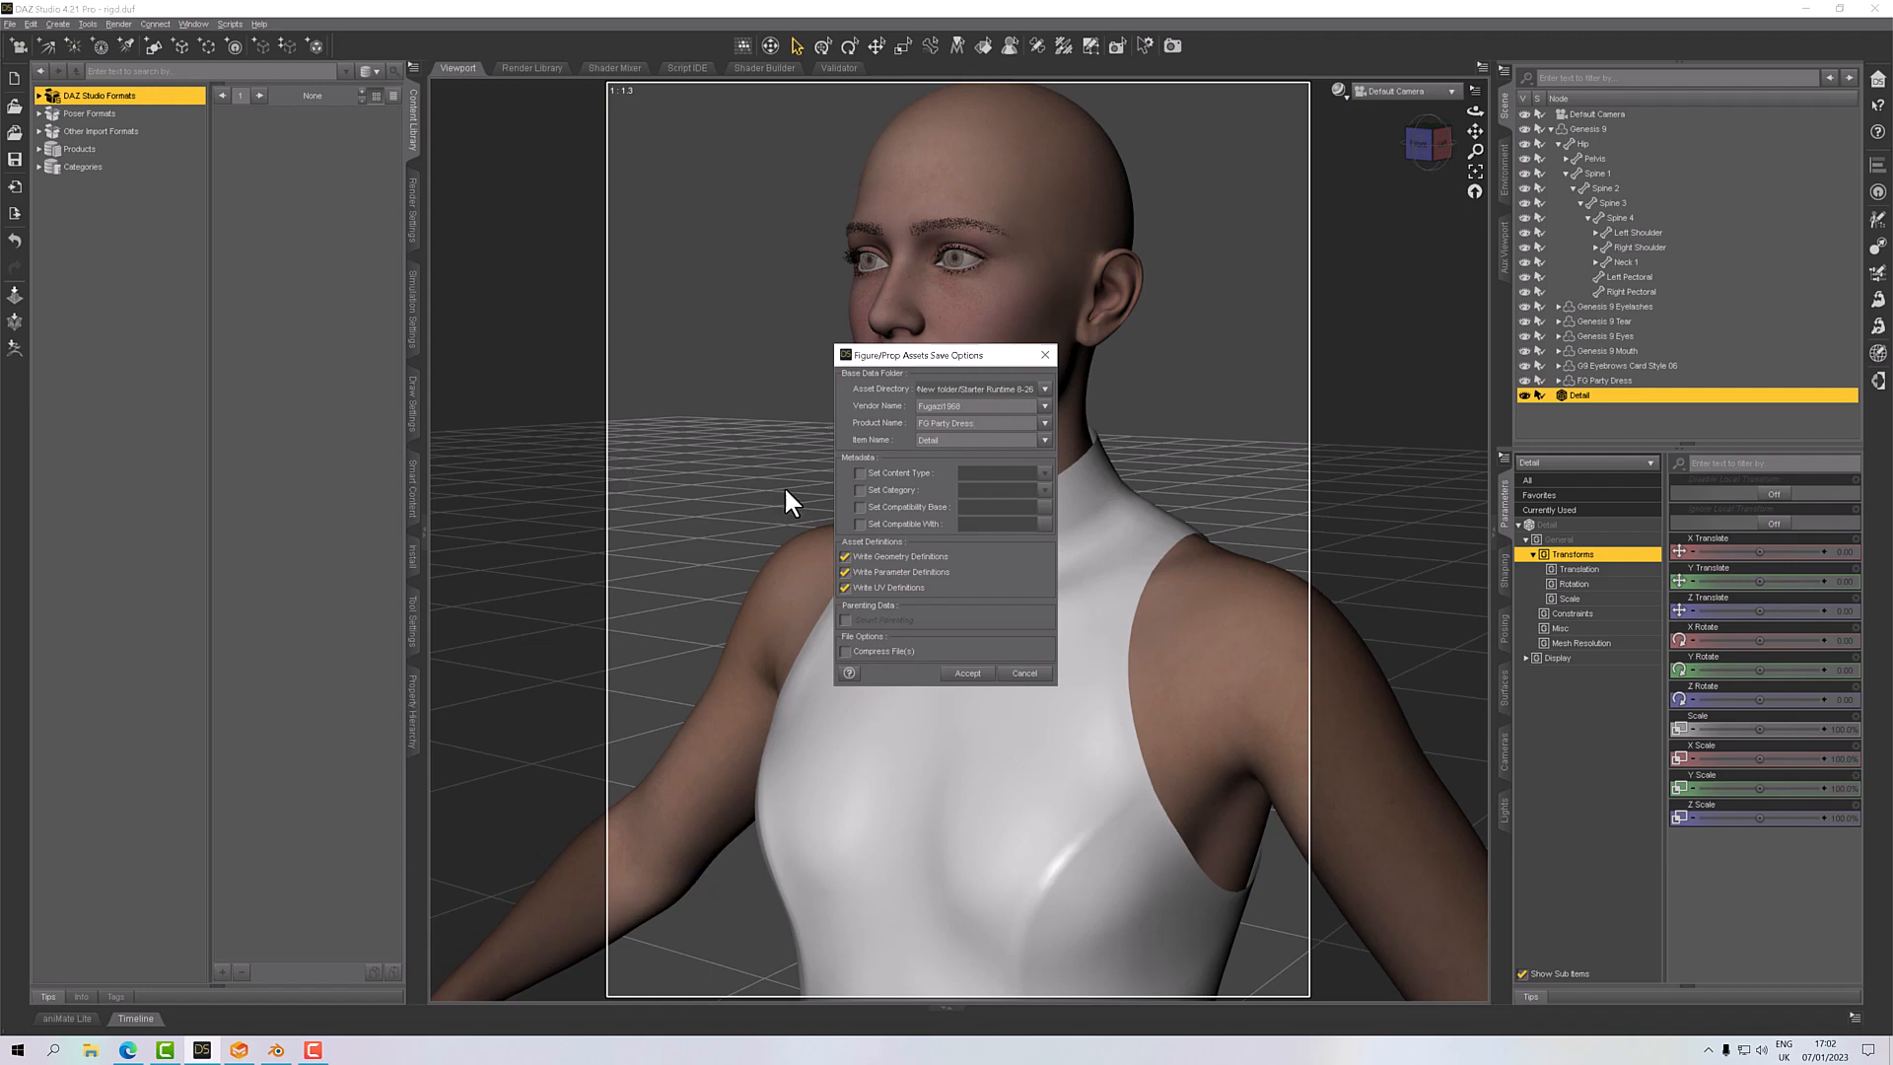
mouse_move(892, 475)
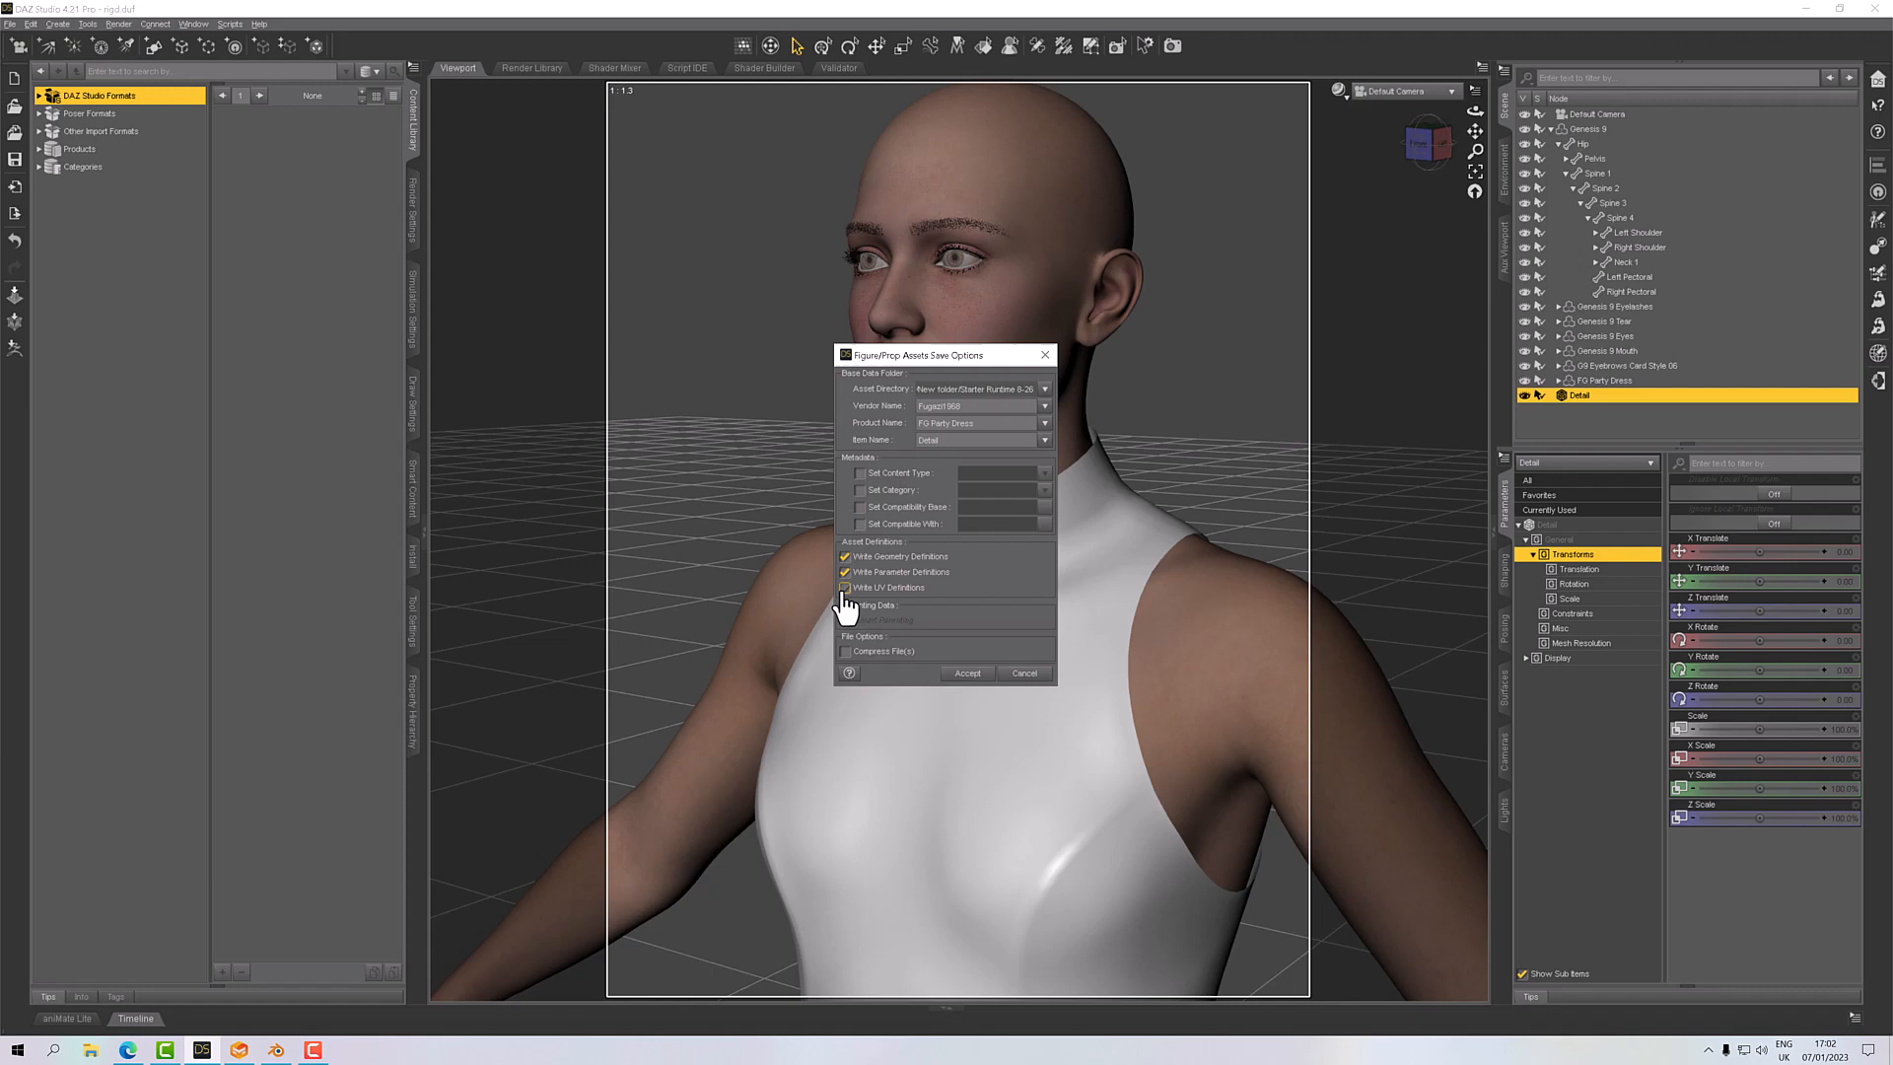
click(845, 587)
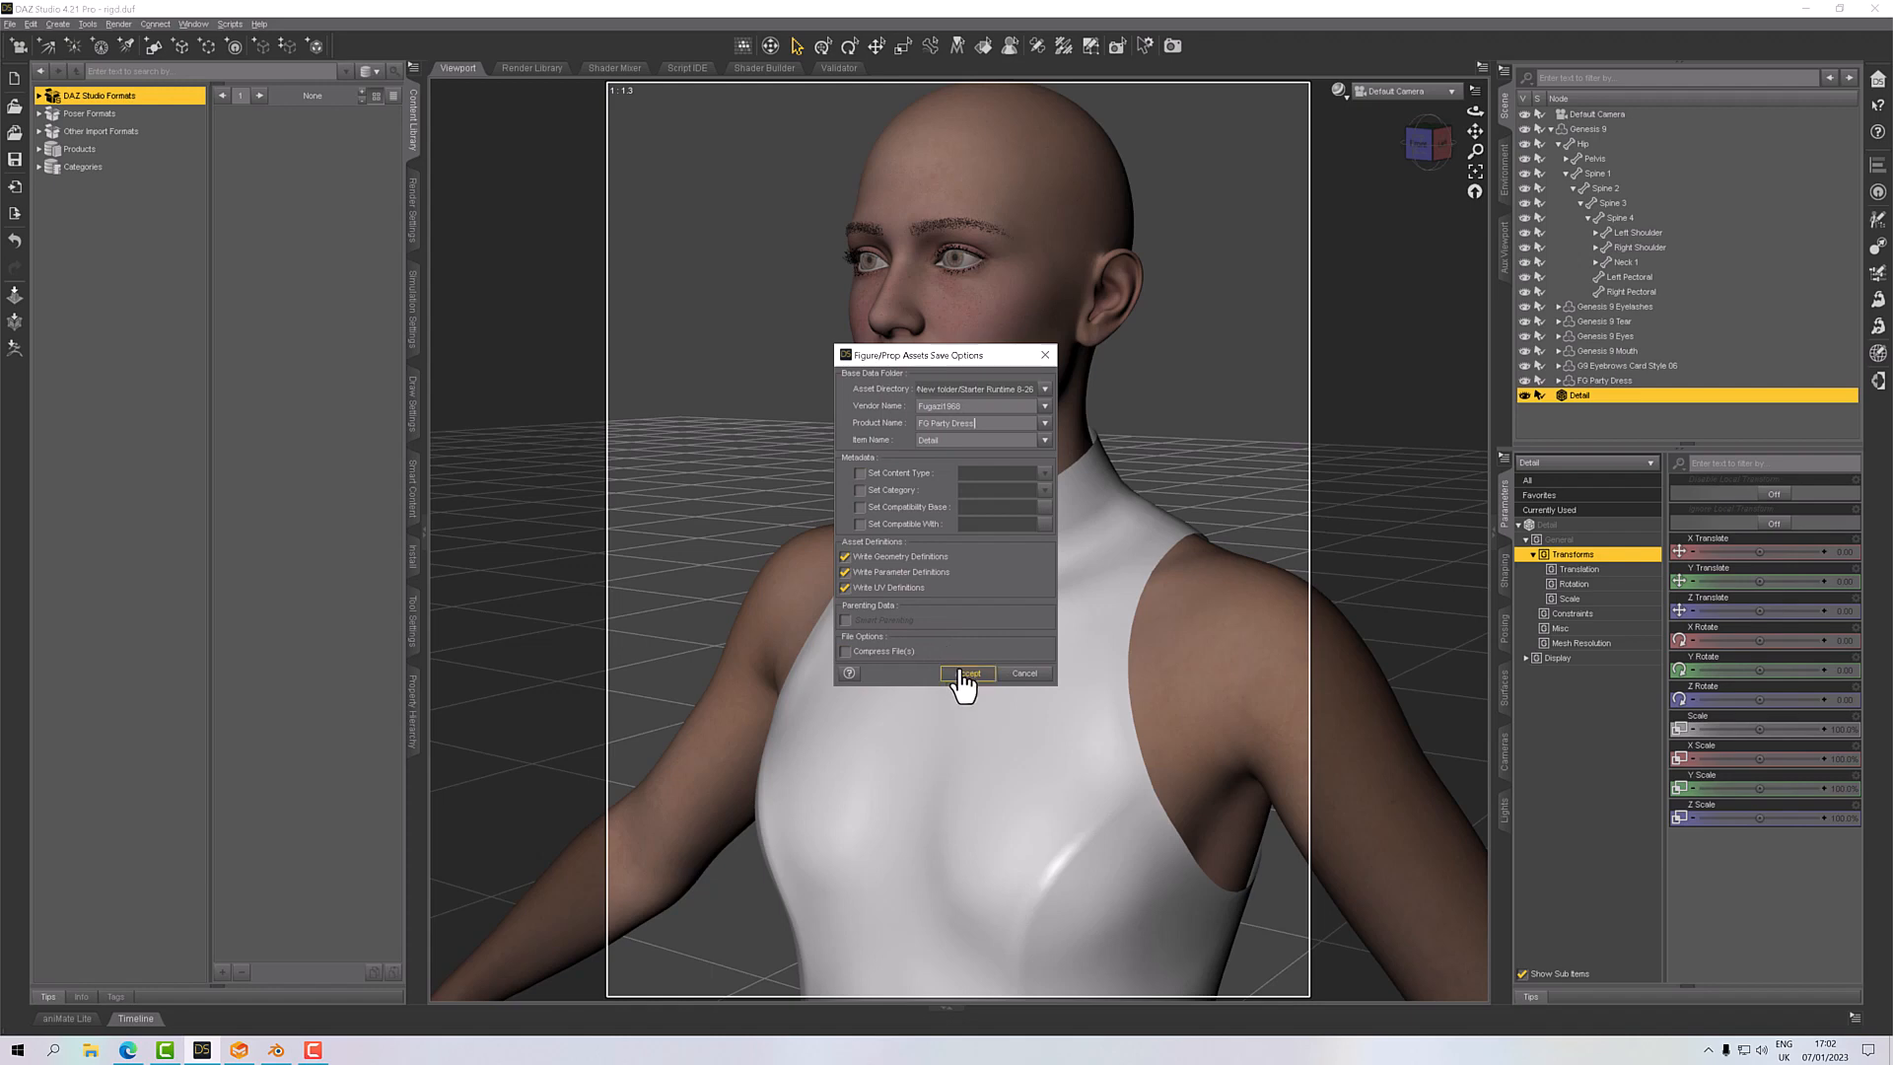
click(967, 672)
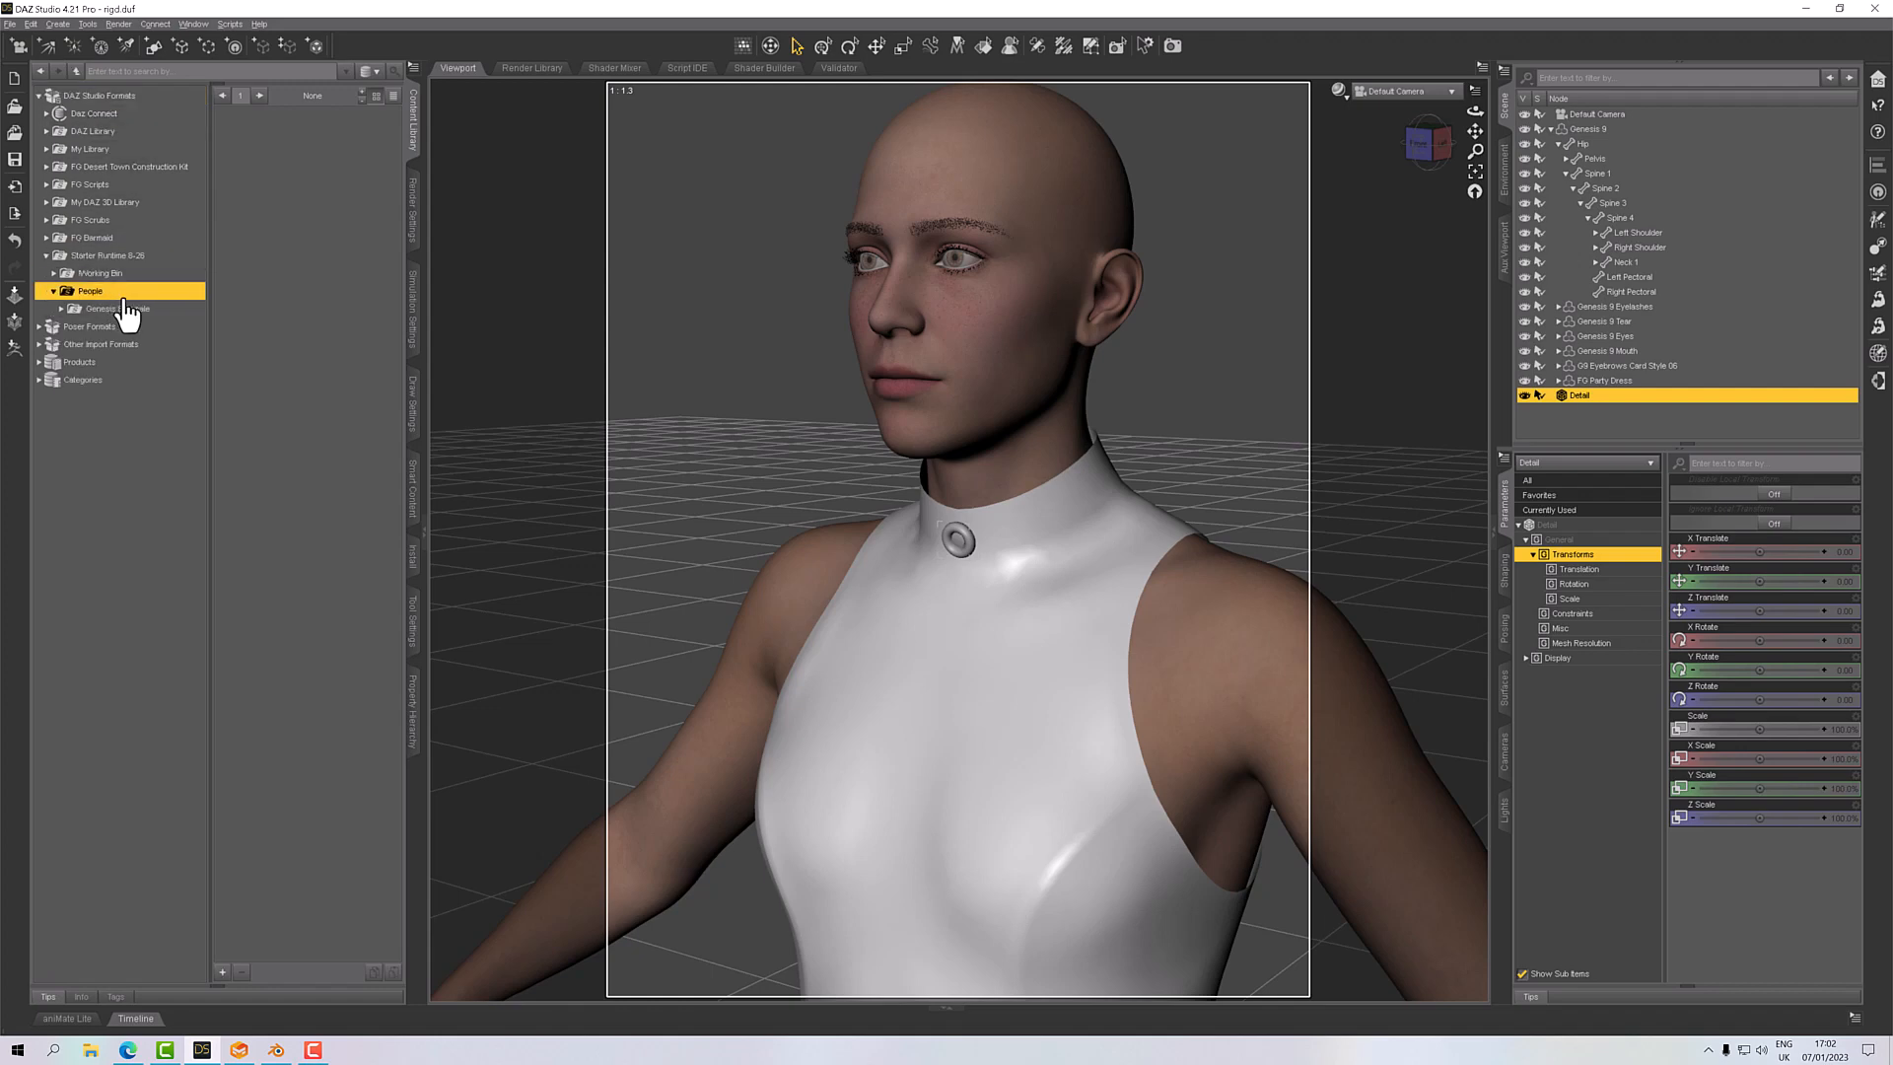
click(114, 308)
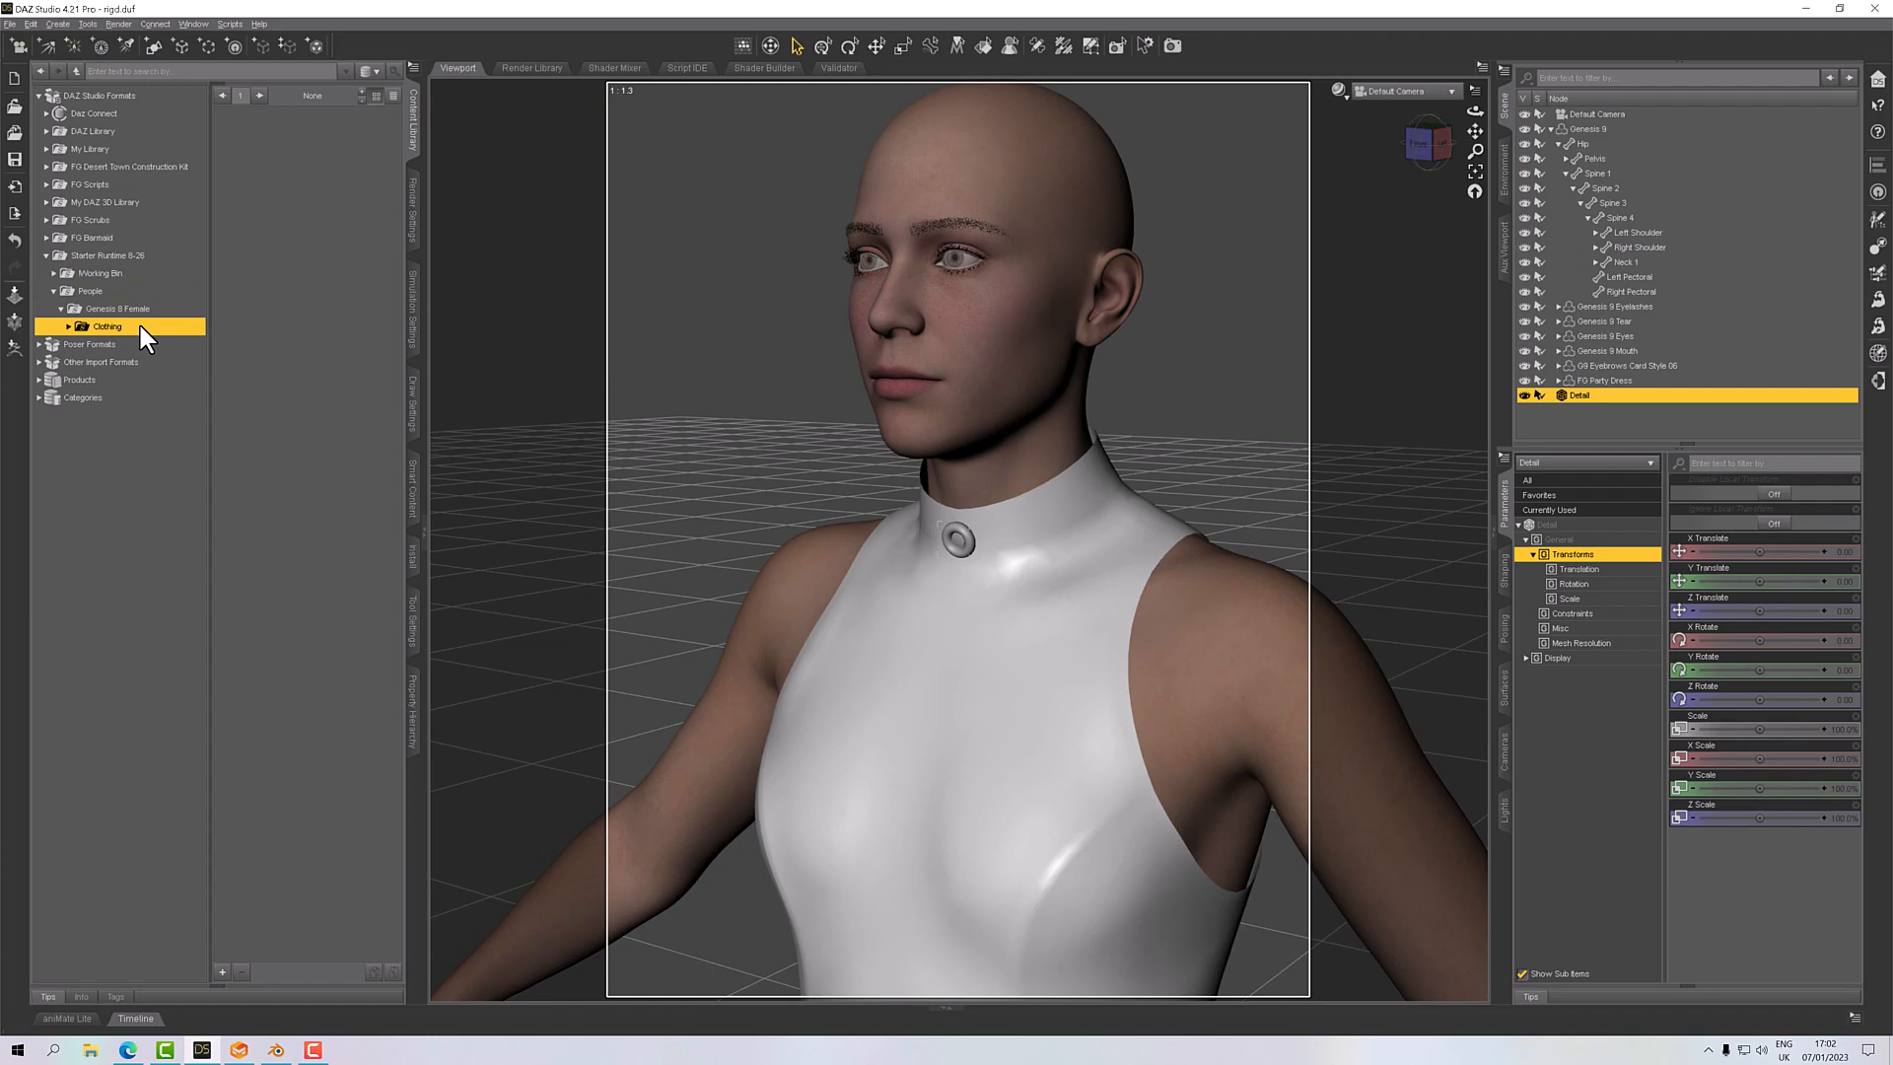
click(106, 326)
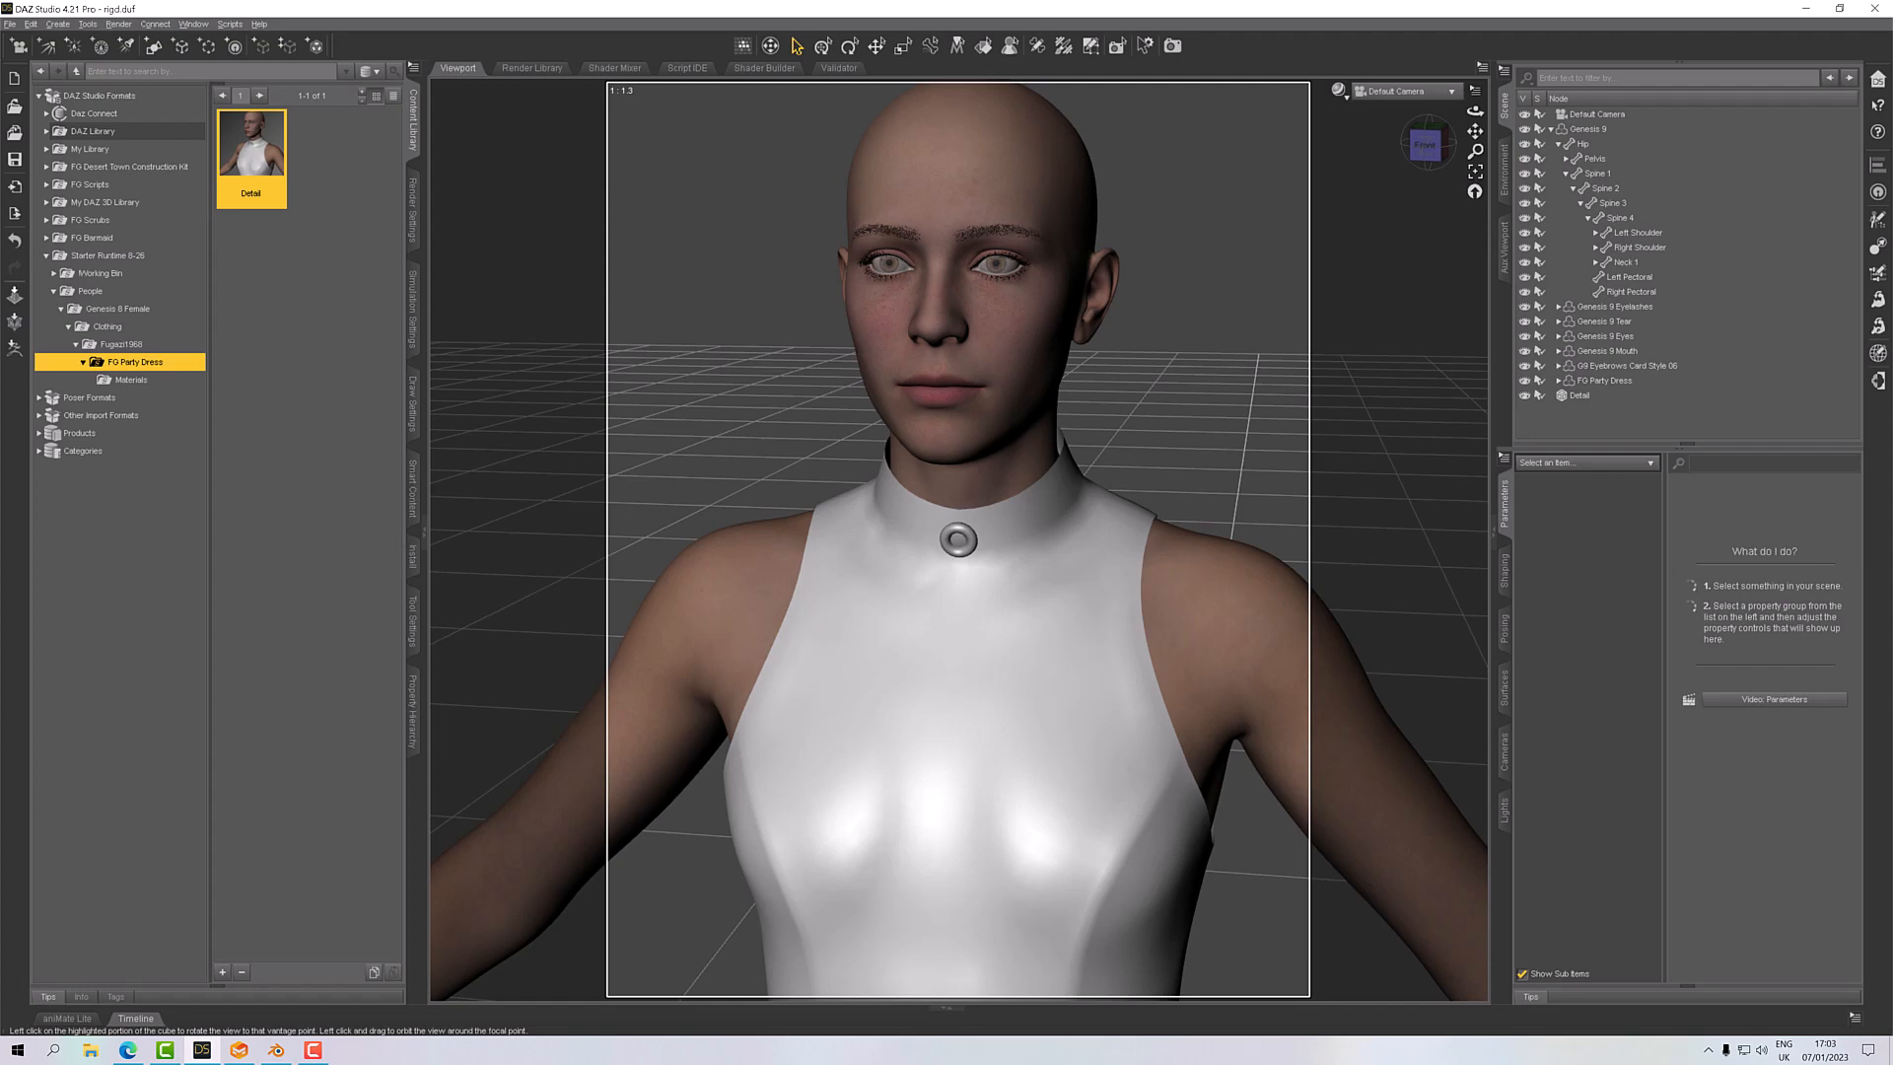
Hide Detail, switch the viewport to Lit Wireframe and select FG Party Dress.
click(1578, 395)
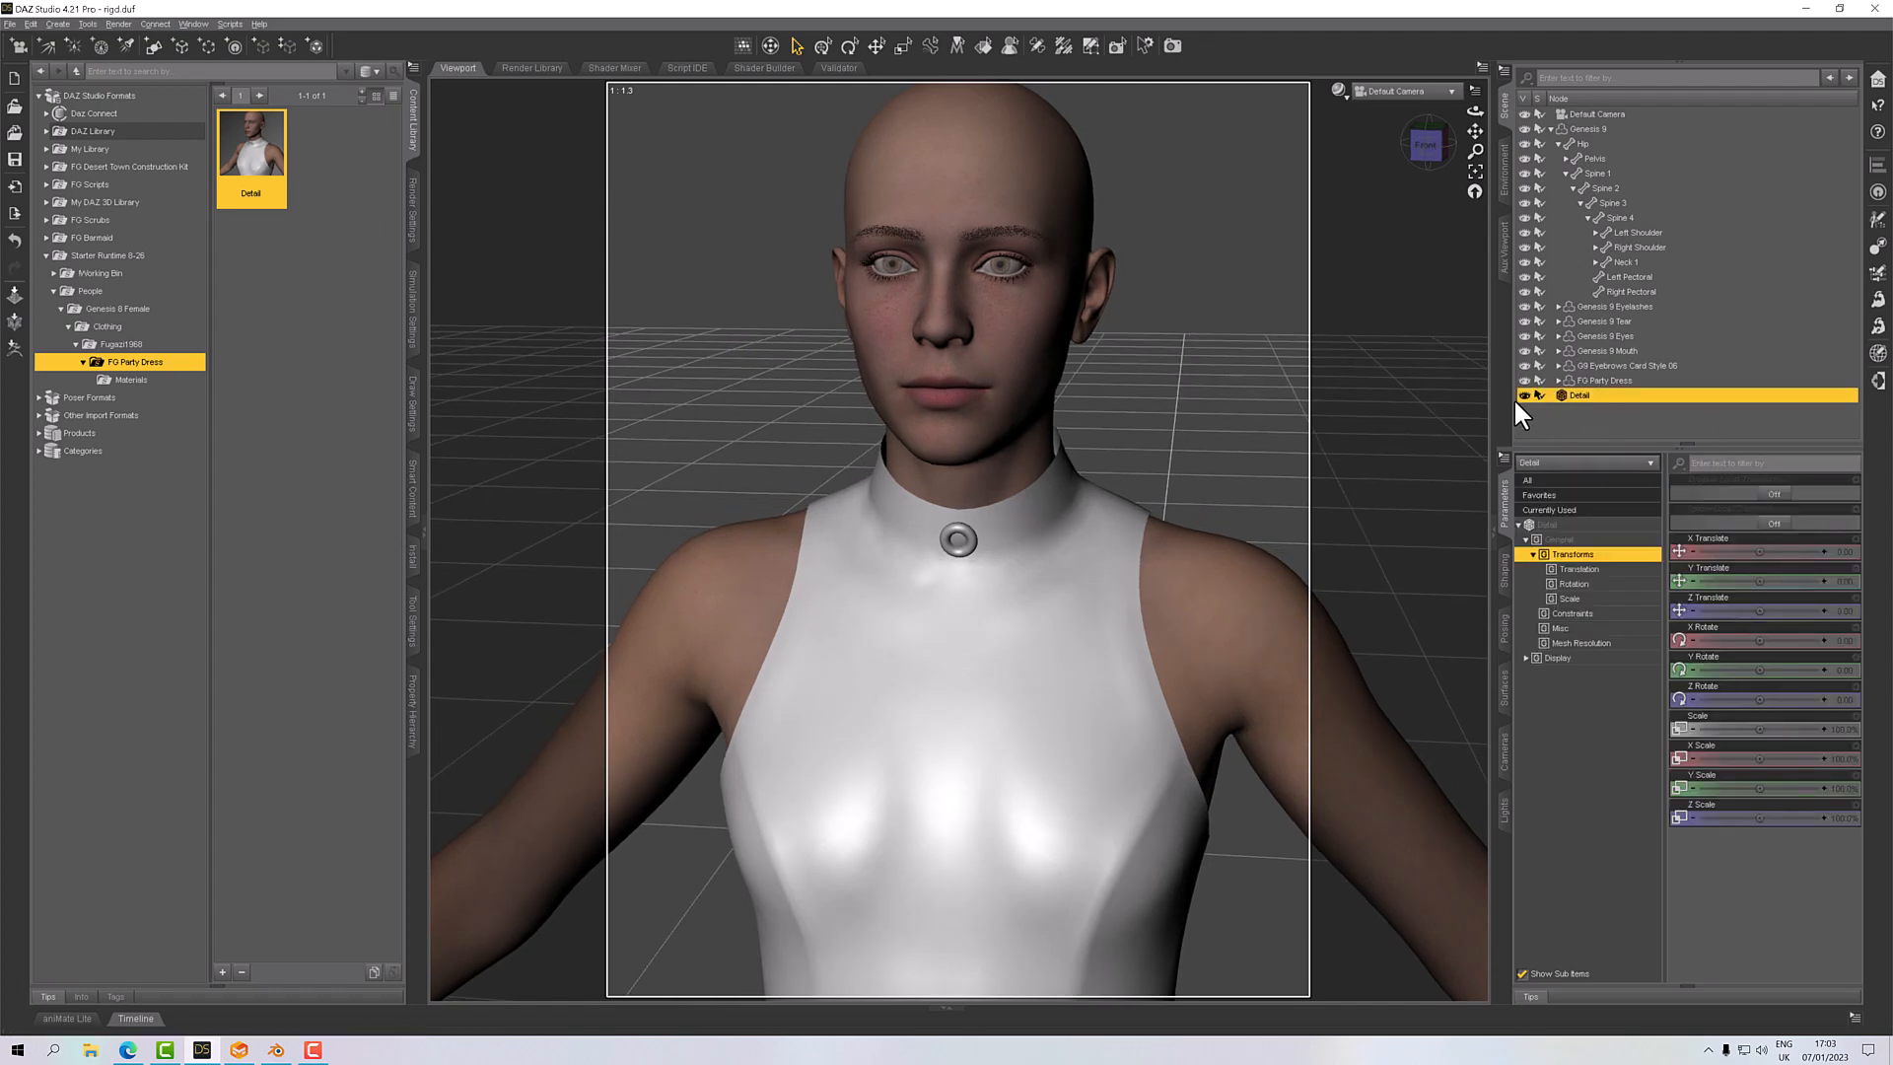
mouse_move(1303, 553)
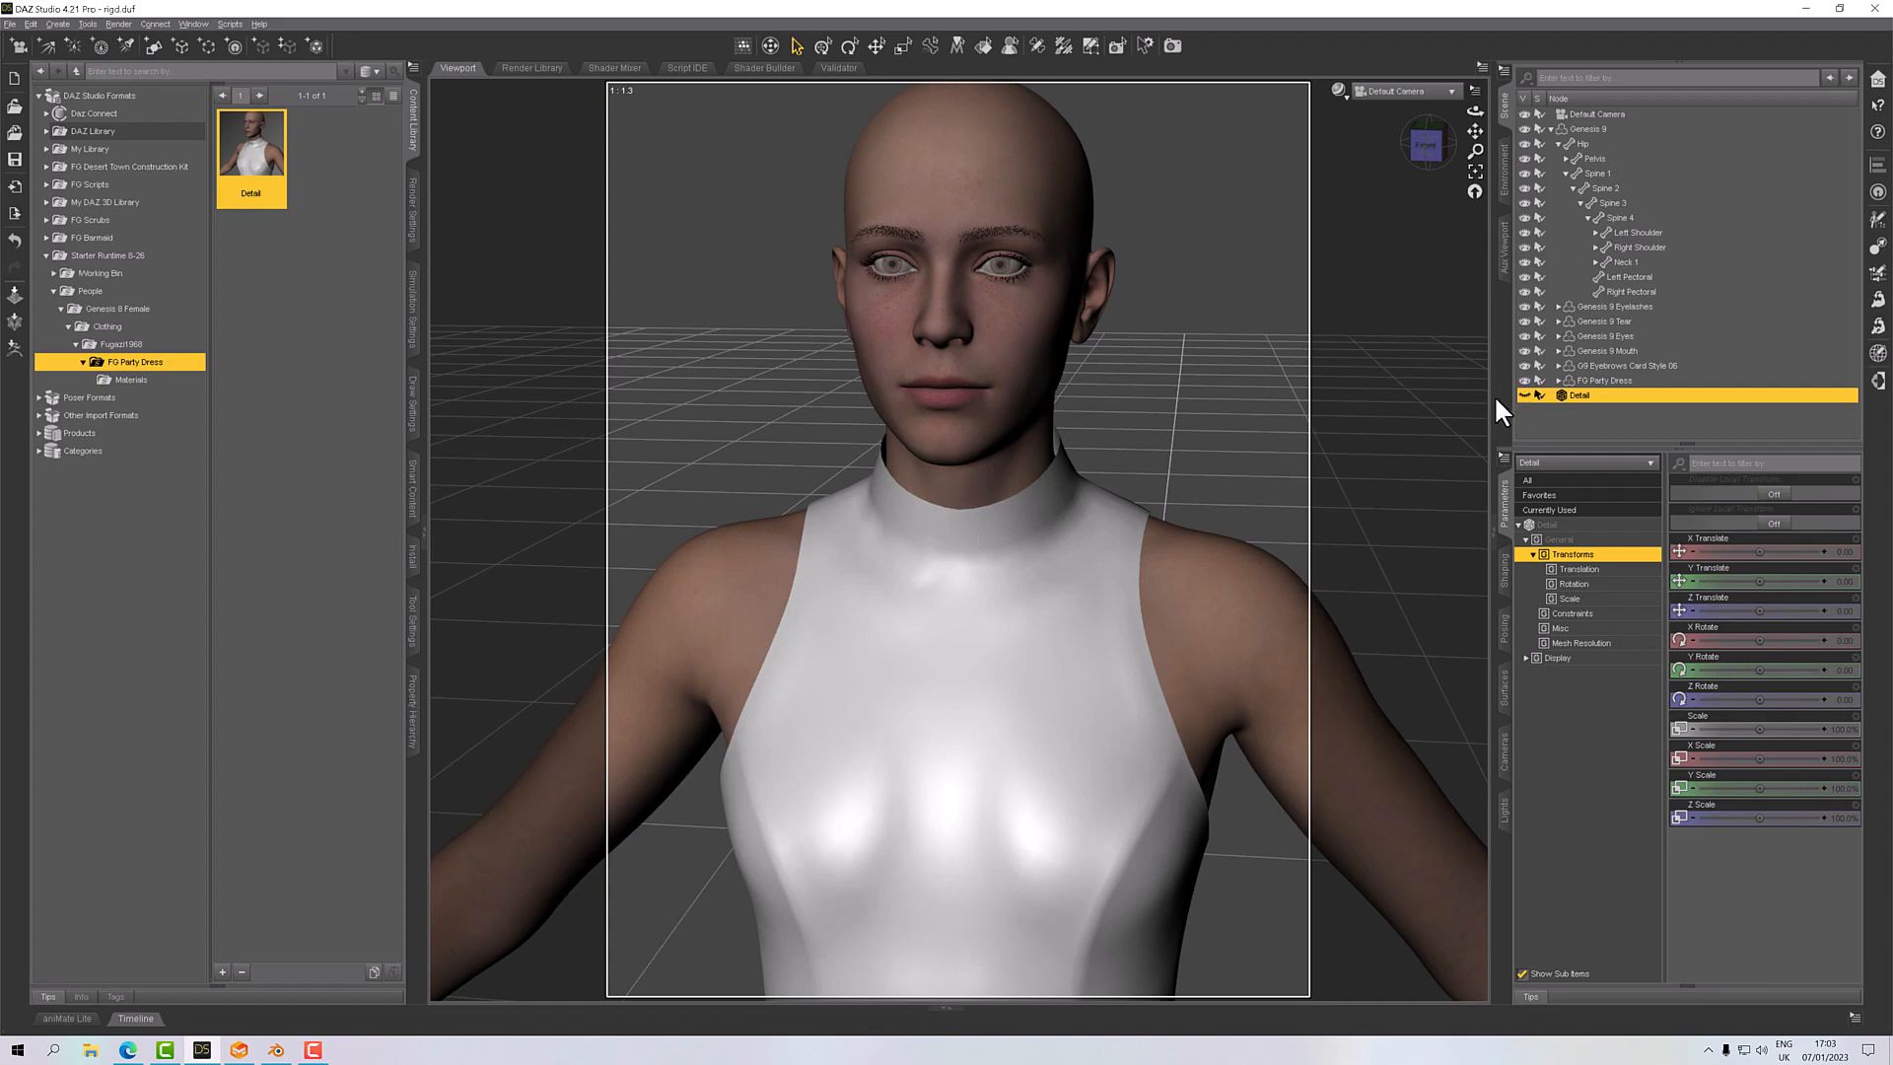
click(1338, 92)
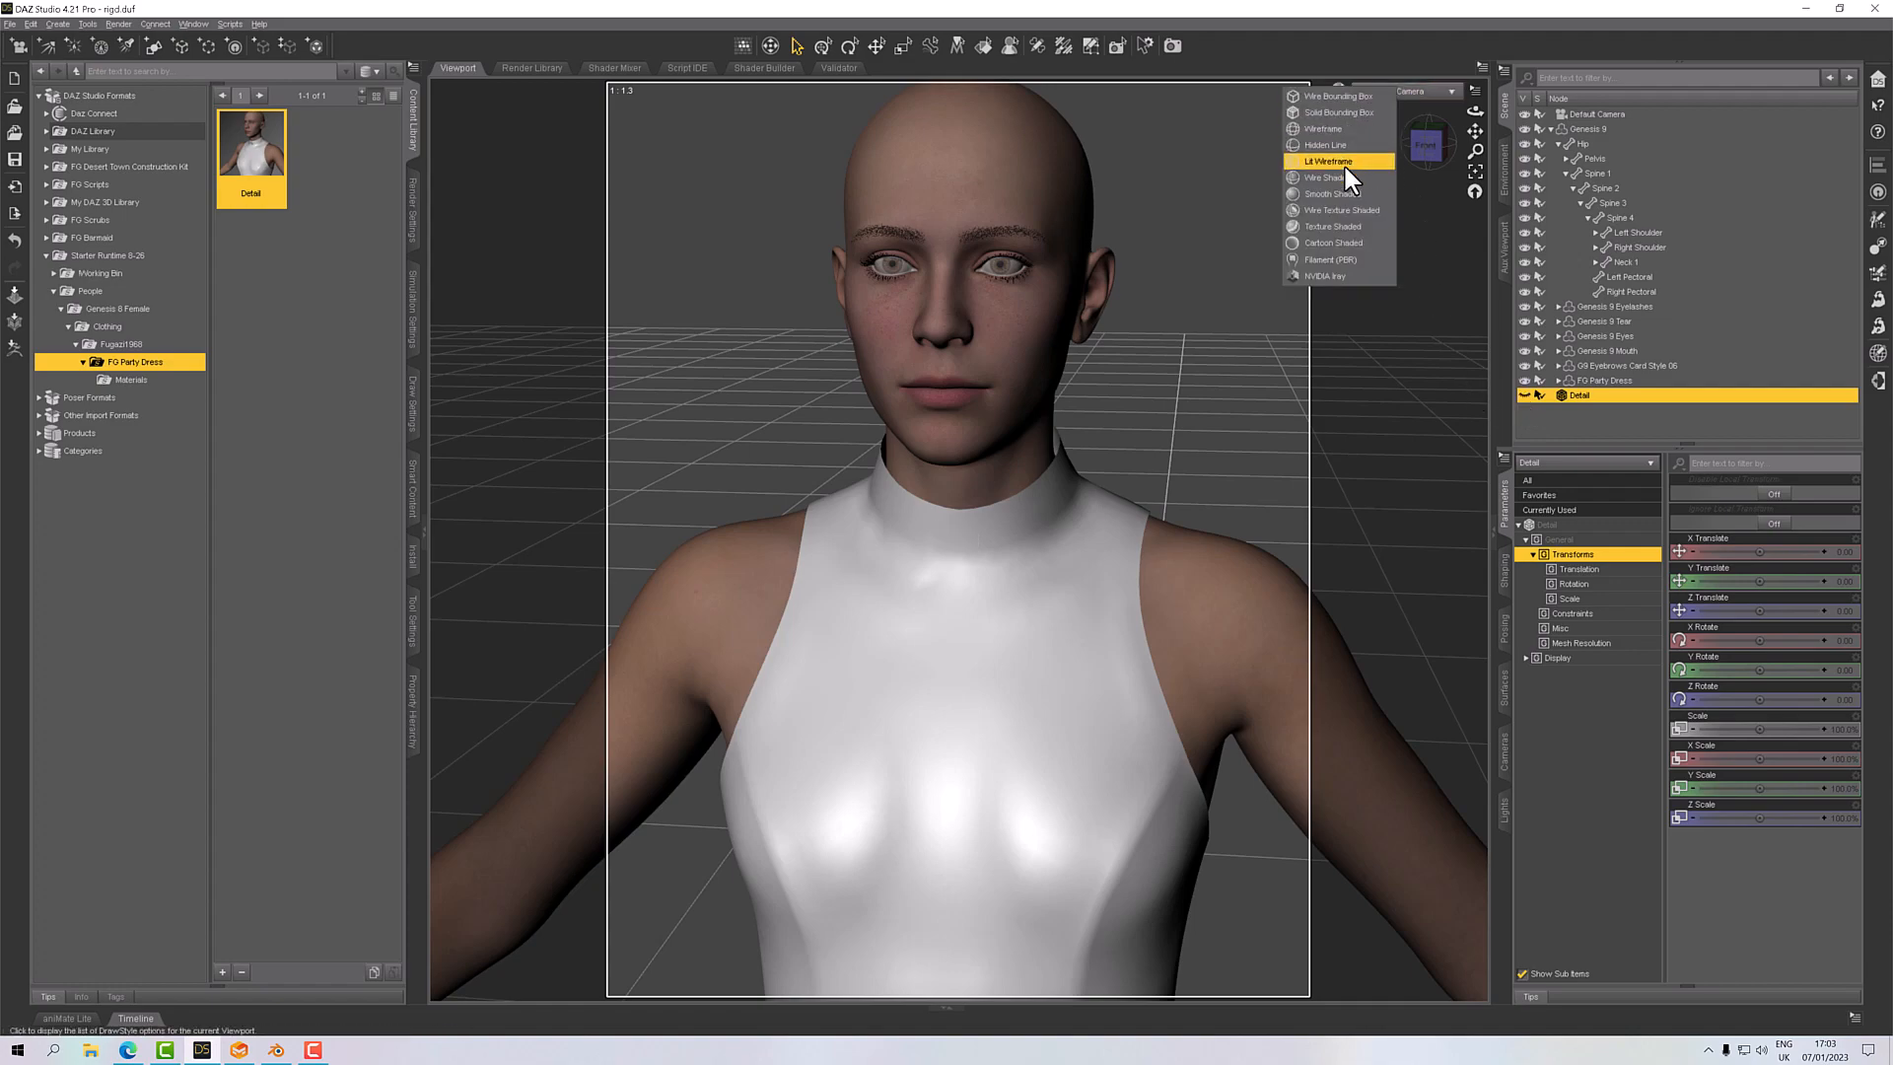
click(1323, 128)
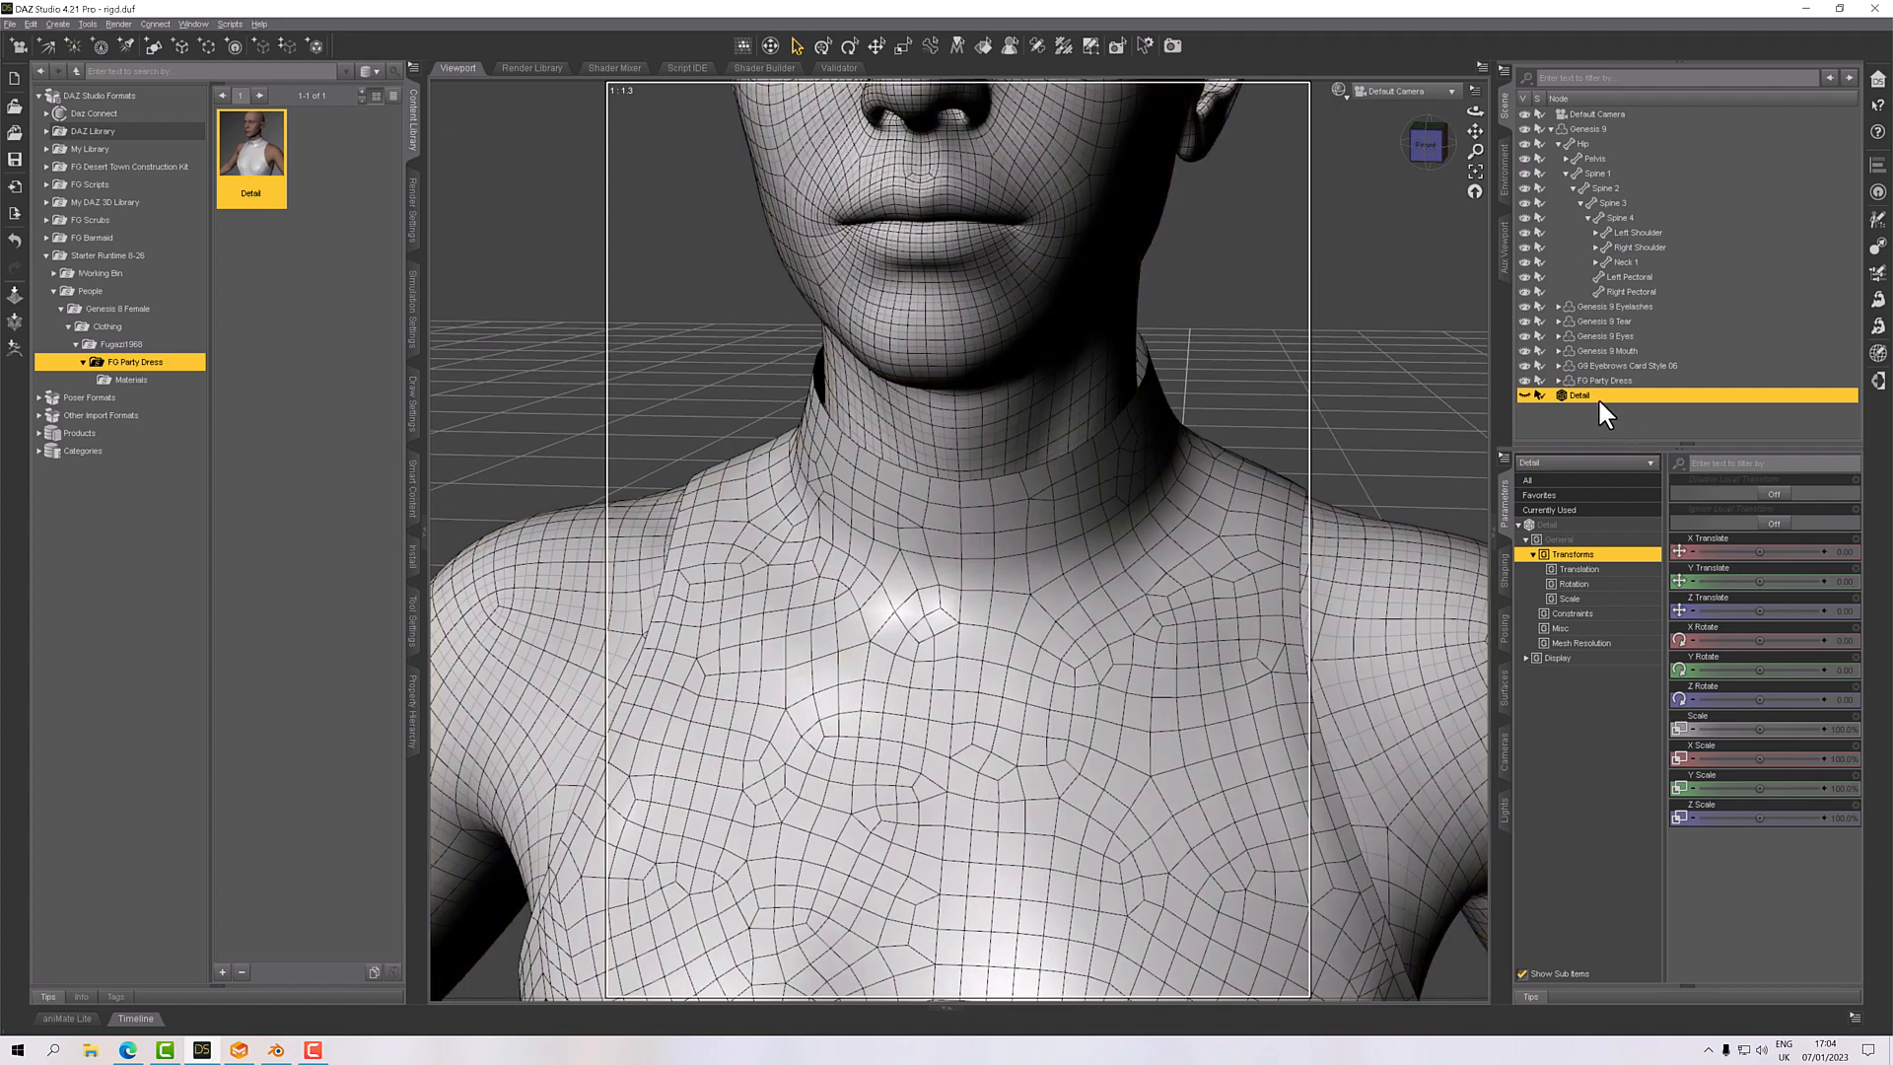
click(1606, 380)
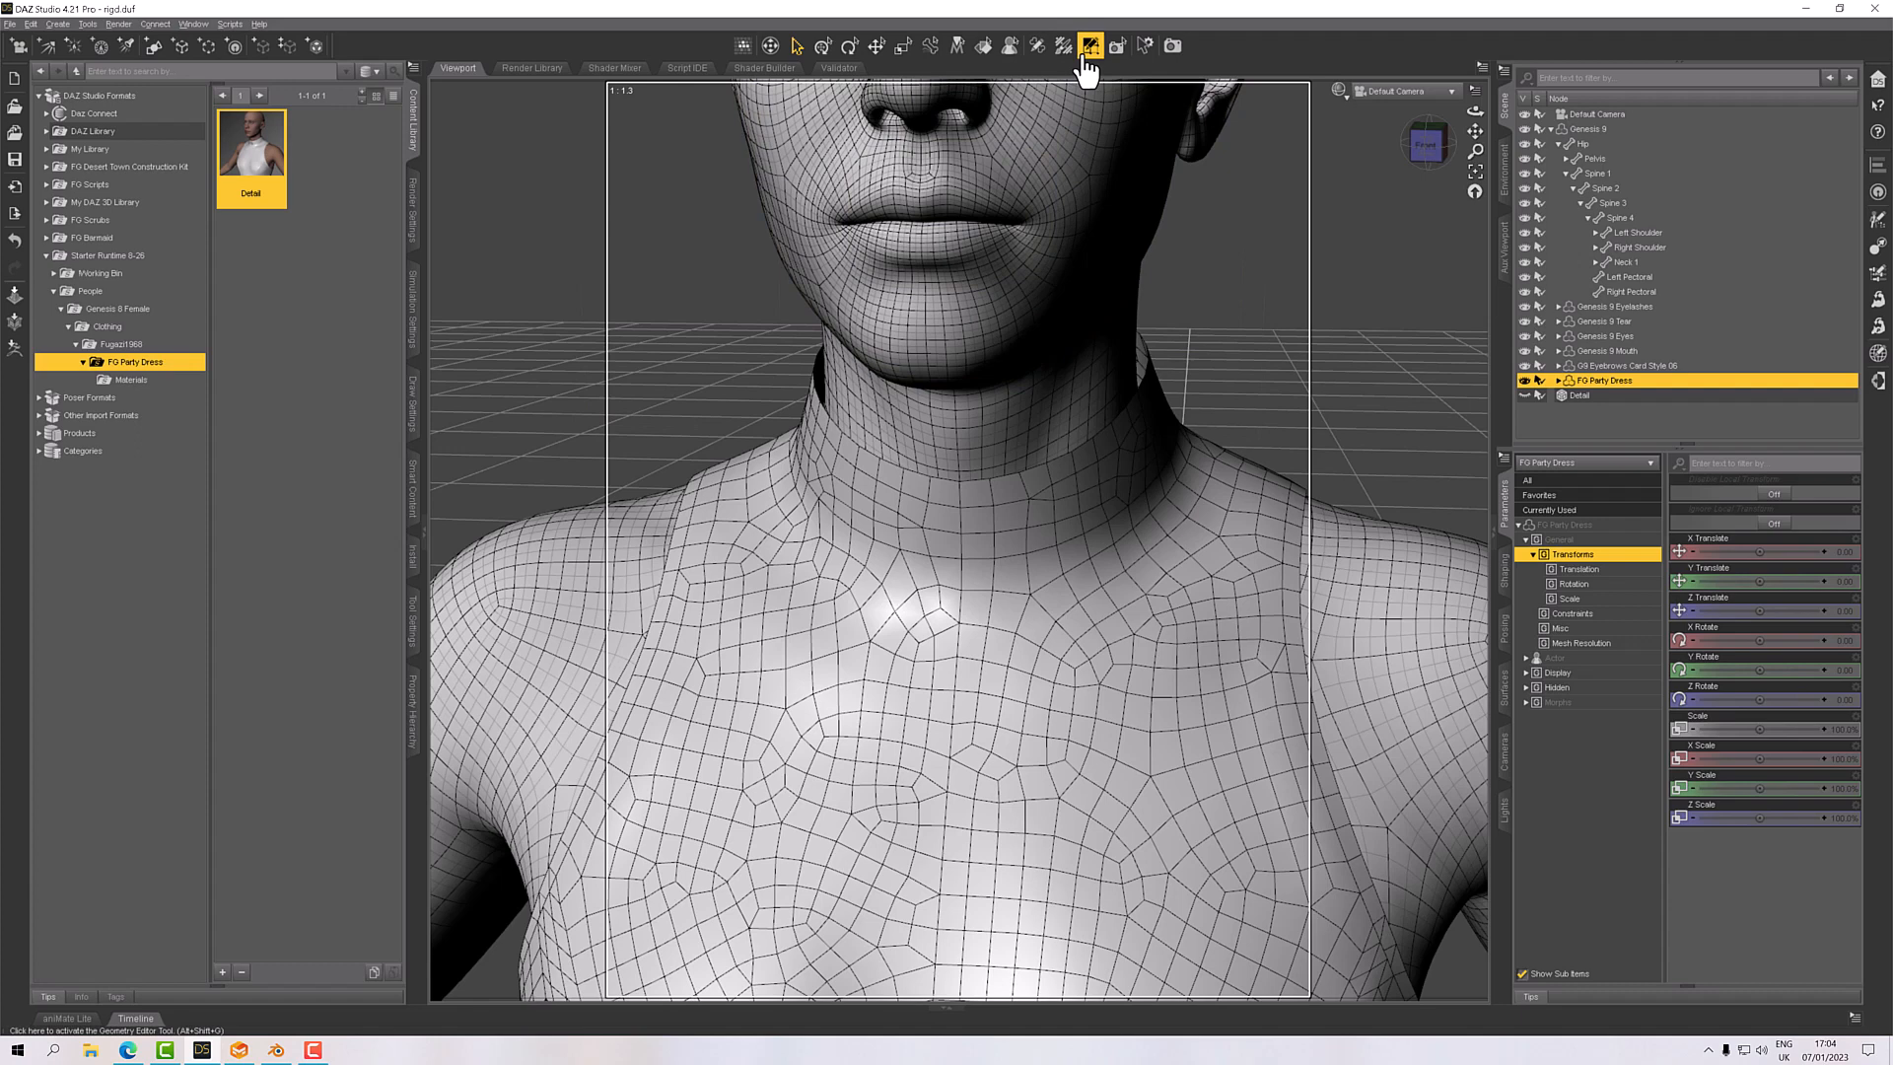
mouse_move(1089, 46)
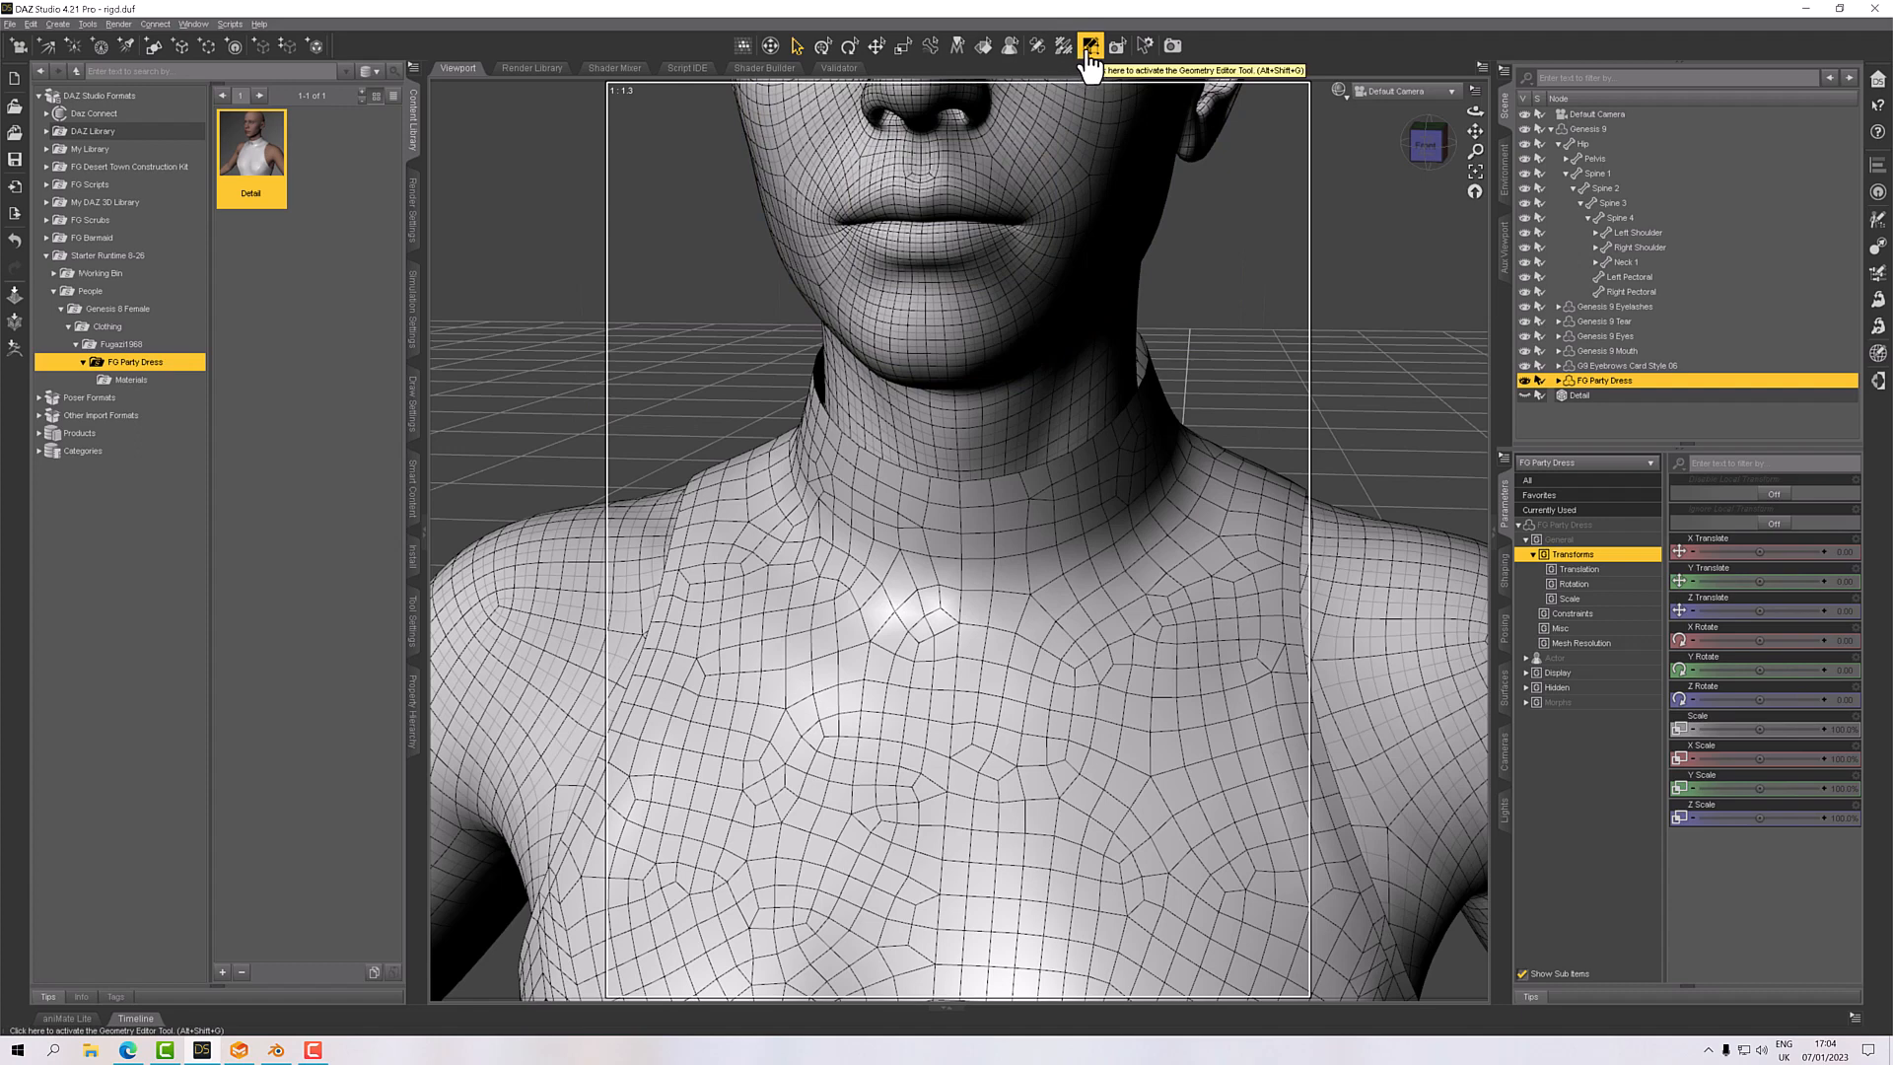
mouse_move(940, 532)
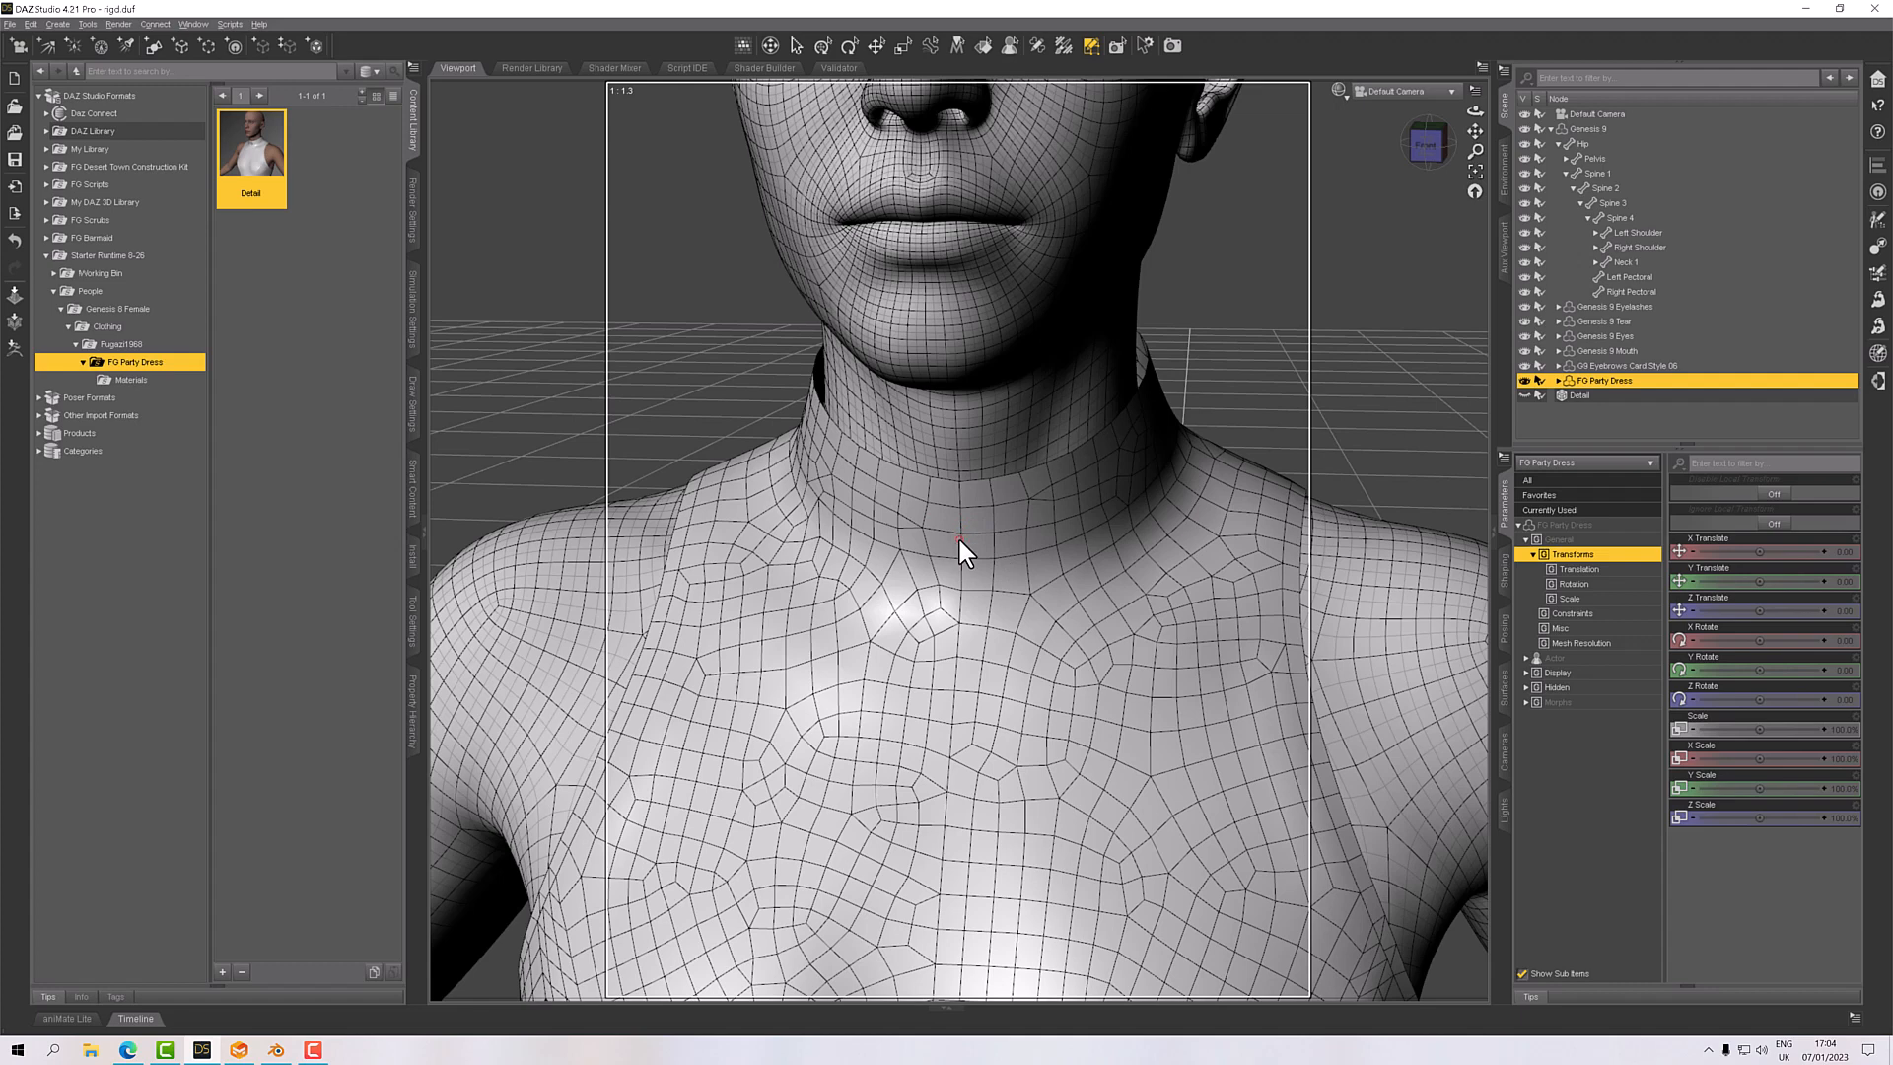
mouse_move(1226, 510)
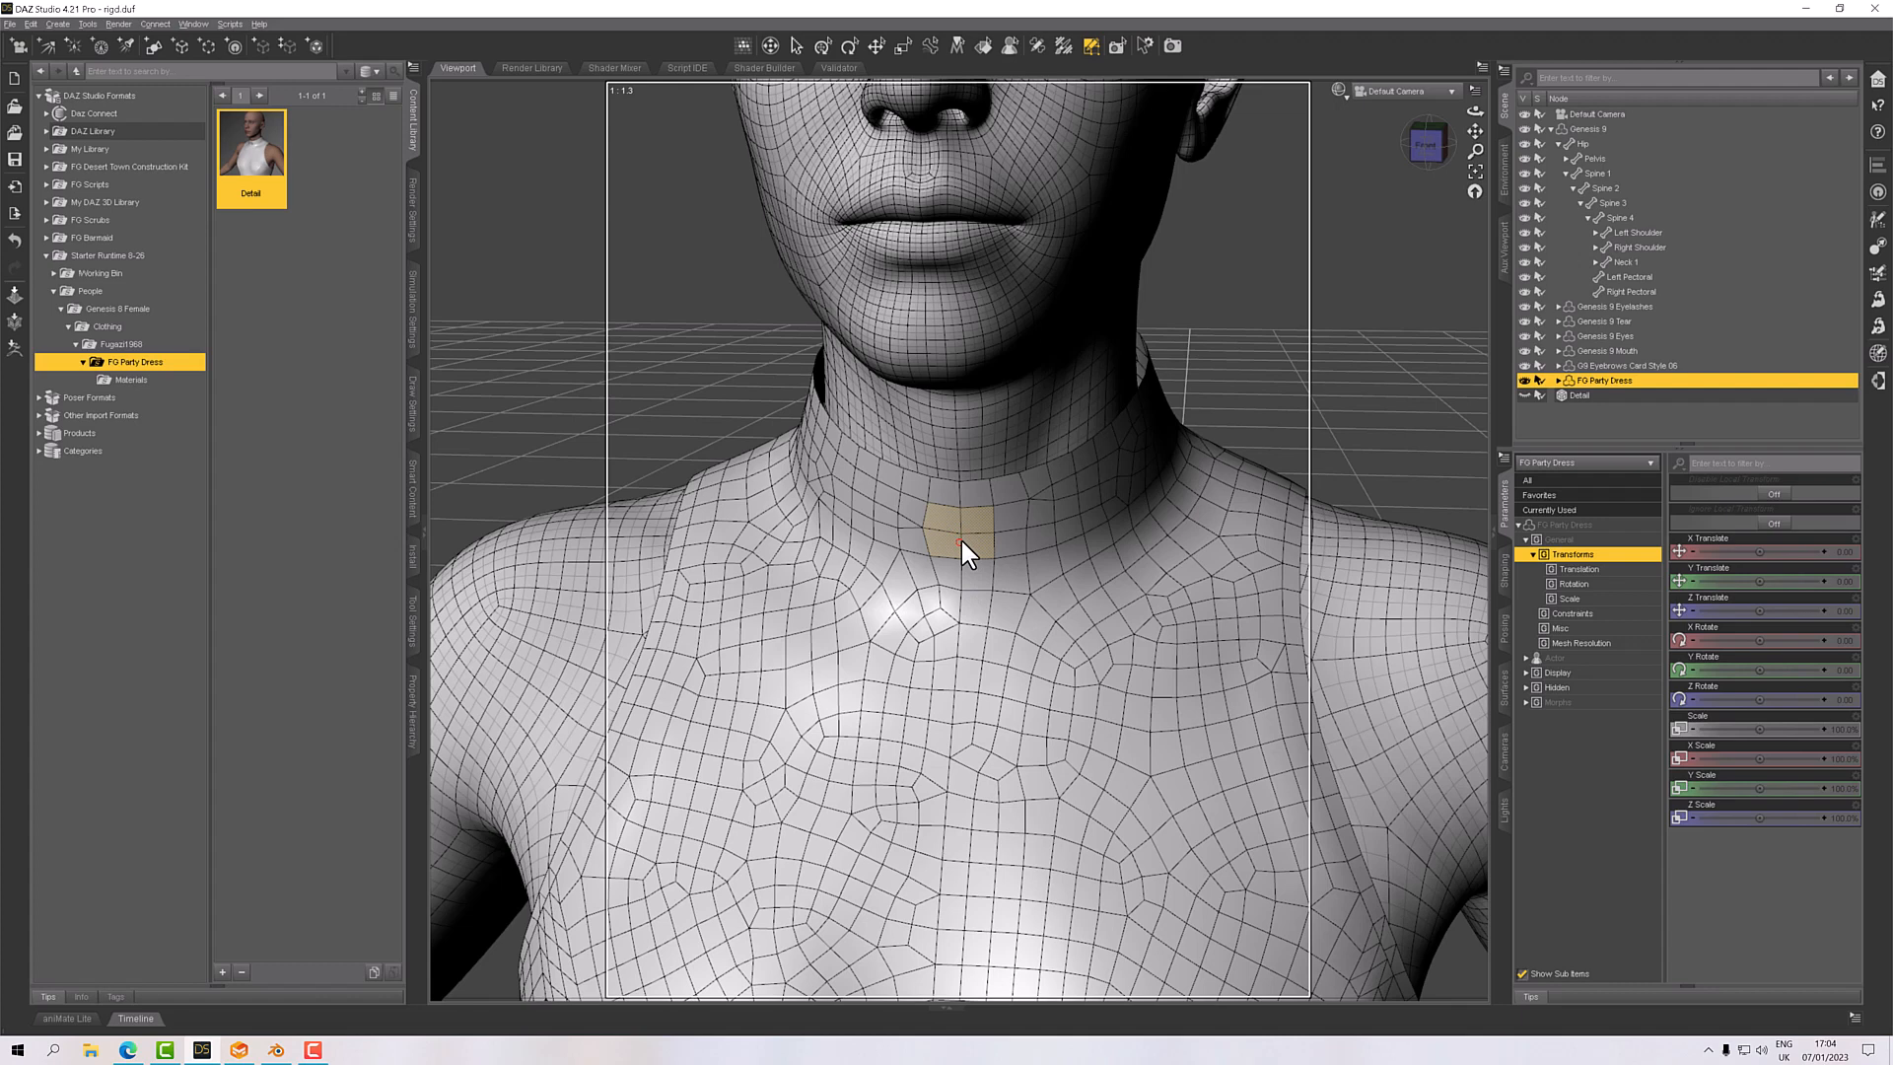
mouse_move(973, 555)
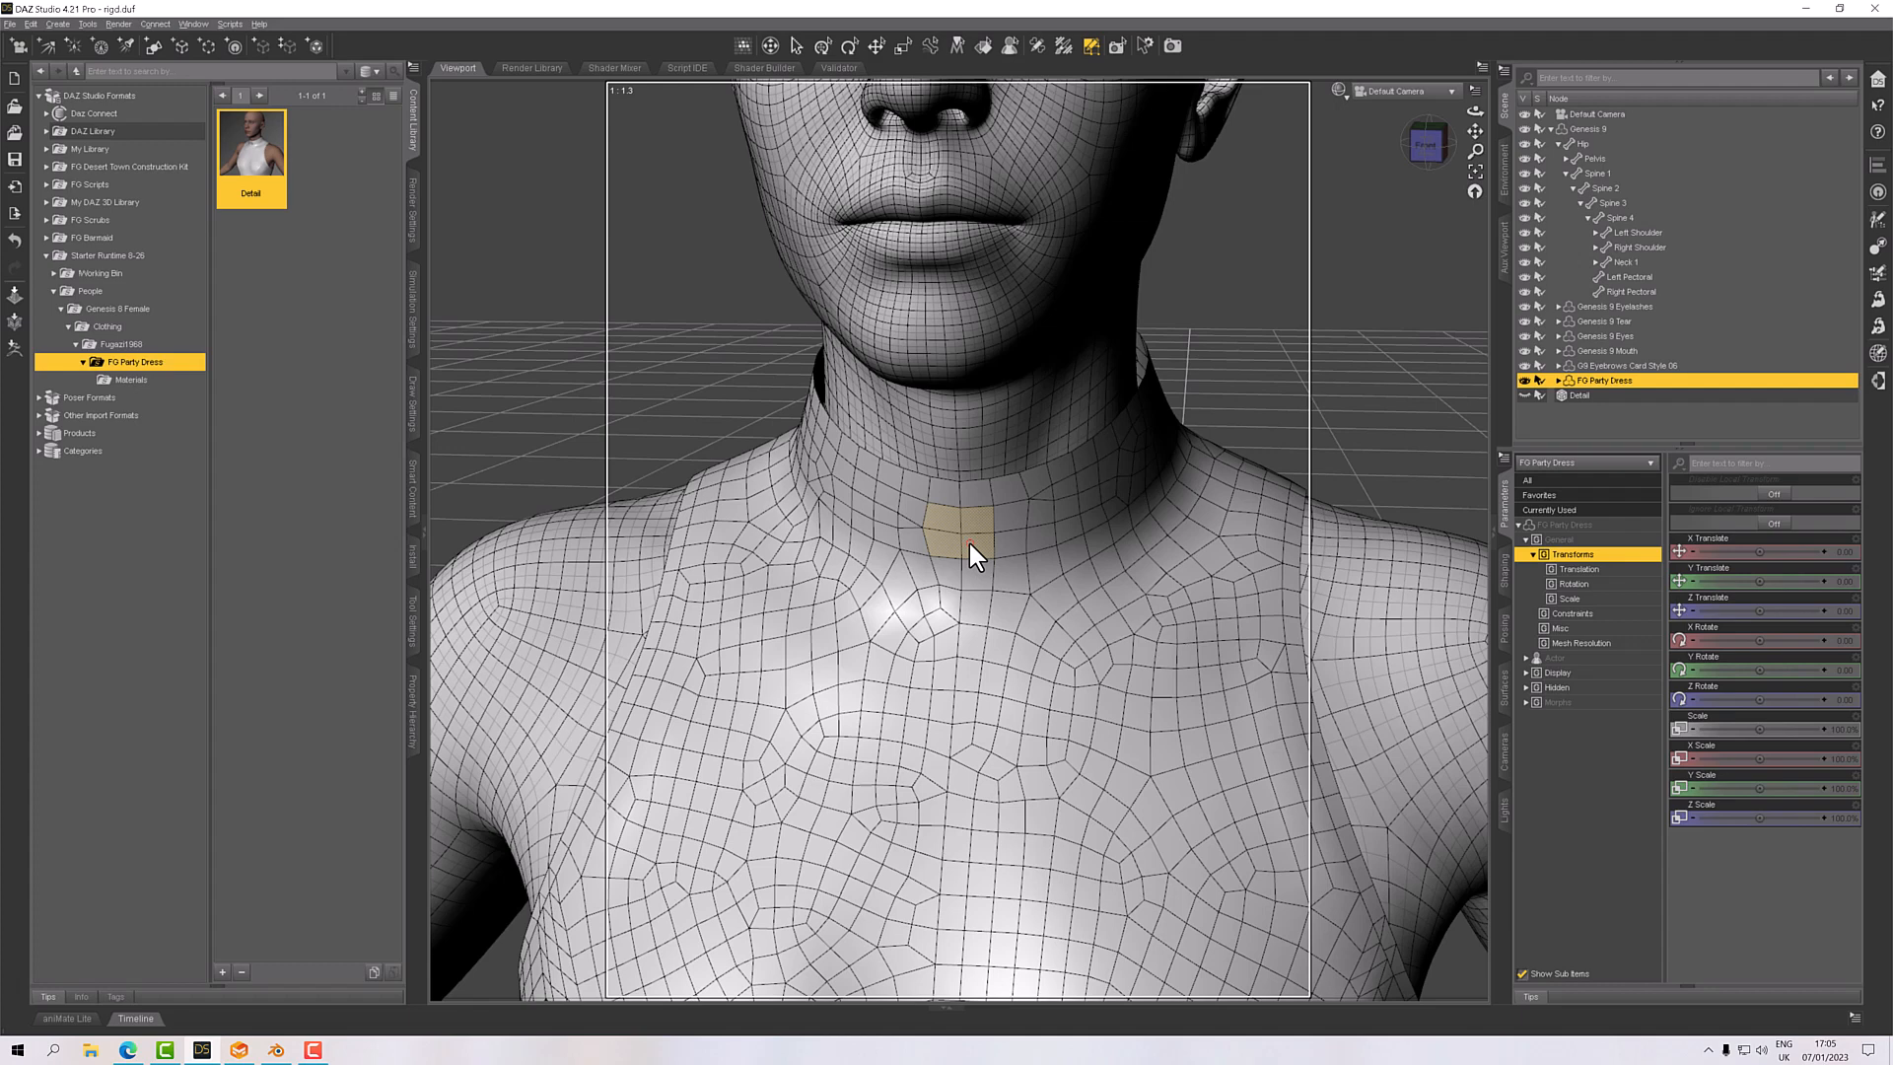
mouse_move(1585, 441)
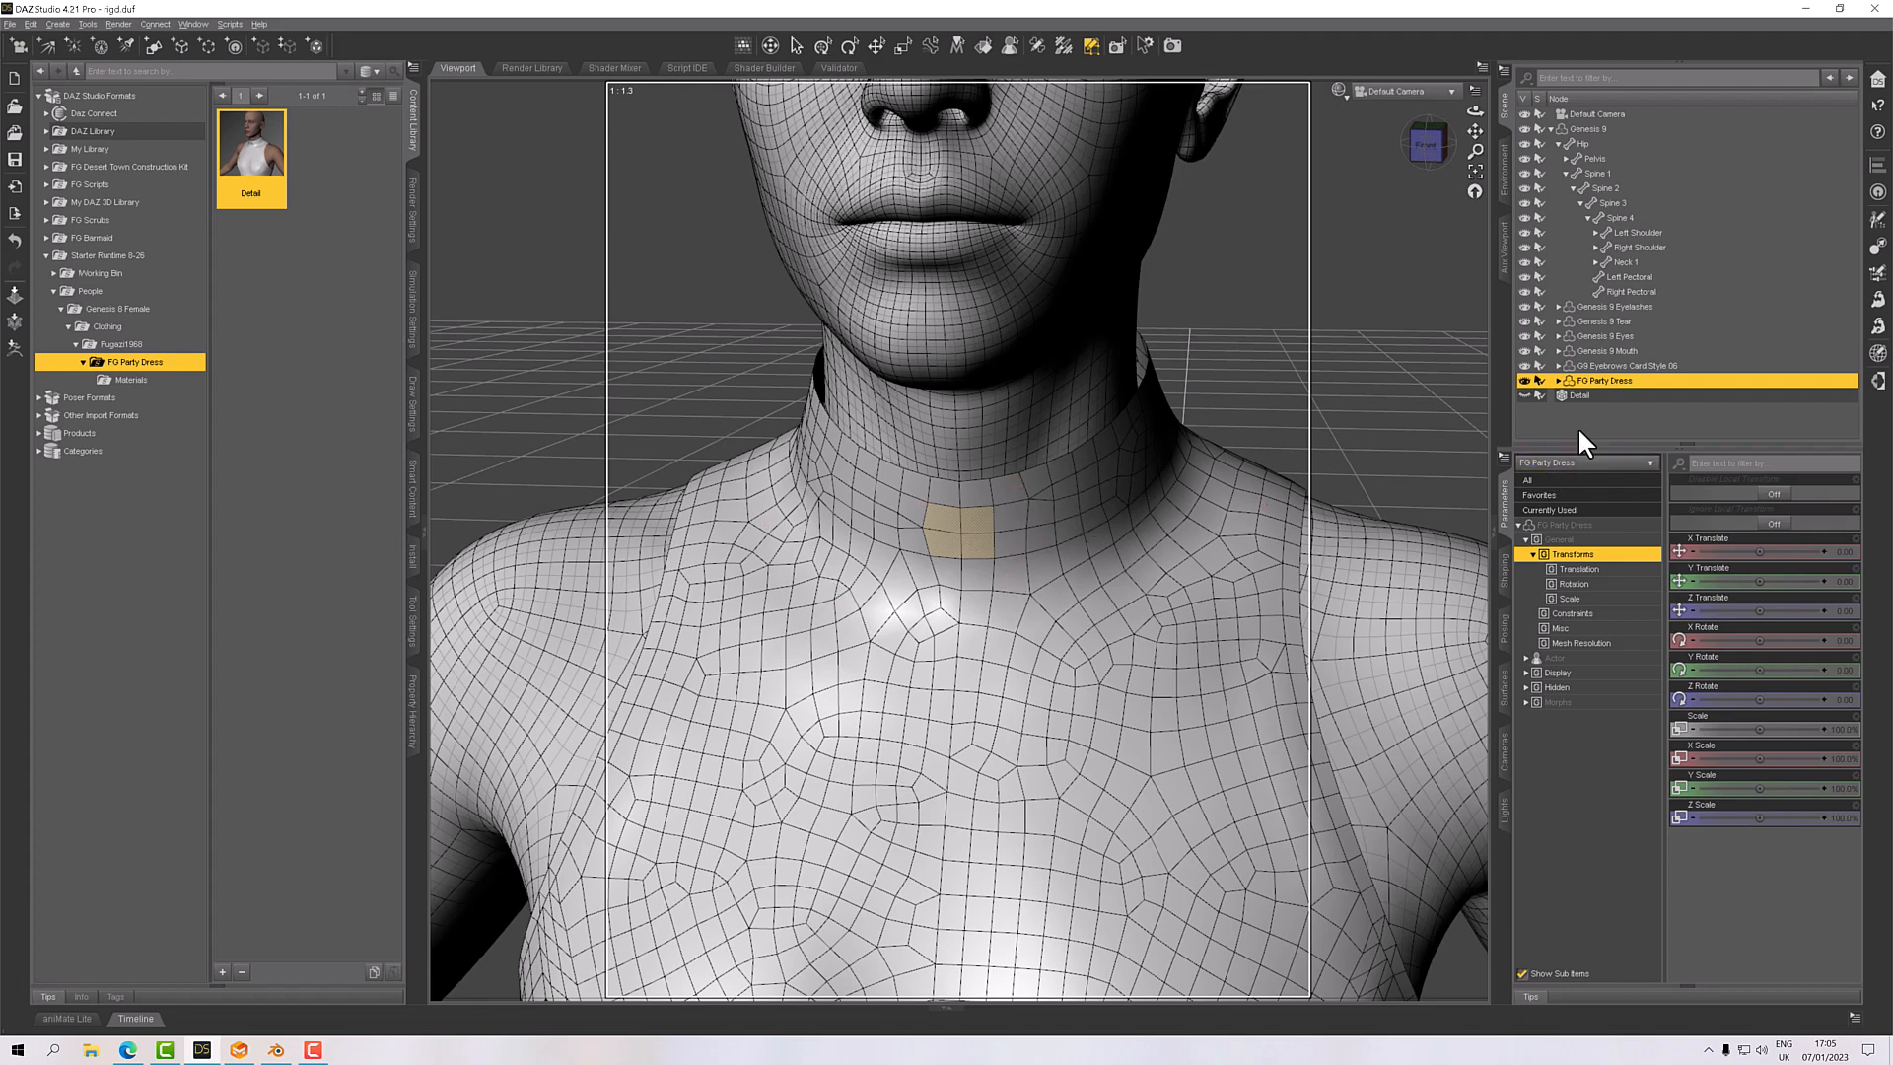
Create a rigid follow node named DetailNode from the selected collar polygons.
right_click(959, 534)
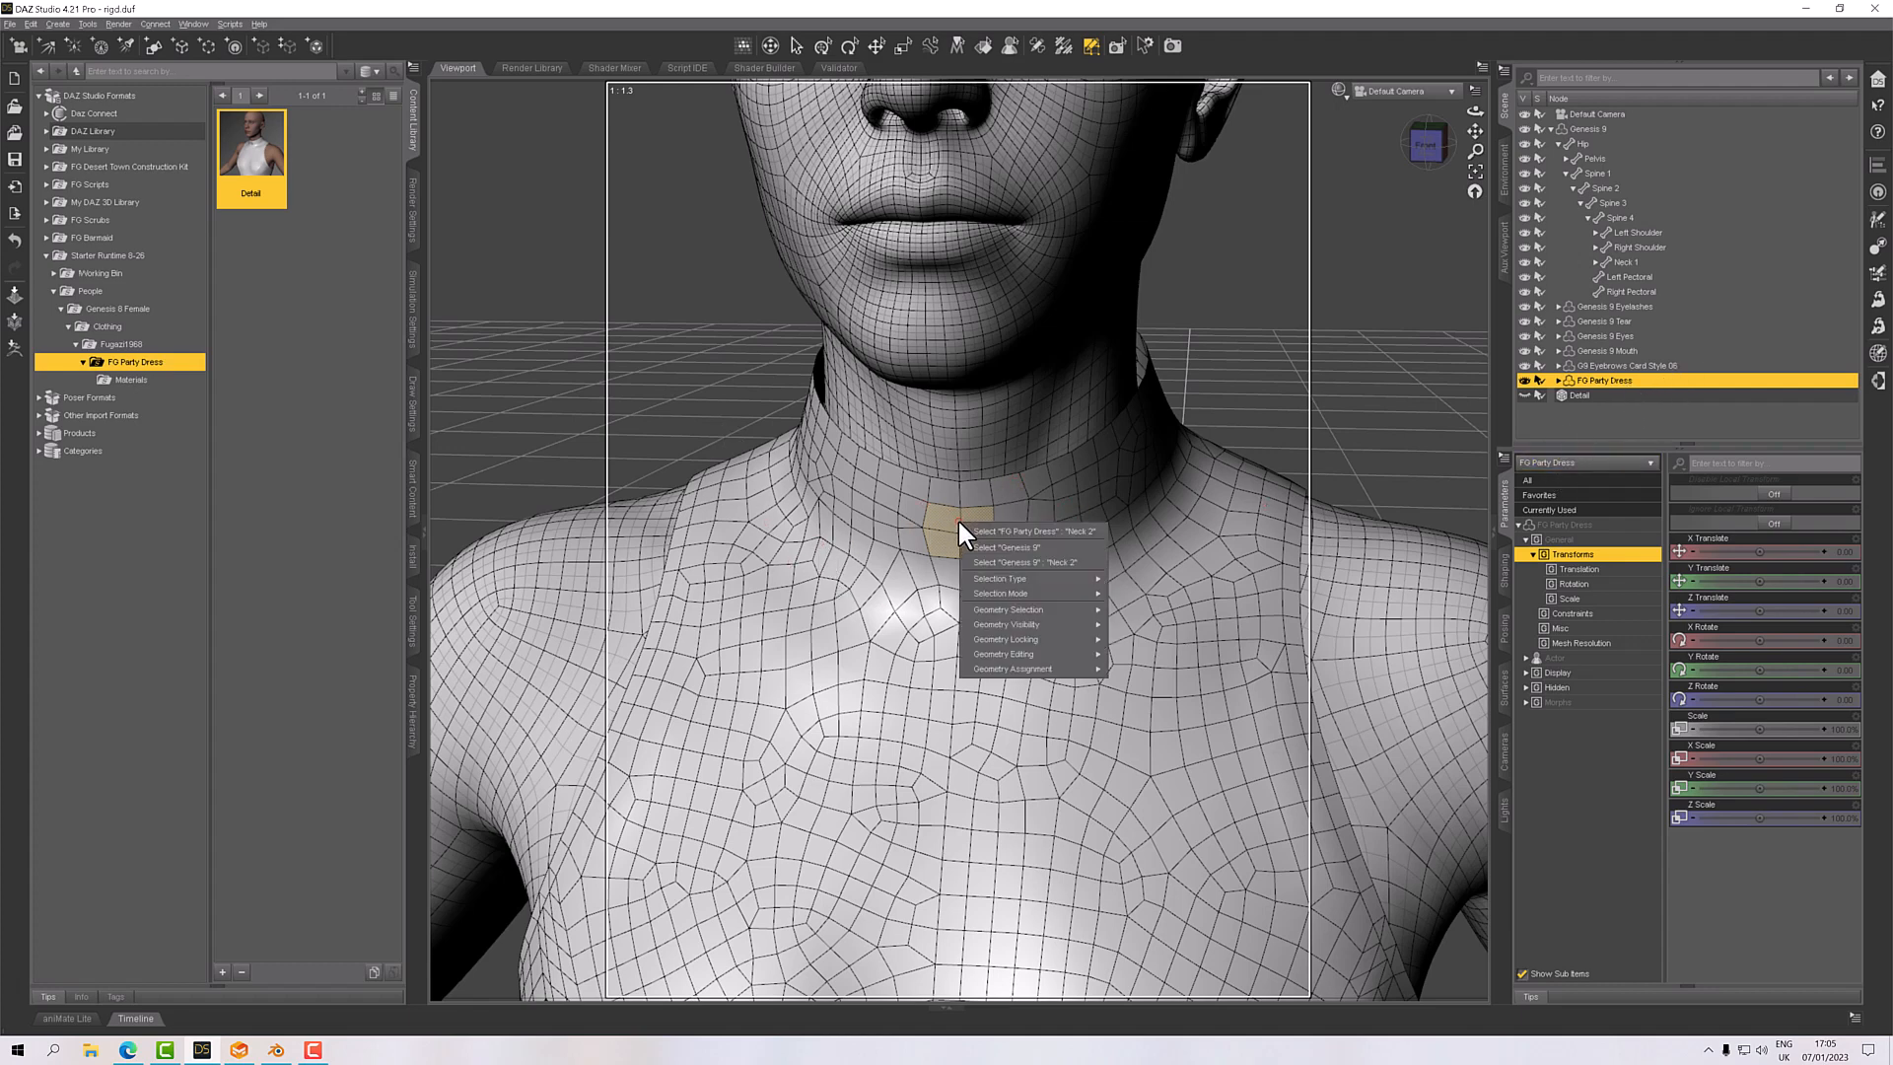
mouse_move(1007, 531)
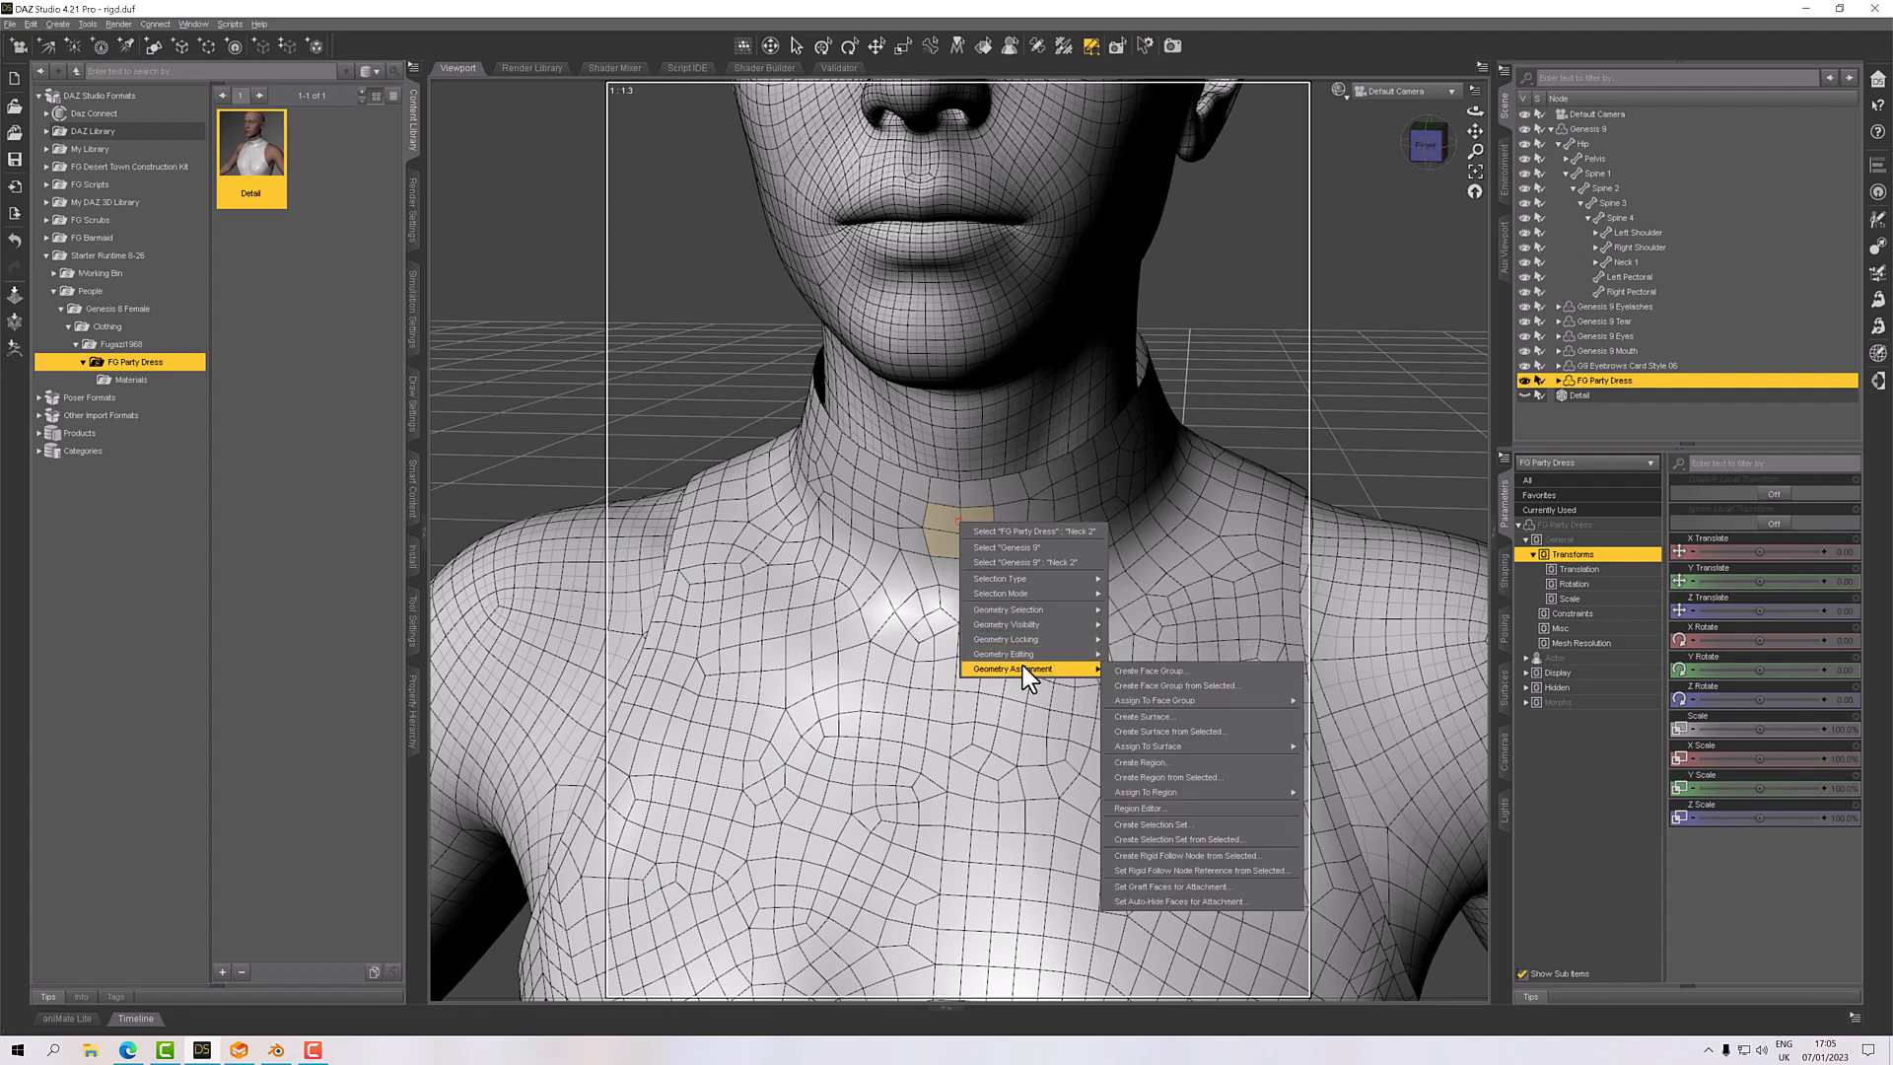
mouse_move(1173, 843)
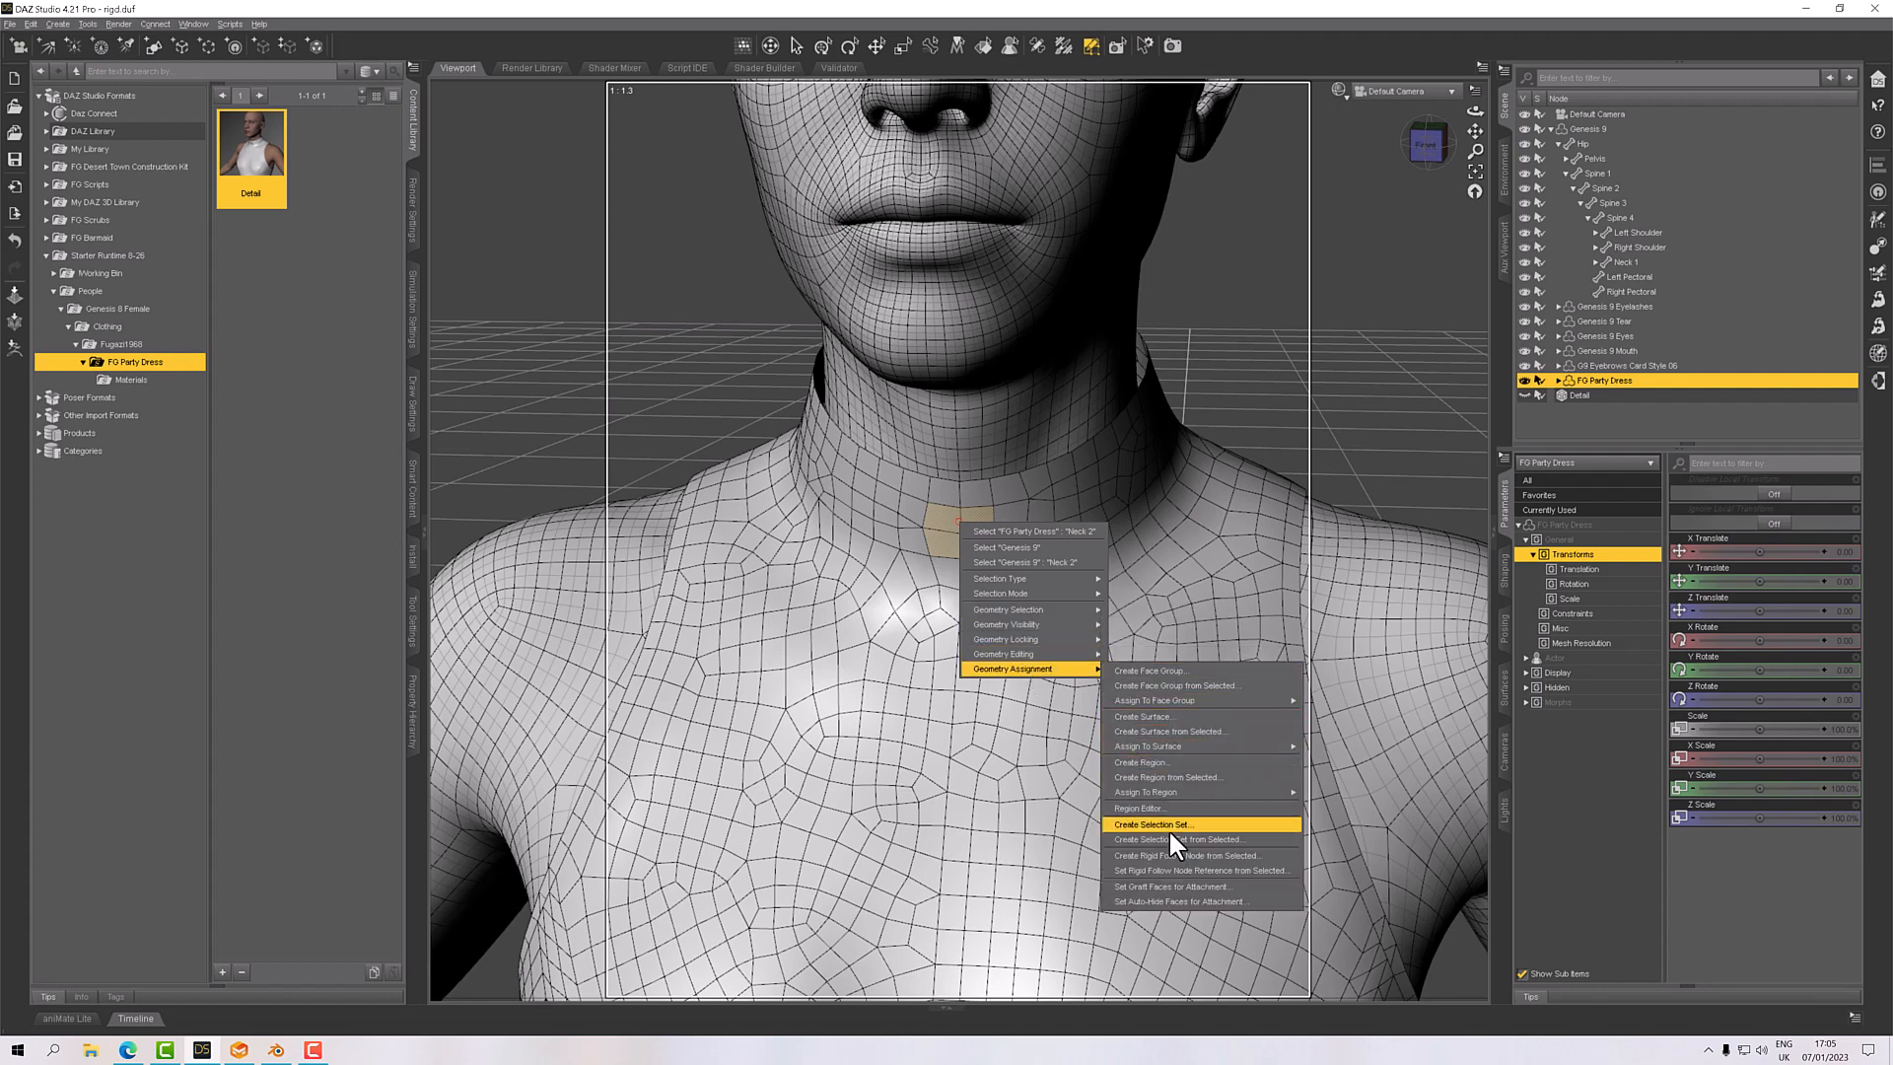
mouse_move(1147, 867)
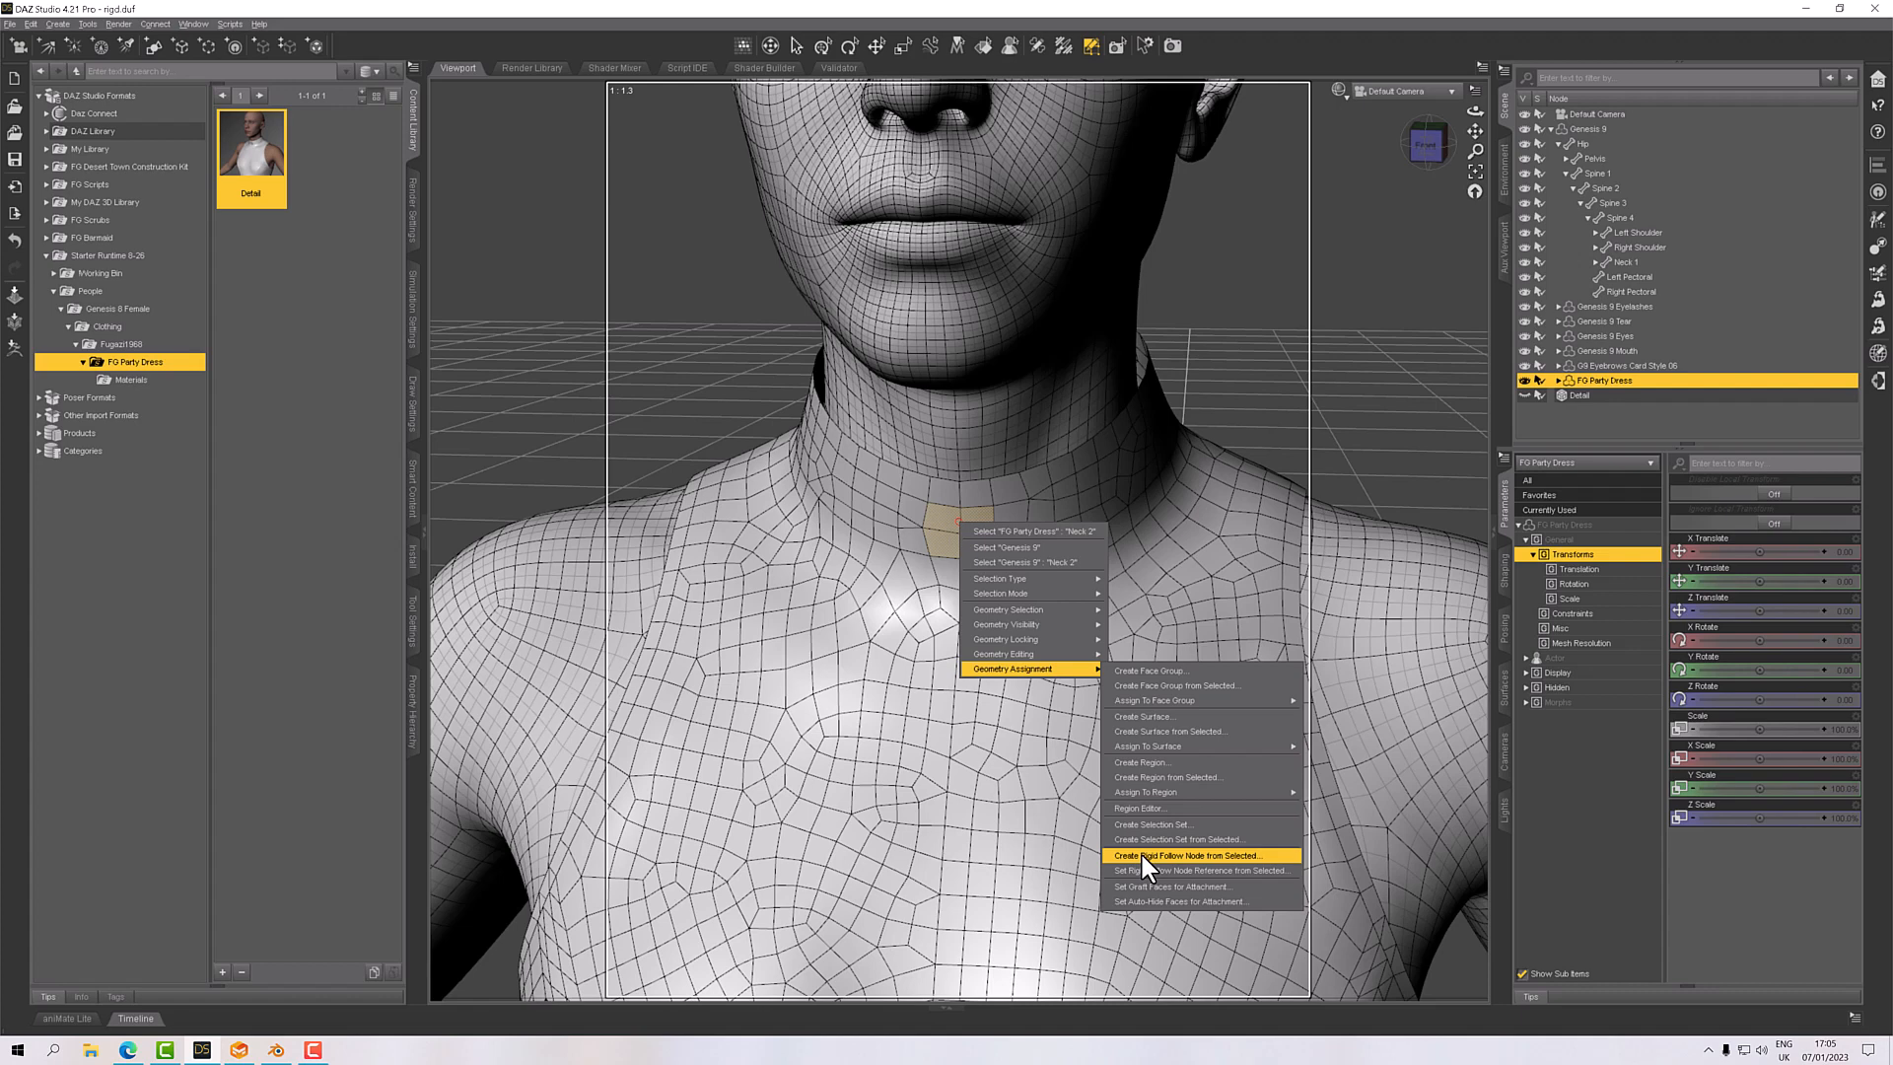
click(1192, 855)
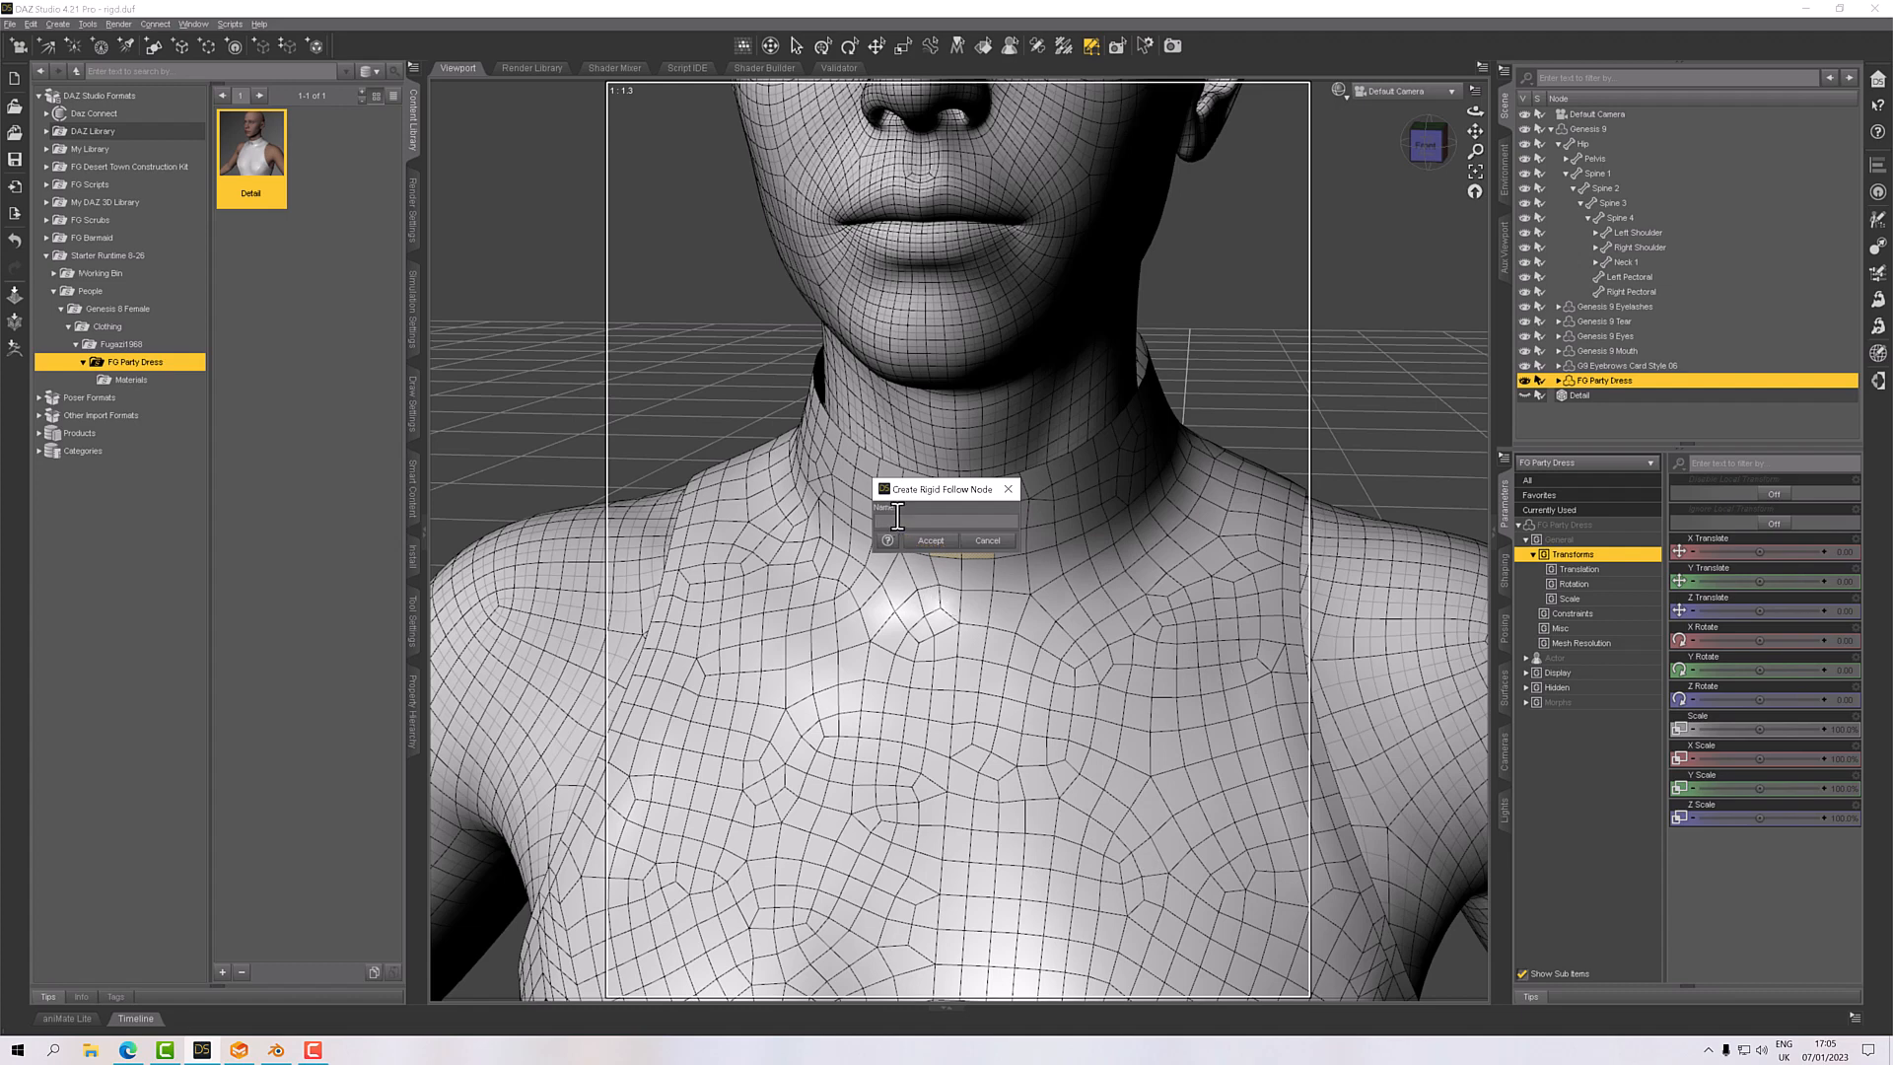
text(Detail)
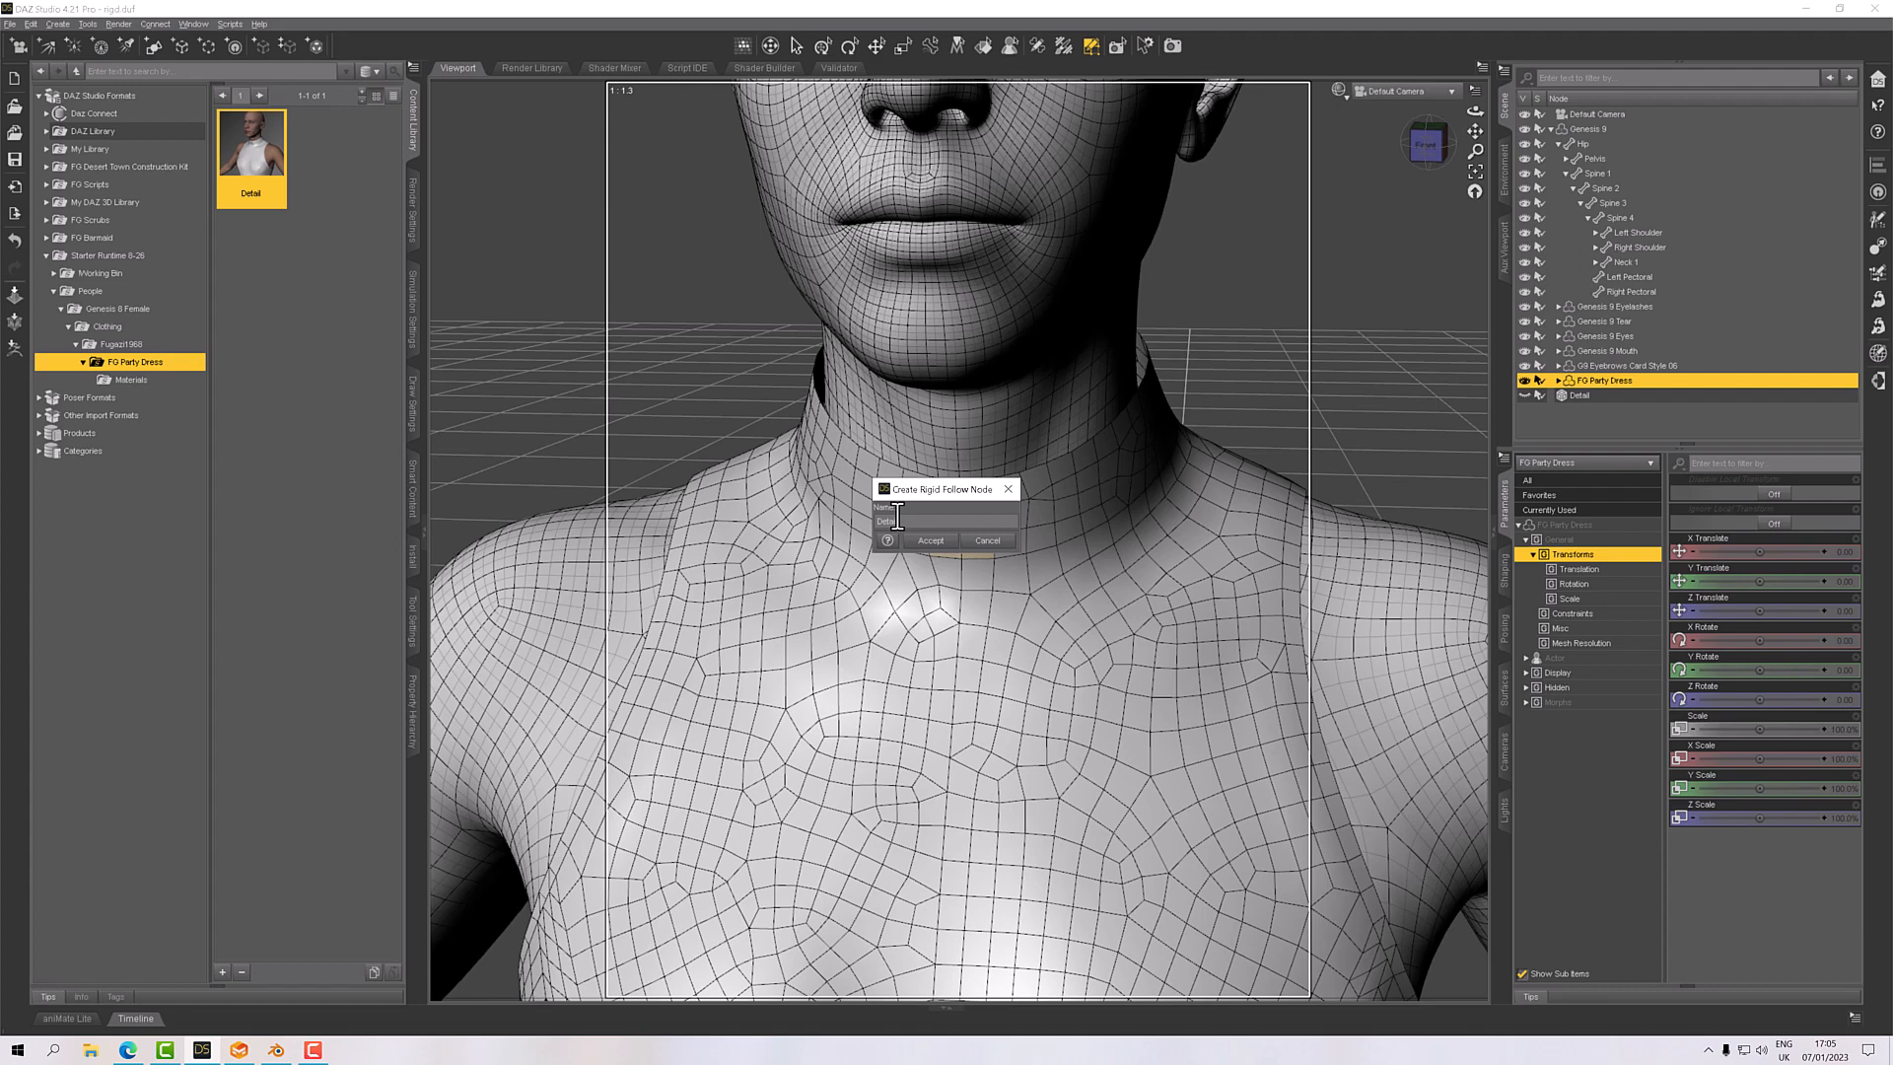
text(DetailNode)
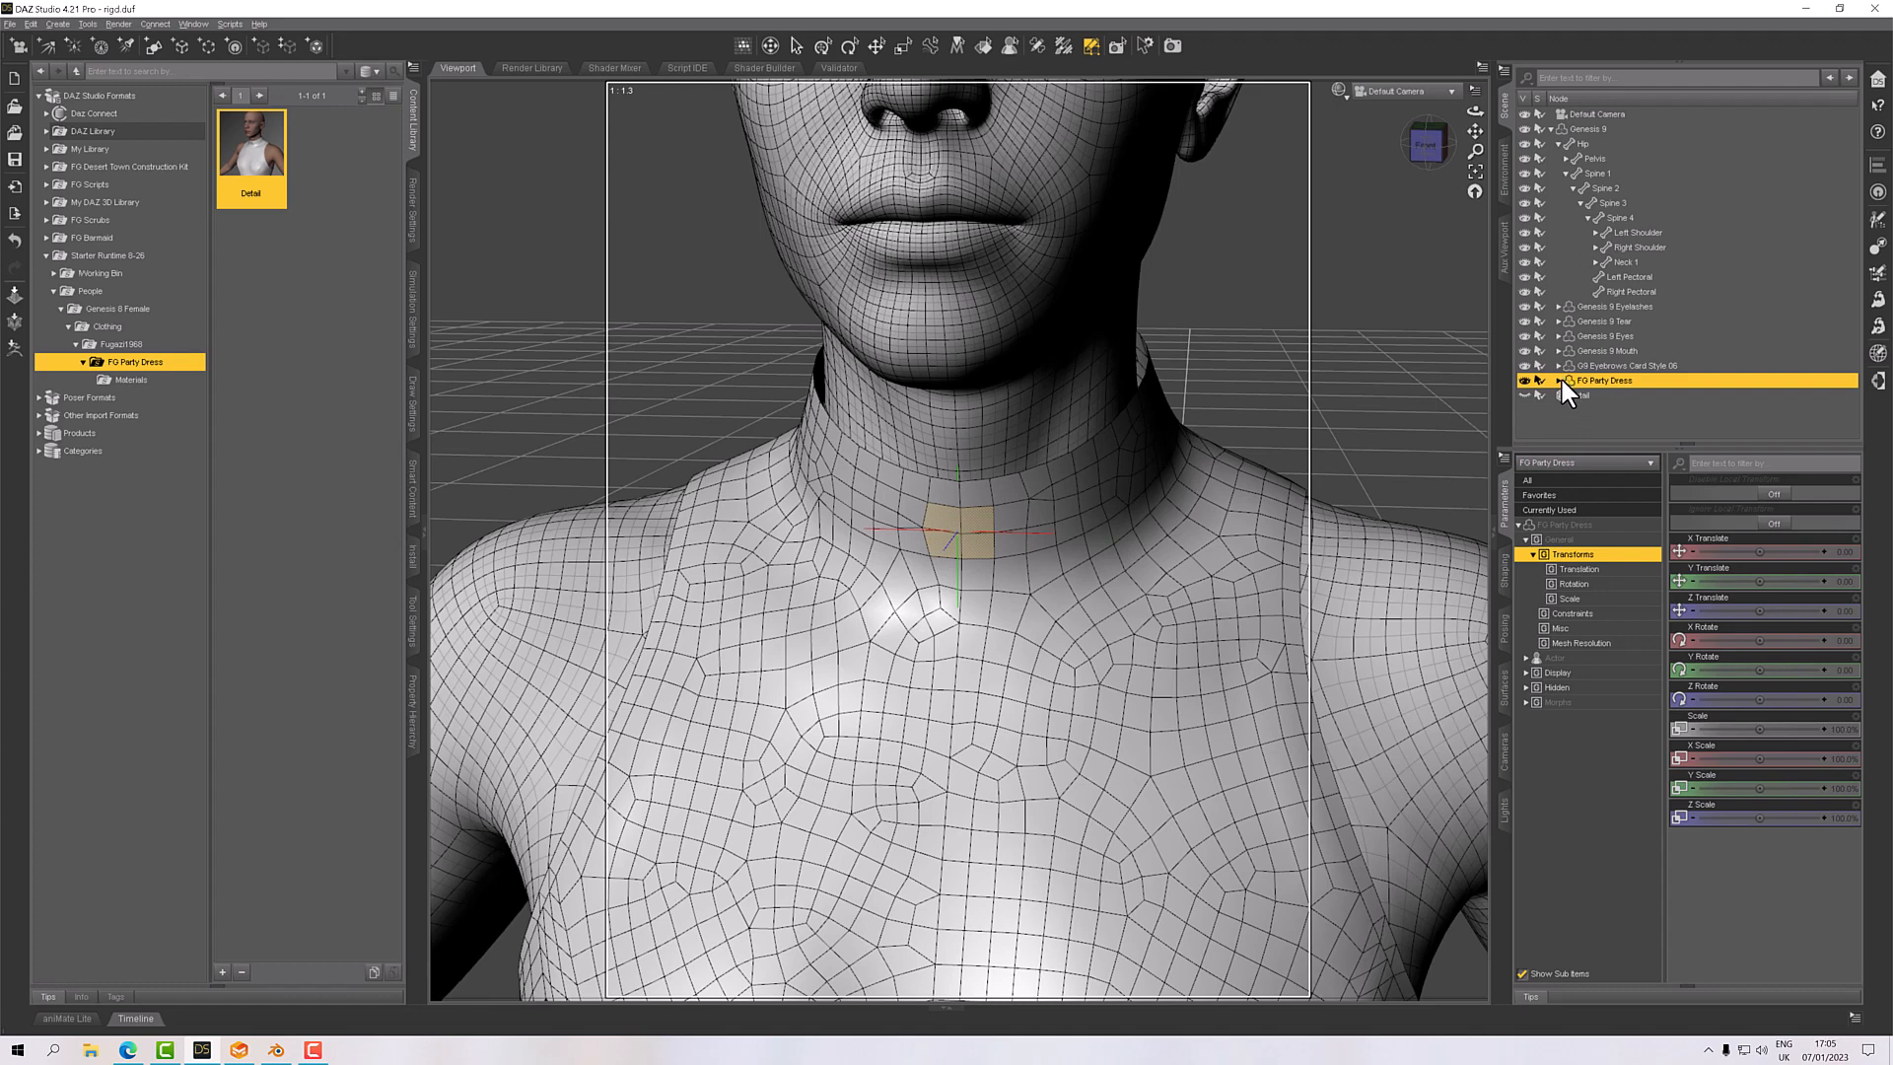
Expand the dress hierarchy and start changing DetailNode's parent.
click(1542, 379)
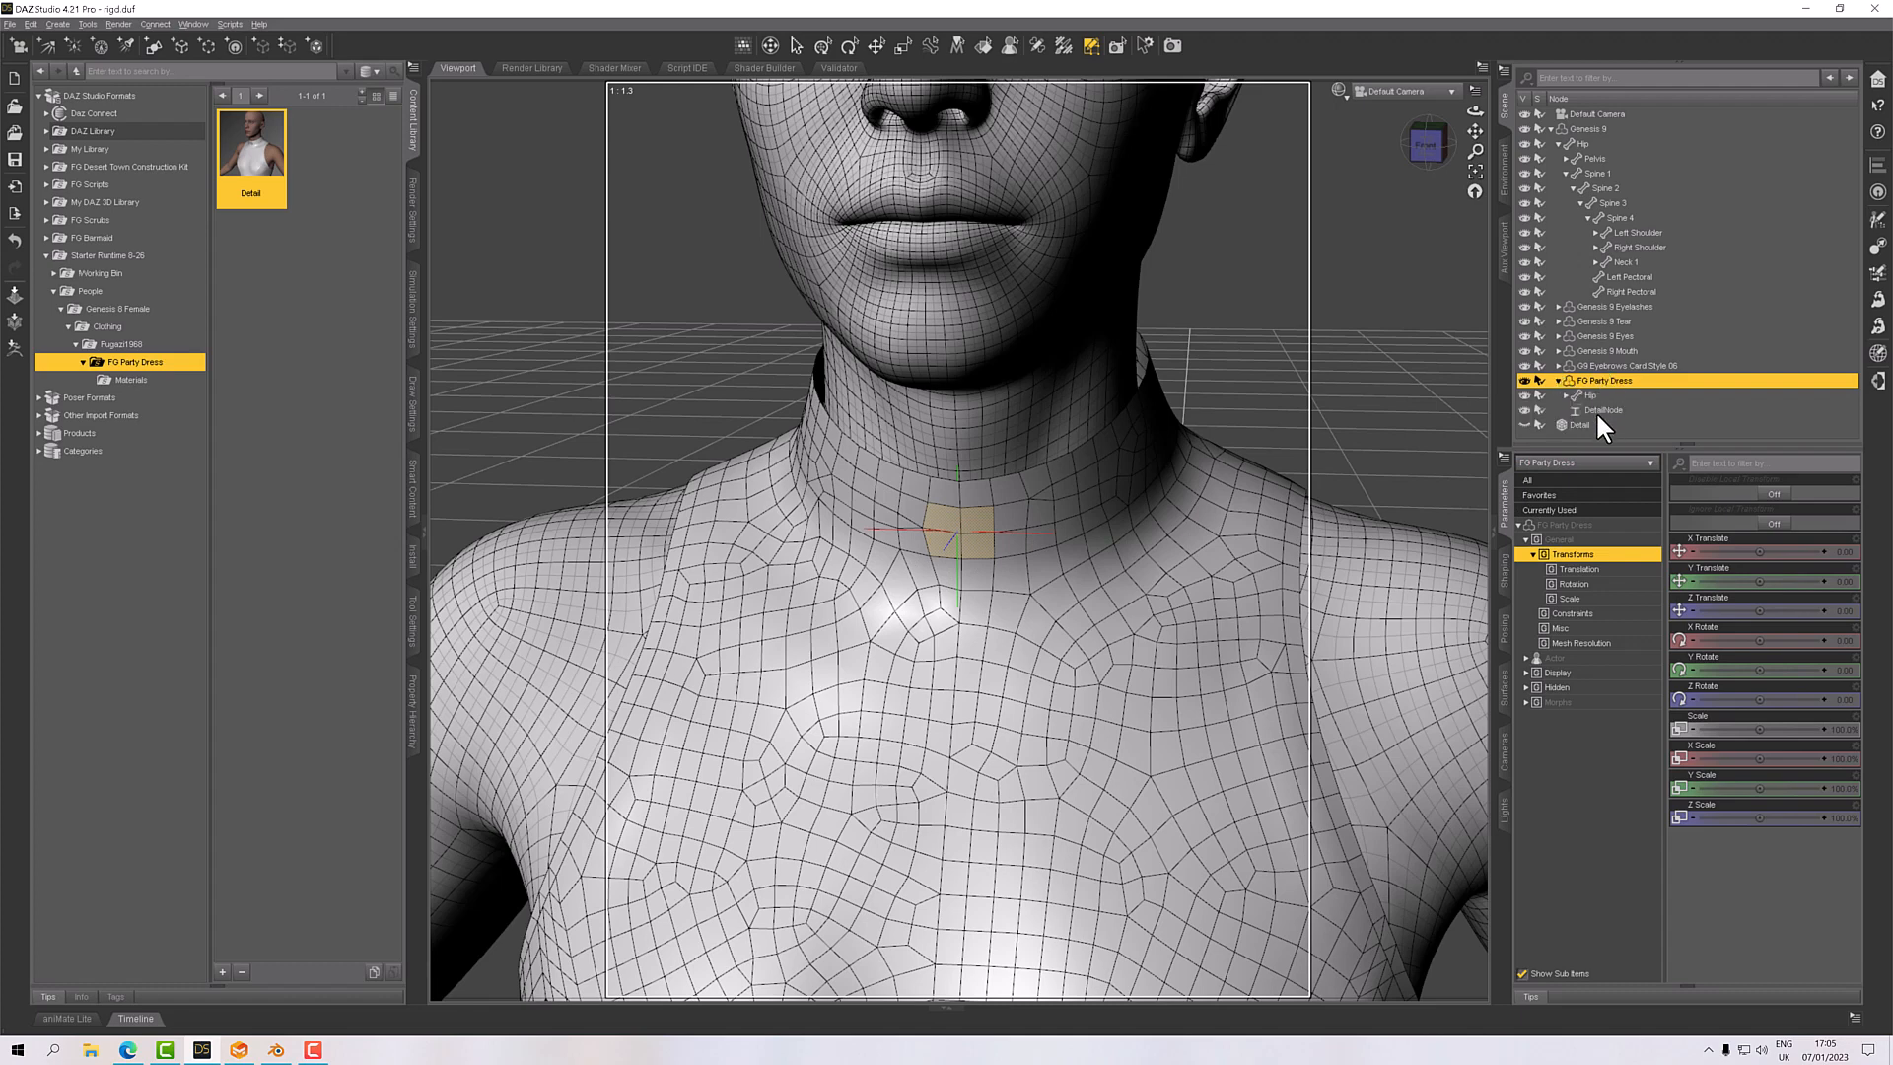
click(1577, 394)
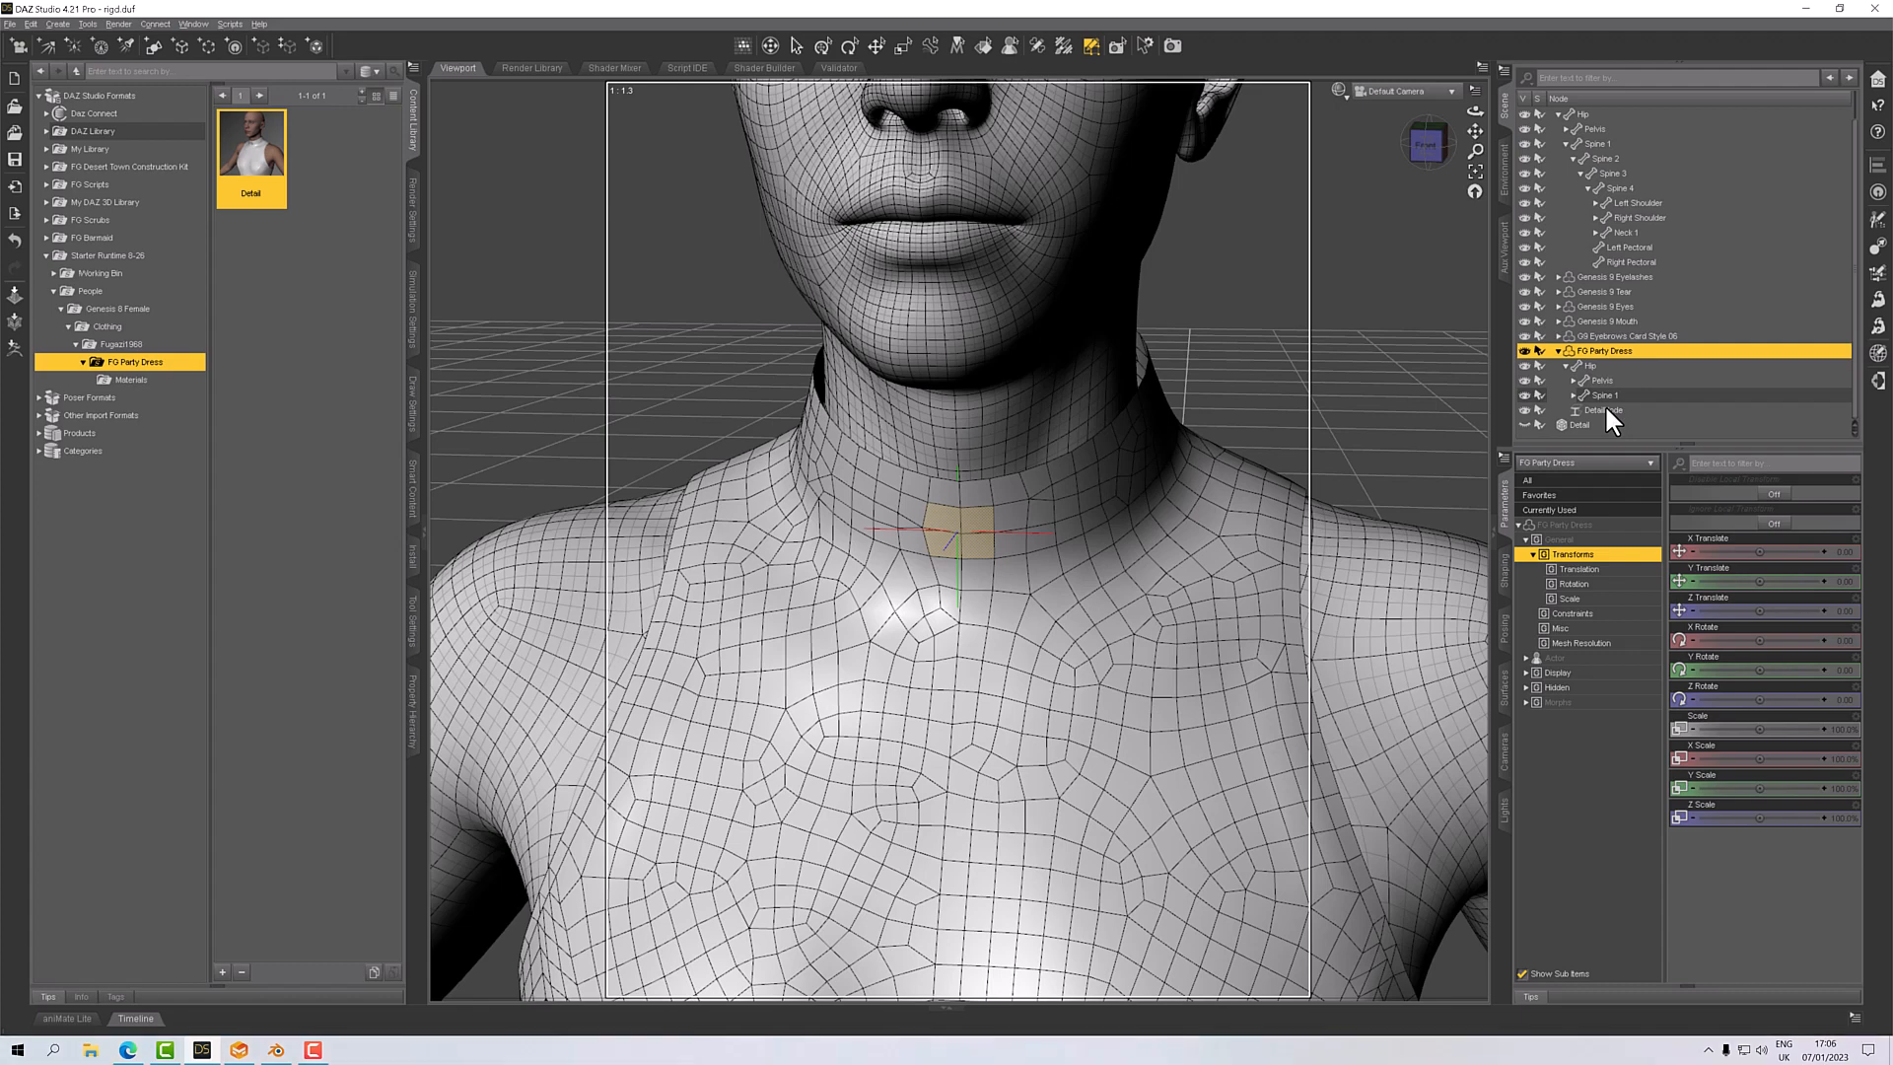
mouse_move(763, 68)
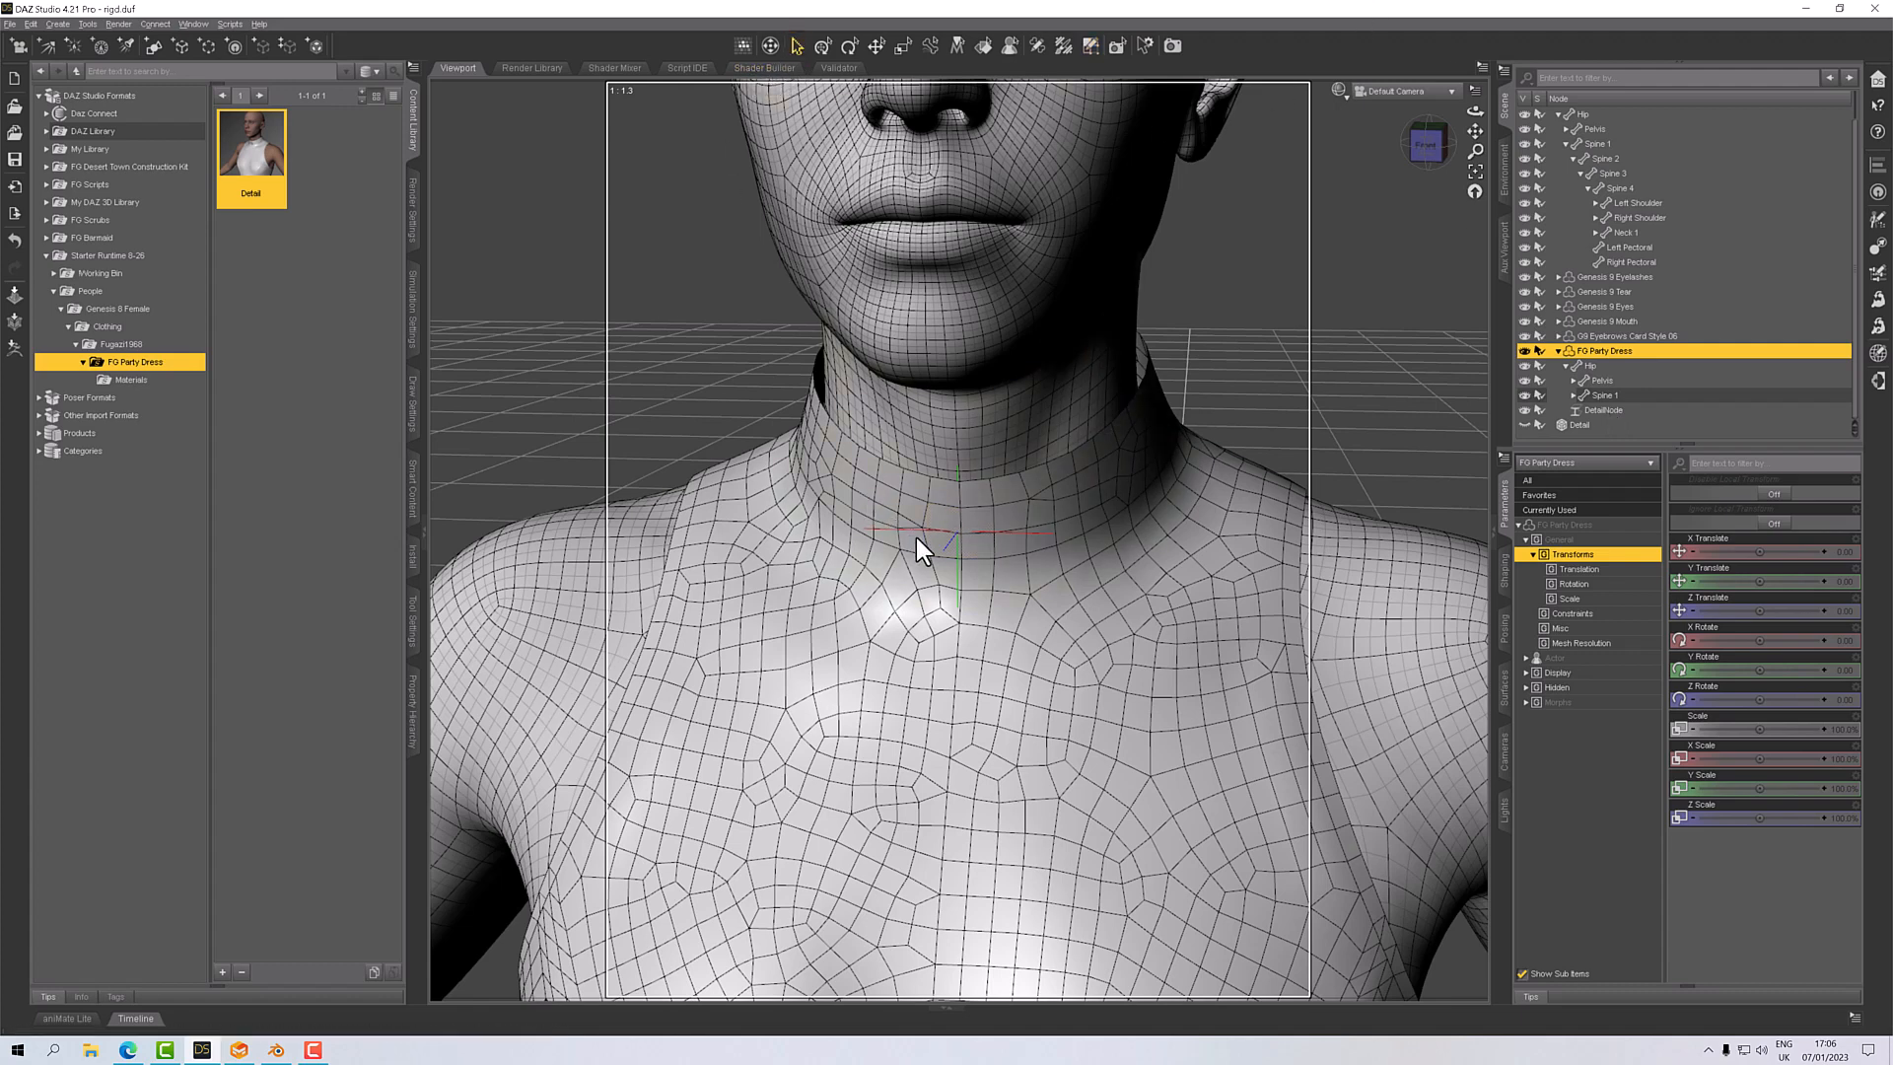
click(924, 549)
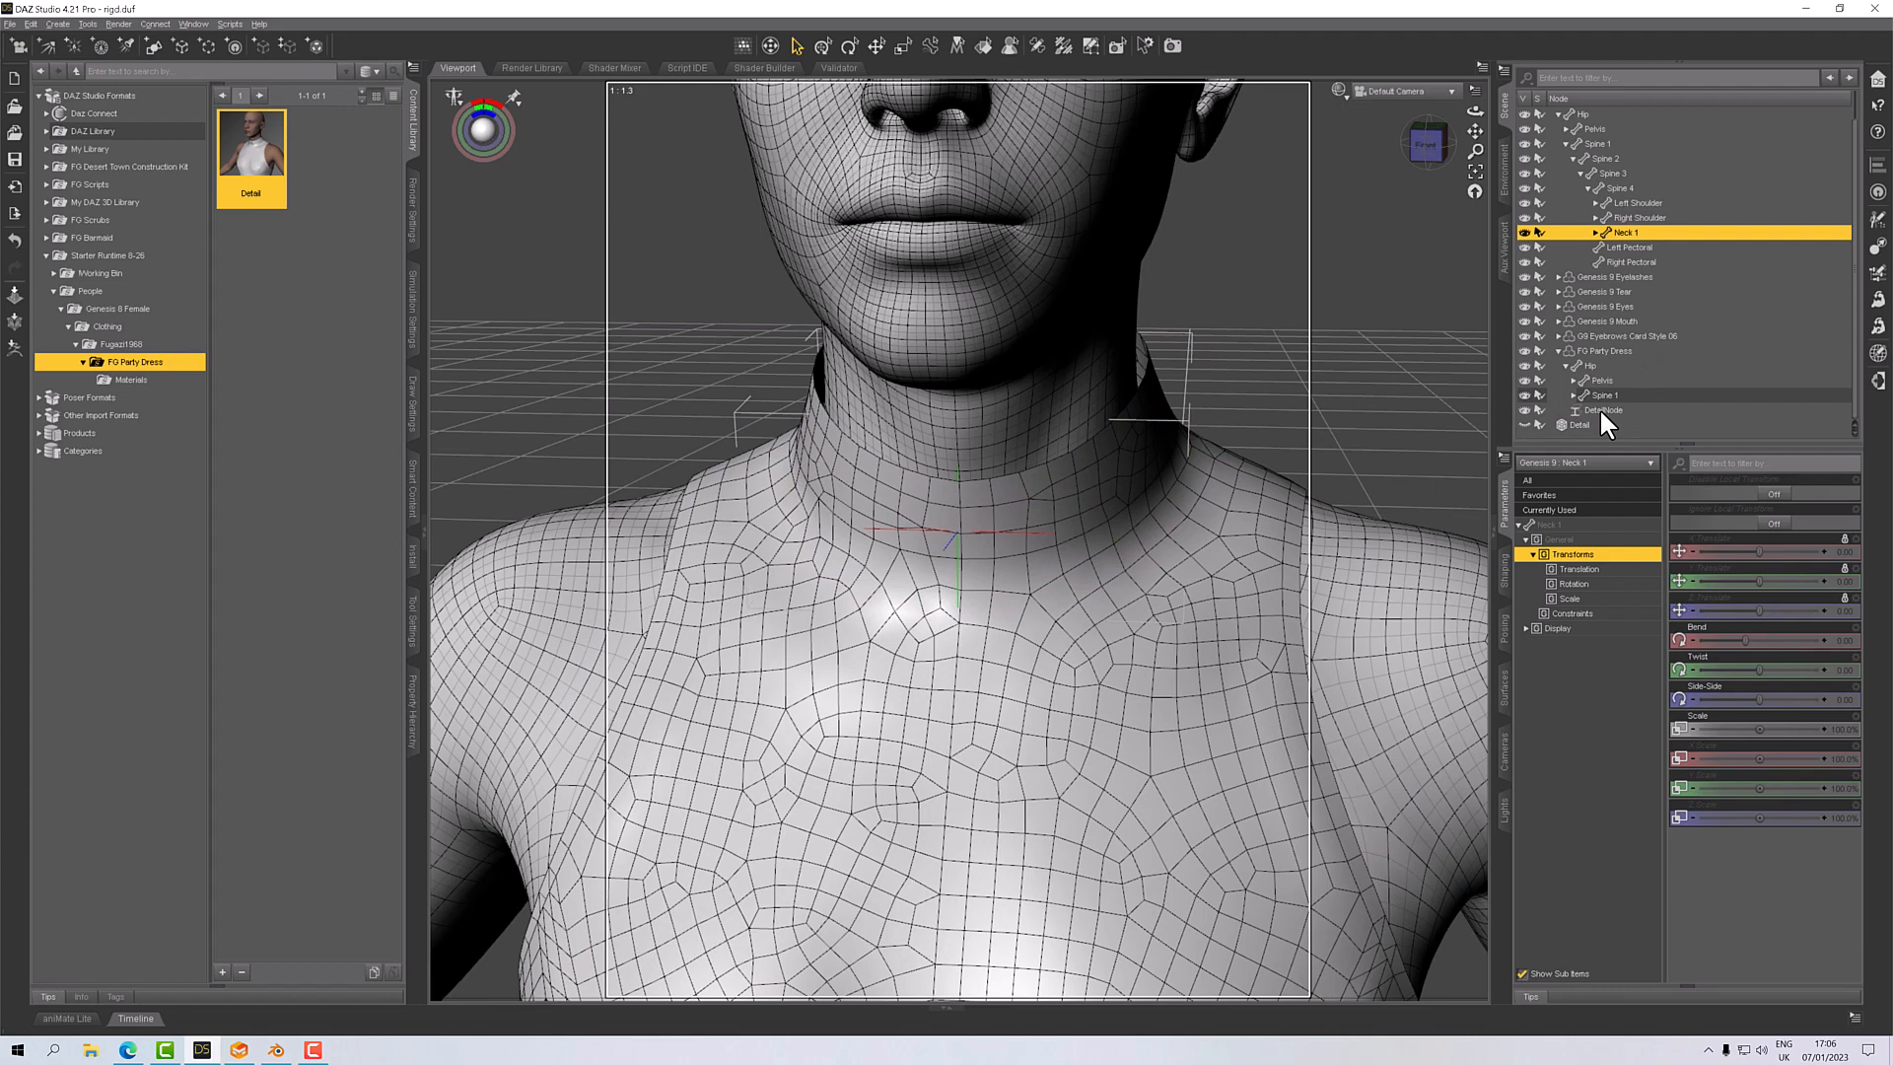
right_click(1607, 410)
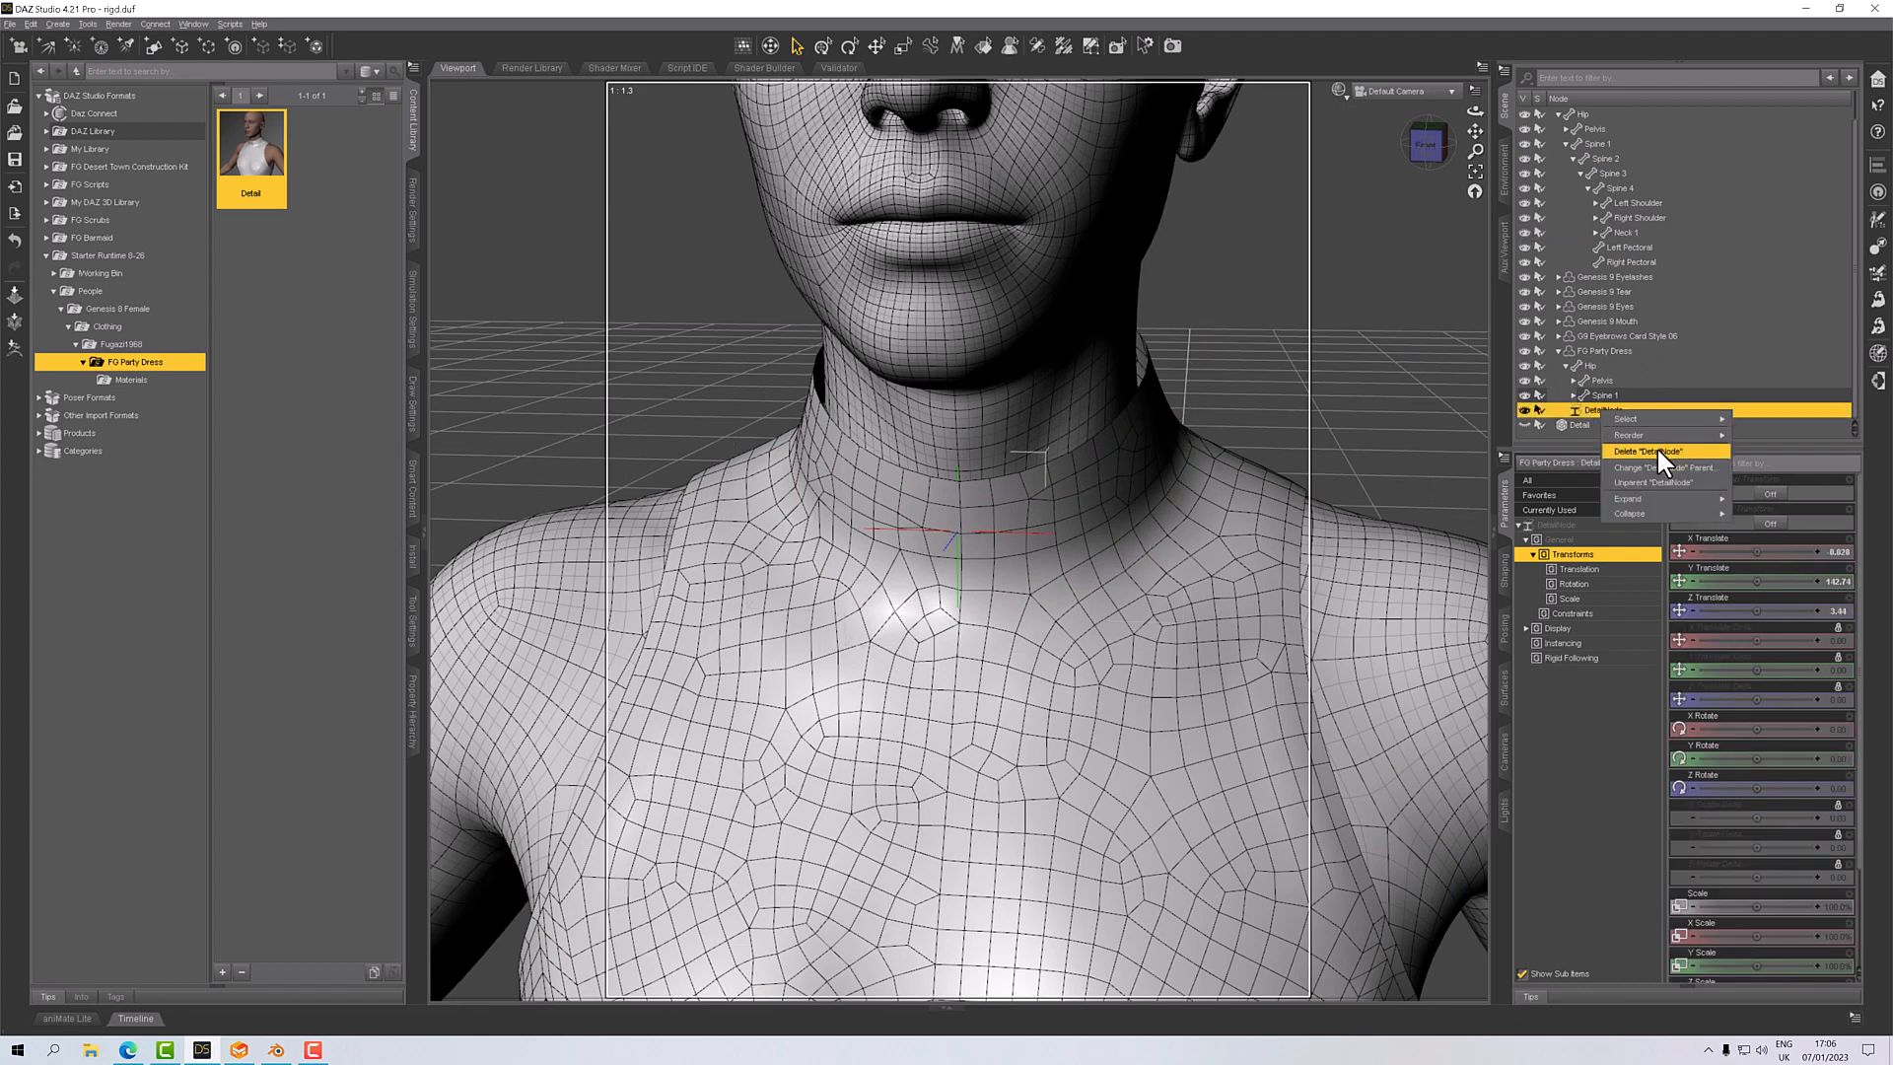
click(1667, 468)
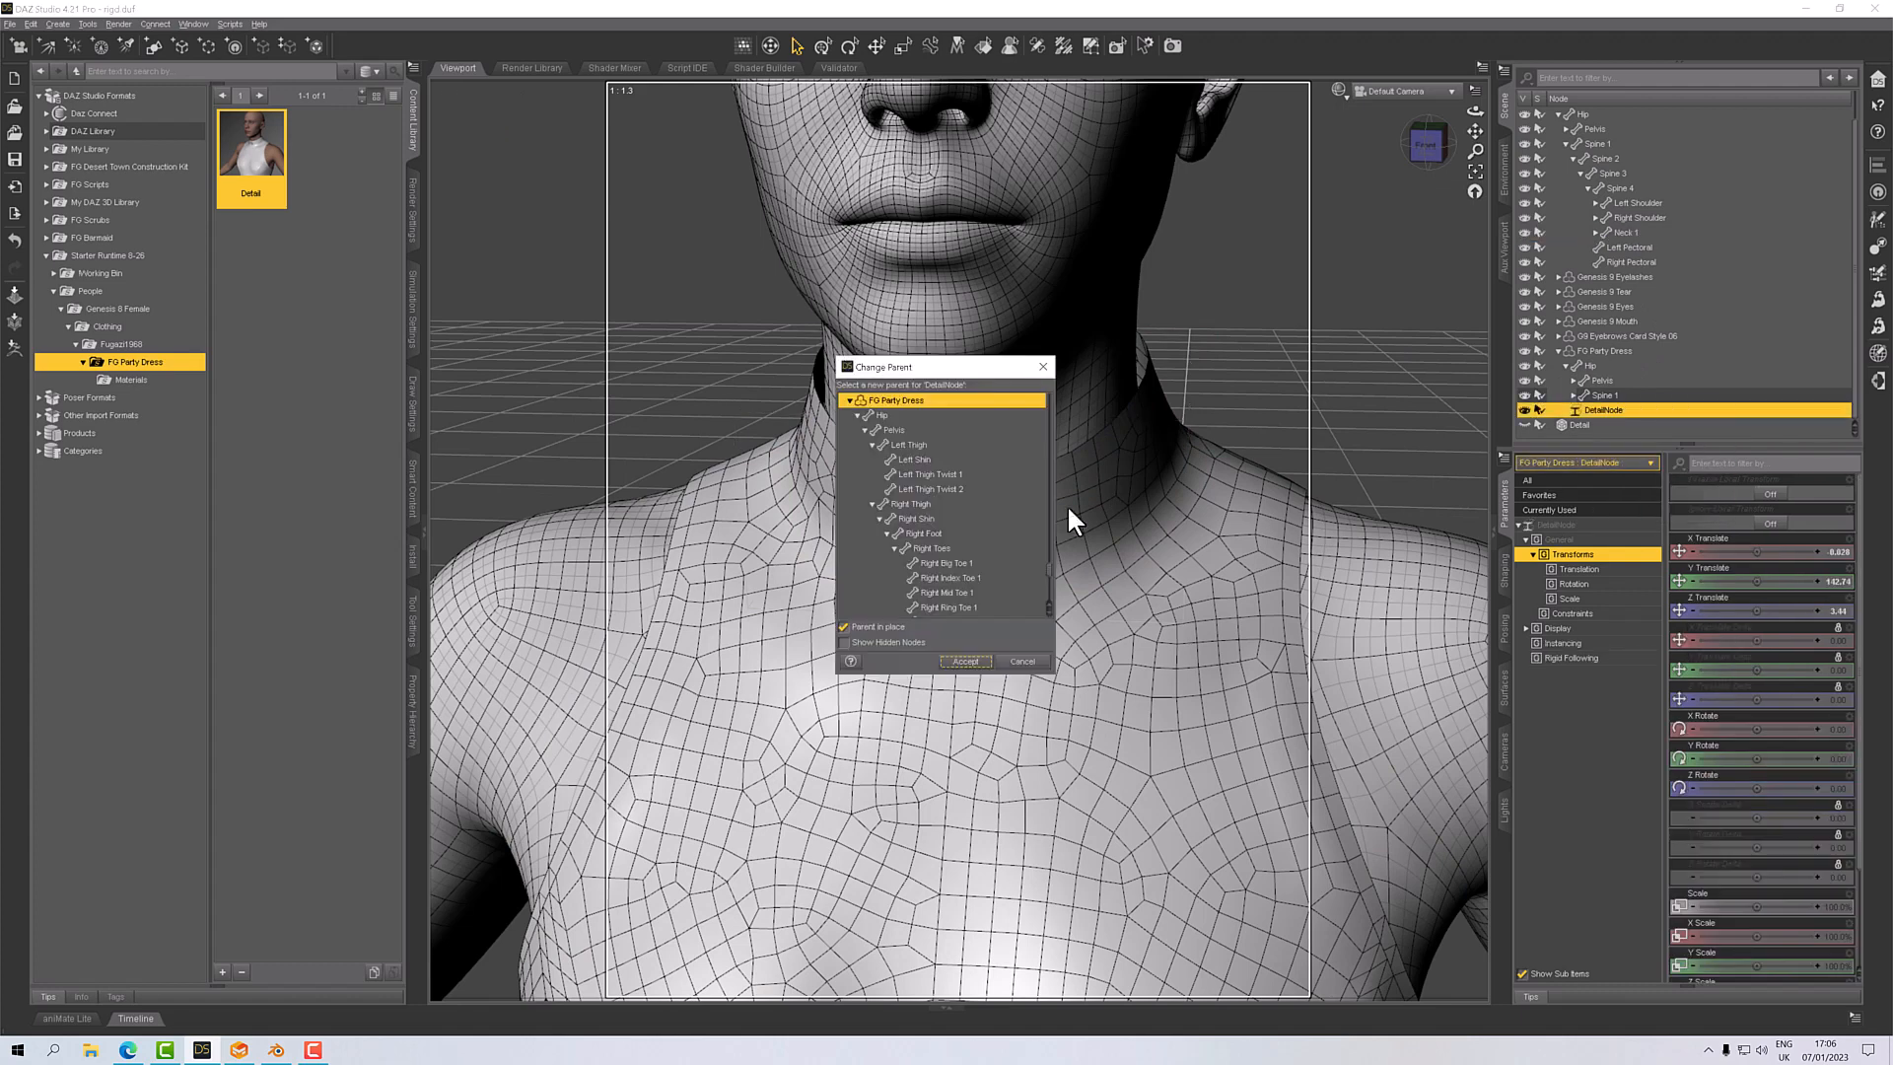
Parent DetailNode in place under the dress's Neck 1 bone.
scroll(down, 3)
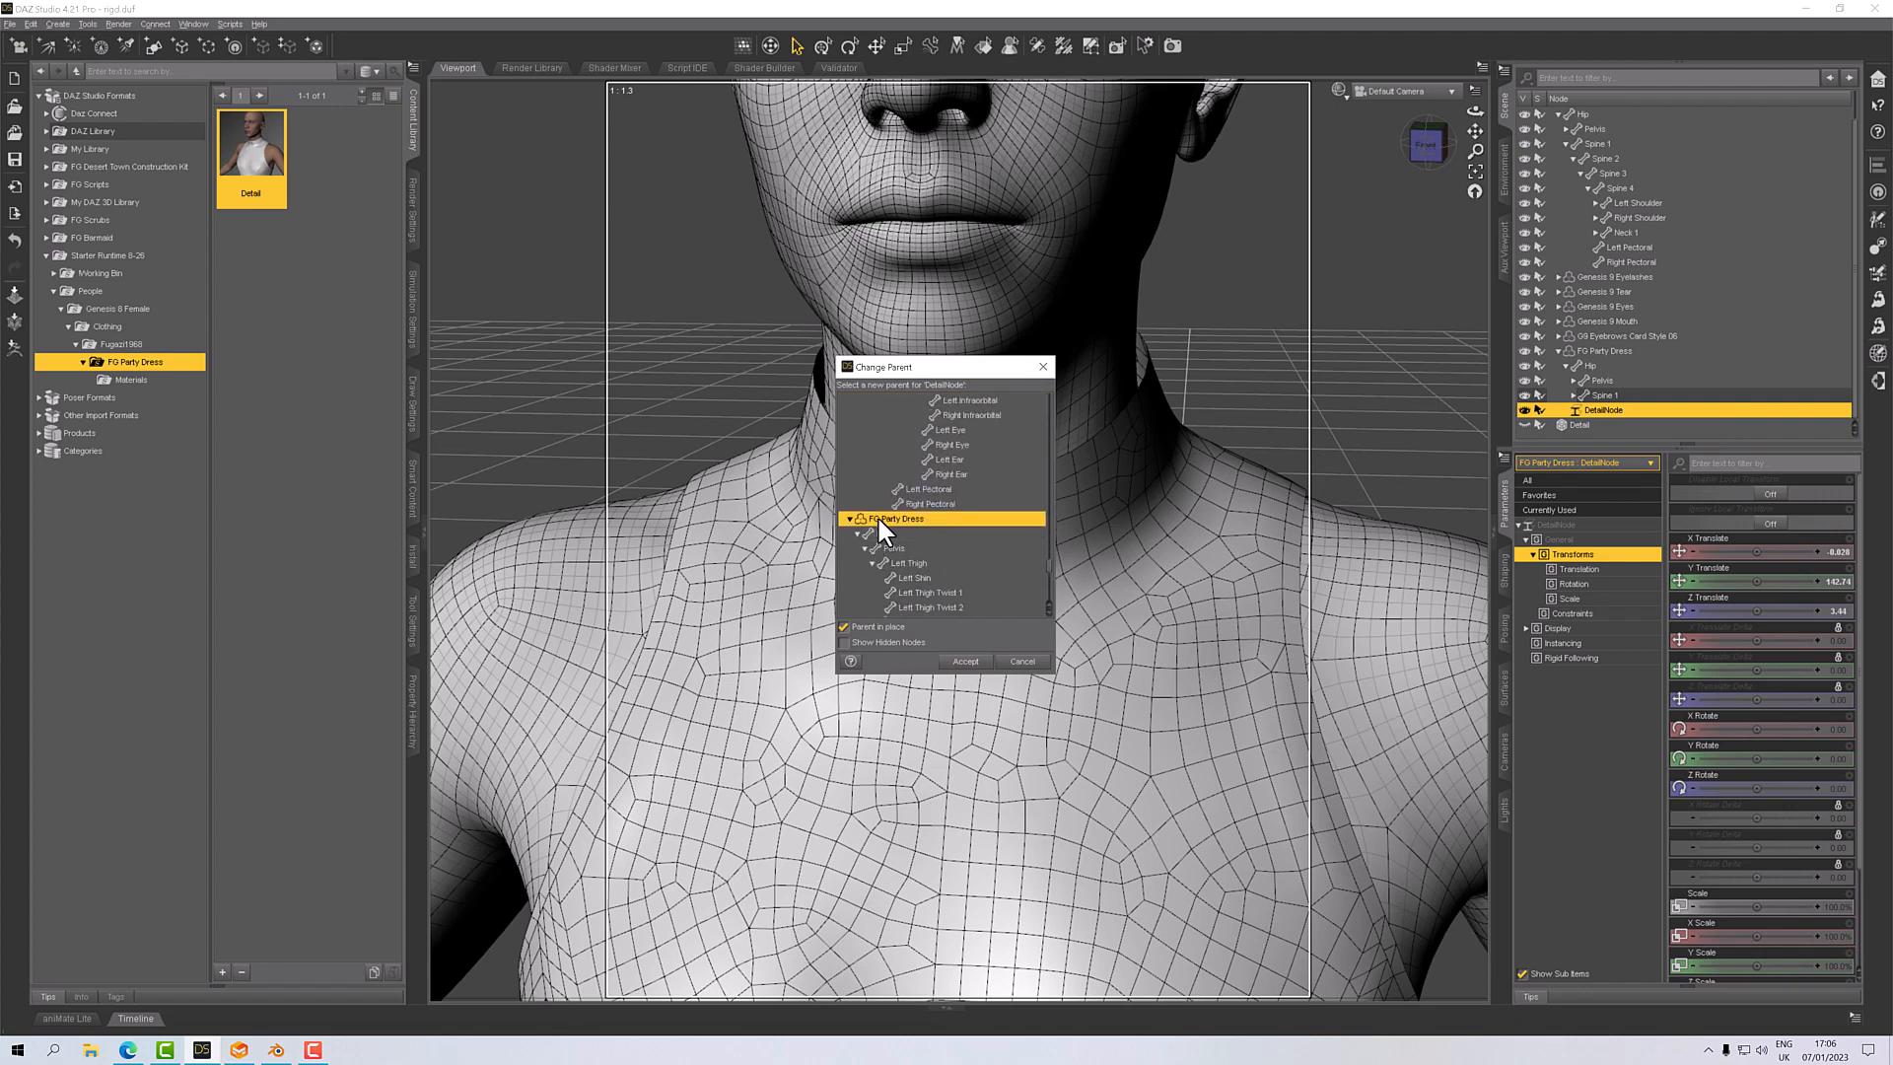
scroll(down, 3)
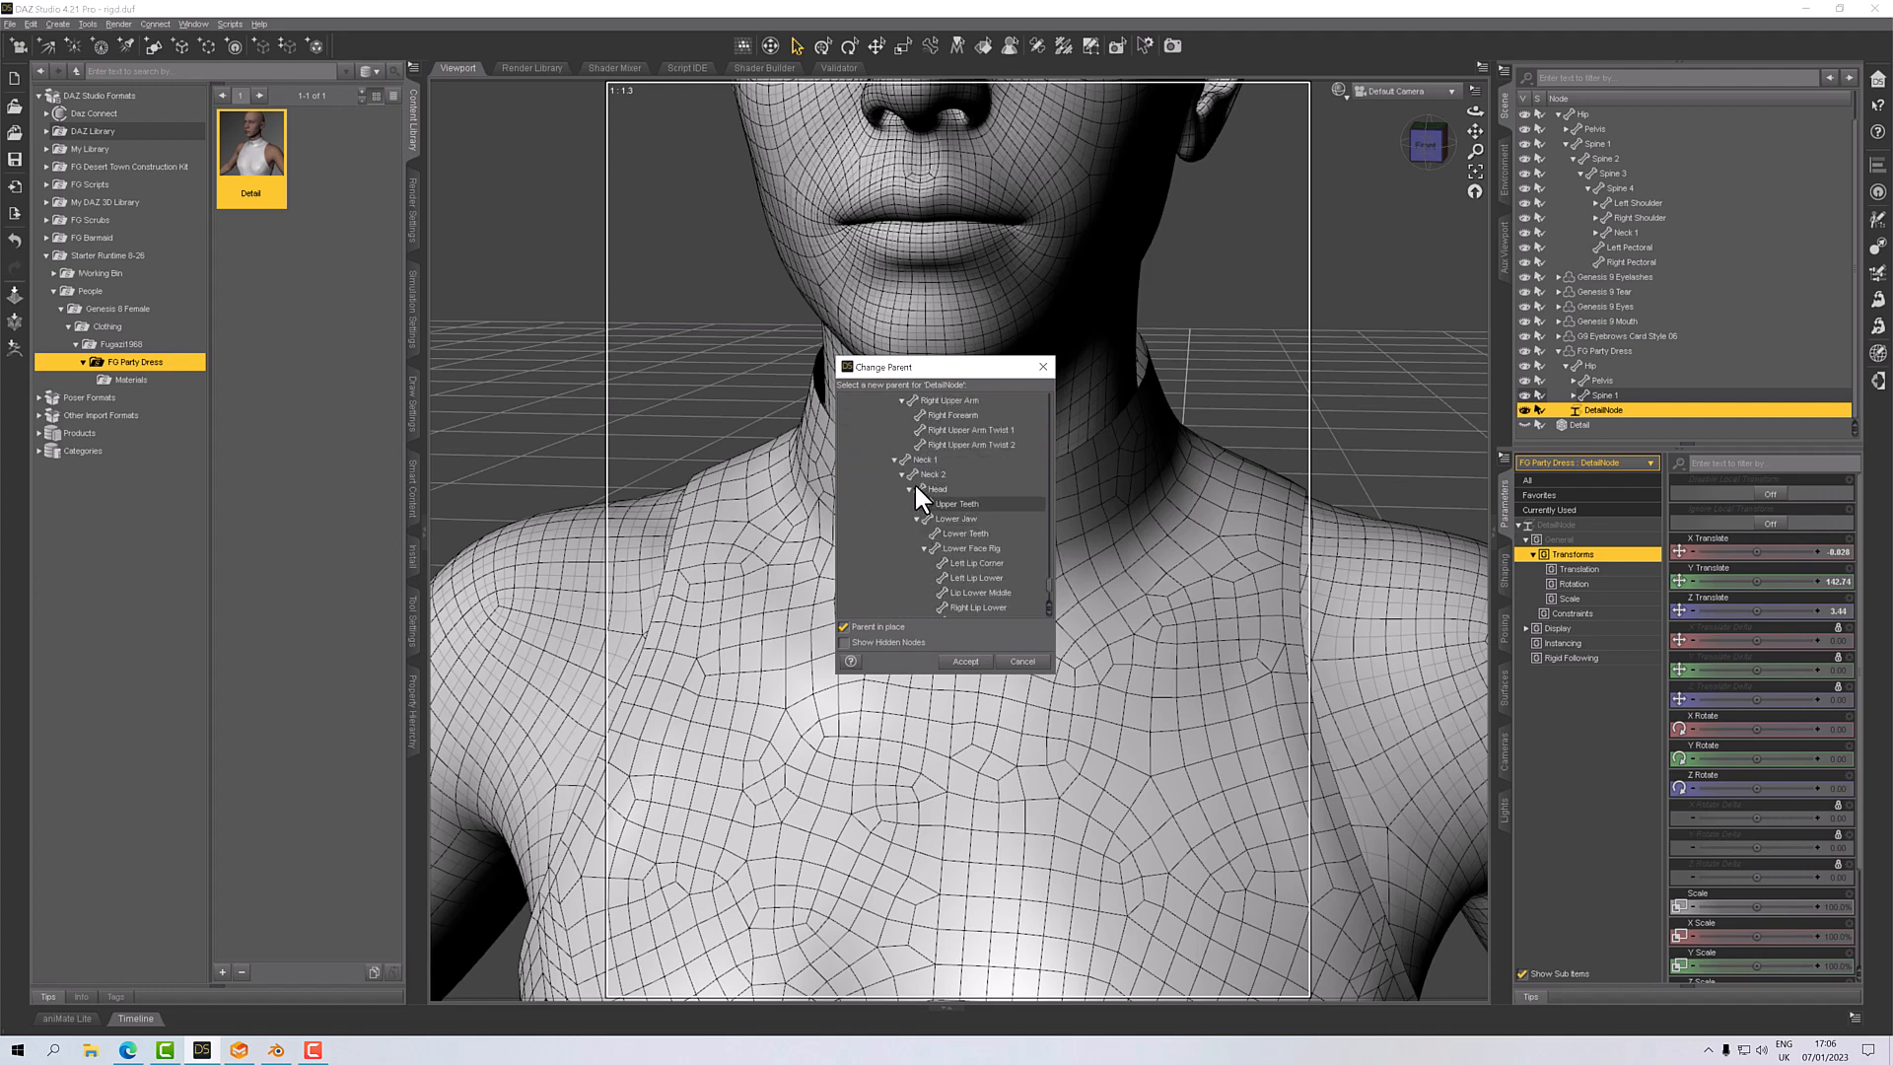
click(927, 458)
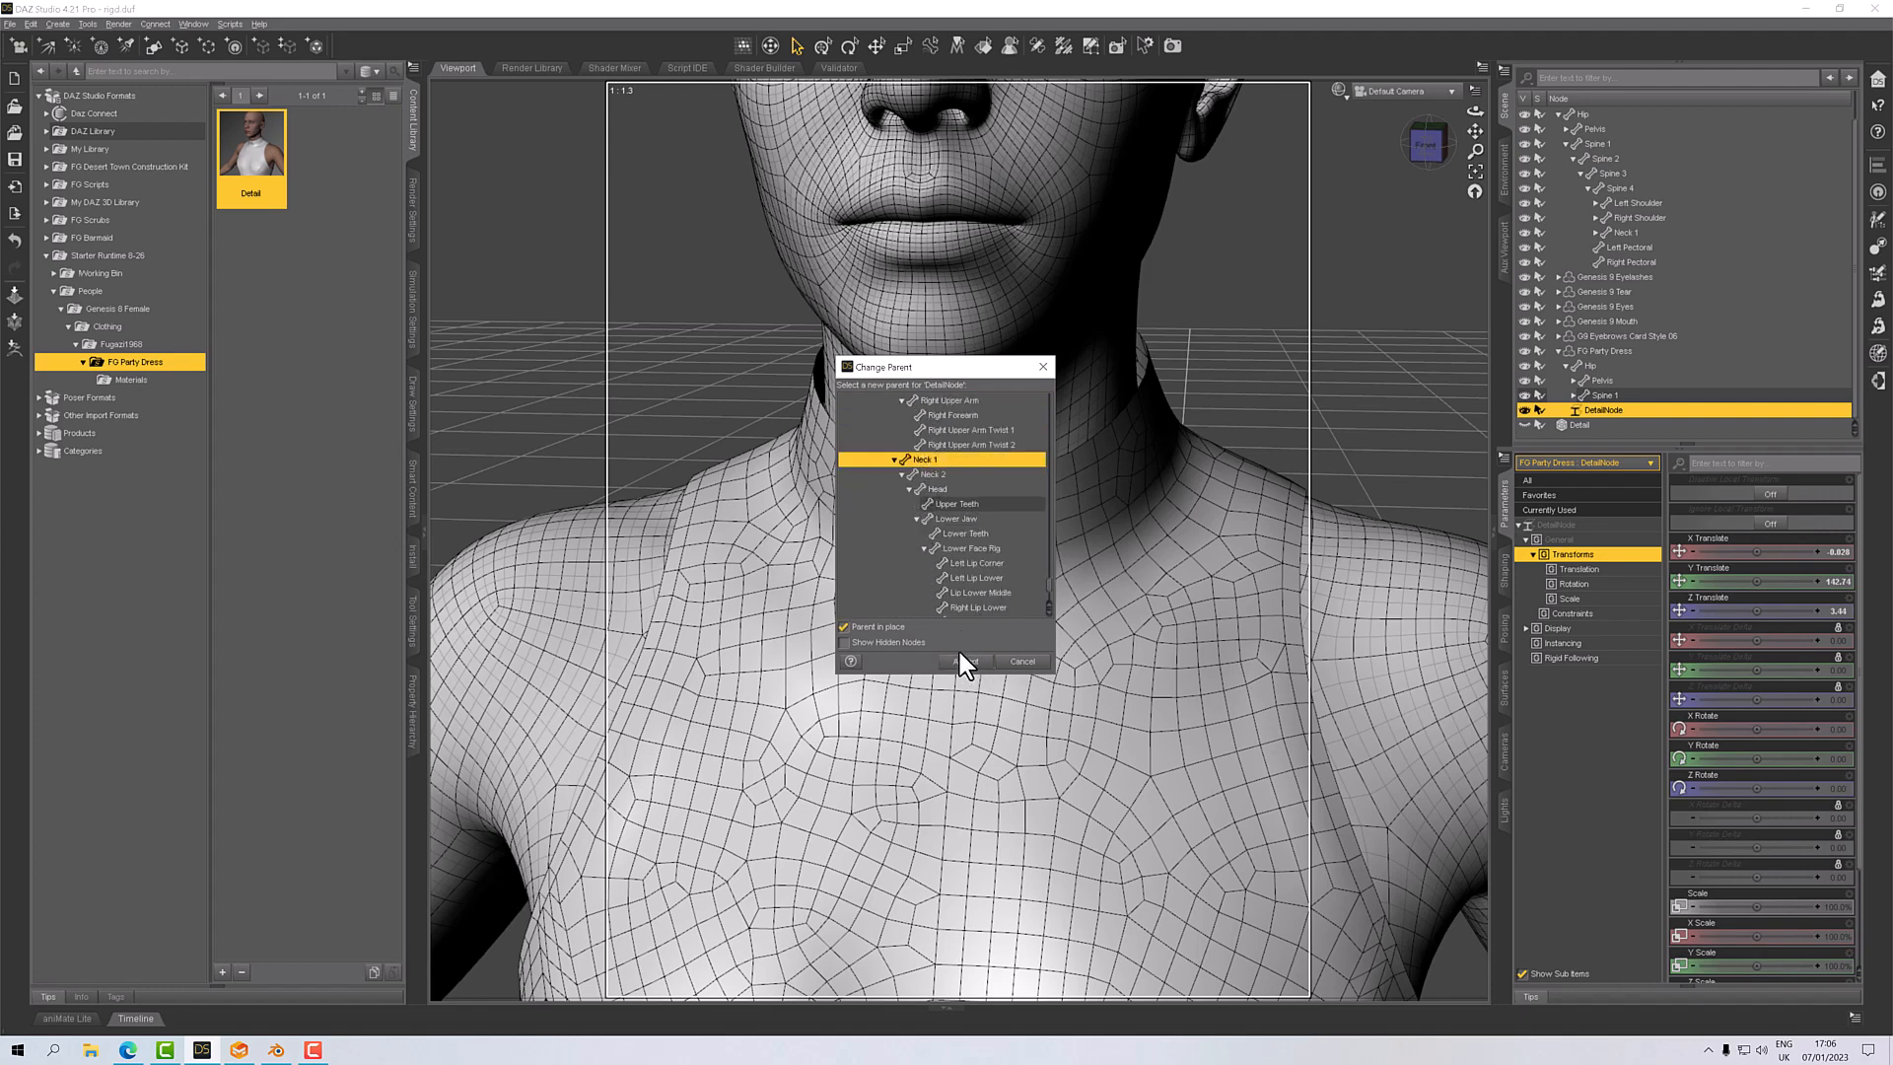
mouse_move(970, 668)
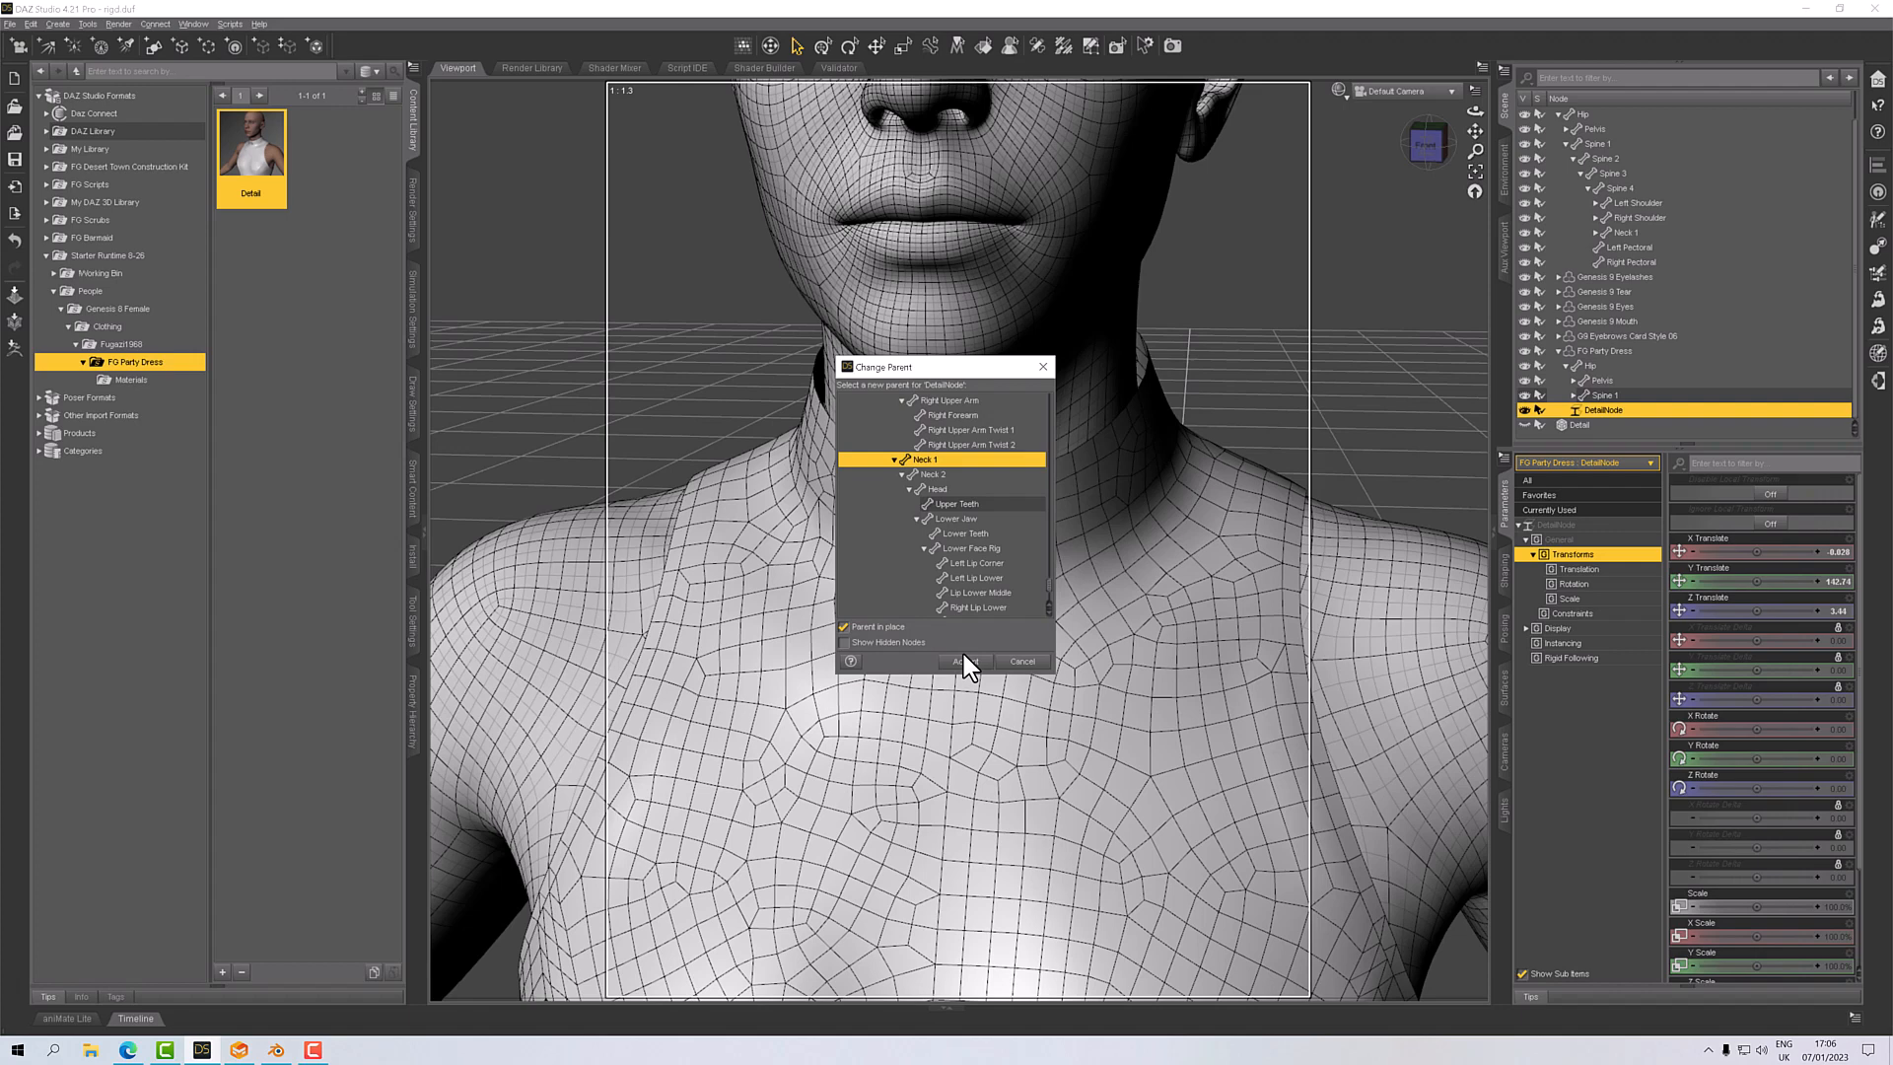
click(963, 661)
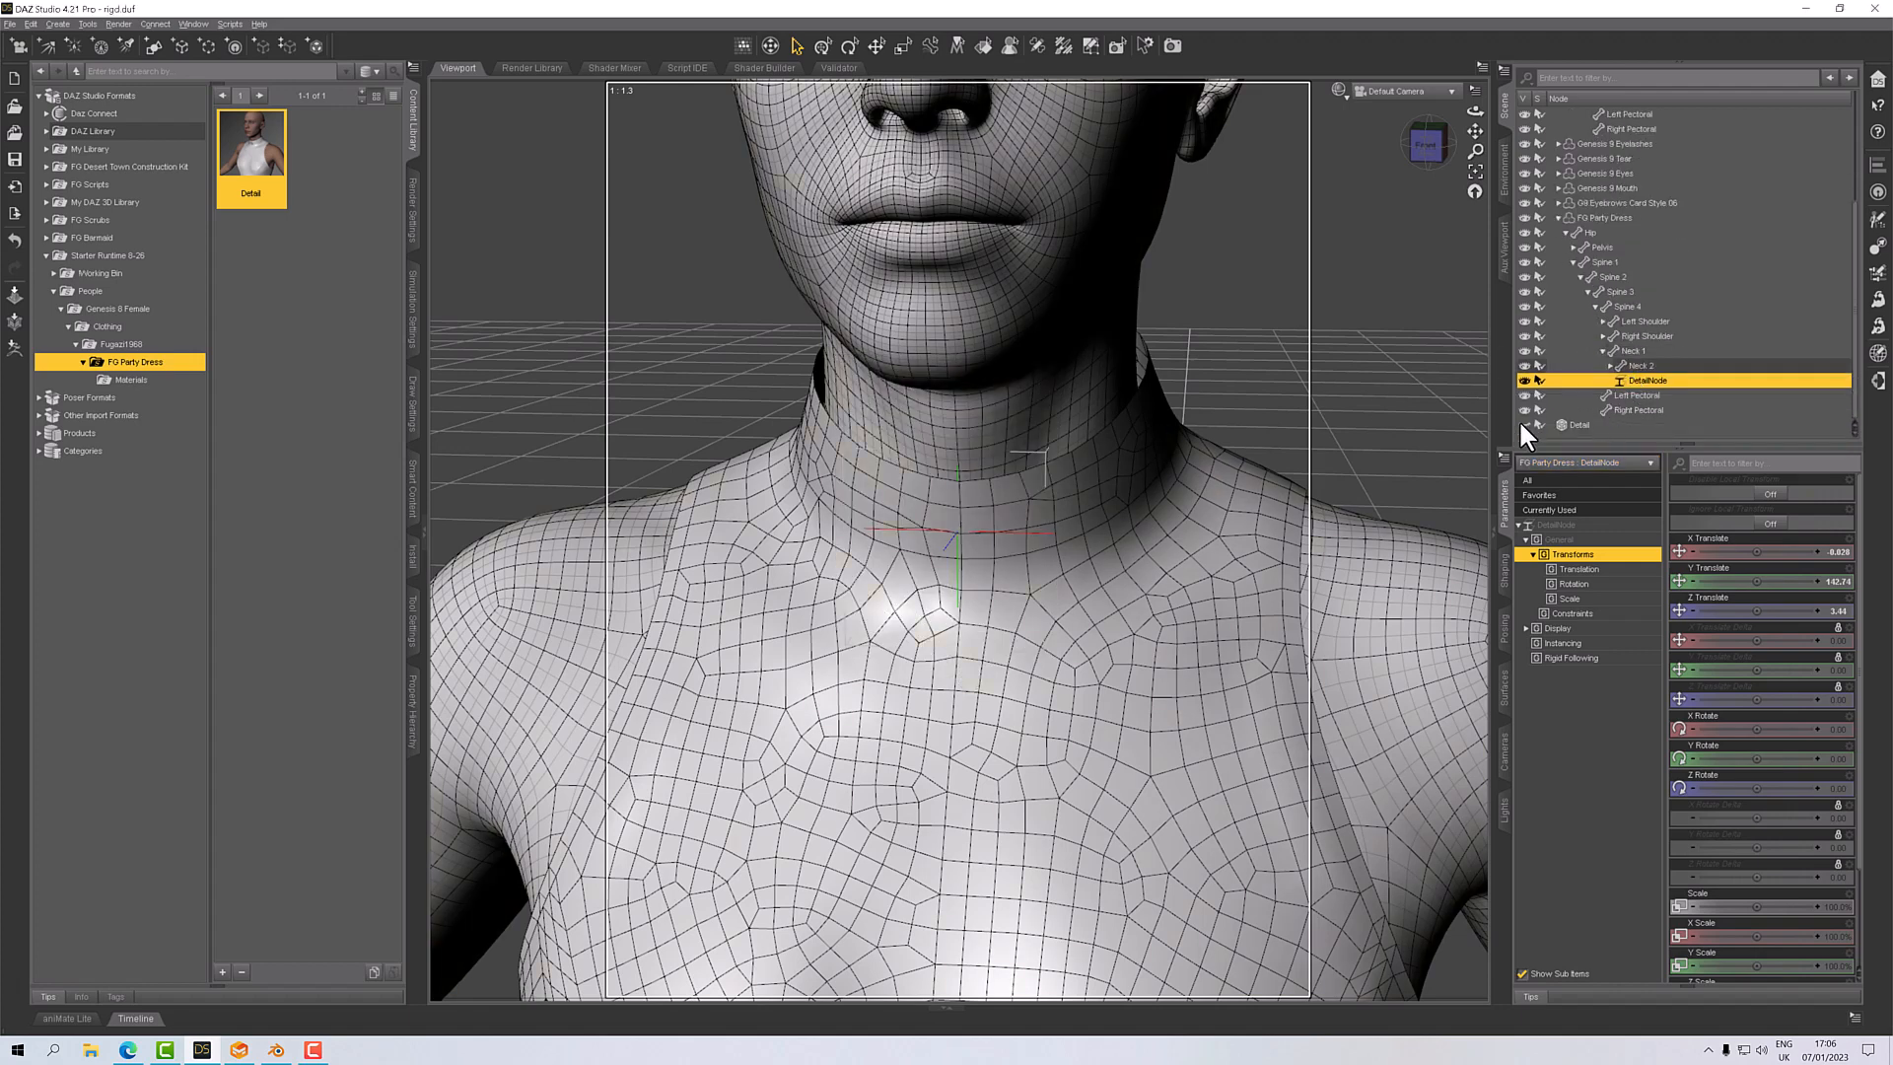
Select Detail and show the figure Texture Shaded with the button on the collar.
click(1577, 424)
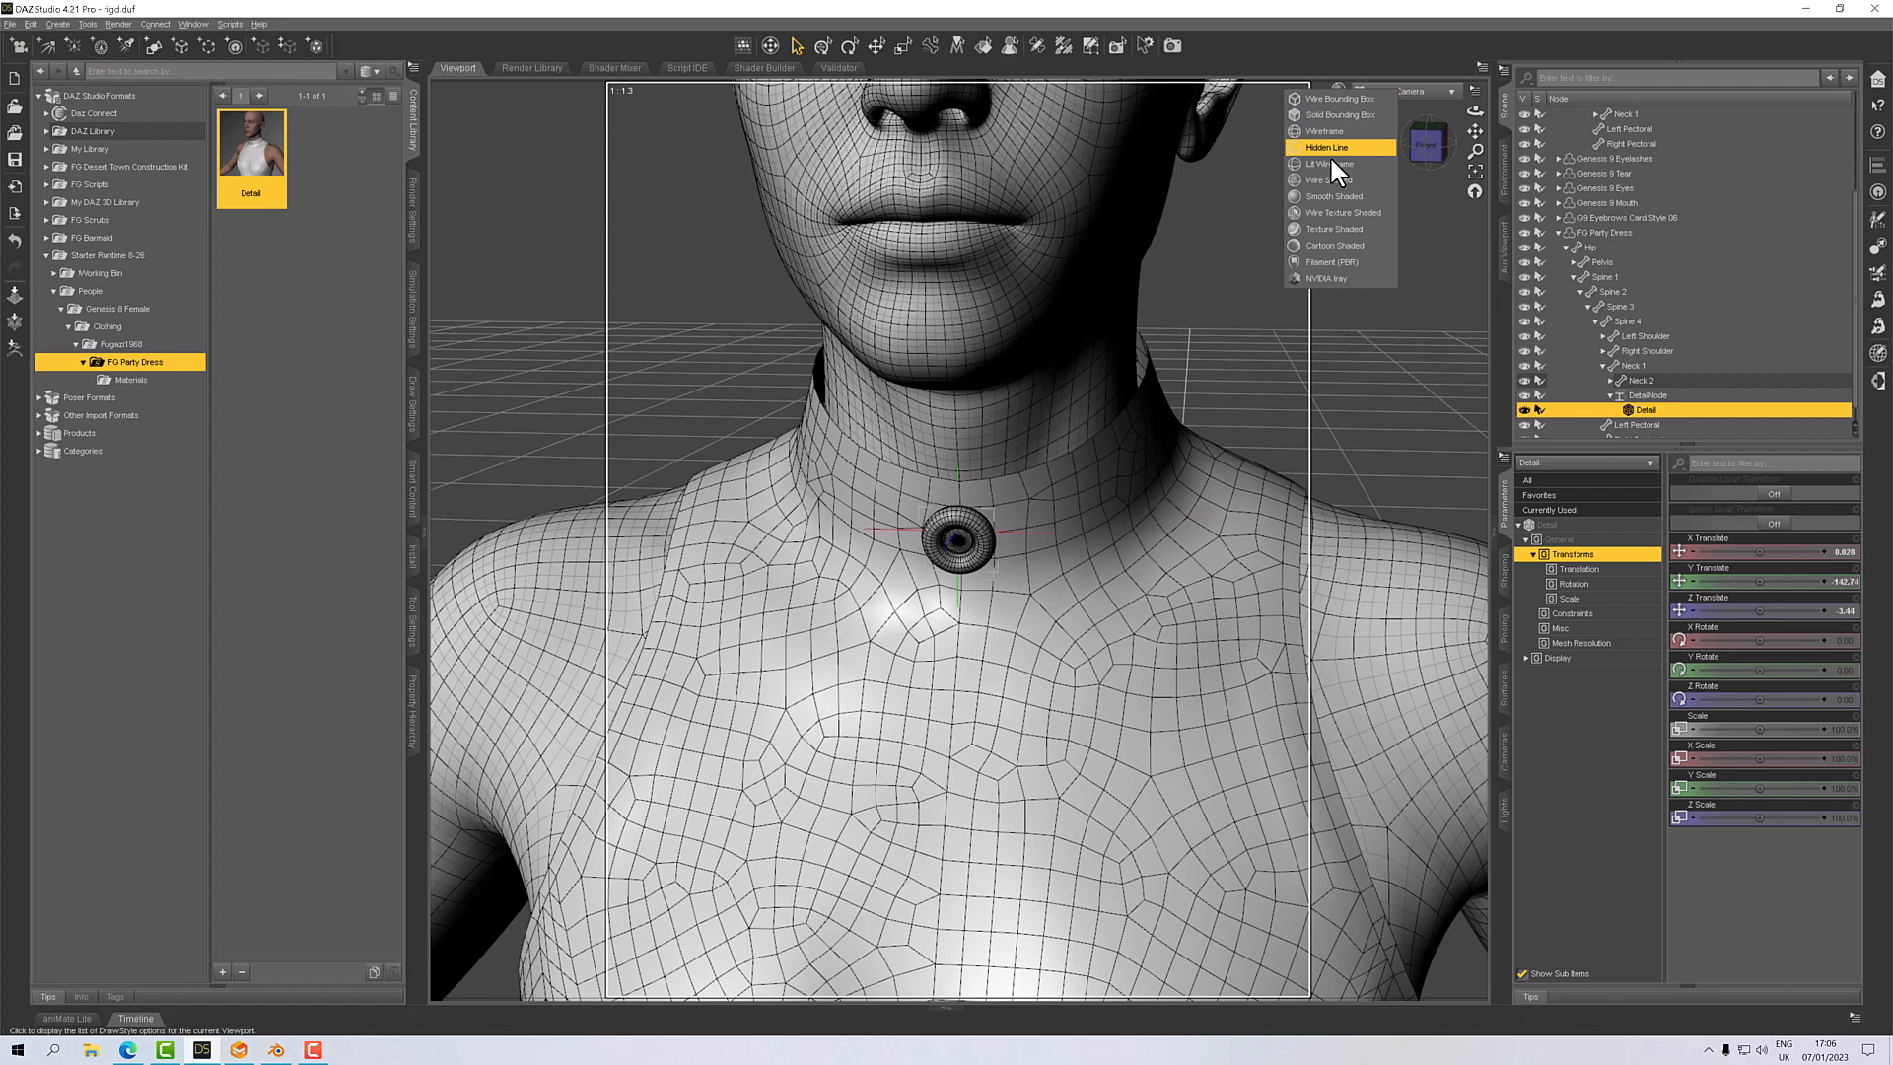
click(1334, 228)
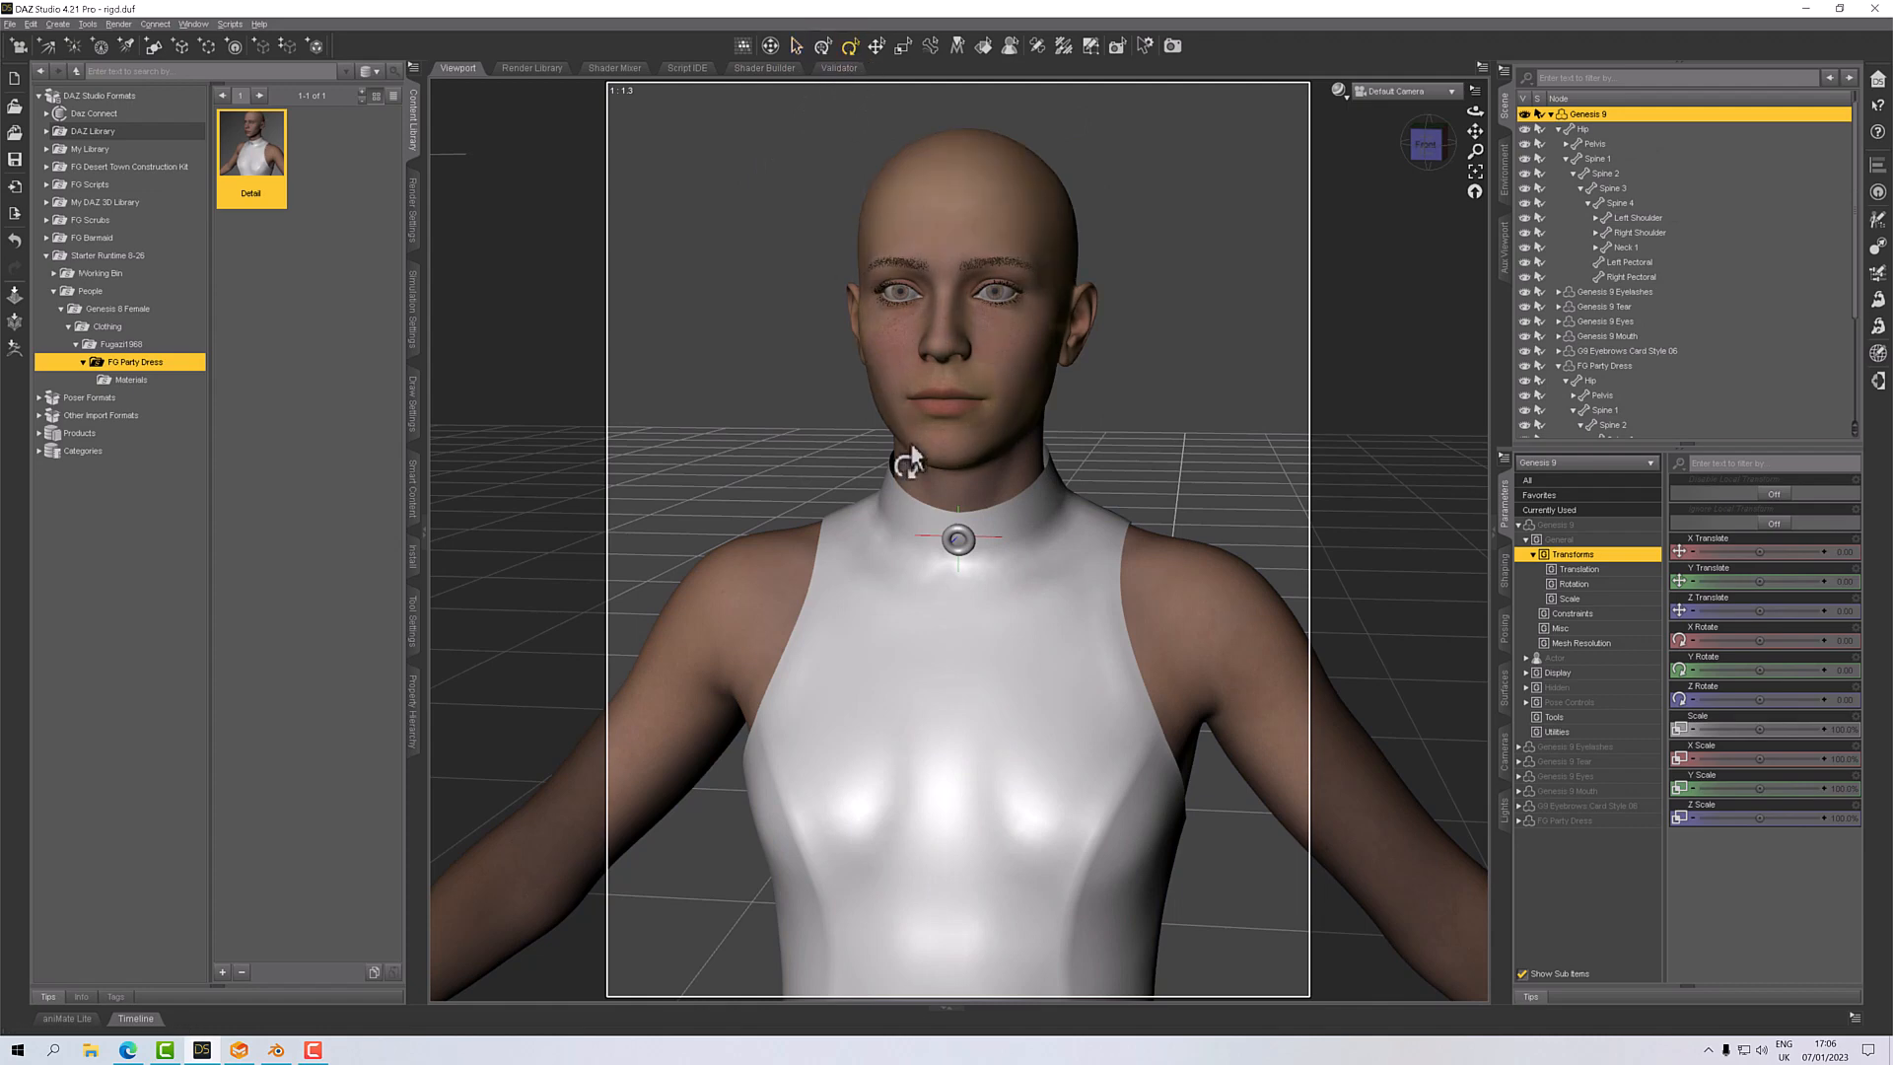
Select the Neck 1 bone, bend it back about 25.69, then deselect to inspect.
click(958, 471)
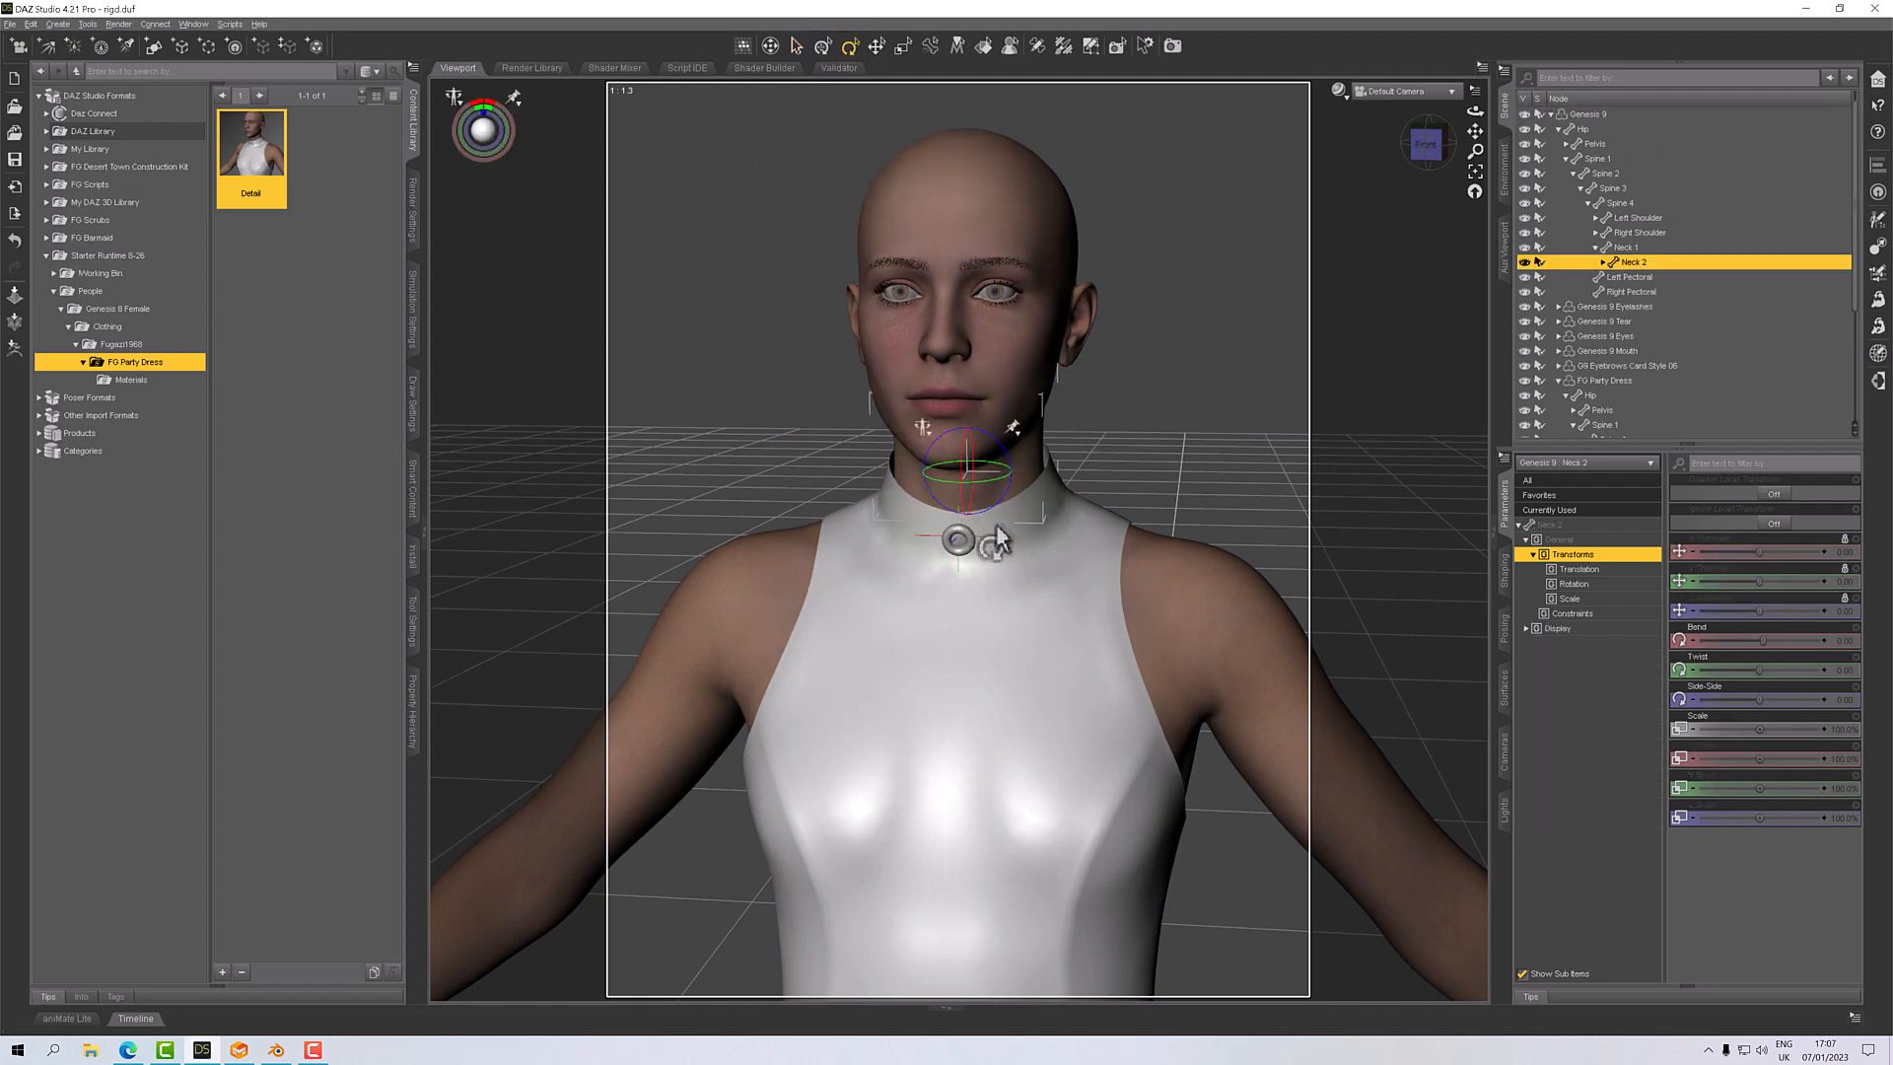
right_click(990, 541)
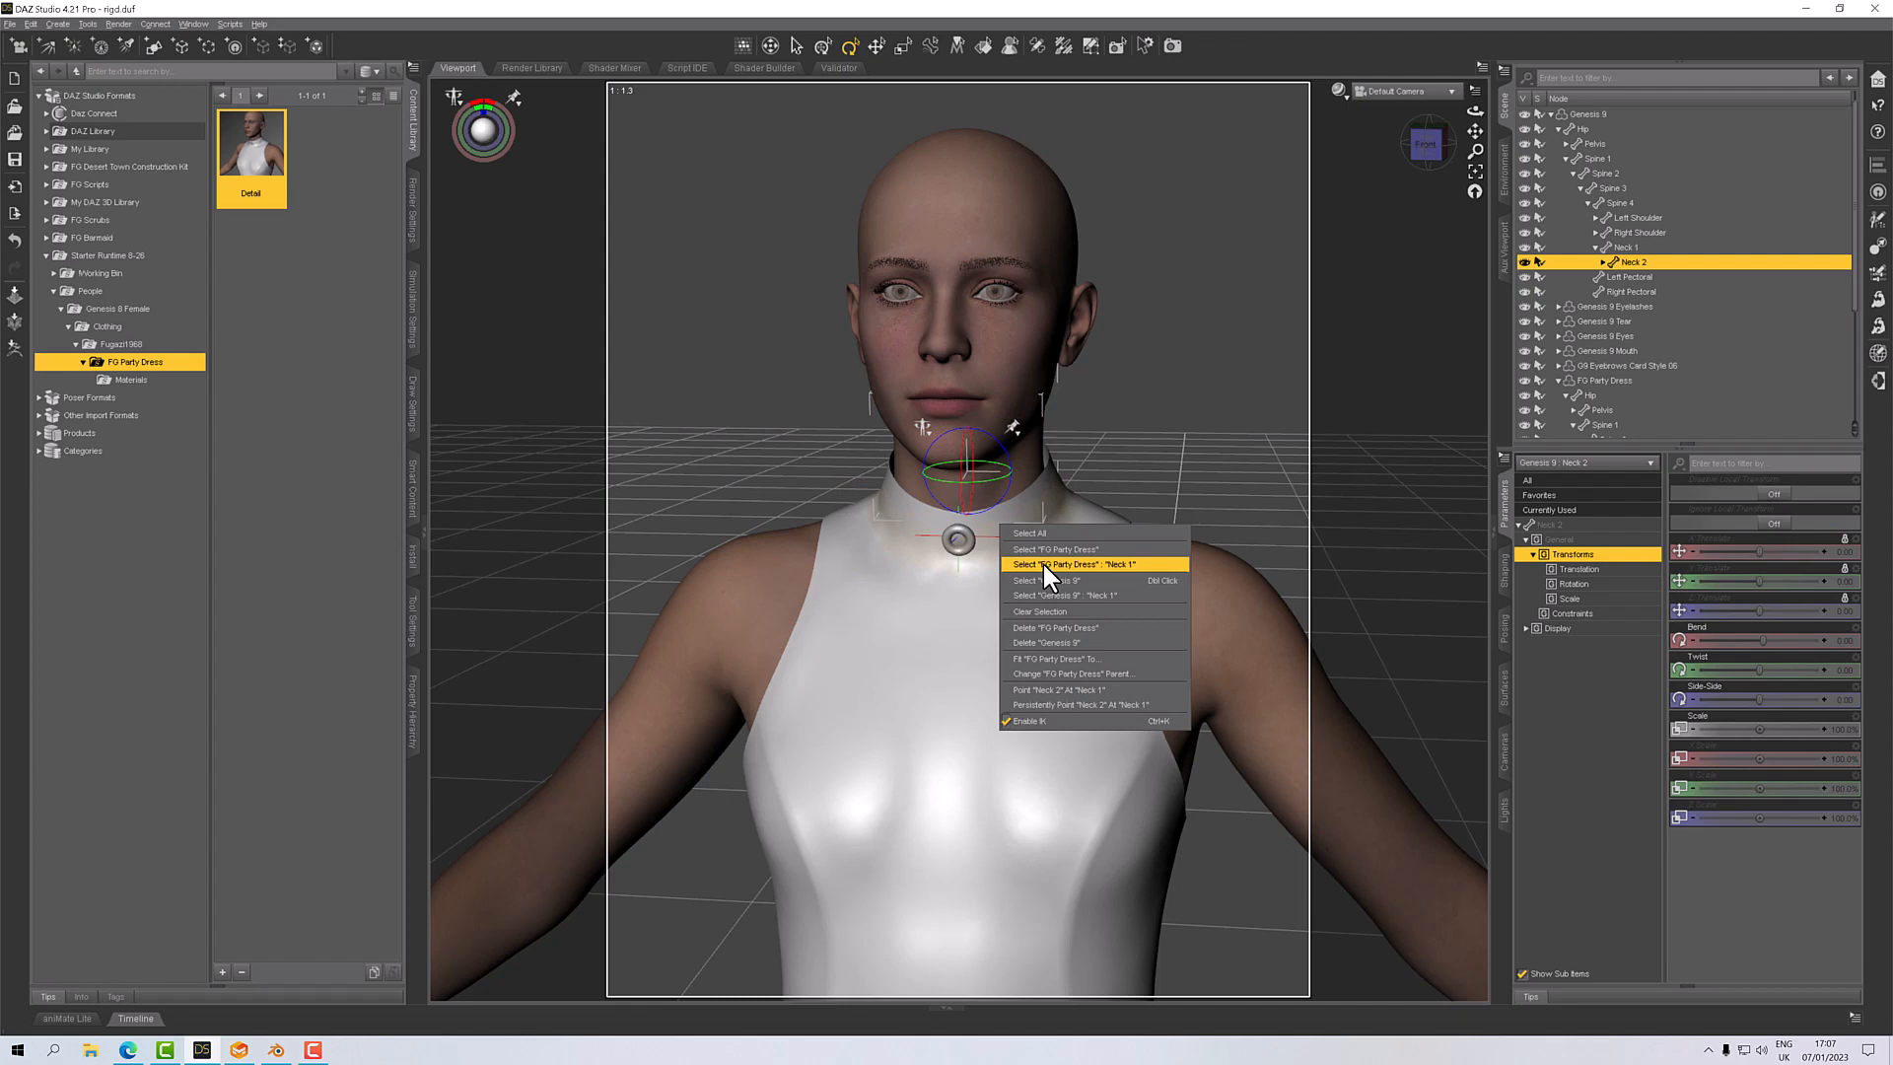
click(1071, 564)
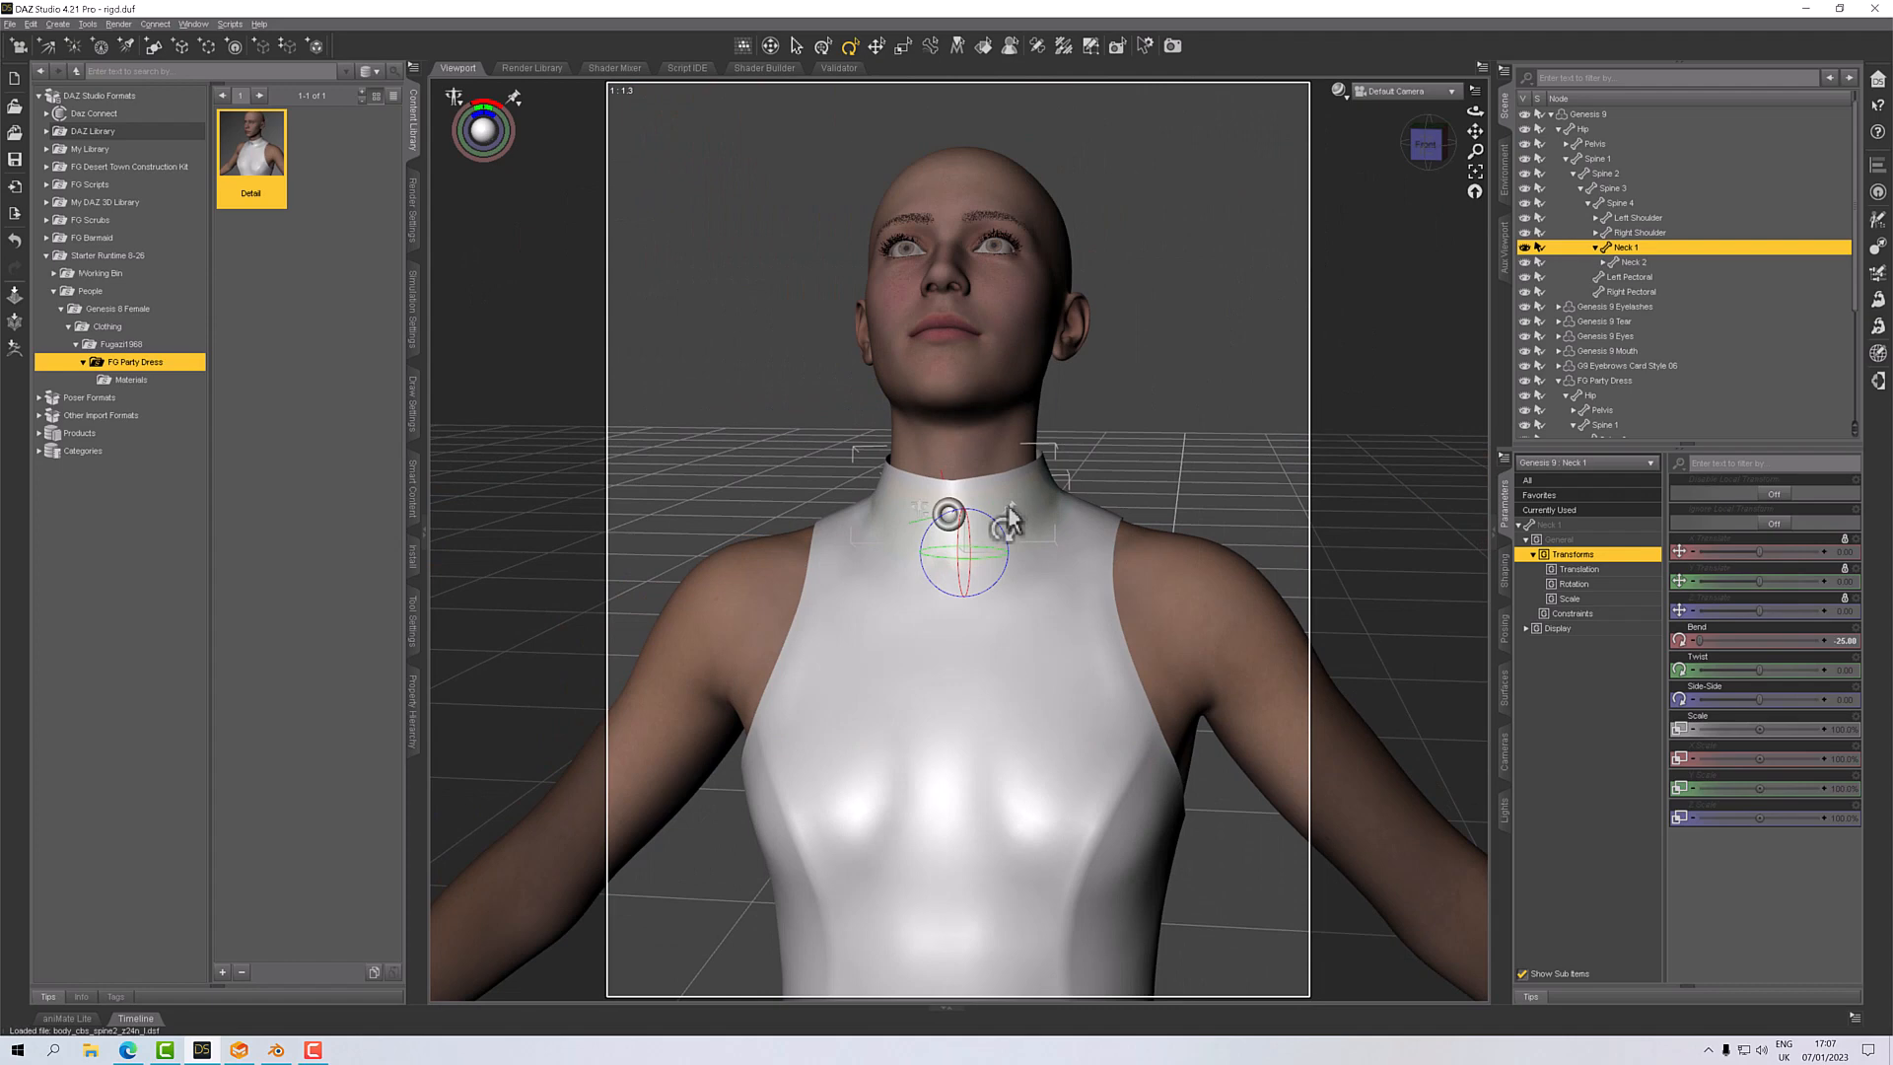
mouse_move(1027, 513)
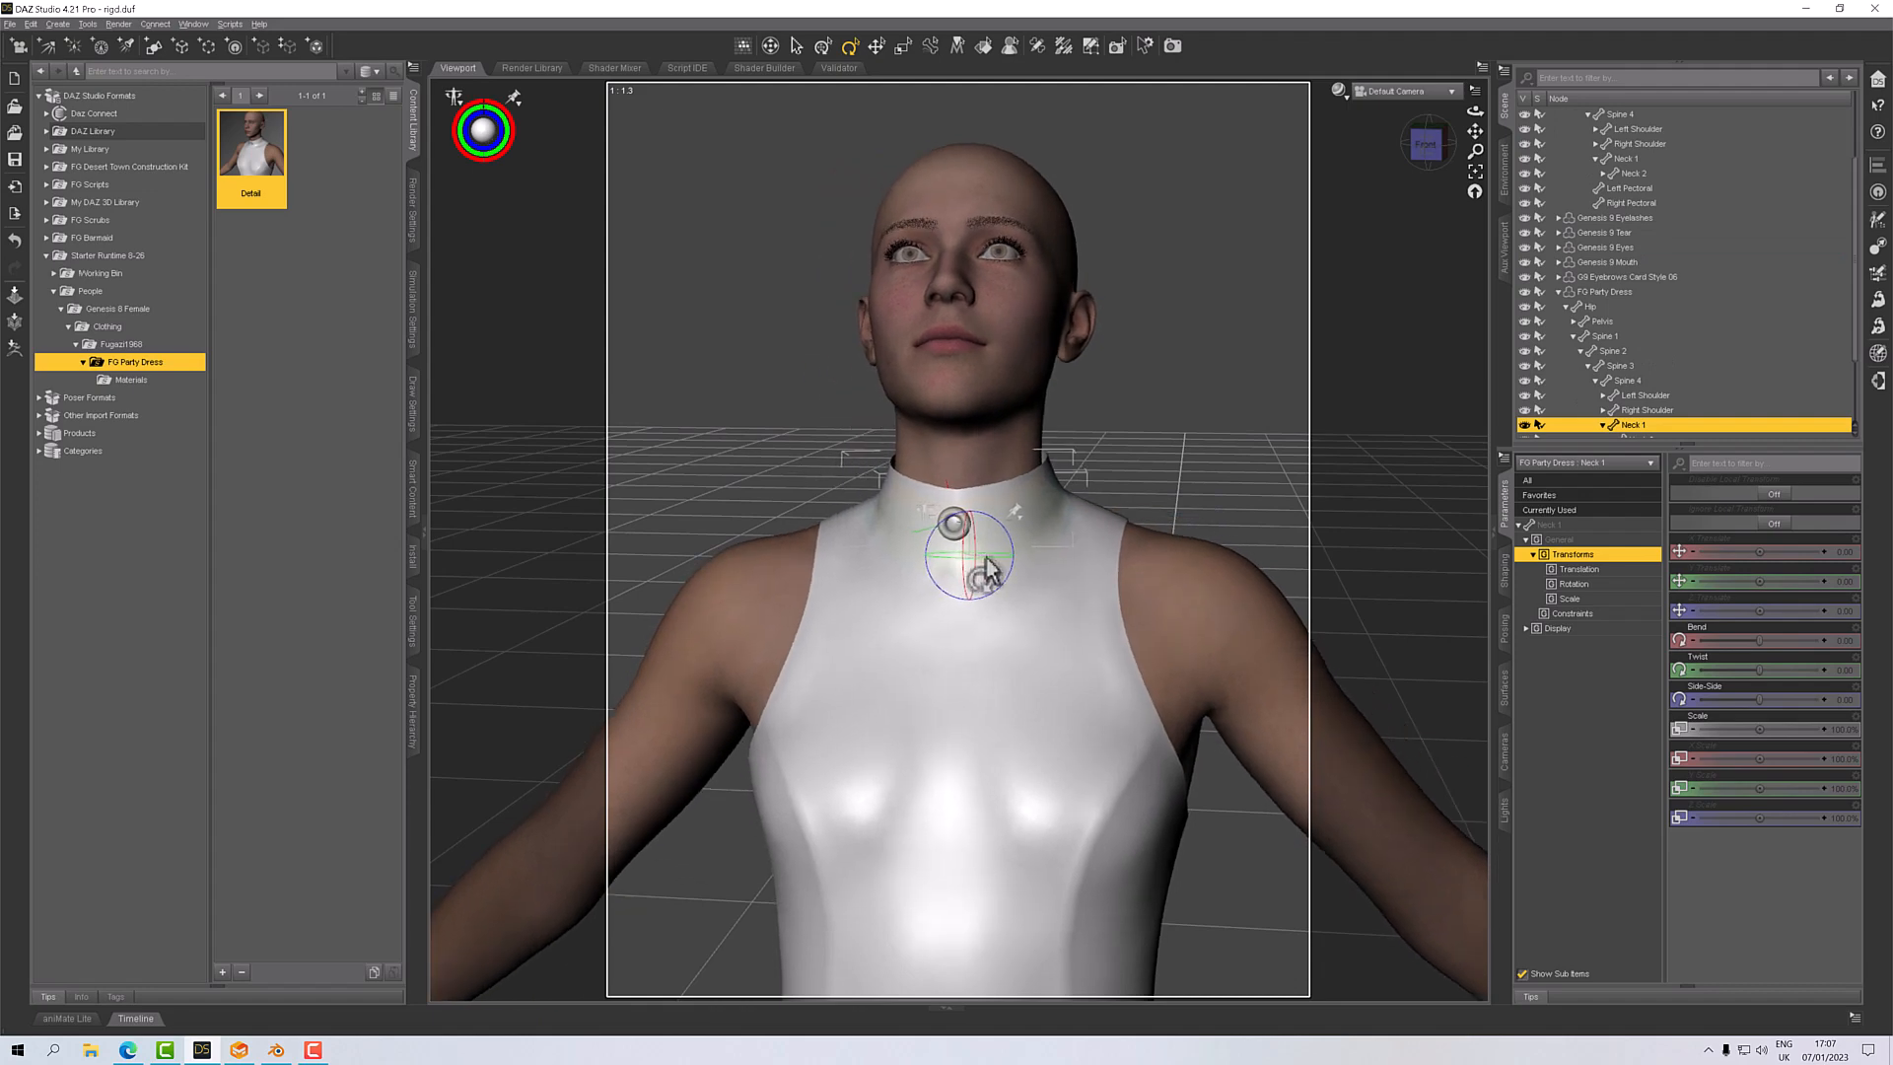
click(1142, 446)
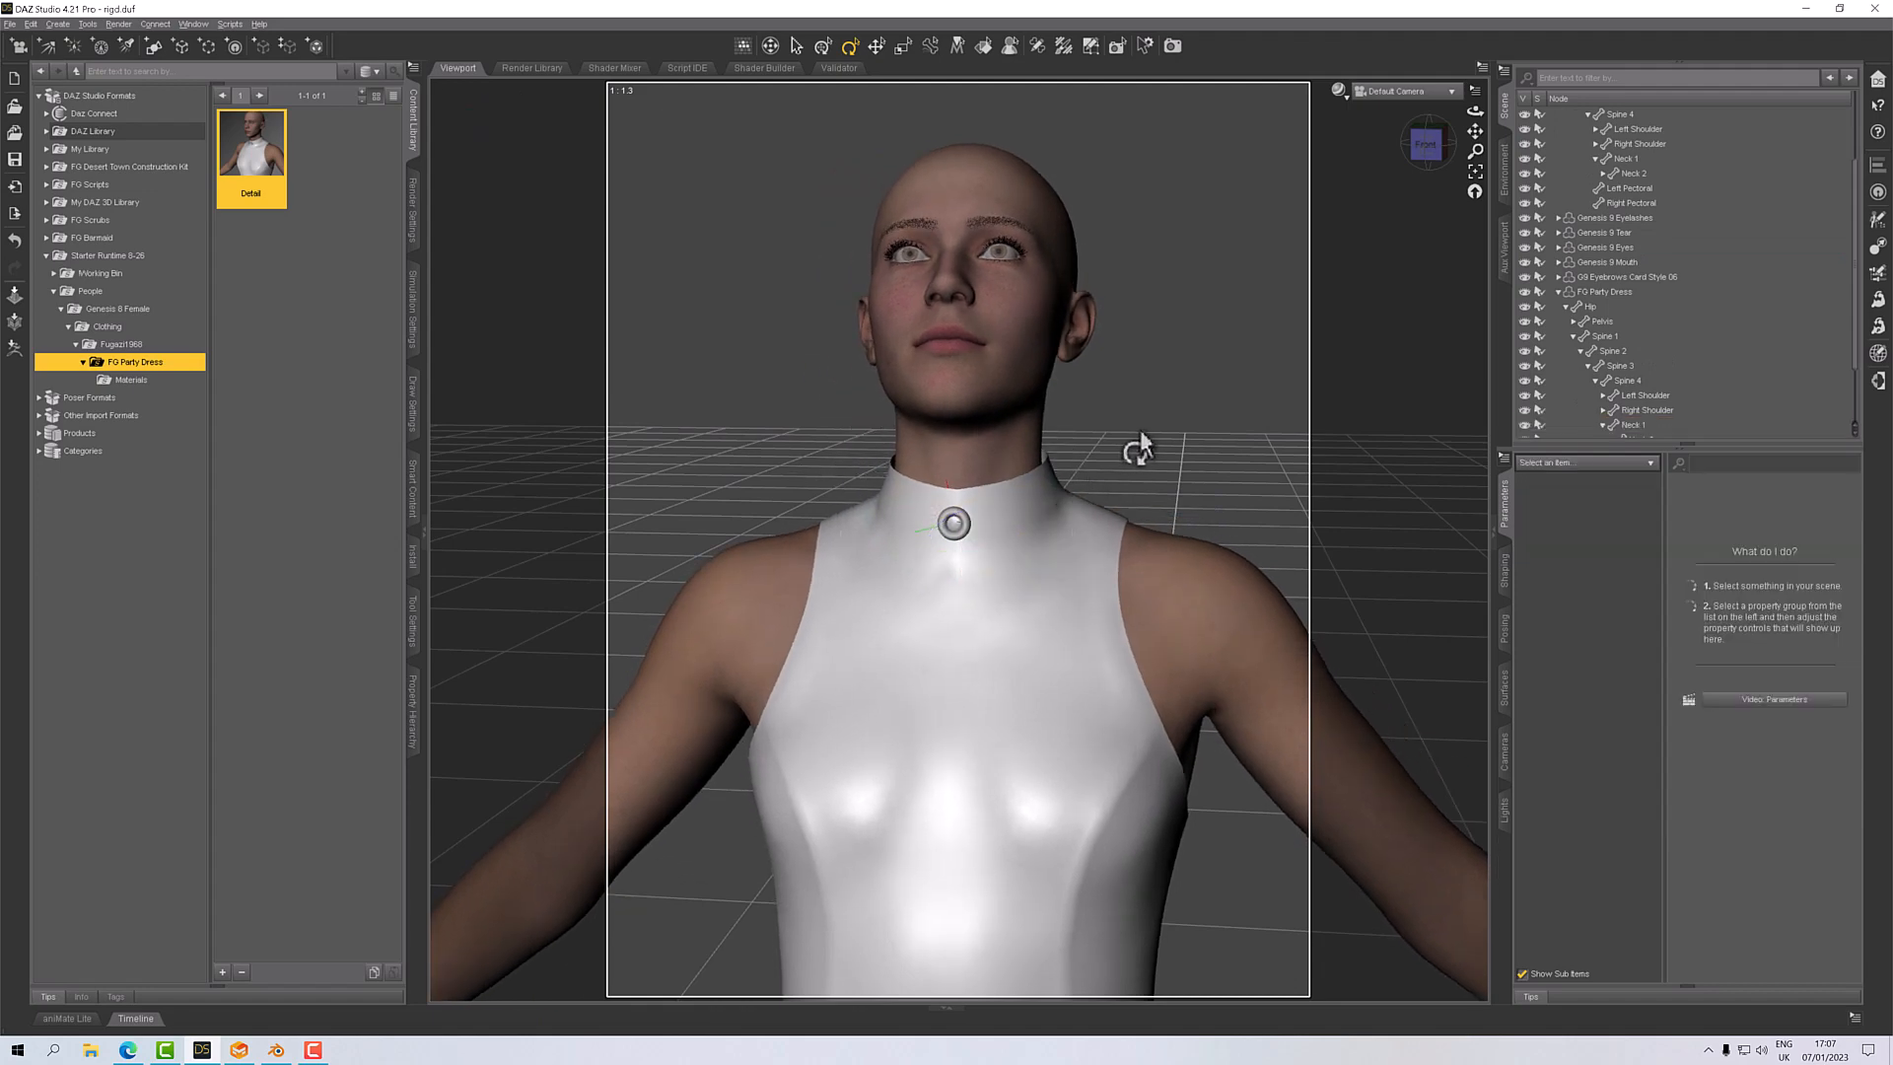
mouse_move(97, 162)
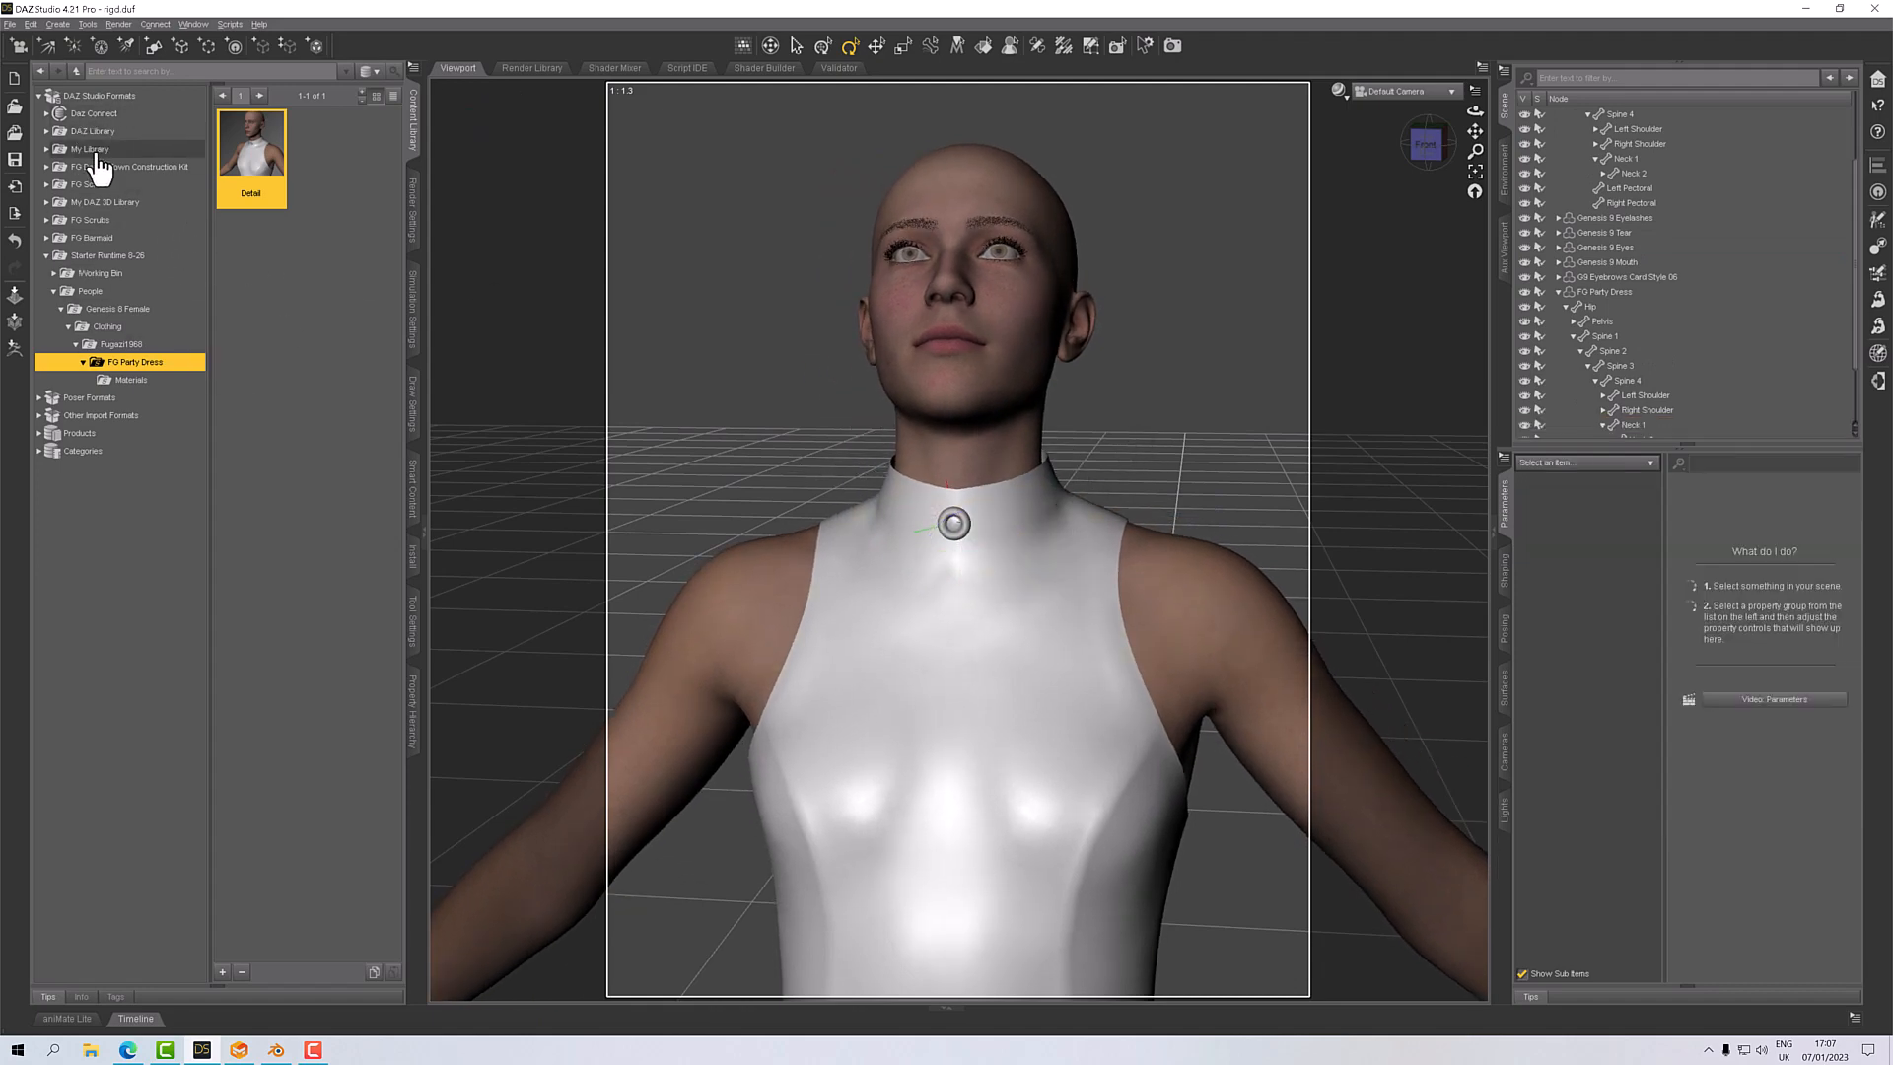
Apply G9 Base Pose 10 Seated from Genesis 9 Base Poses to the figure.
click(95, 131)
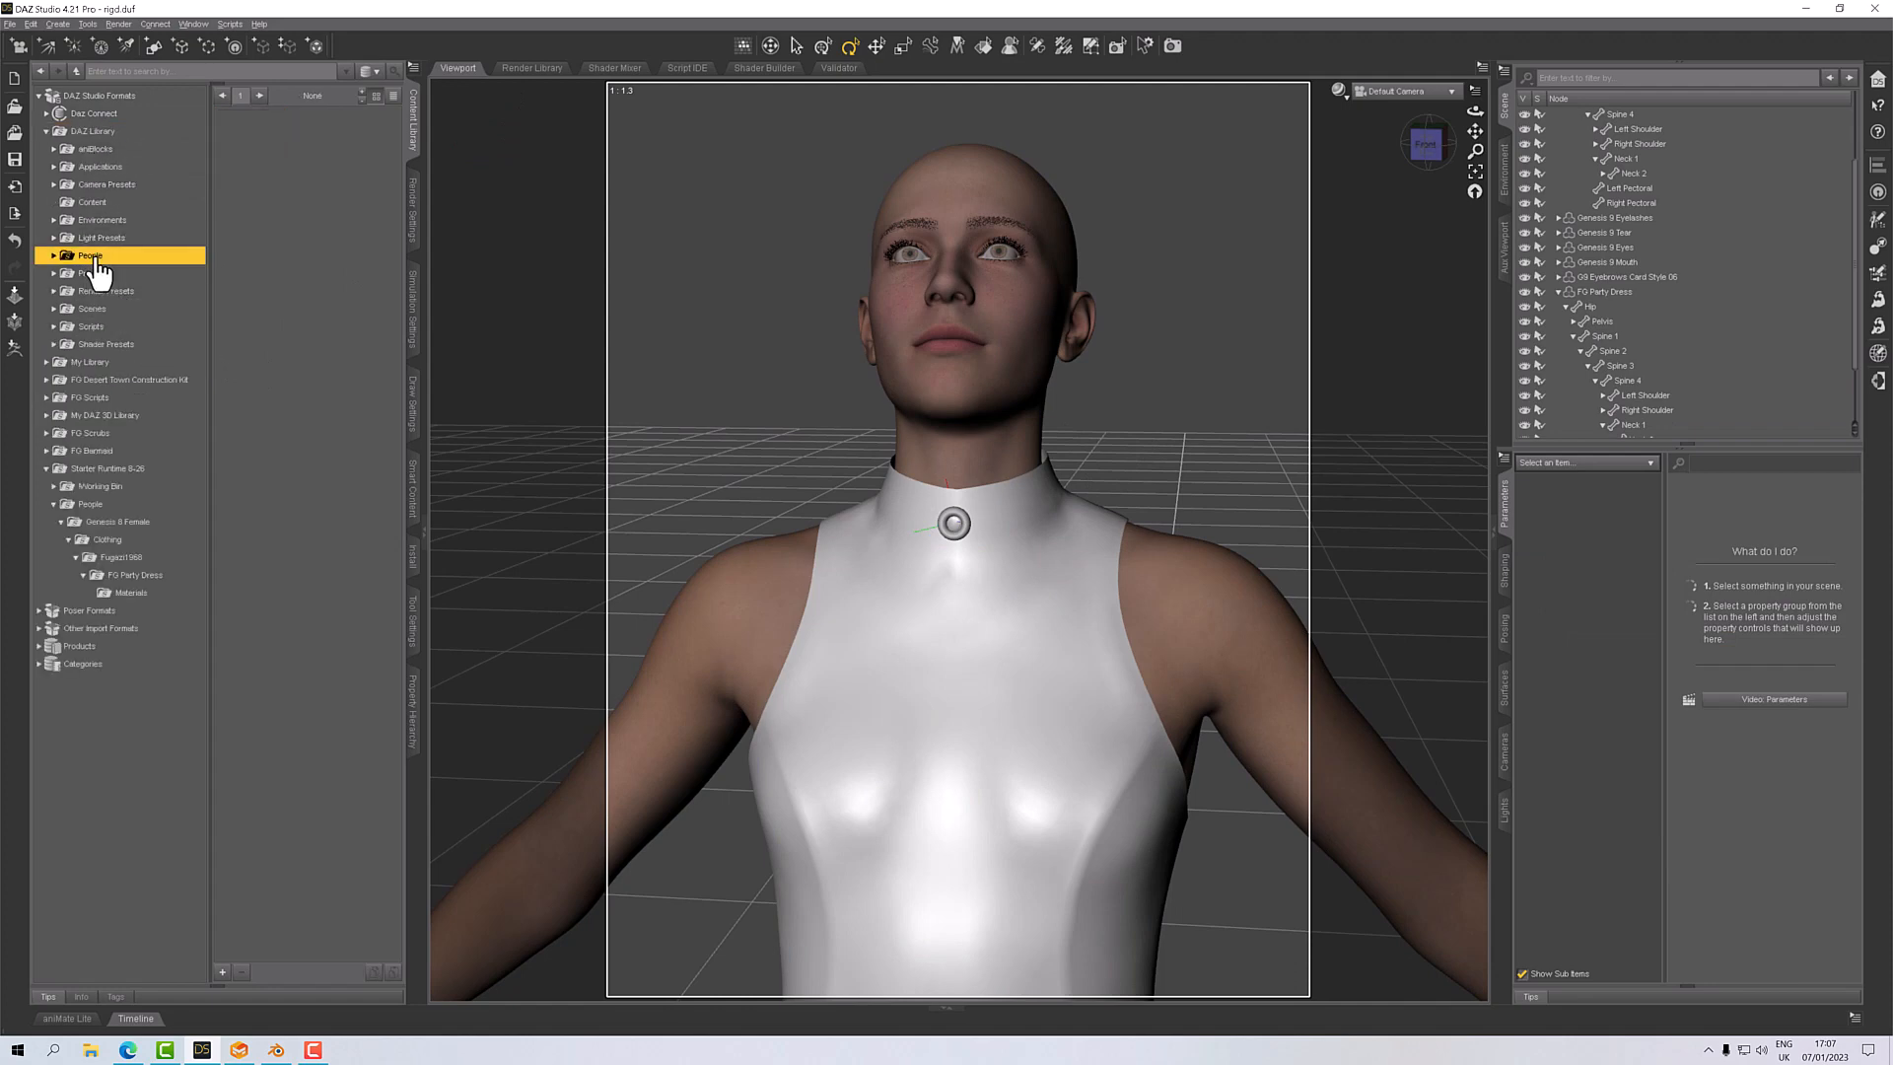
click(53, 255)
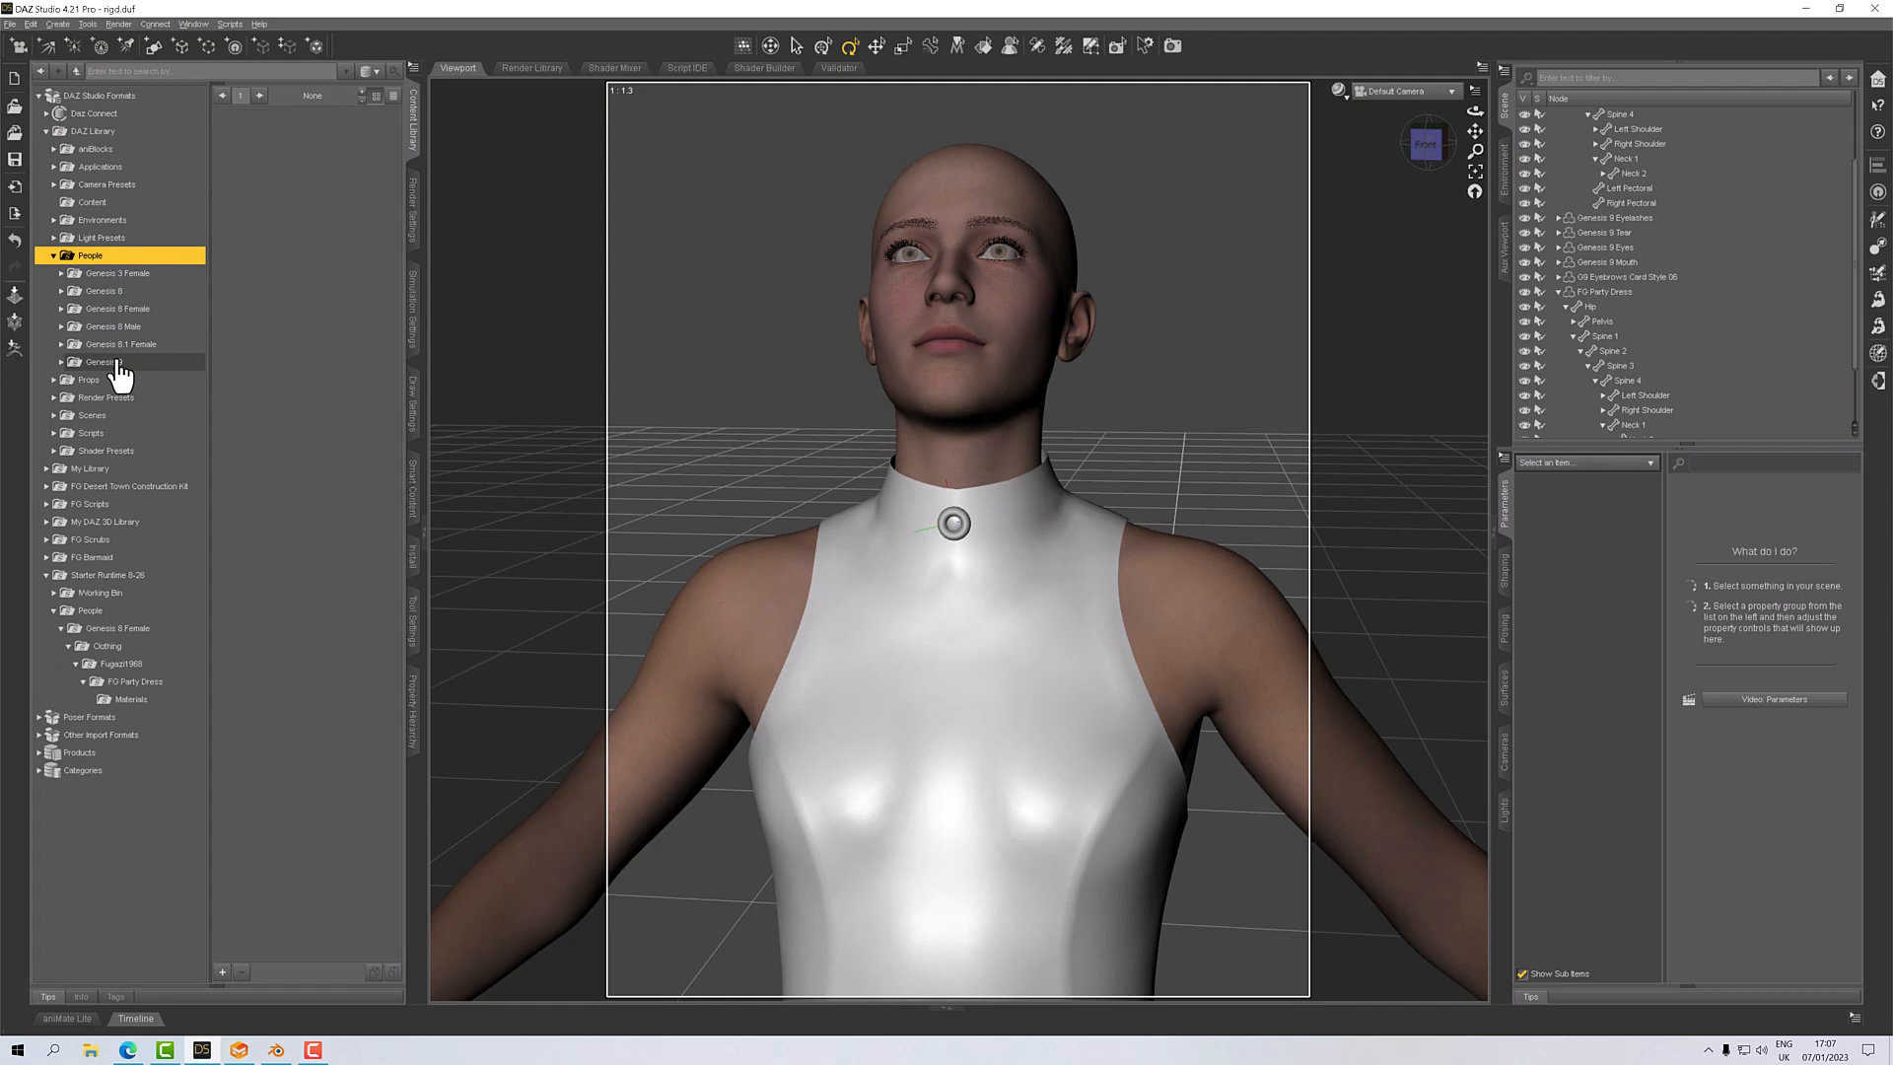
click(103, 362)
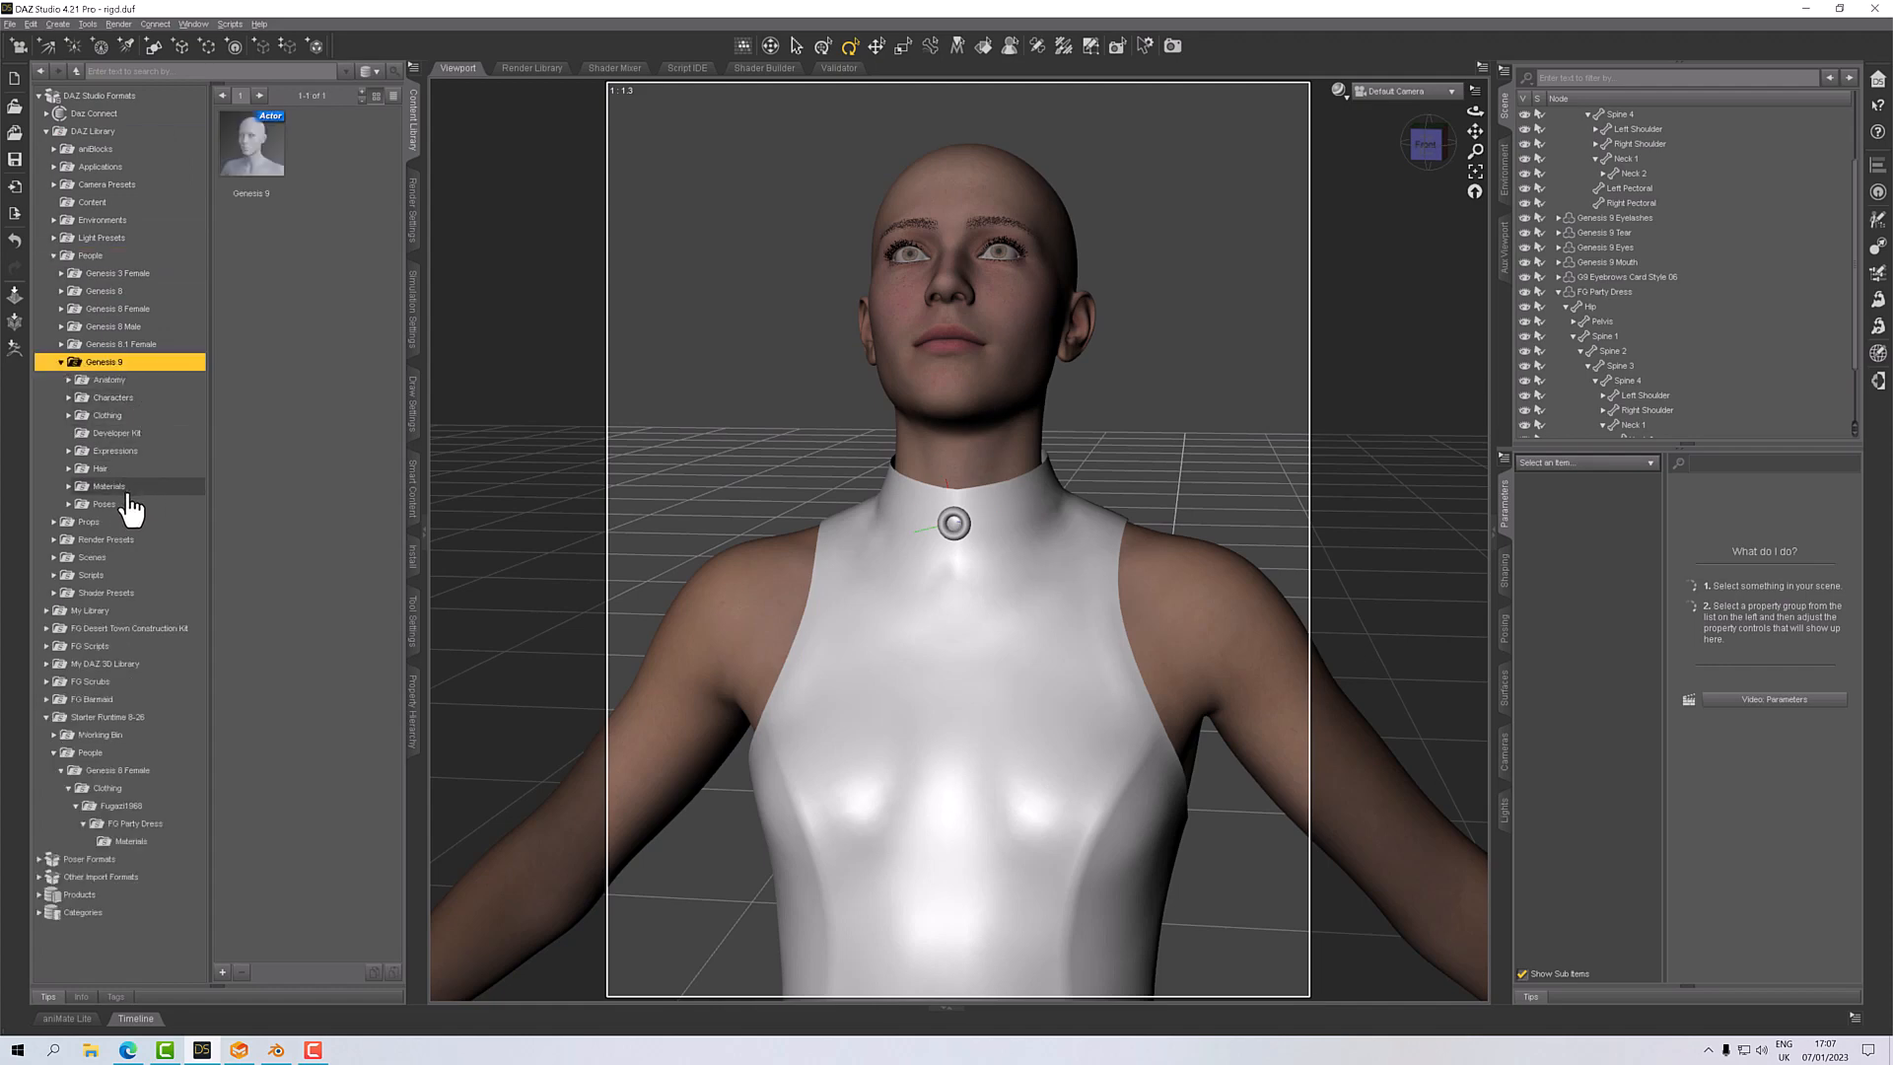
click(103, 504)
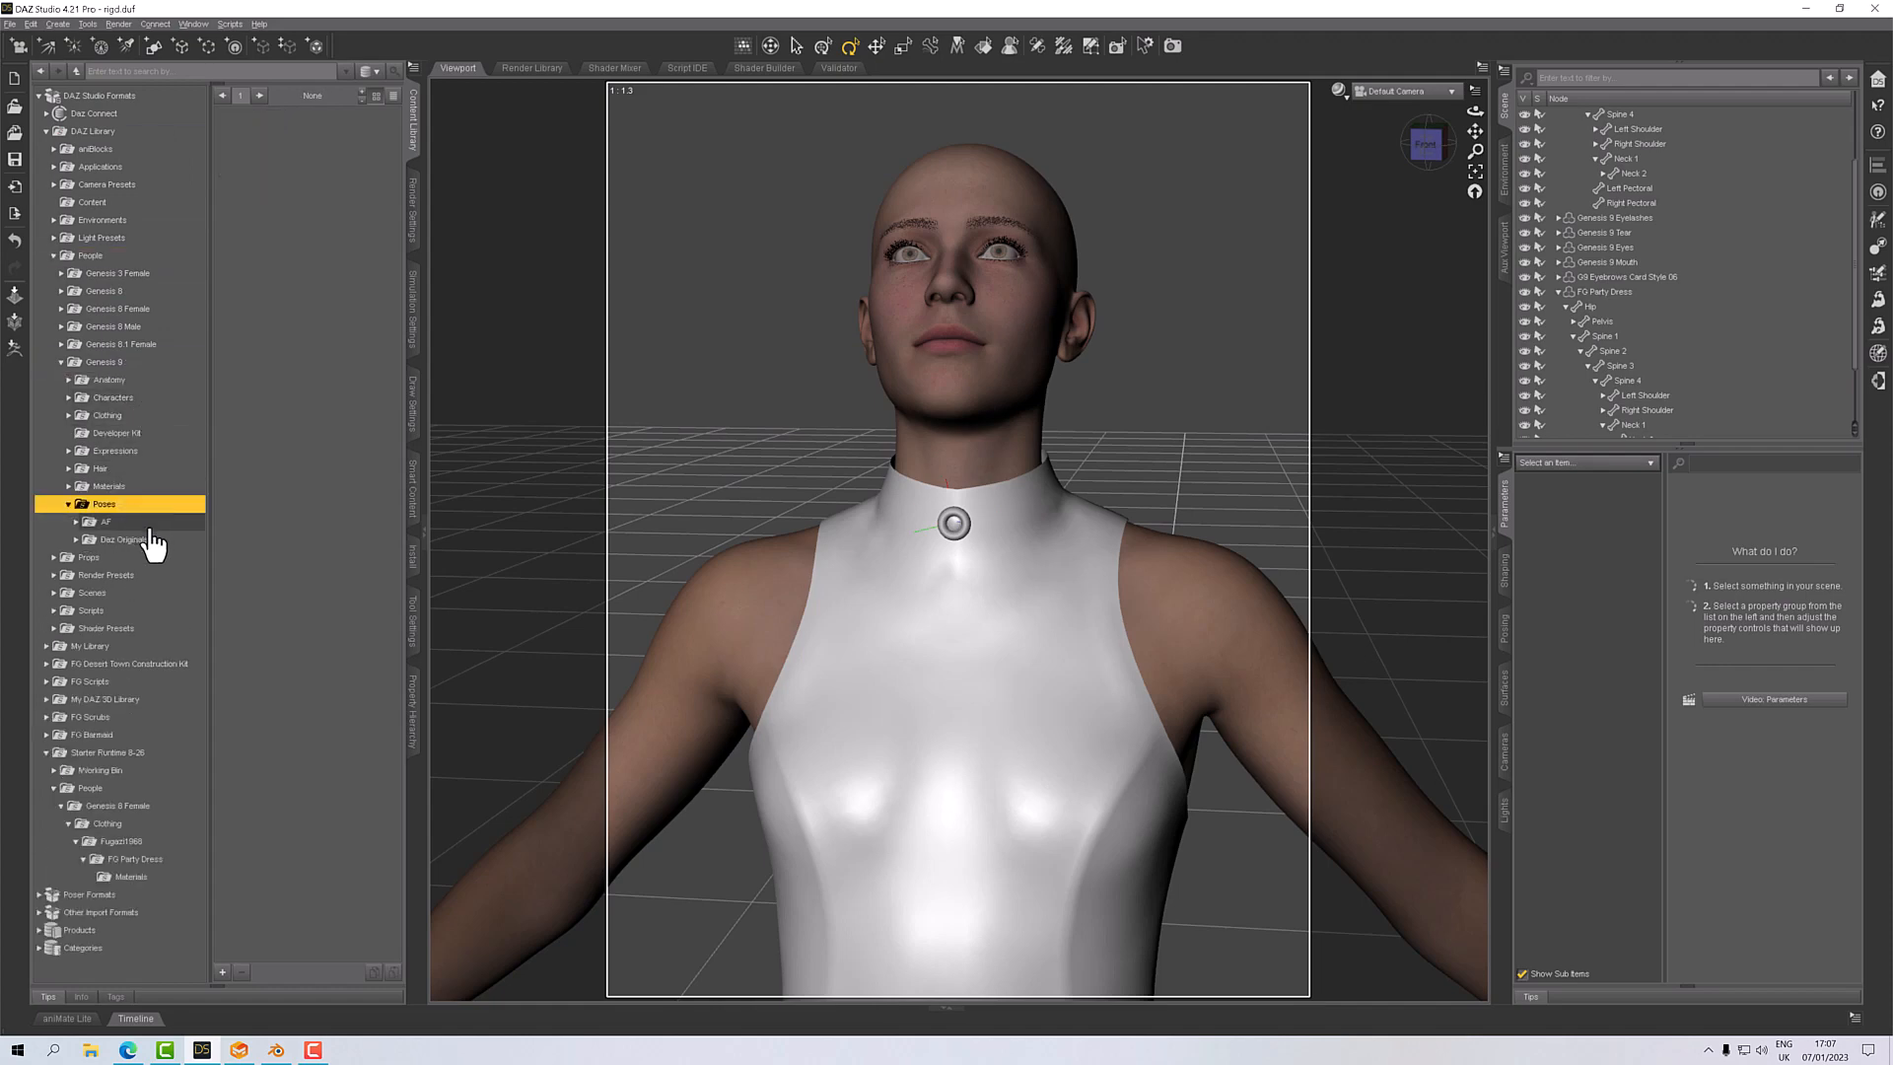
click(124, 539)
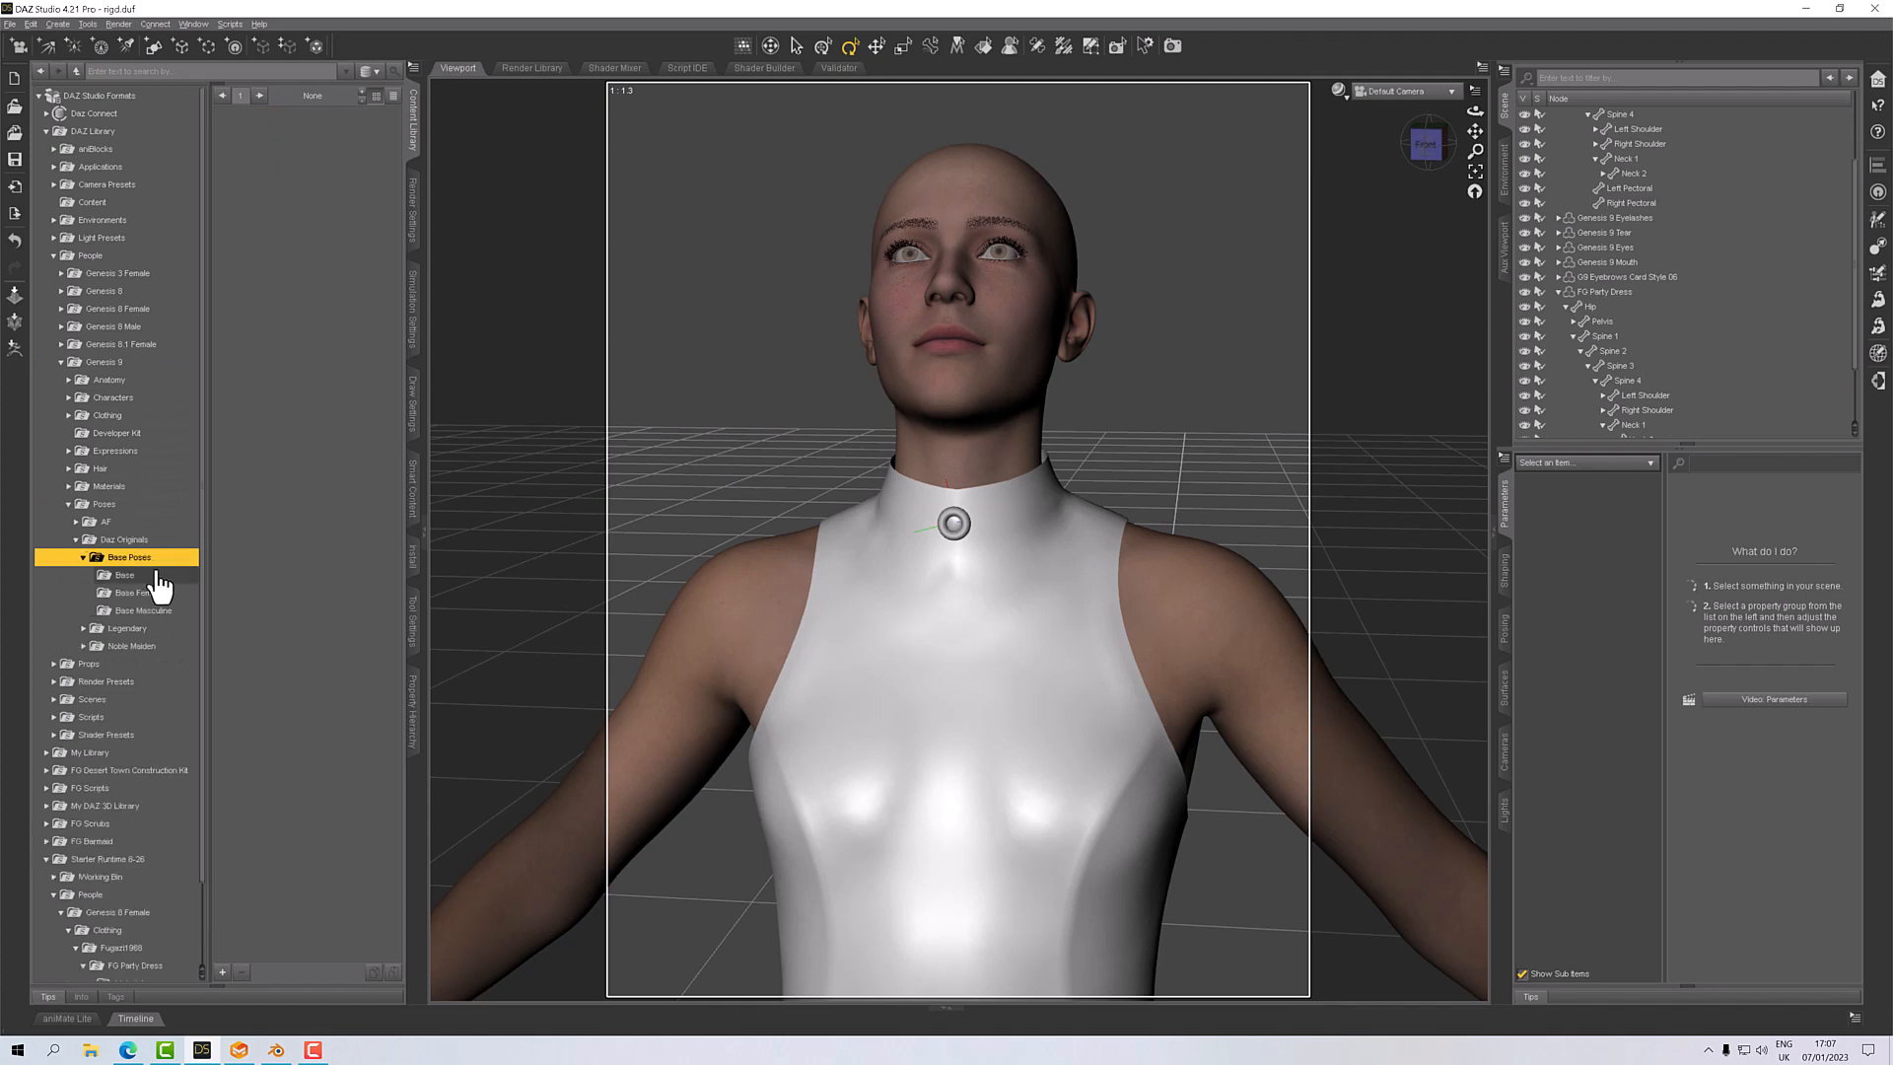
click(123, 575)
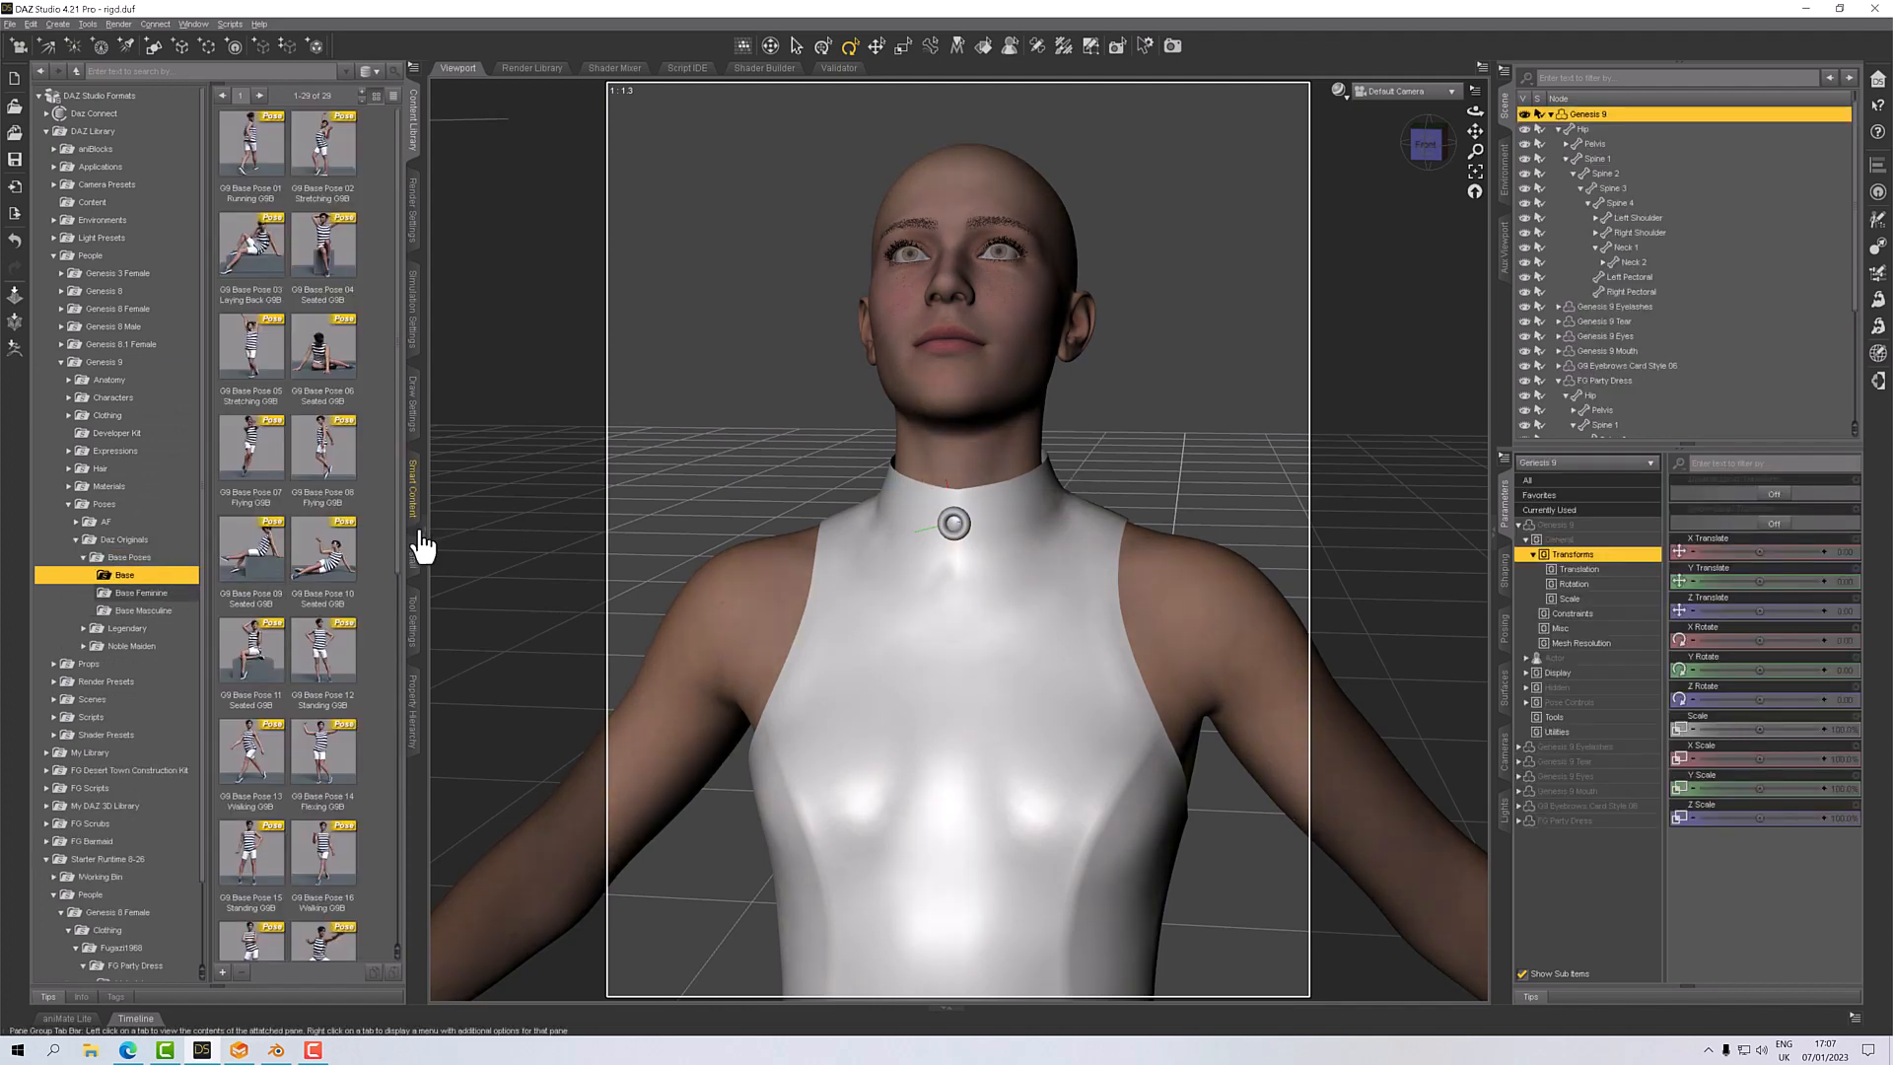
double_click(323, 555)
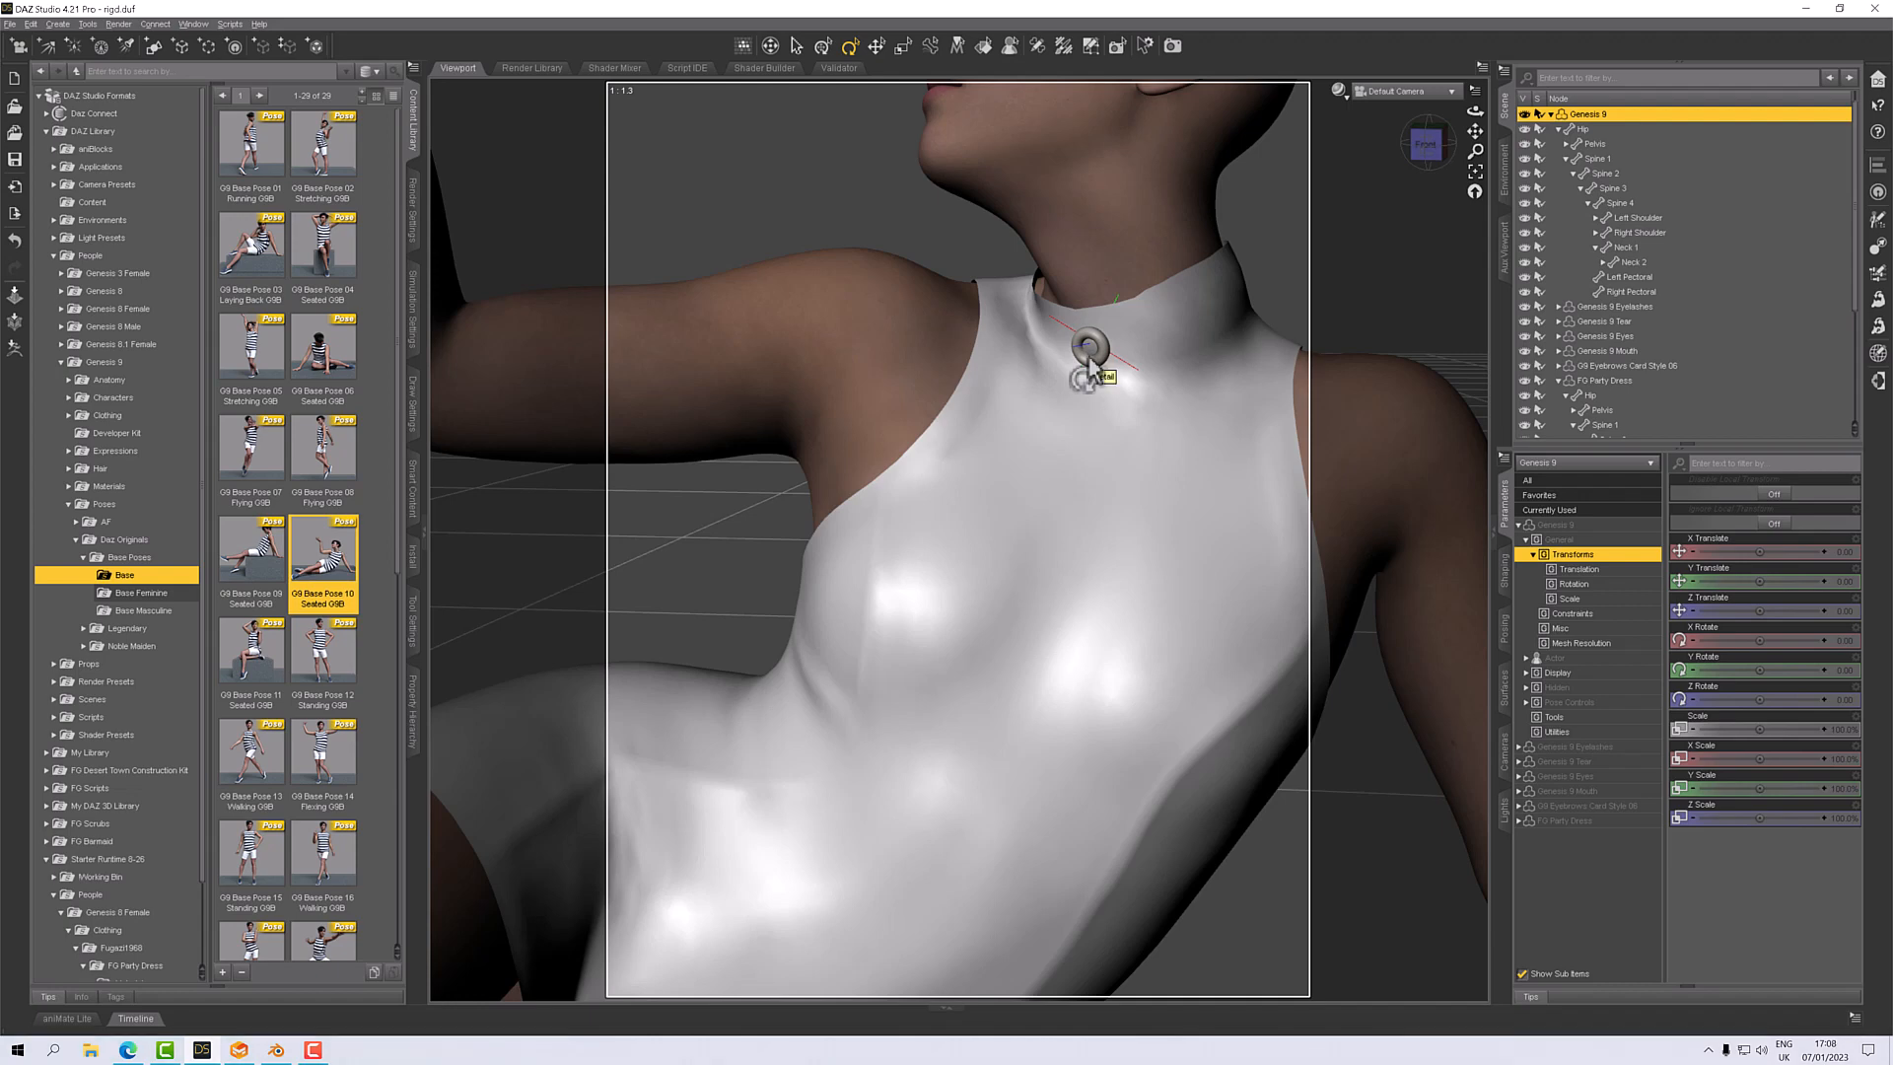
mouse_move(603, 701)
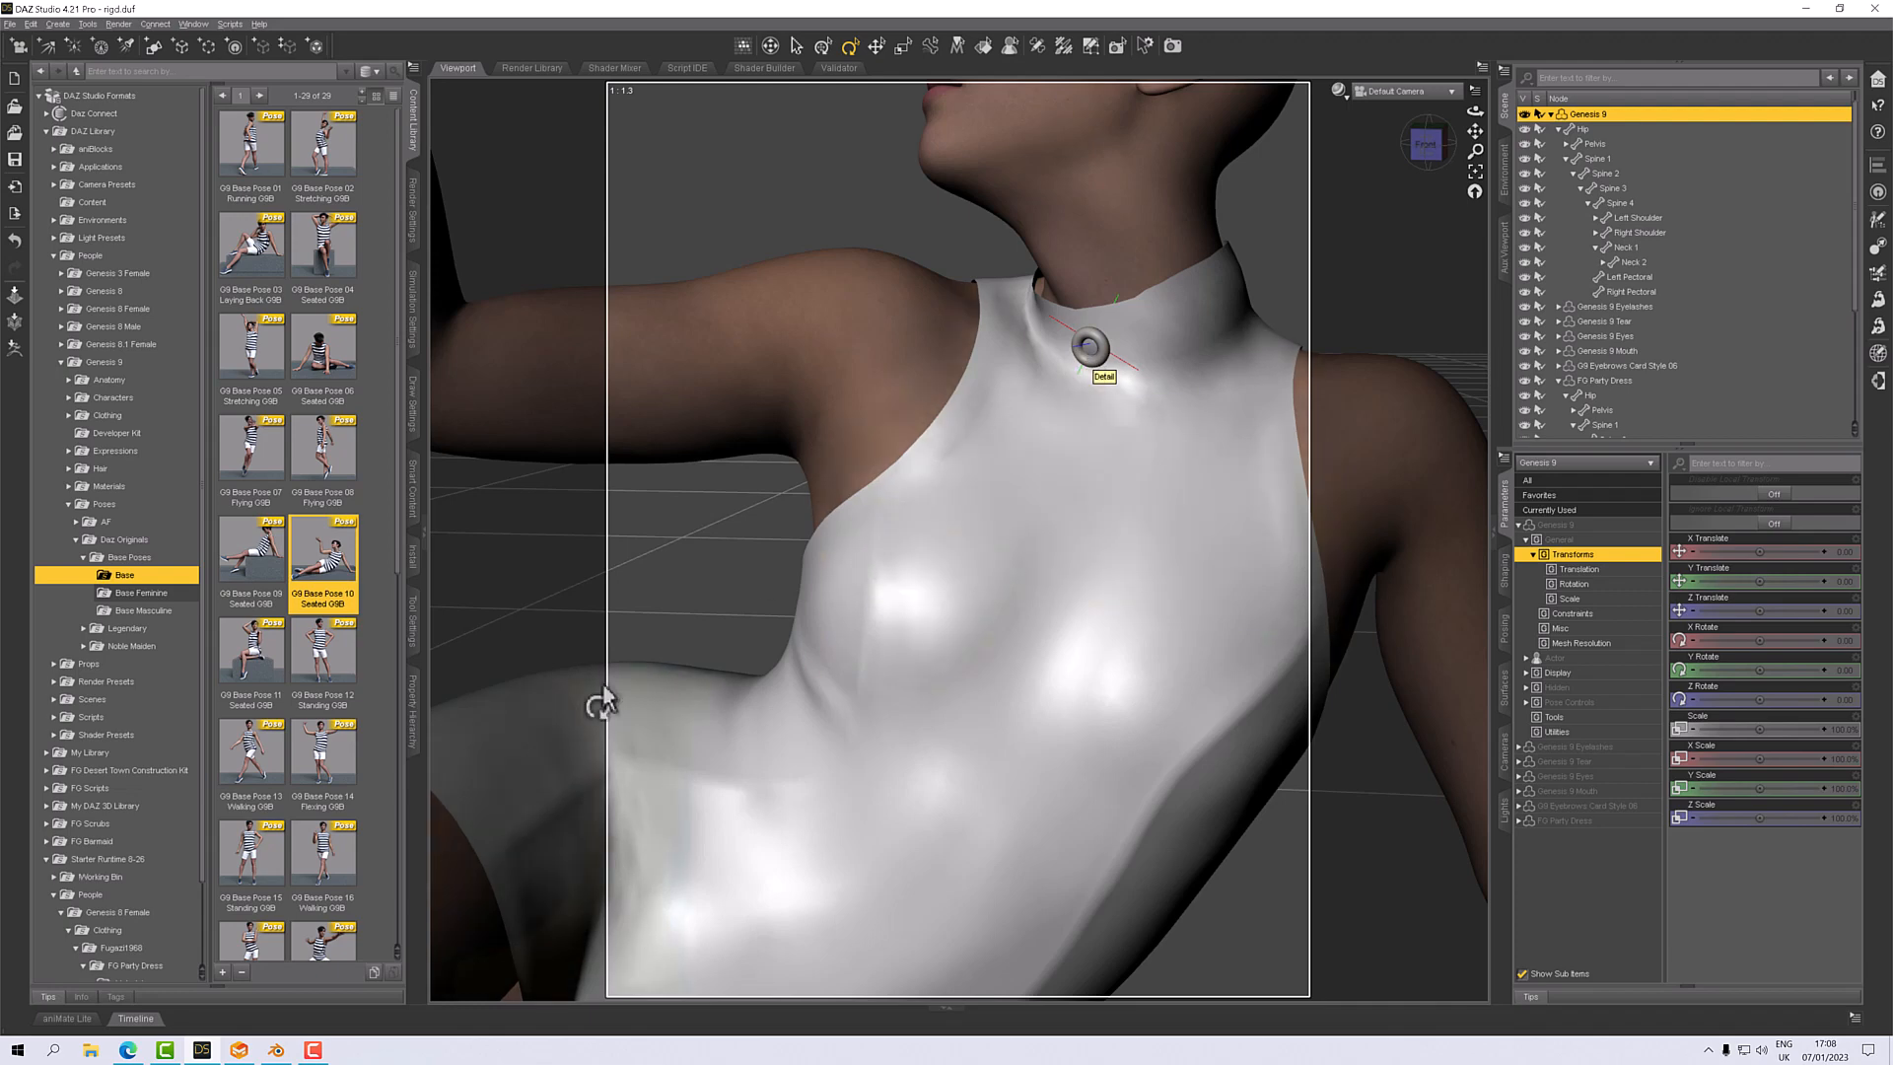
mouse_move(920, 634)
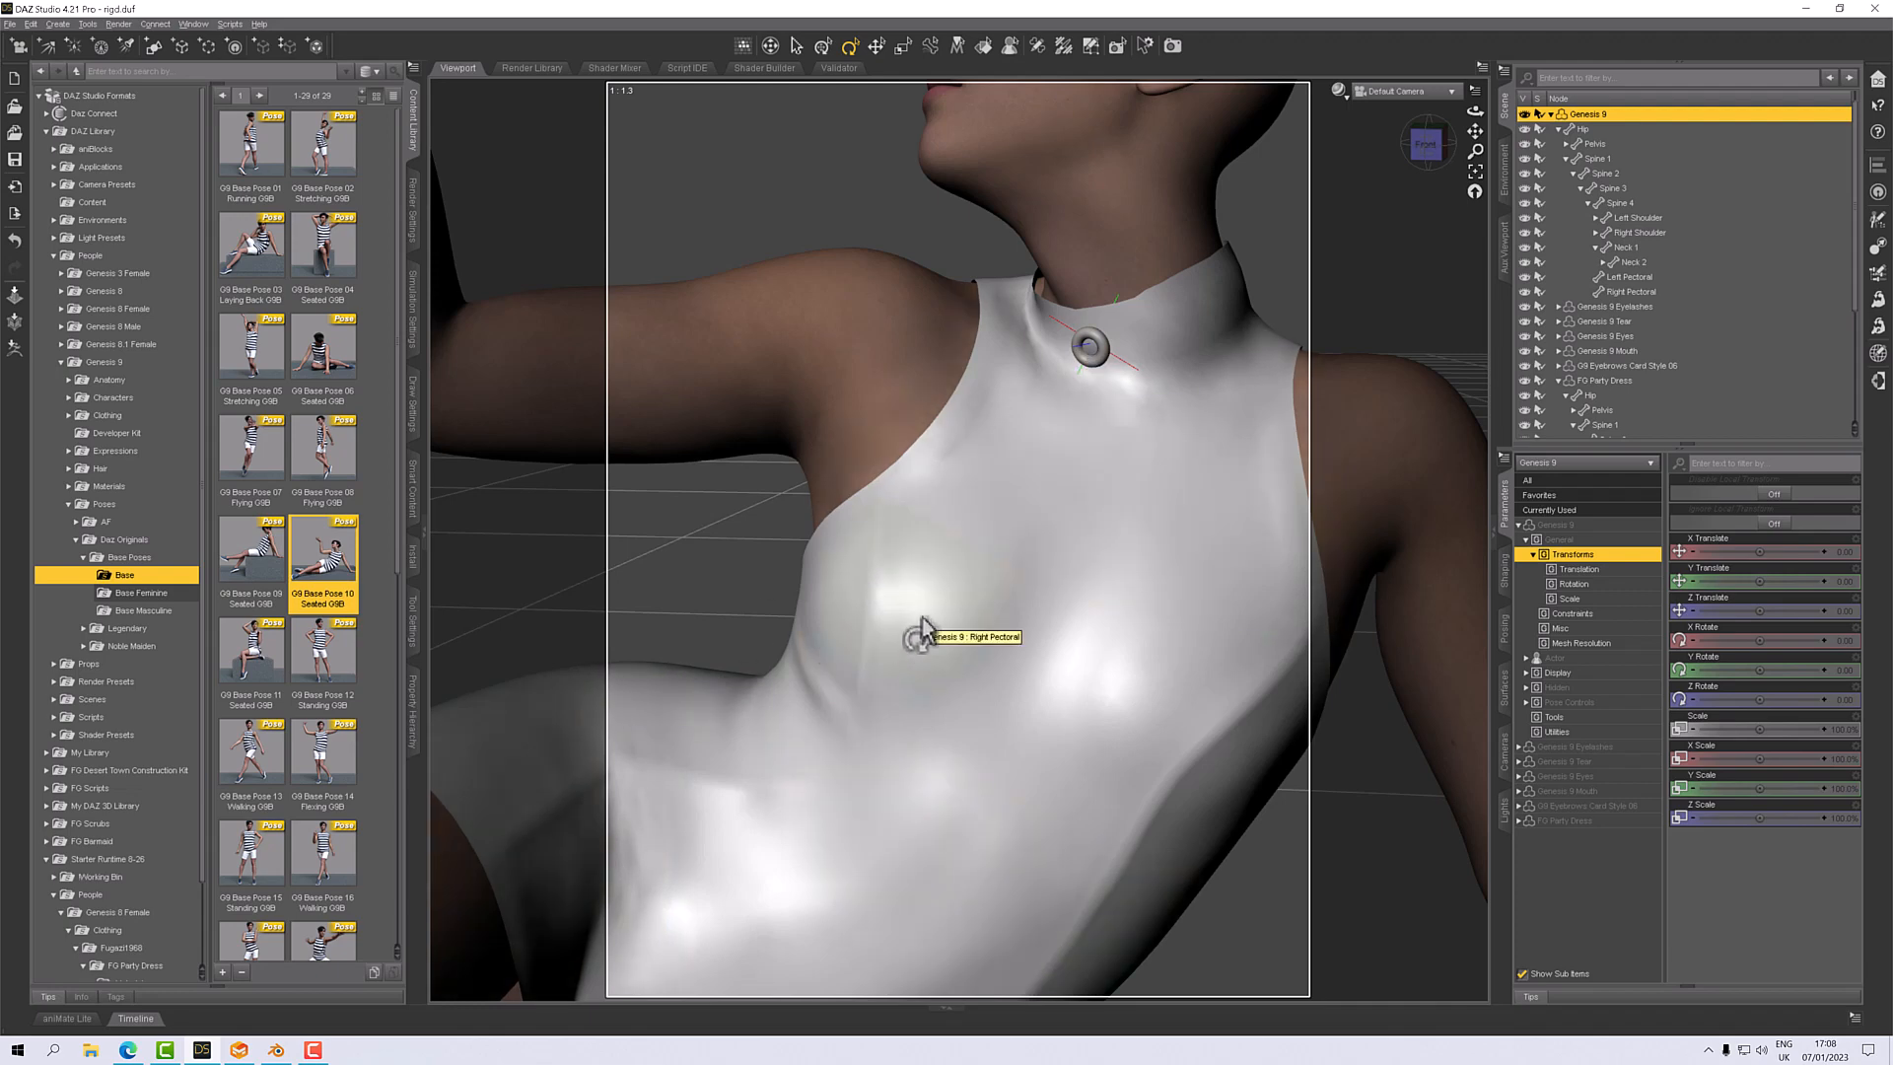
mouse_move(1111, 468)
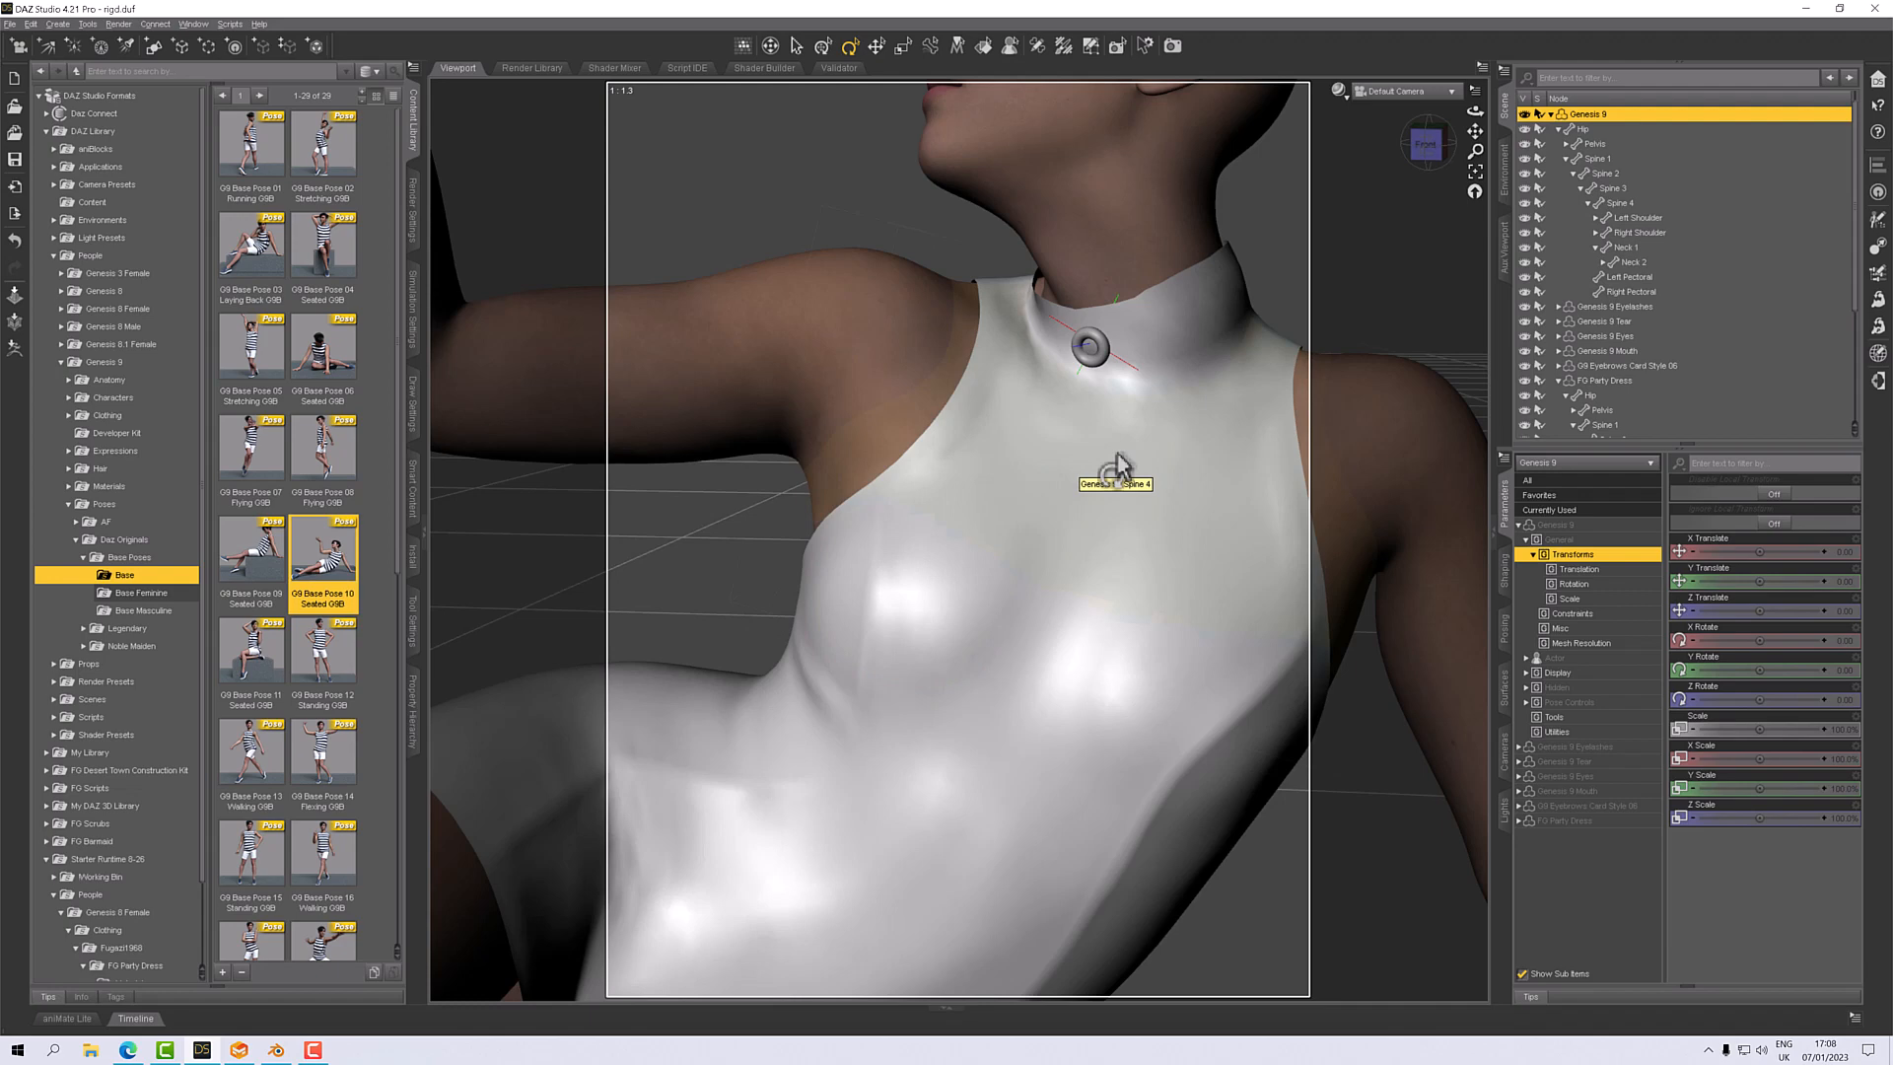
mouse_move(1135, 356)
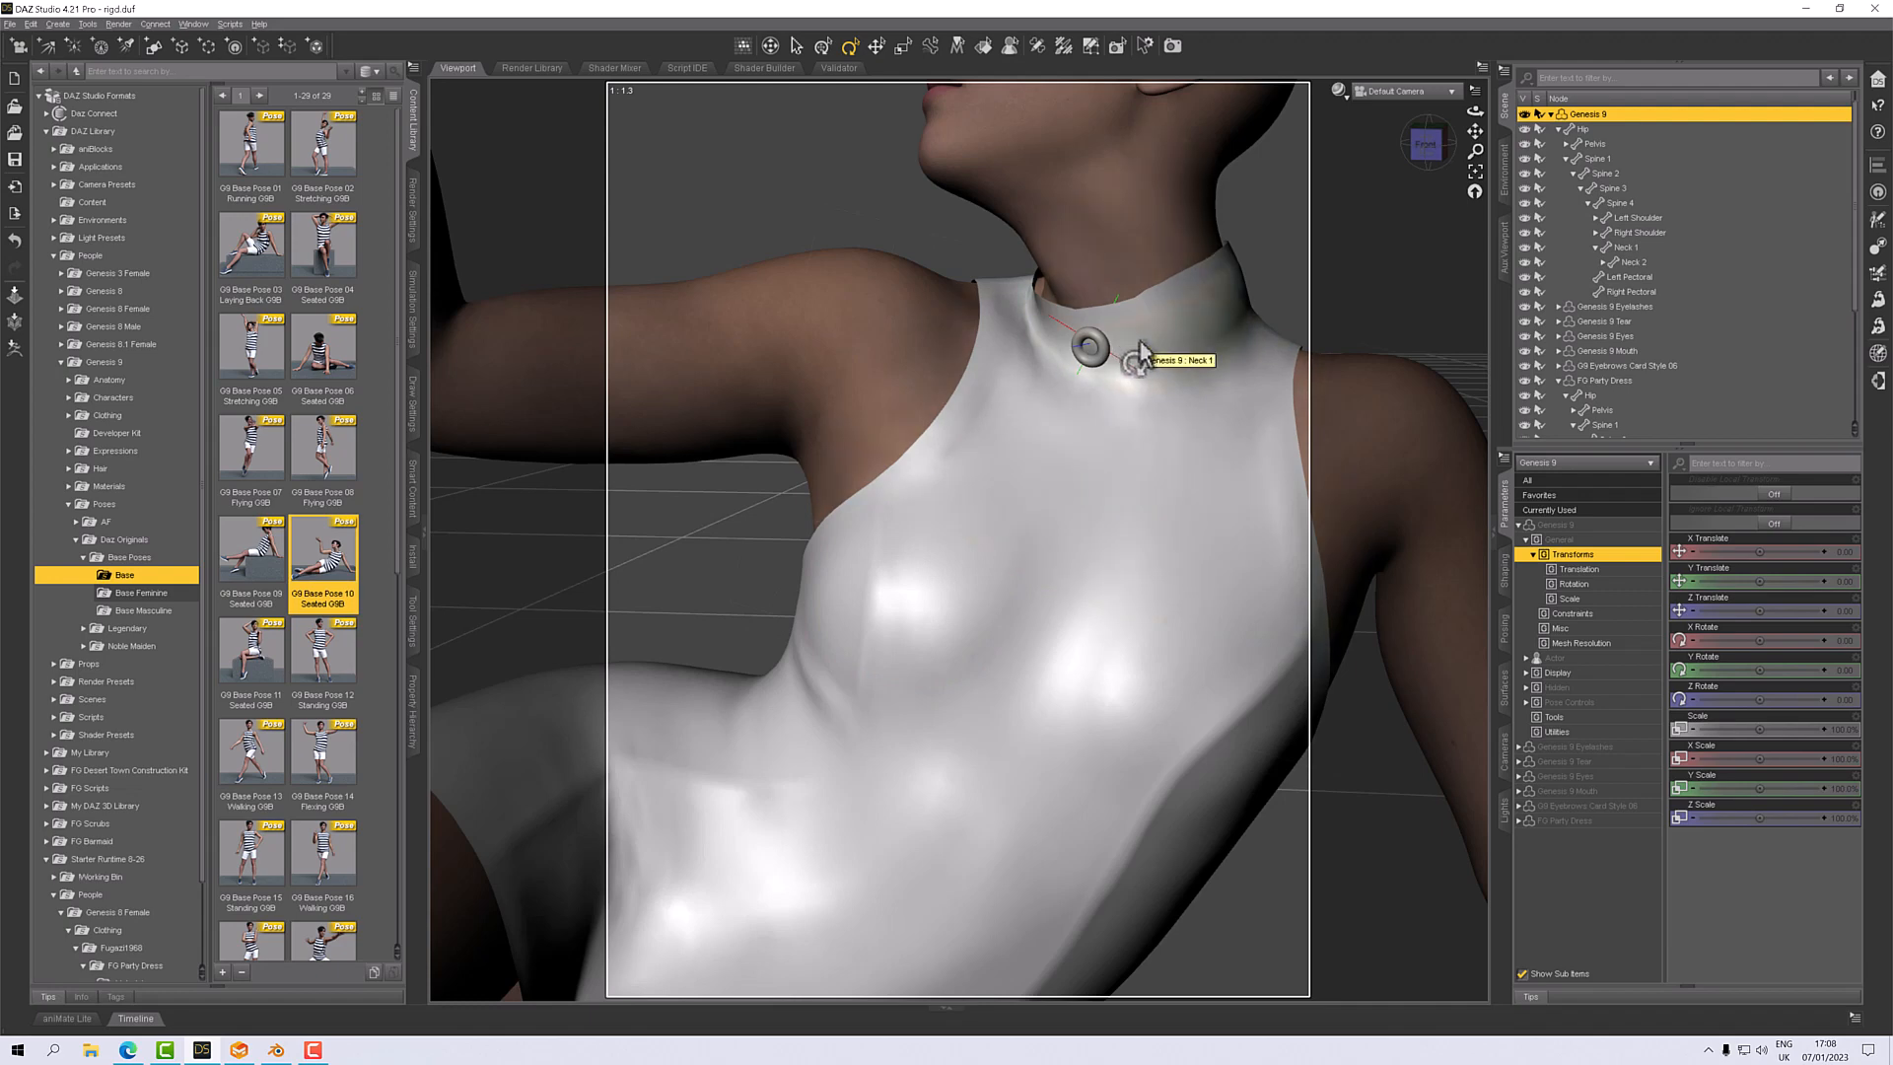
mouse_move(1104, 368)
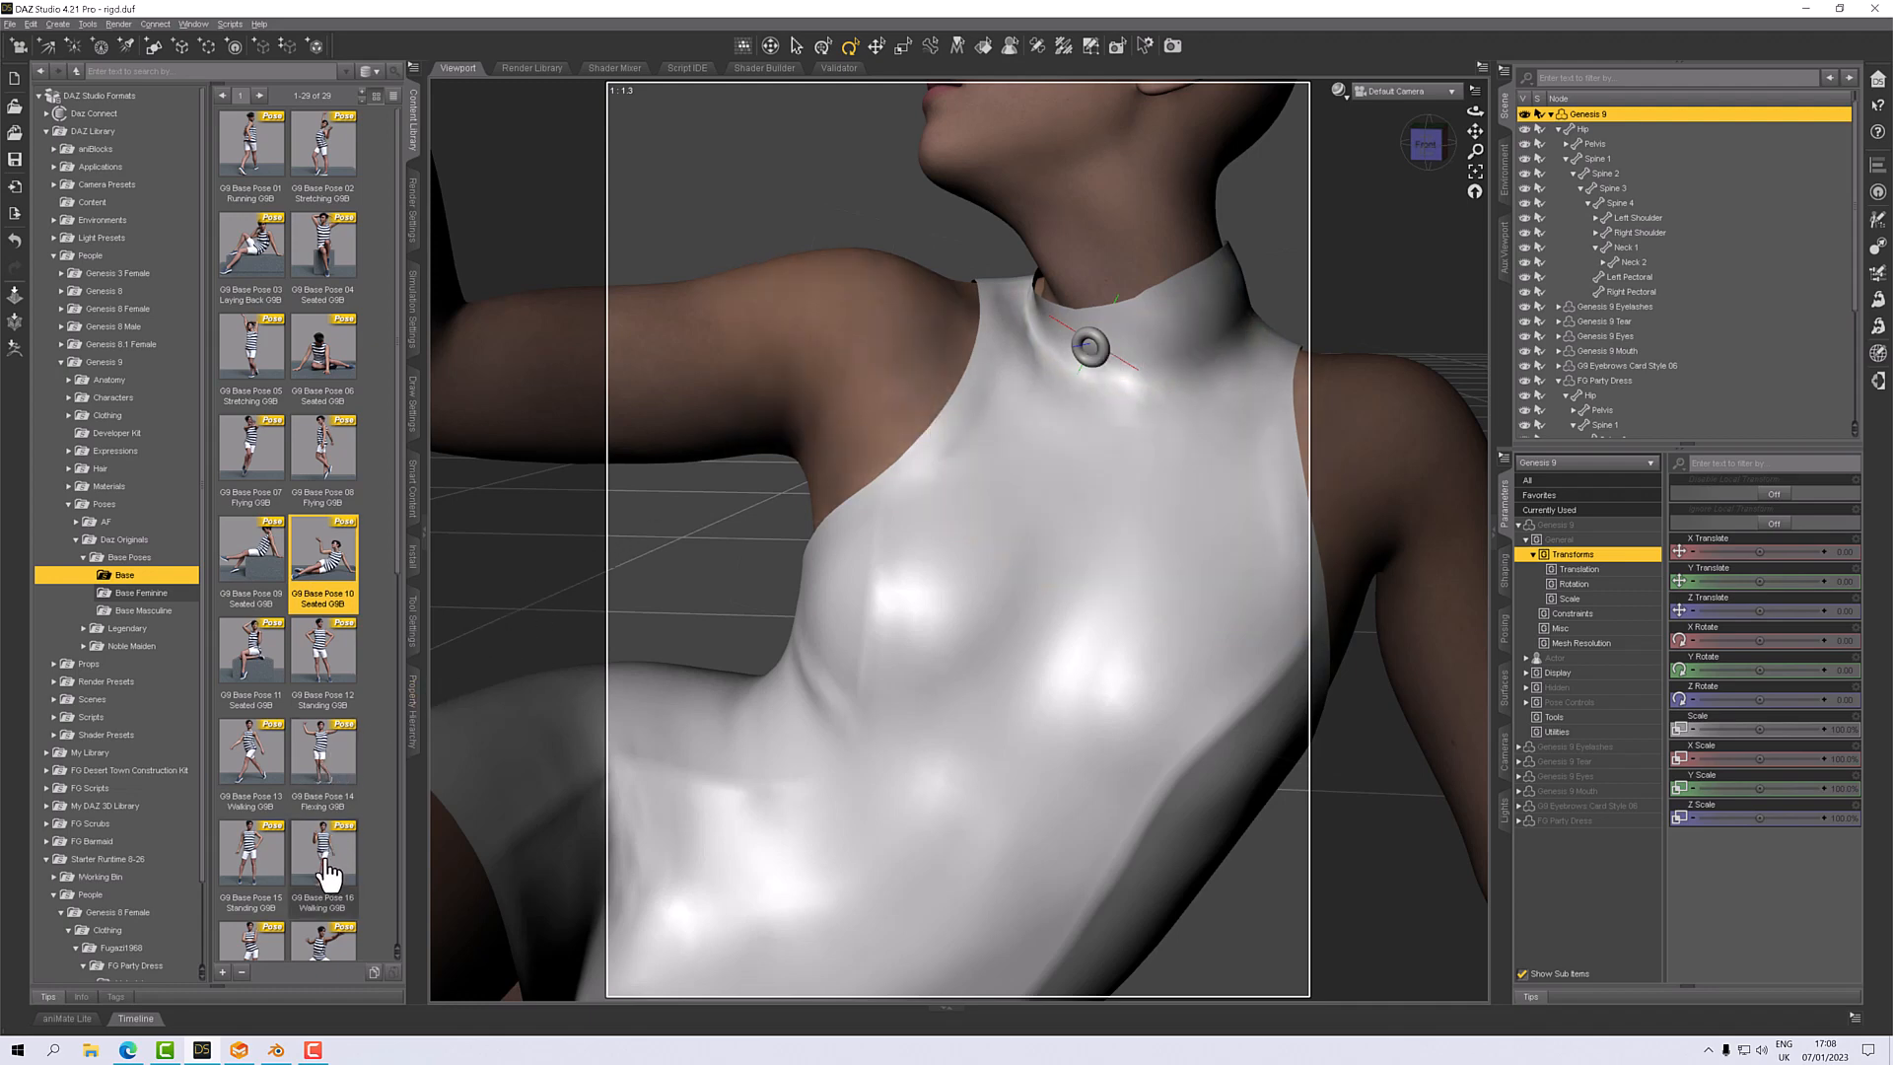
Apply the G9 Base Pose 28 Casting Spell to the figure from the Base poses.
scroll(down, 3)
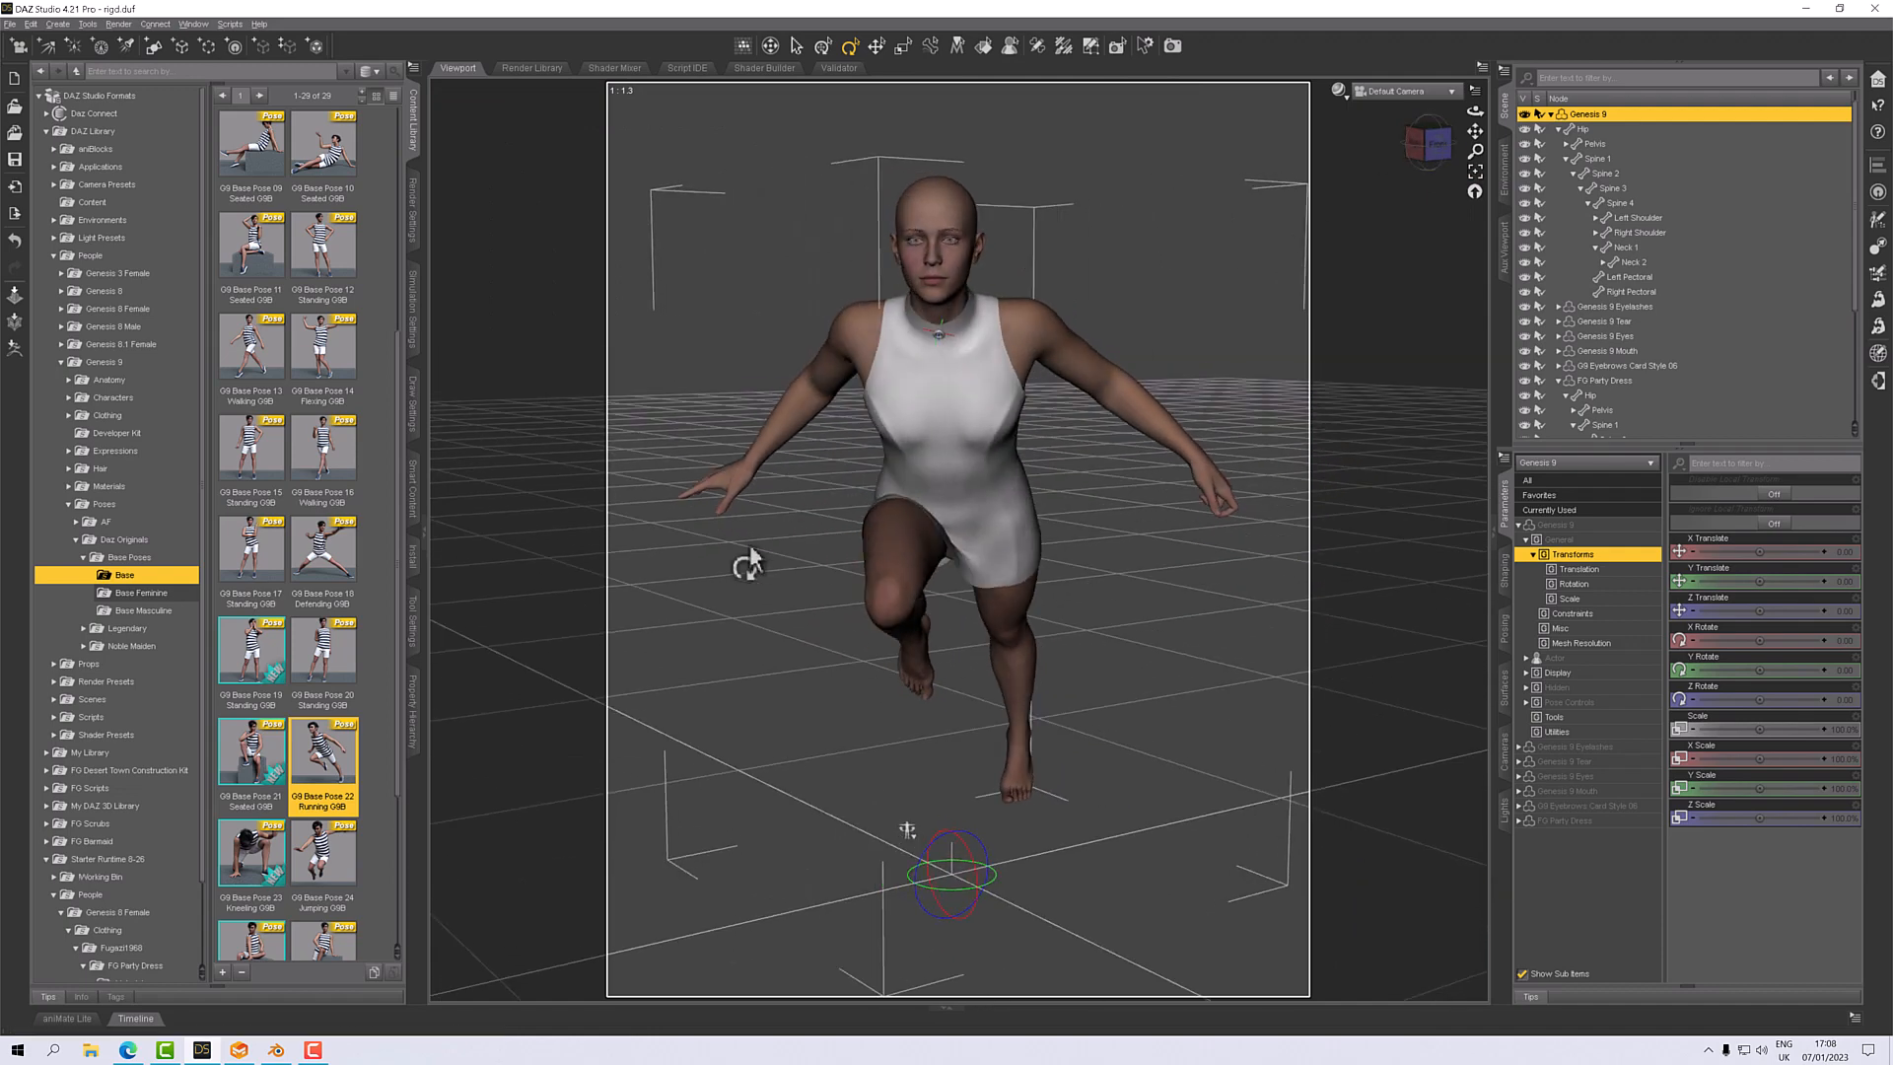
mouse_move(323, 556)
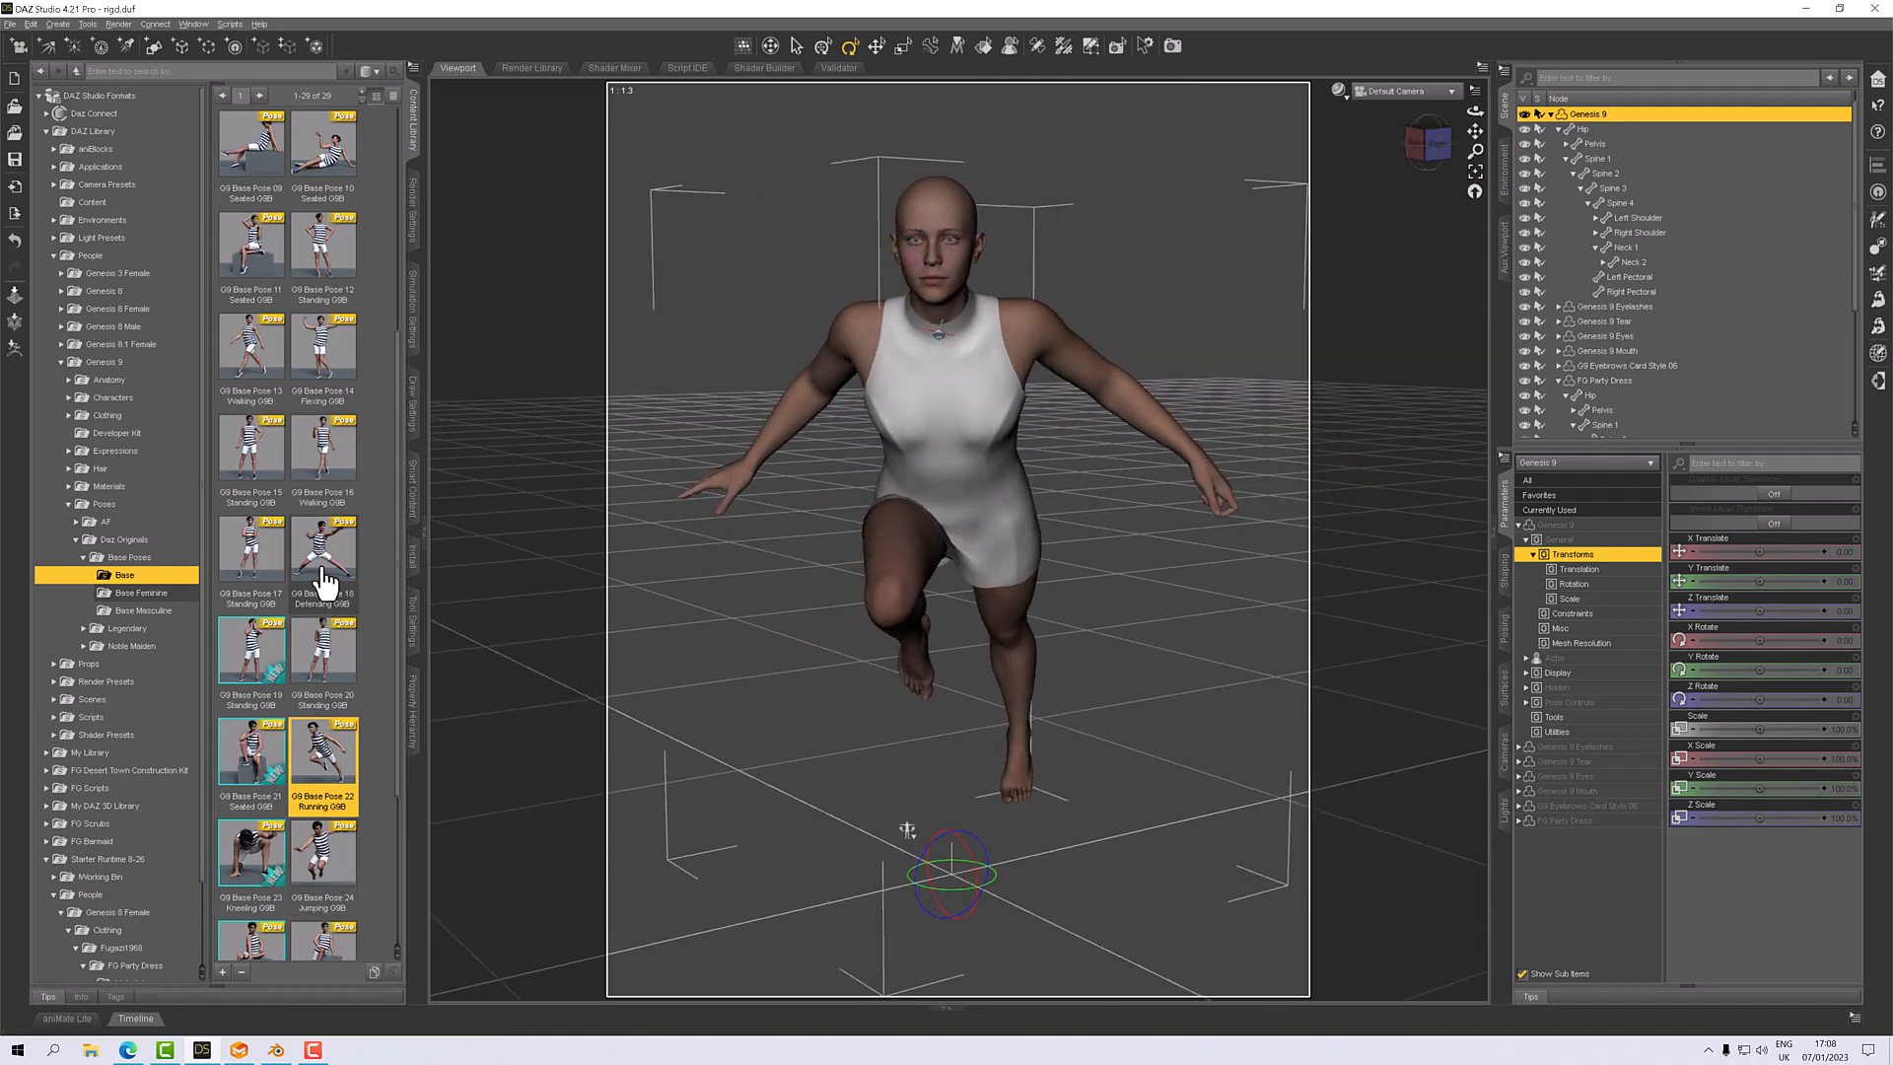
scroll(down, 3)
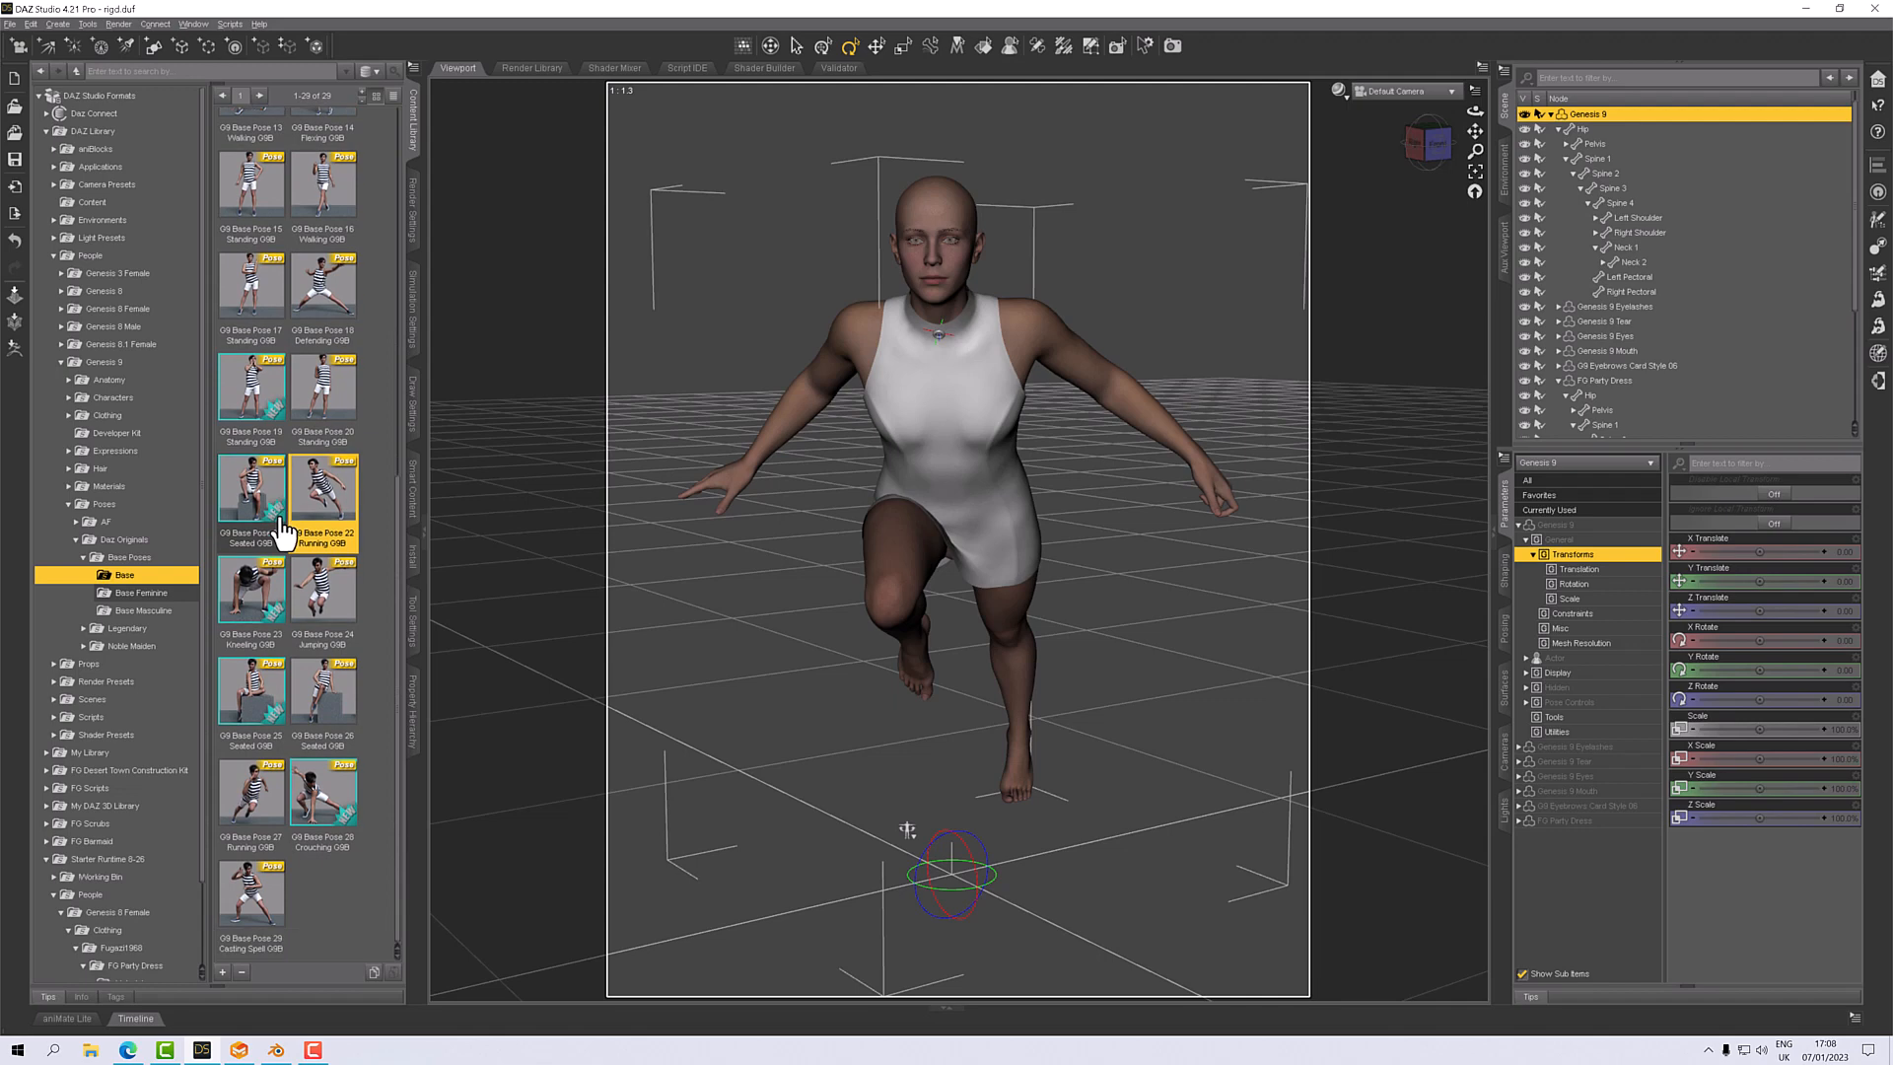
mouse_move(252, 900)
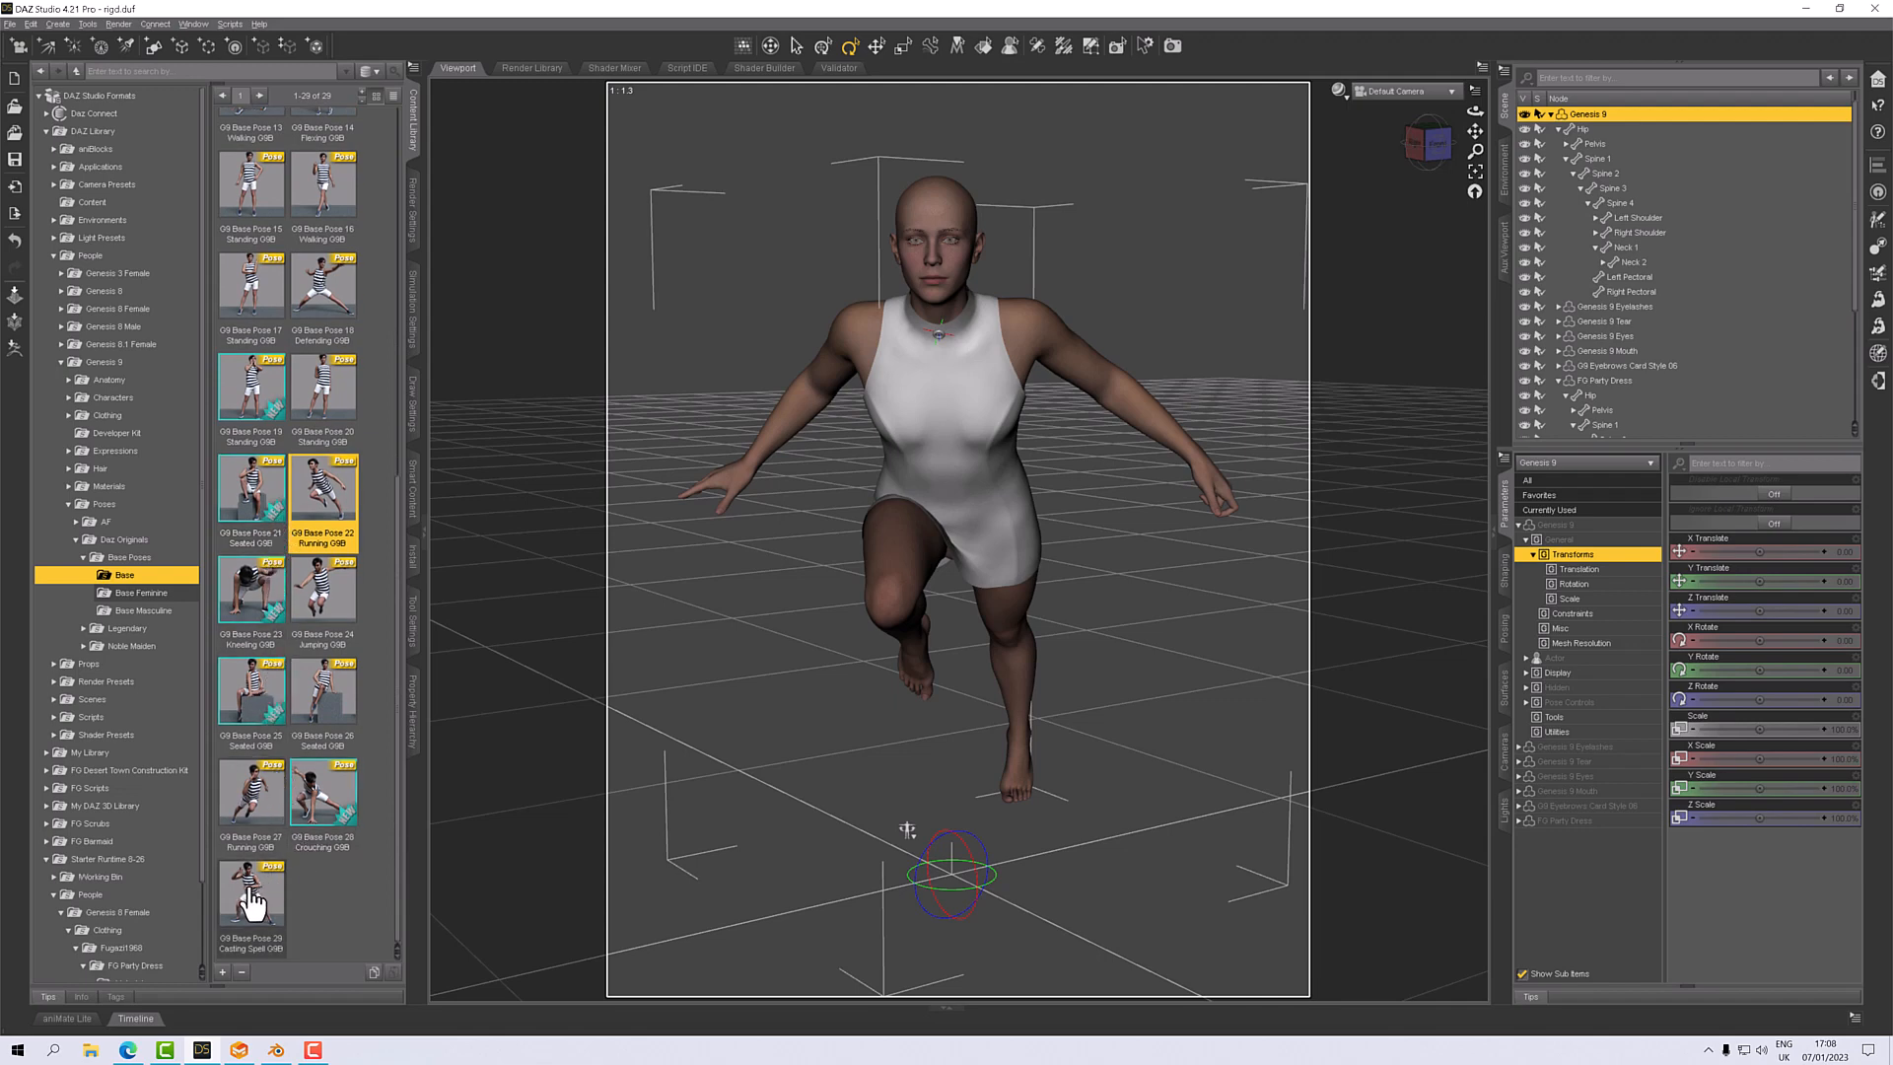
double_click(251, 894)
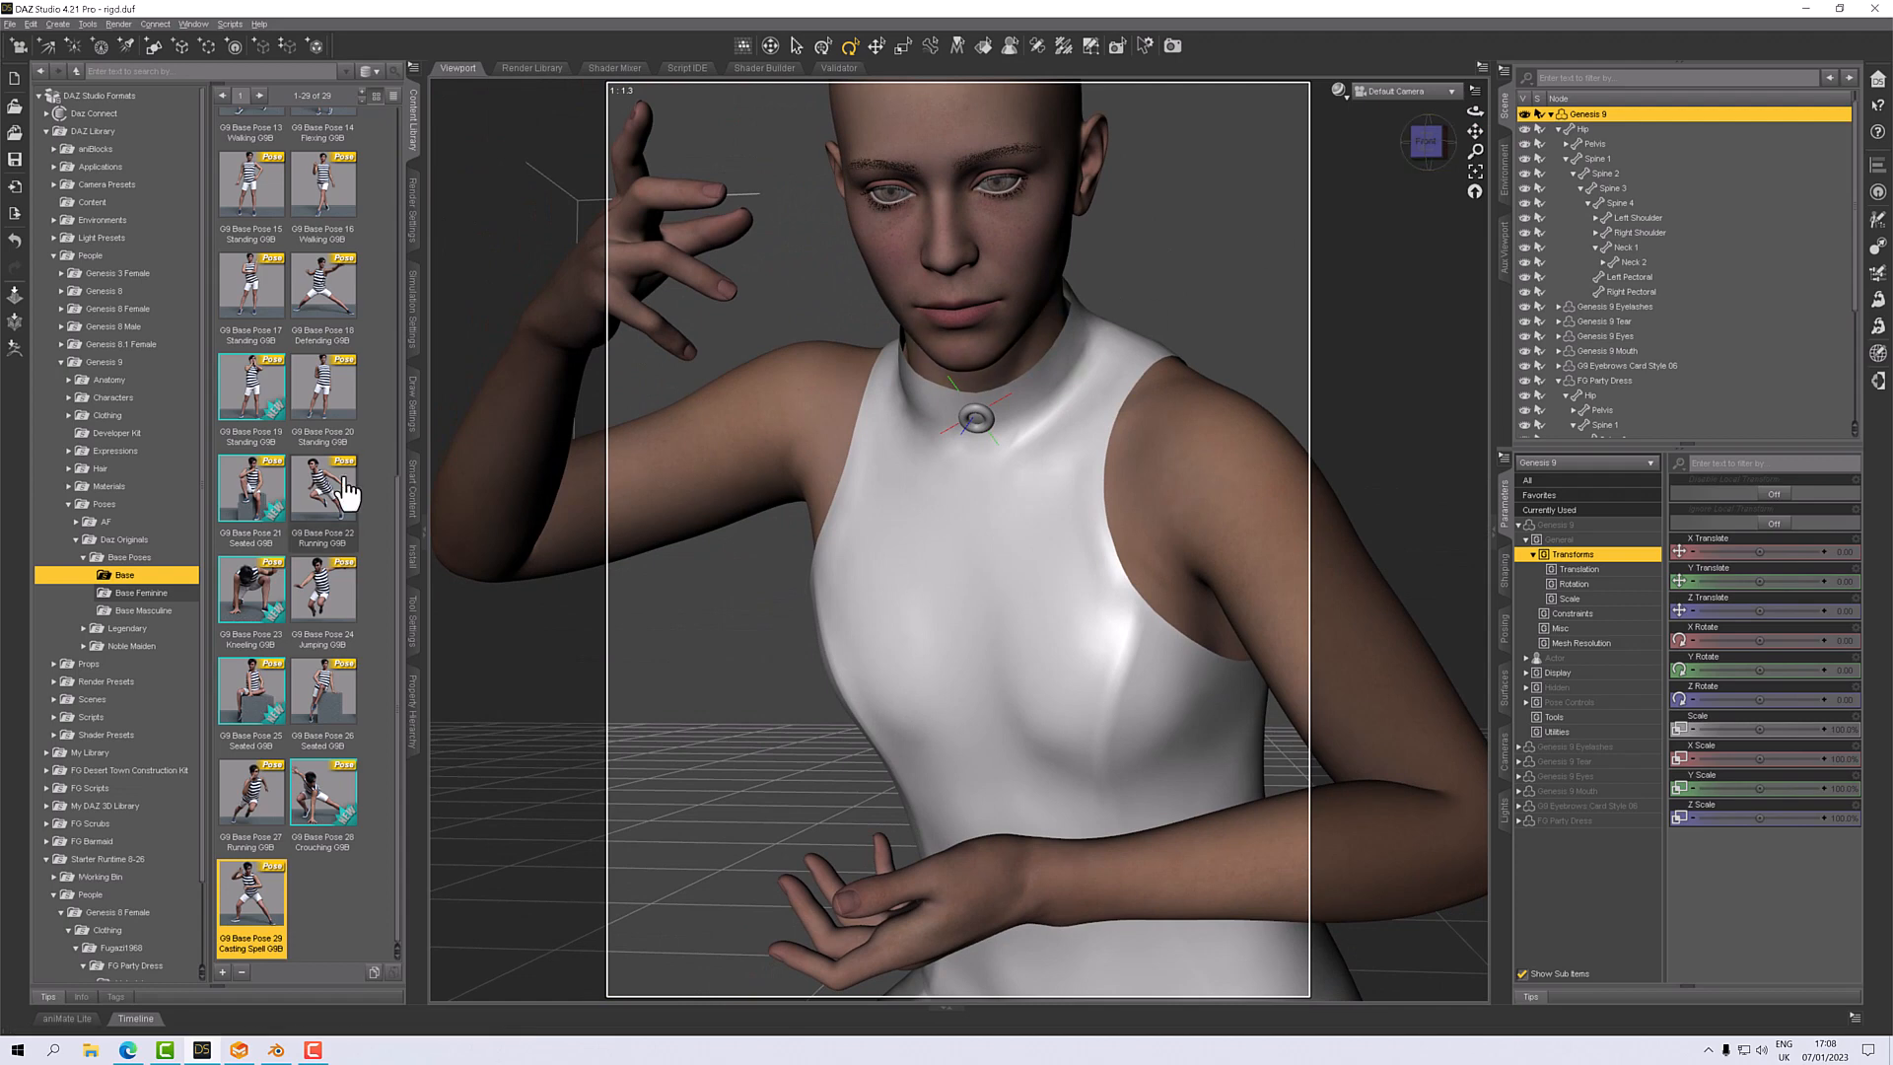
Apply the G9 Base Pose 03 Laying Back, then select the figure's Head.
scroll(up, 3)
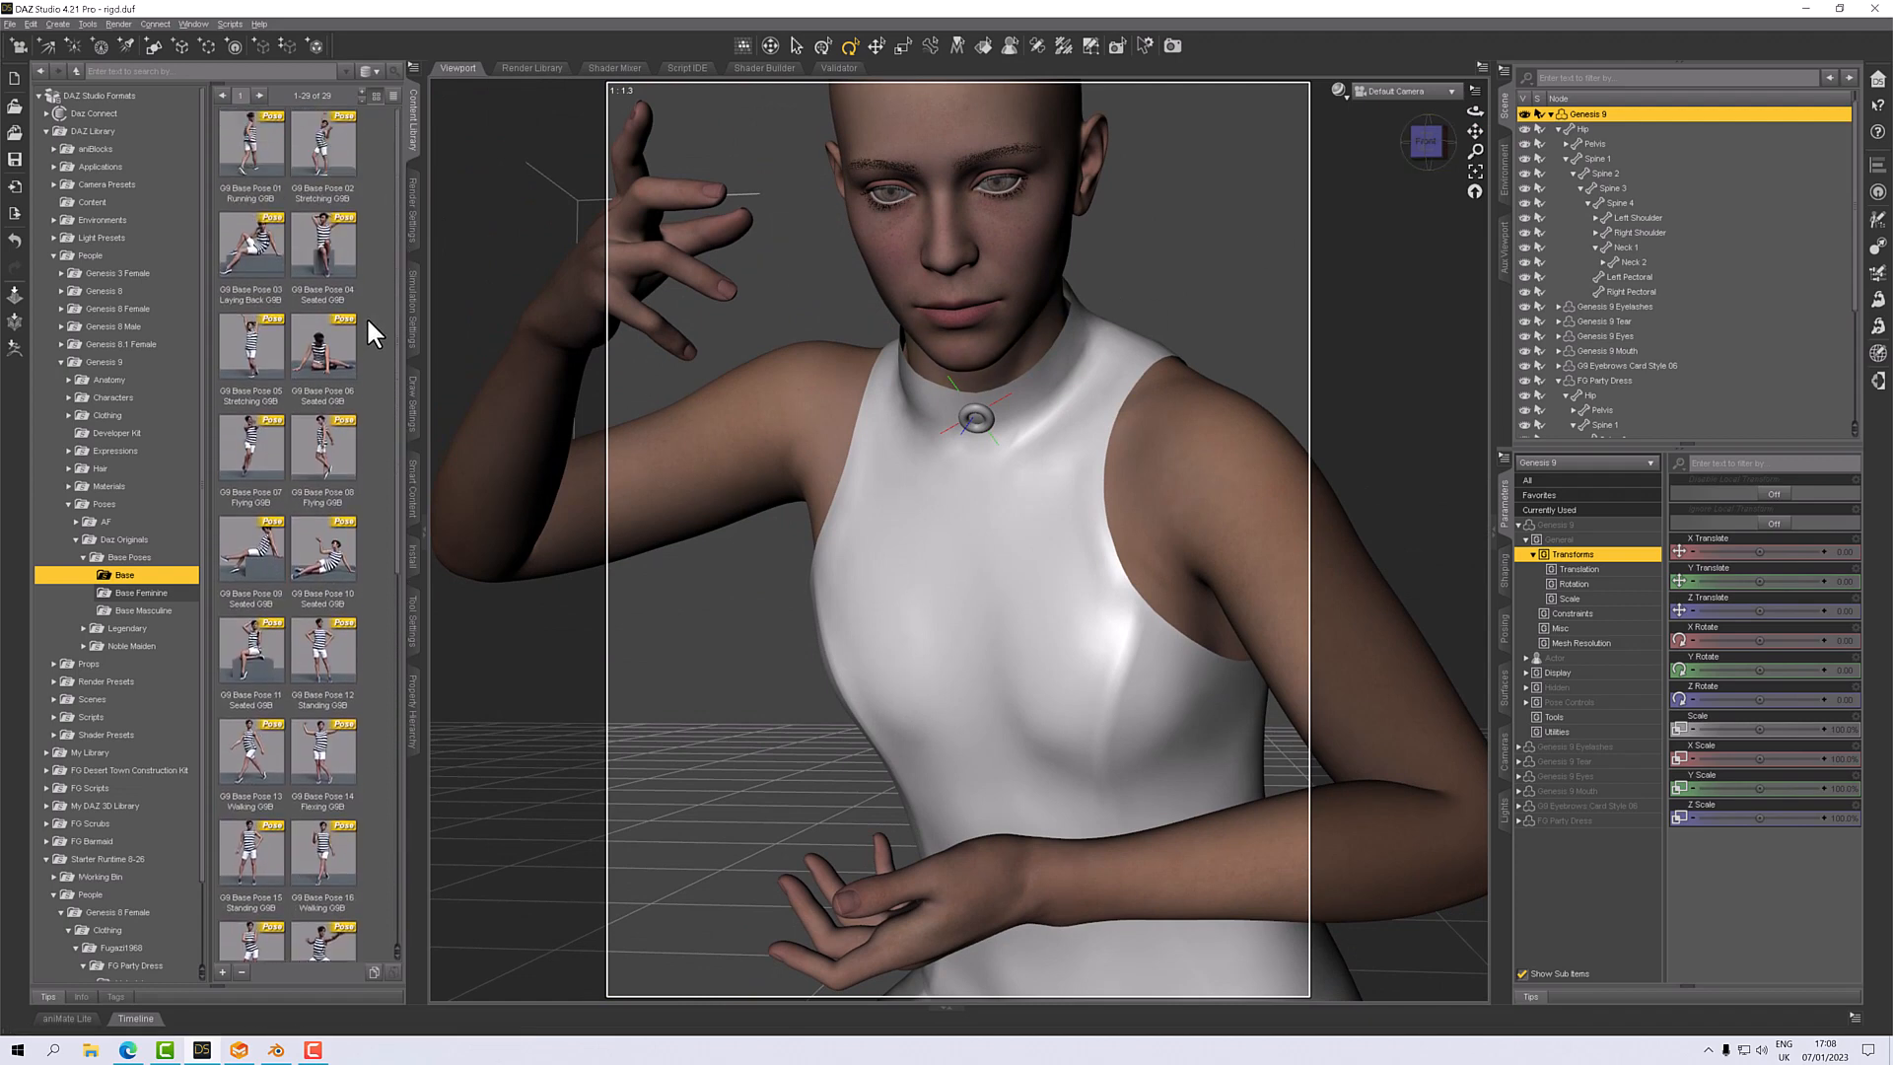
click(252, 254)
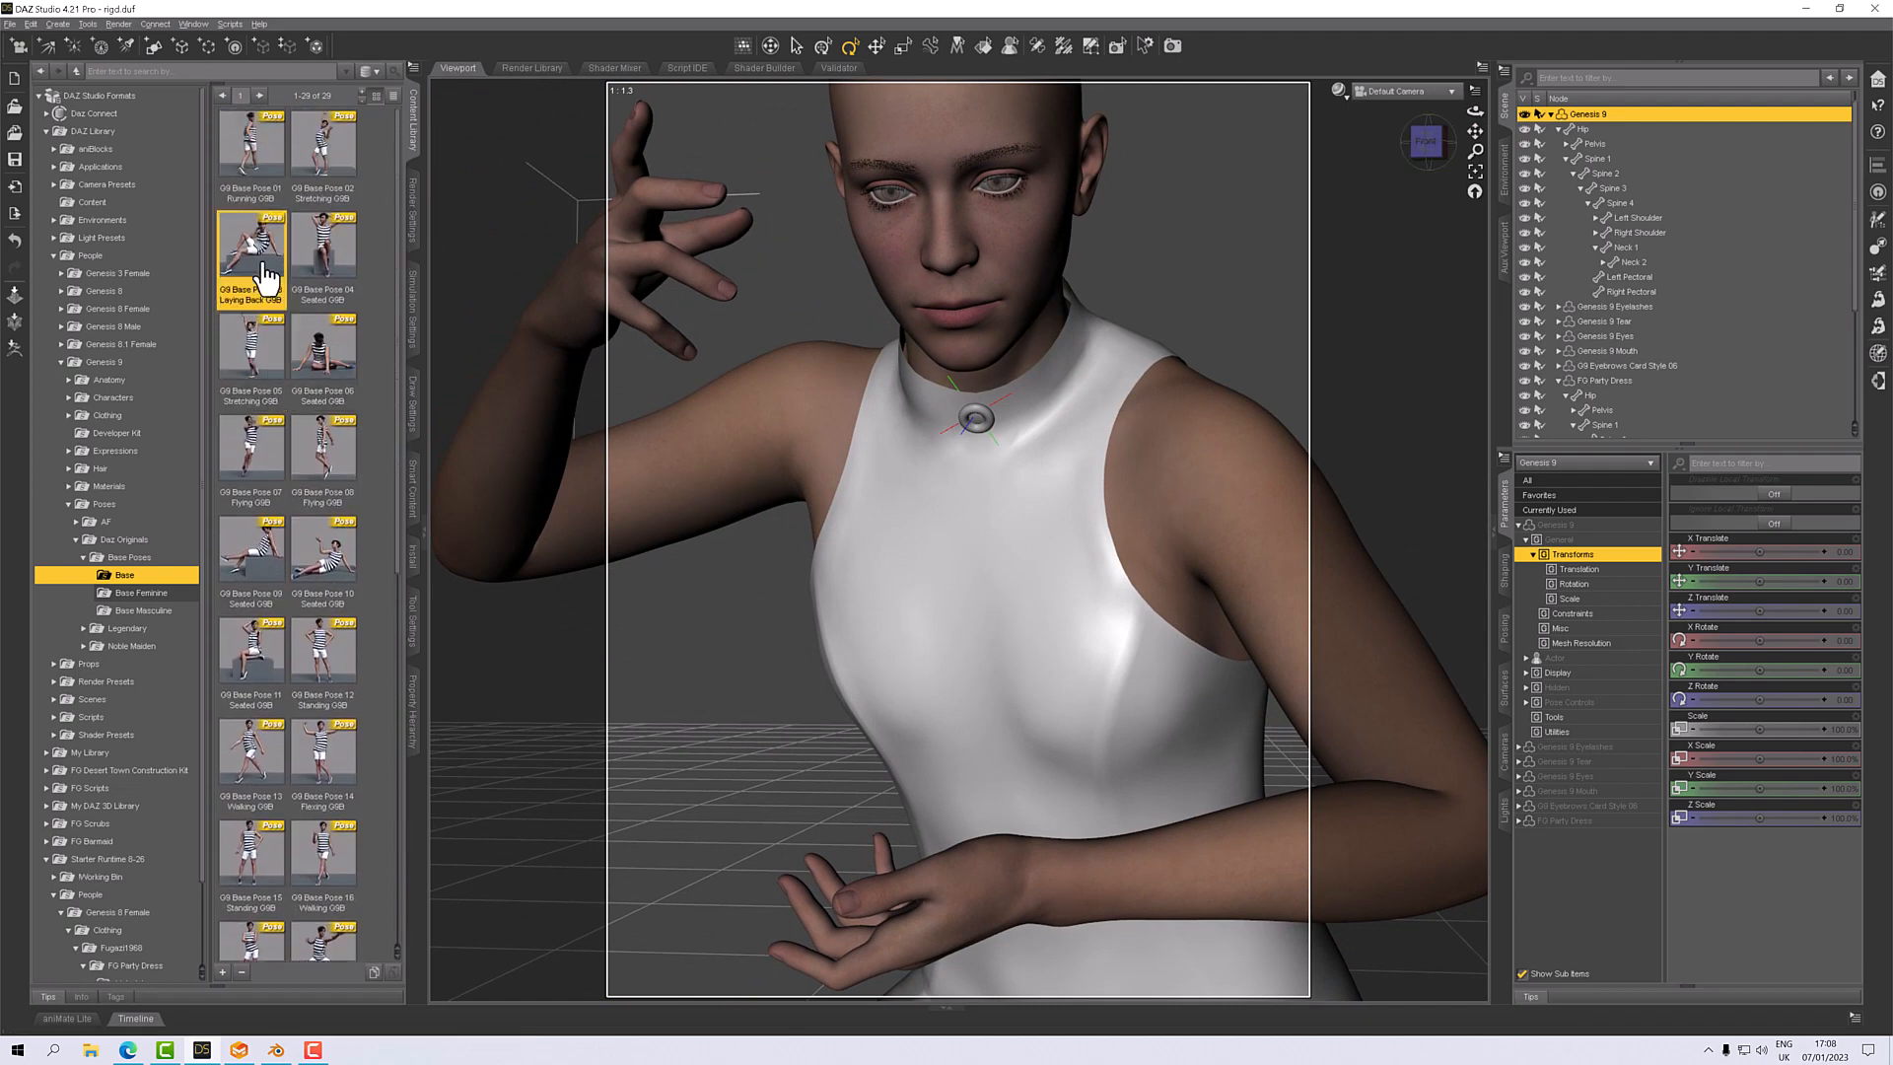
double_click(252, 250)
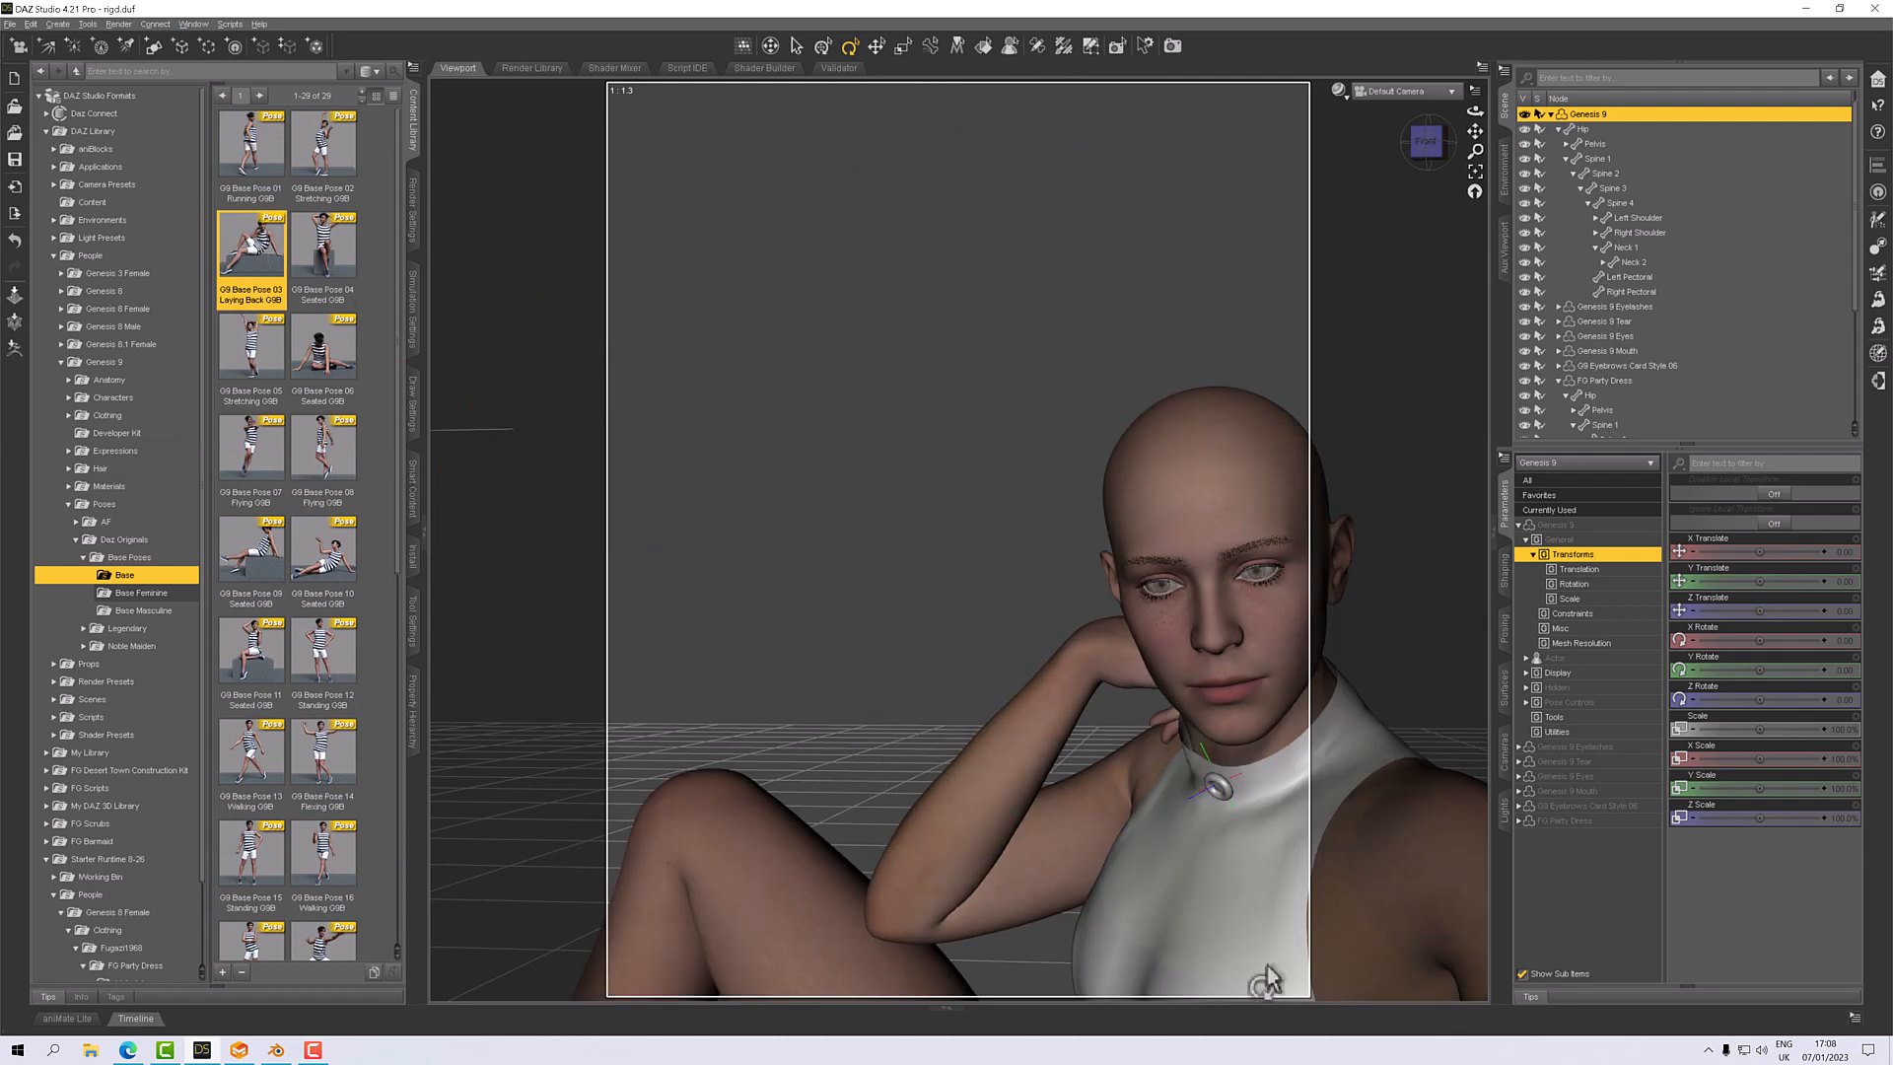
mouse_move(1497, 145)
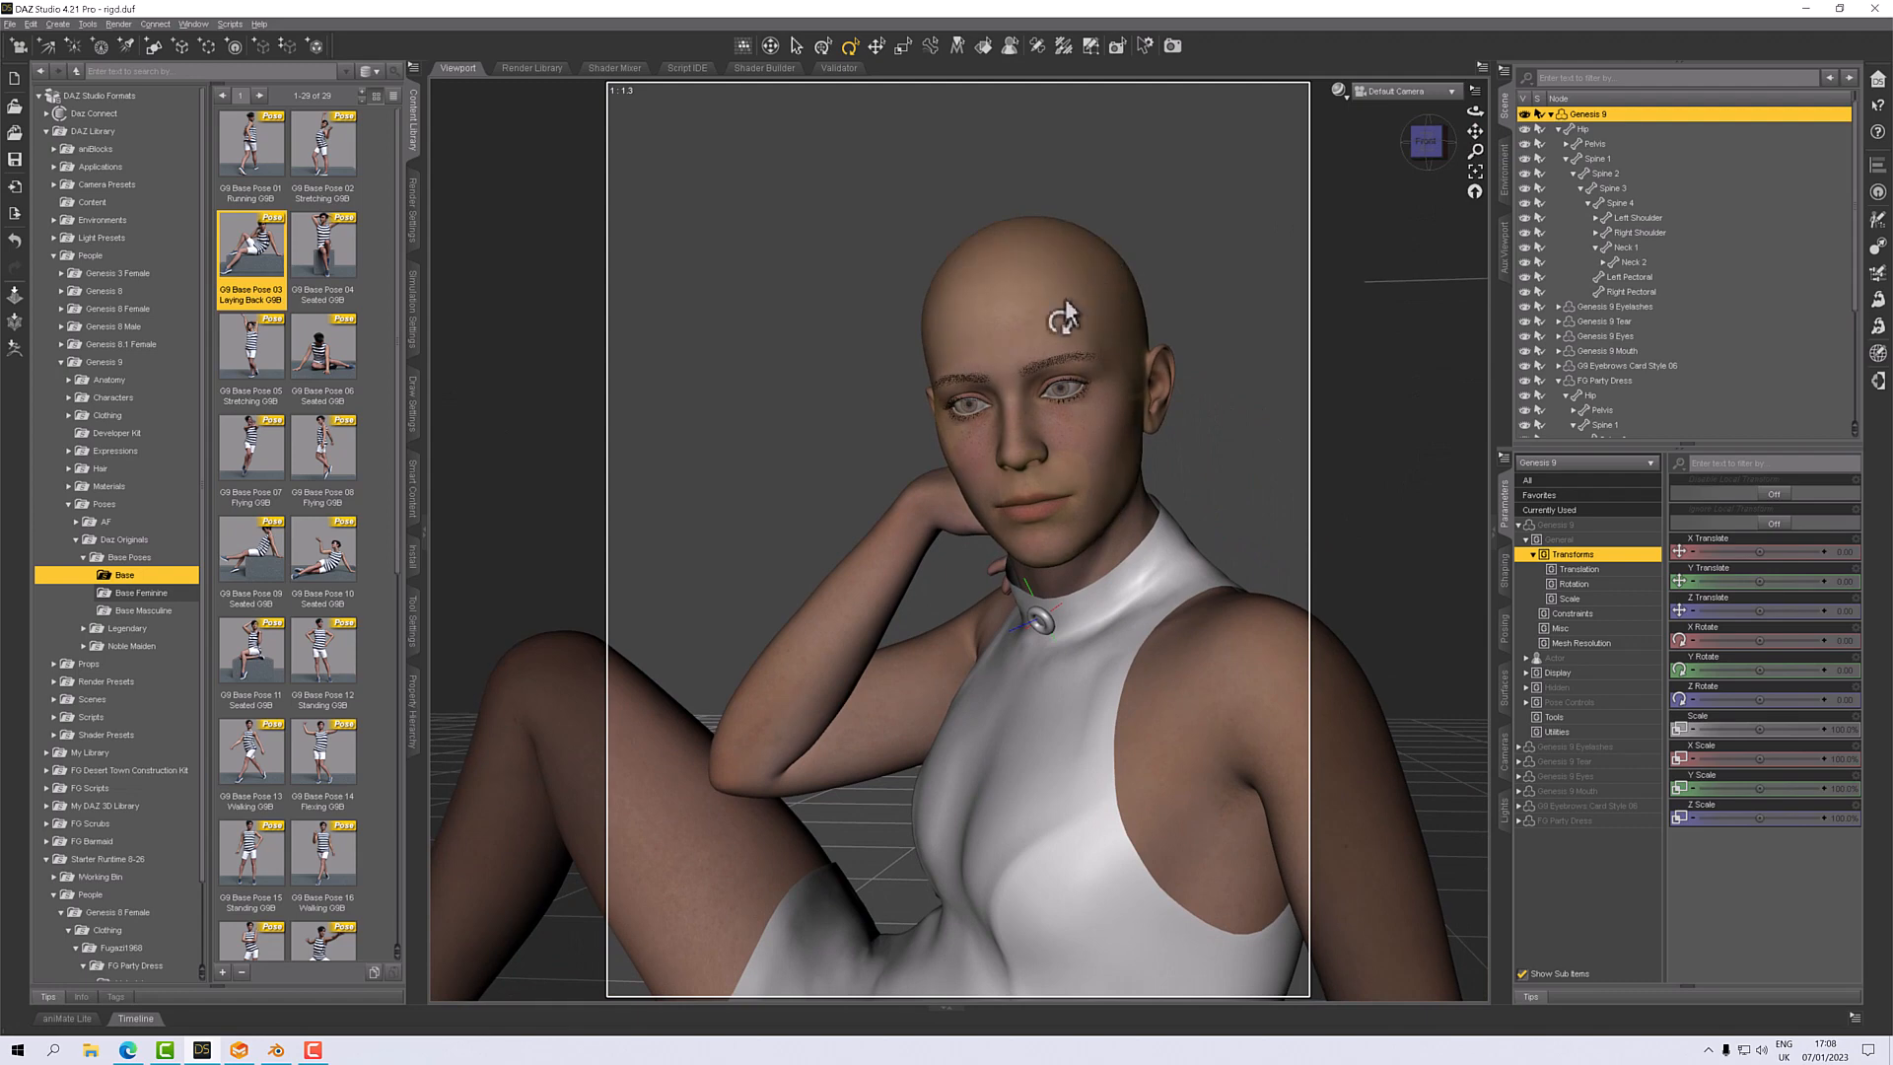
click(1063, 435)
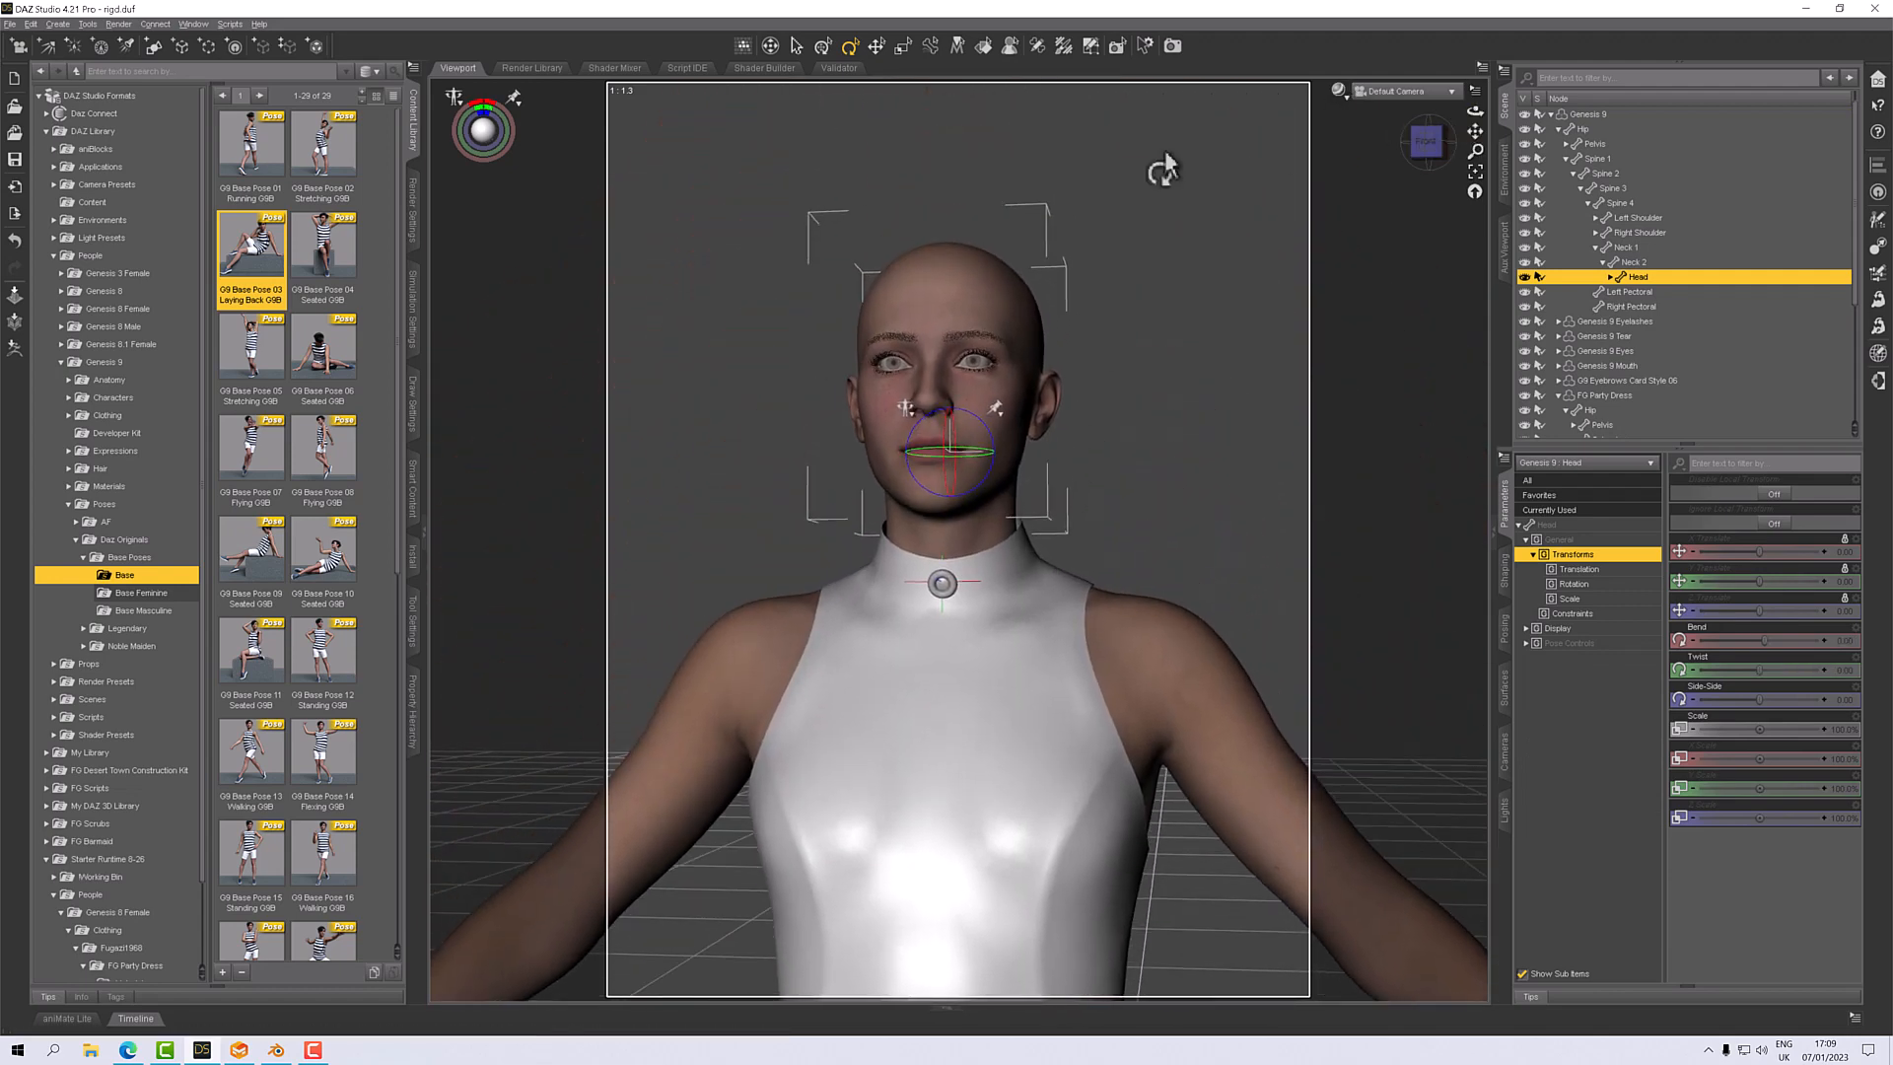
mouse_move(1494, 593)
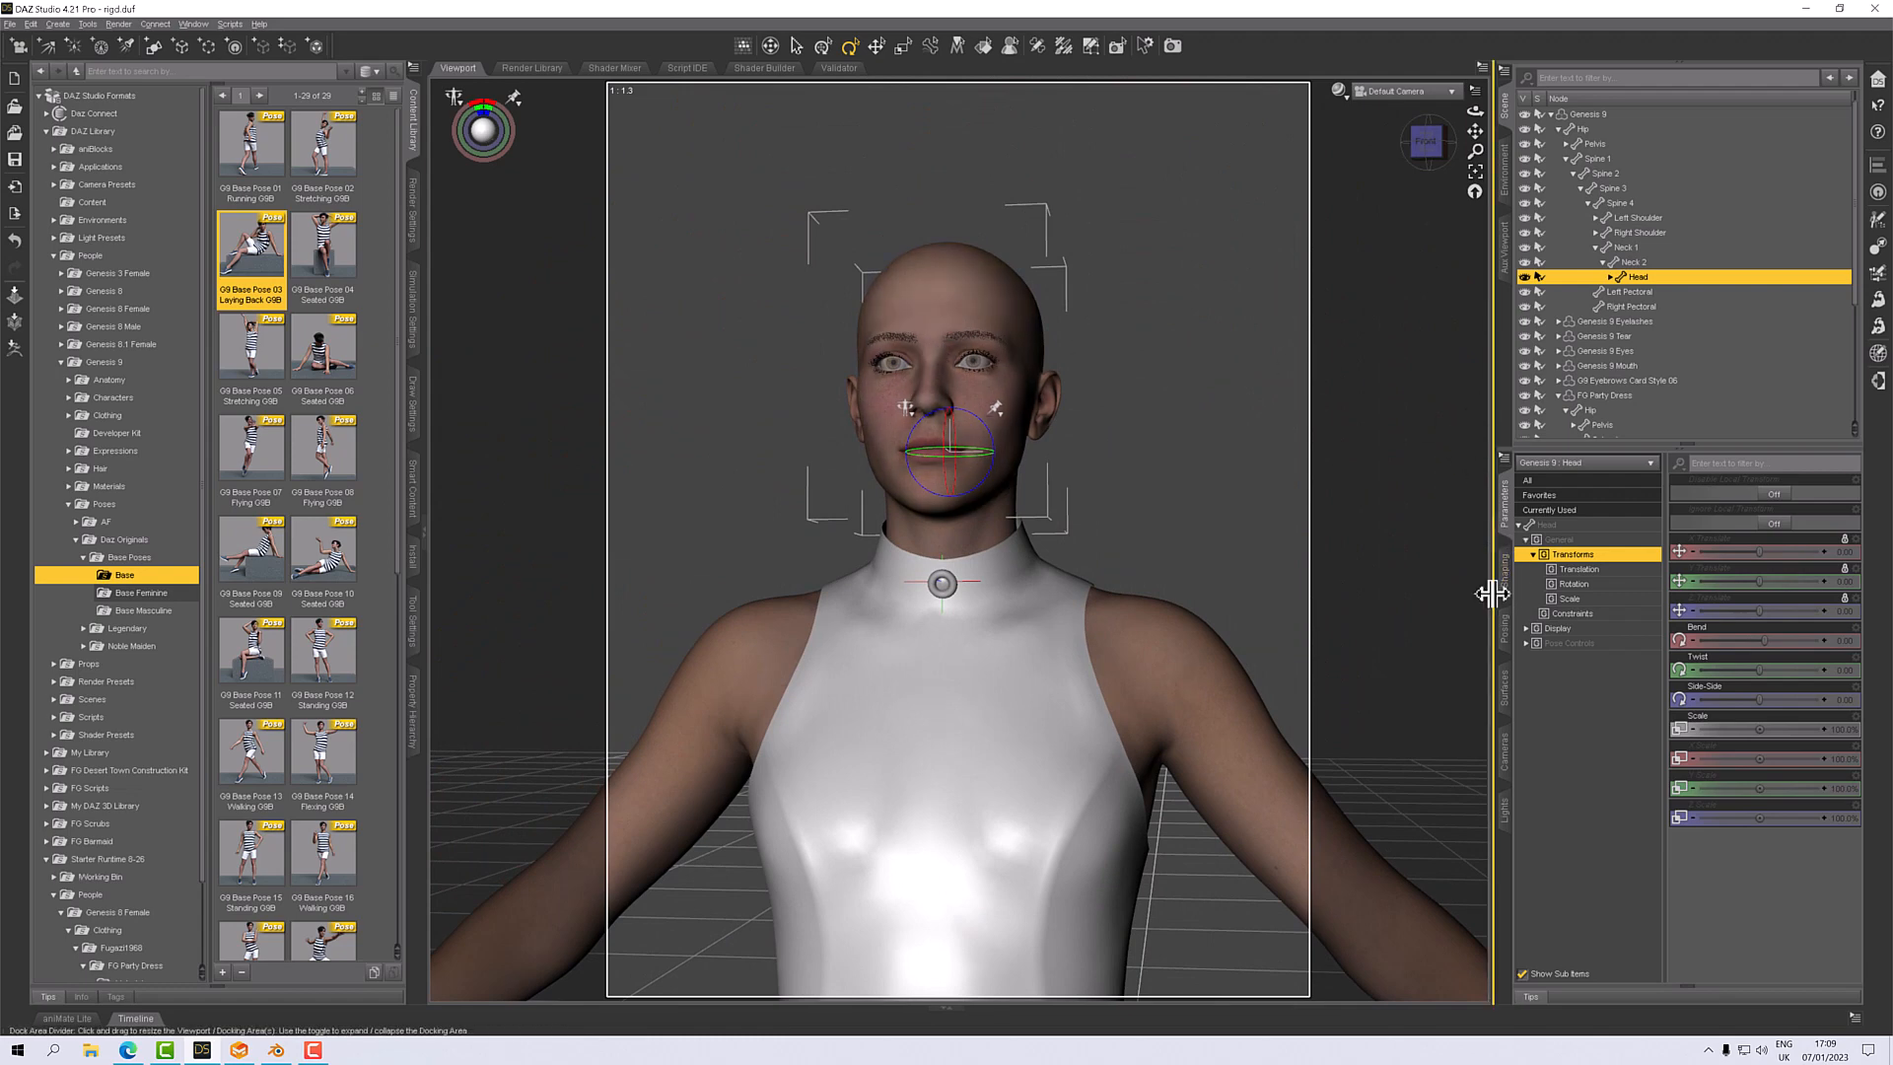
Dial the Base Feminine shape to 100% from the Shaping People presets.
click(1577, 460)
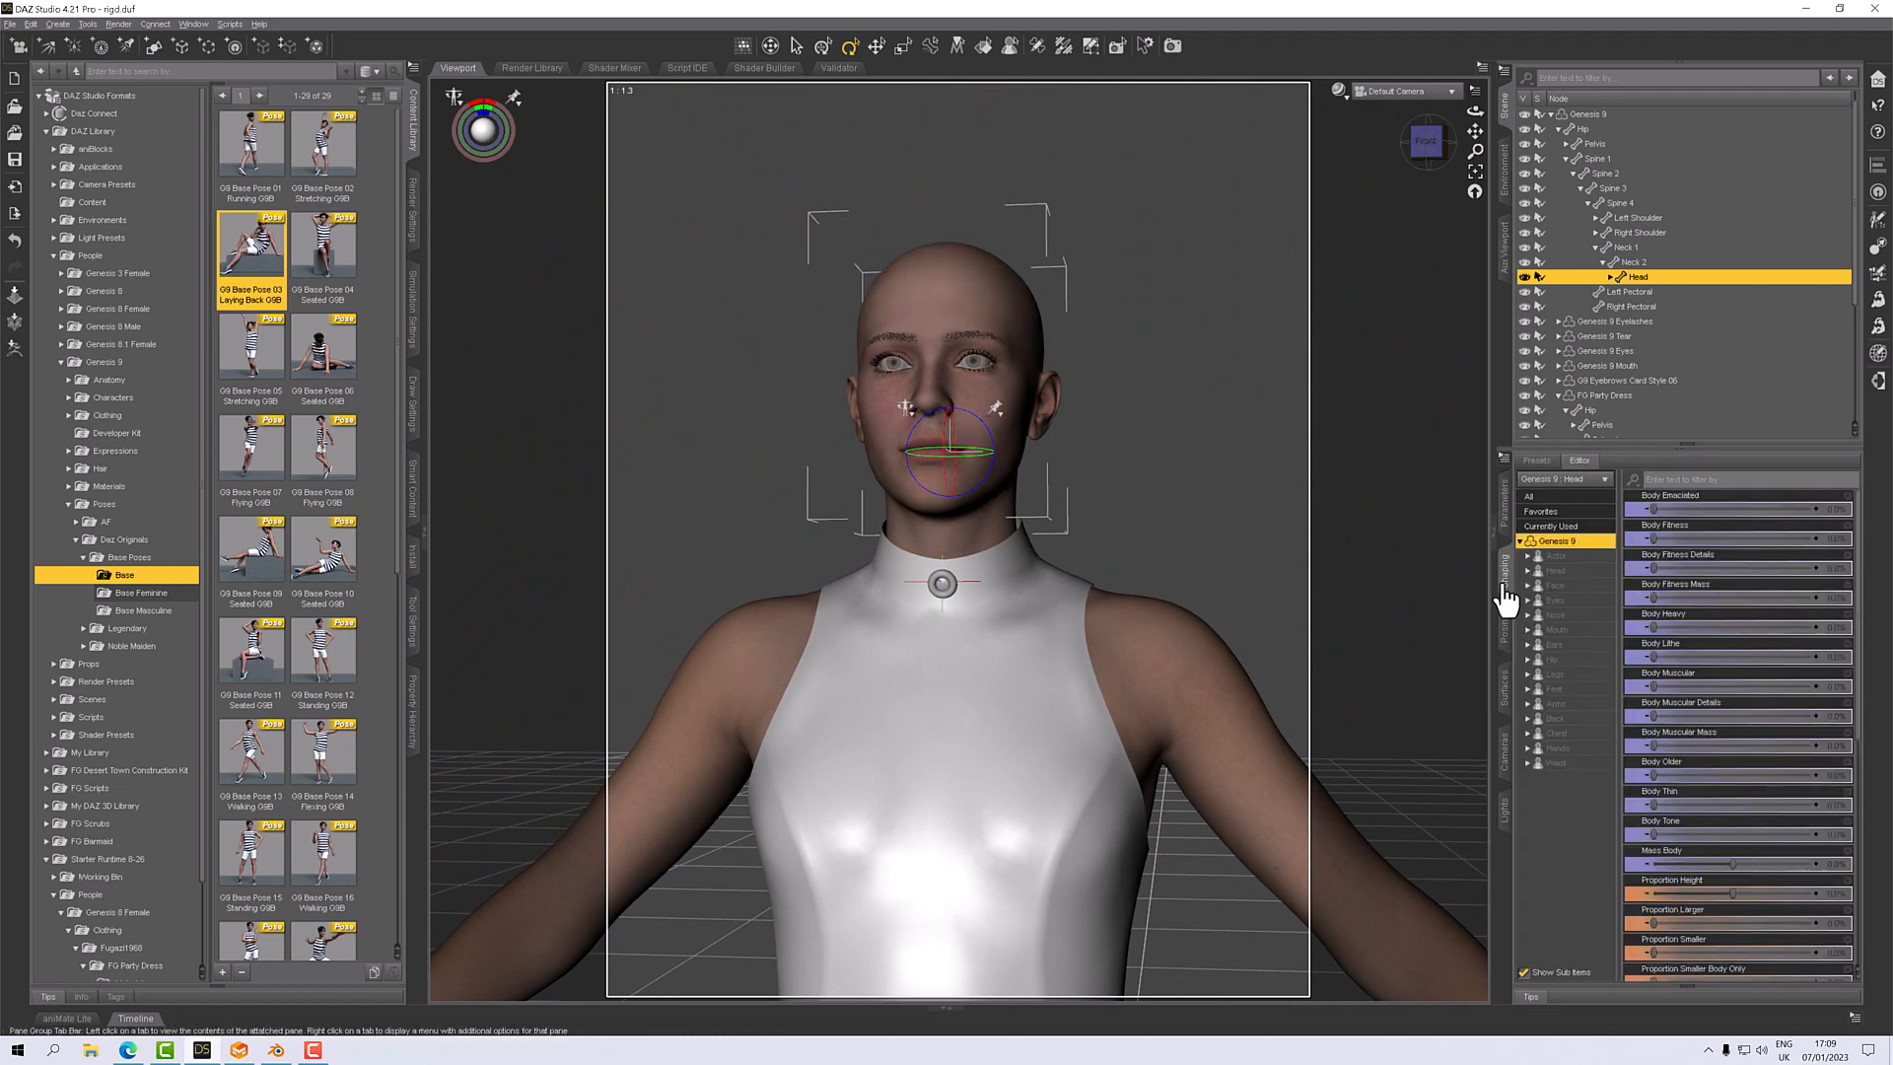
click(1564, 586)
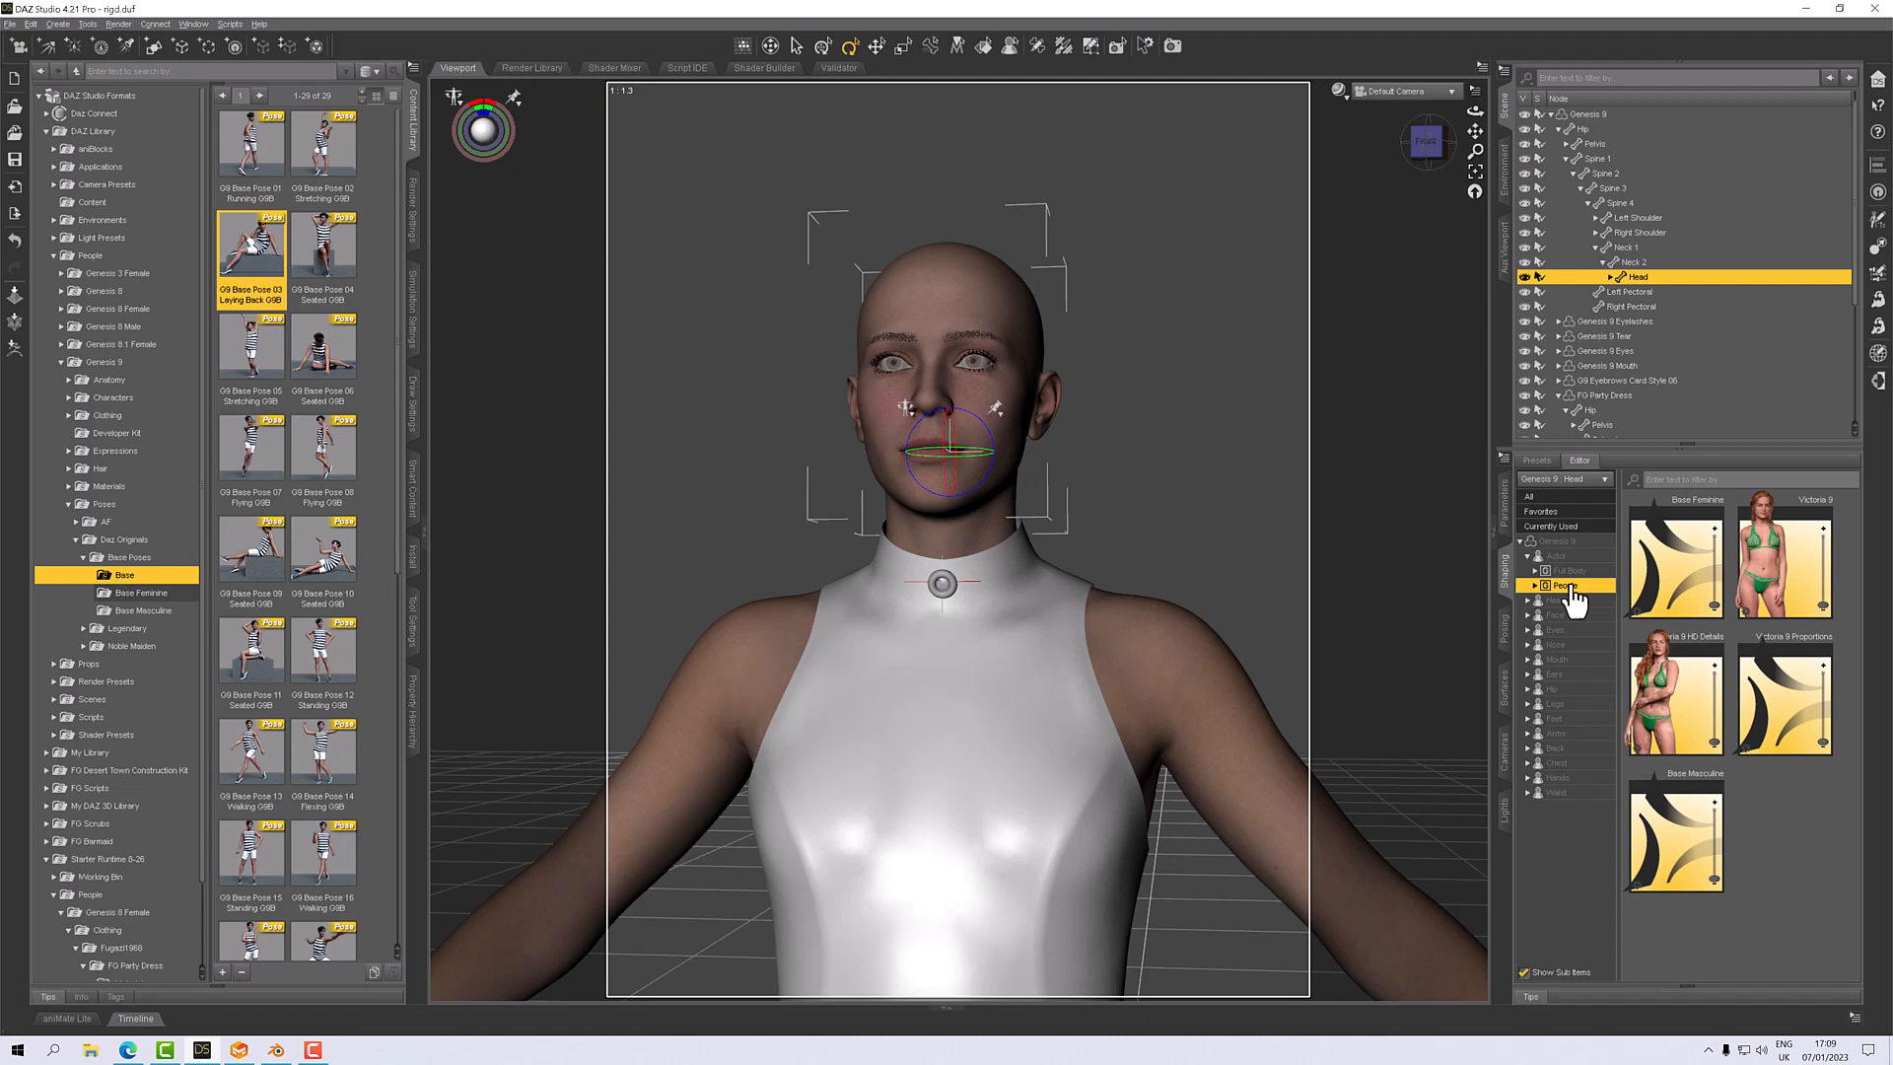
click(1564, 585)
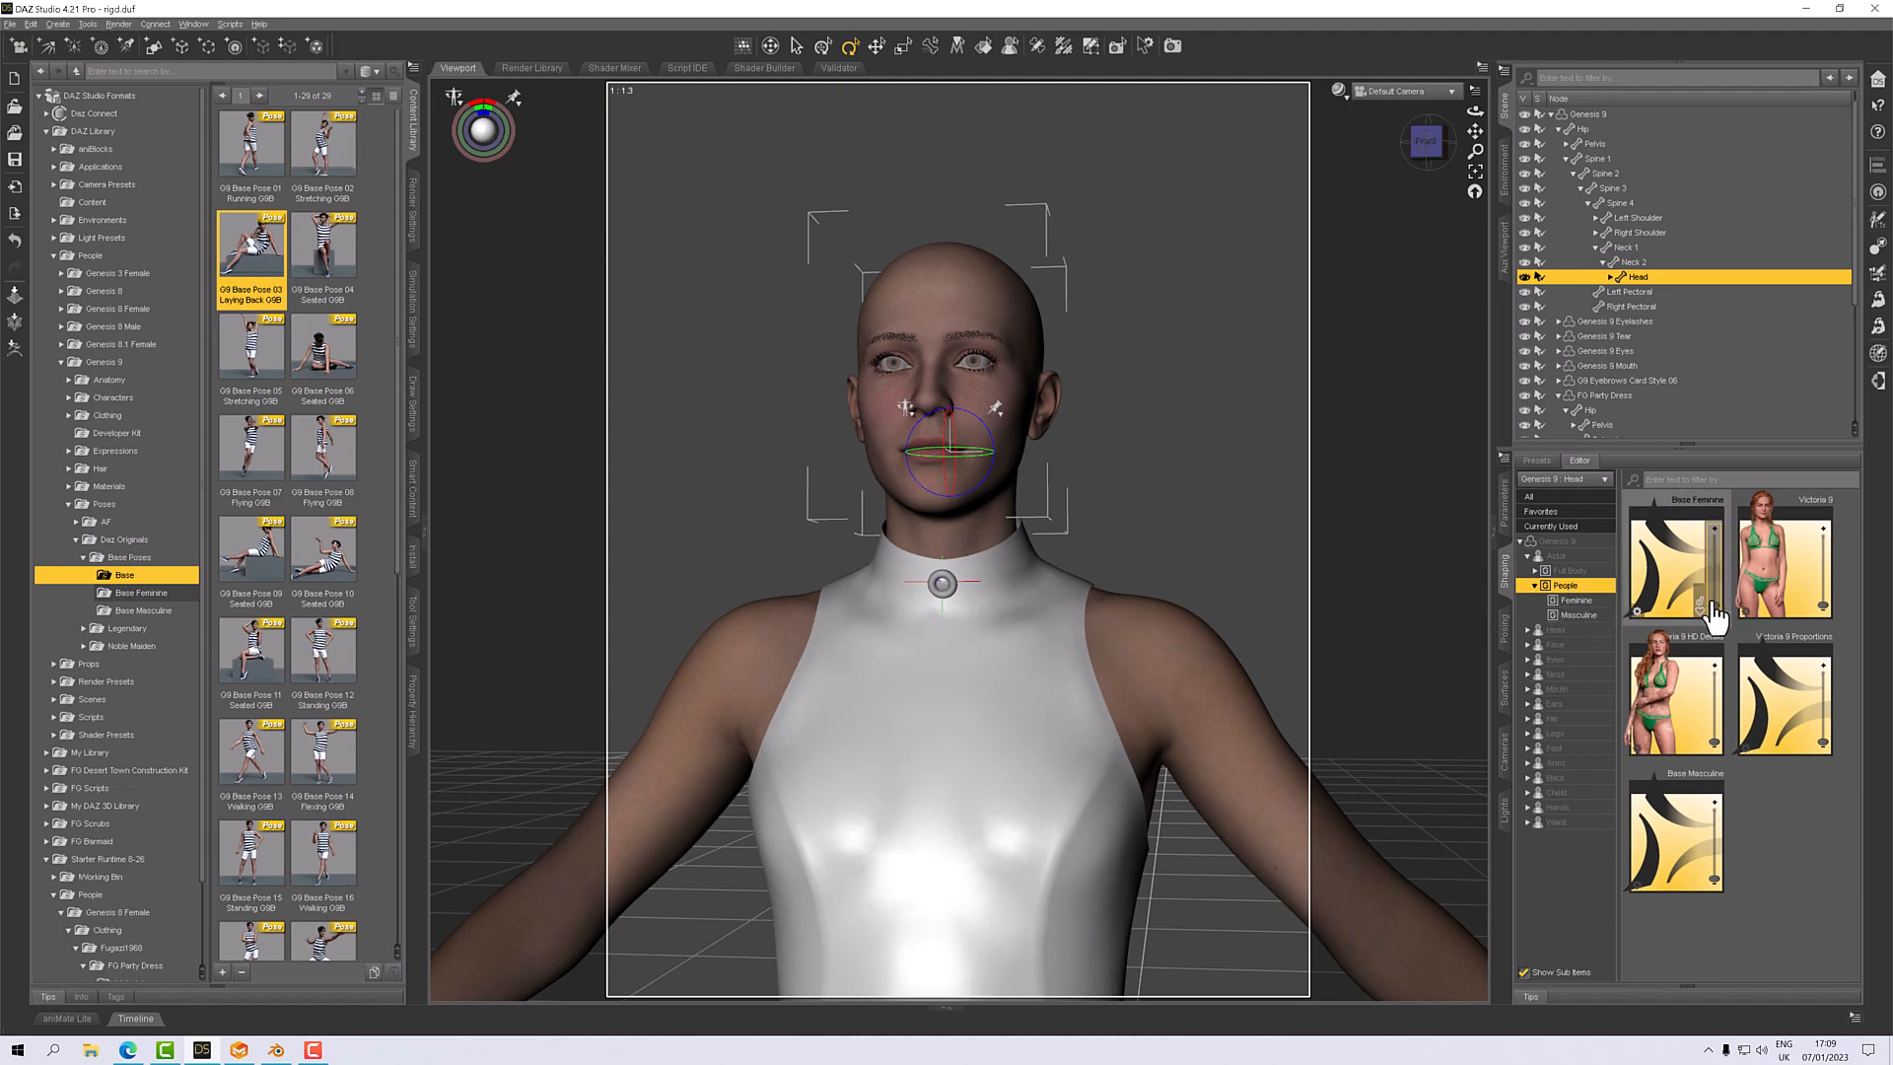
double_click(1676, 555)
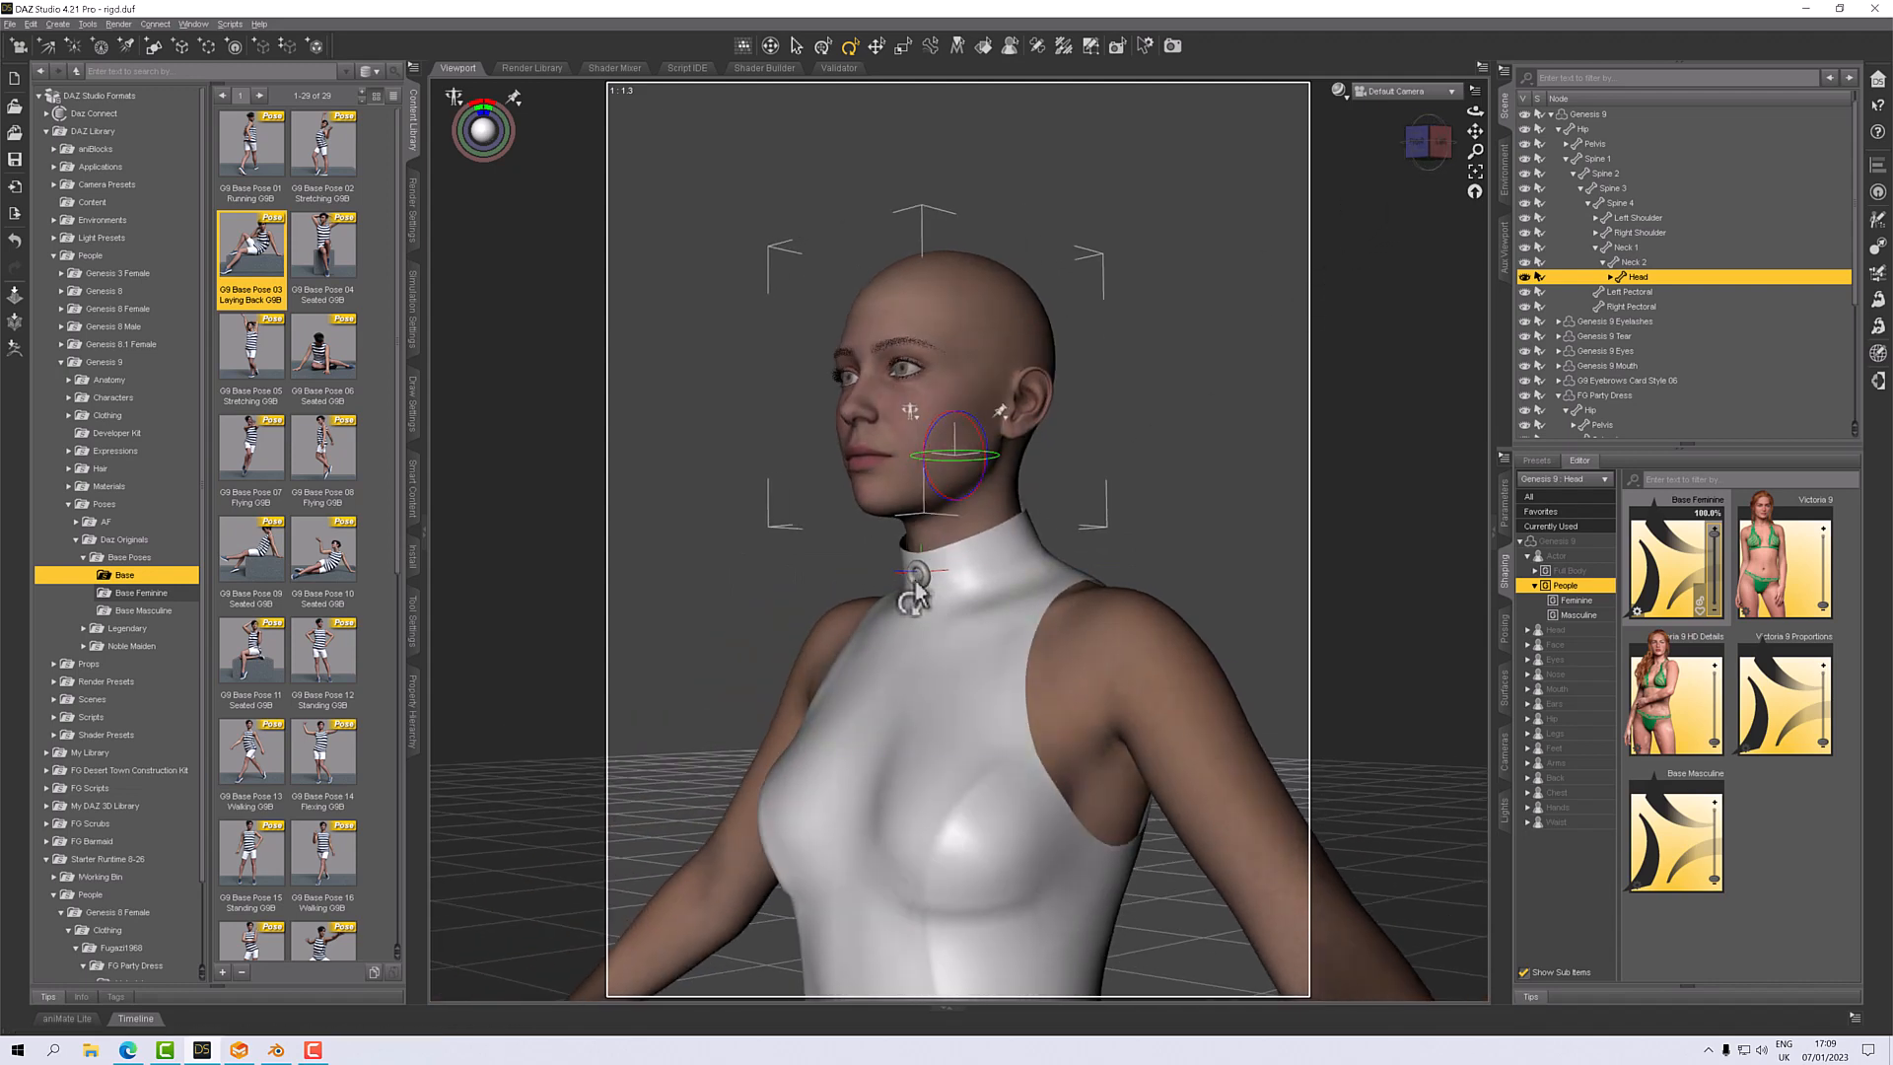
mouse_move(930, 580)
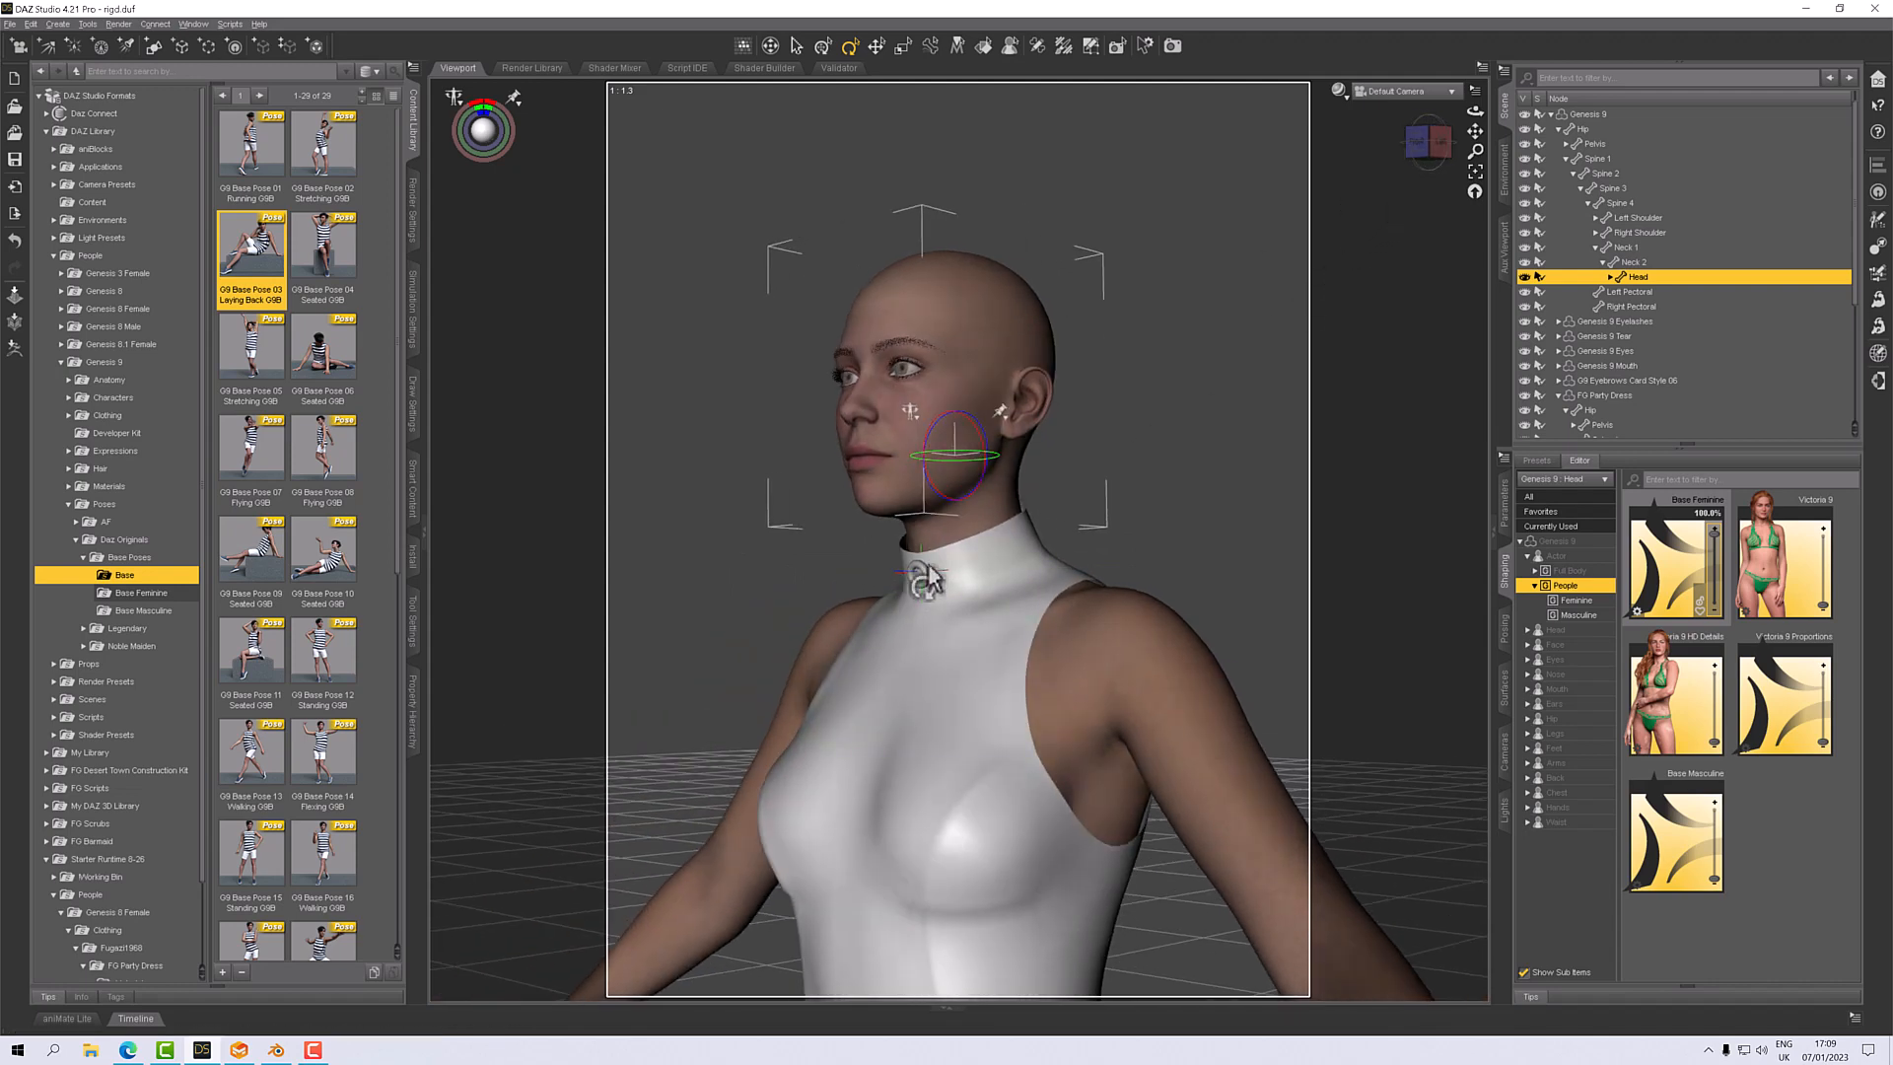
mouse_move(930, 592)
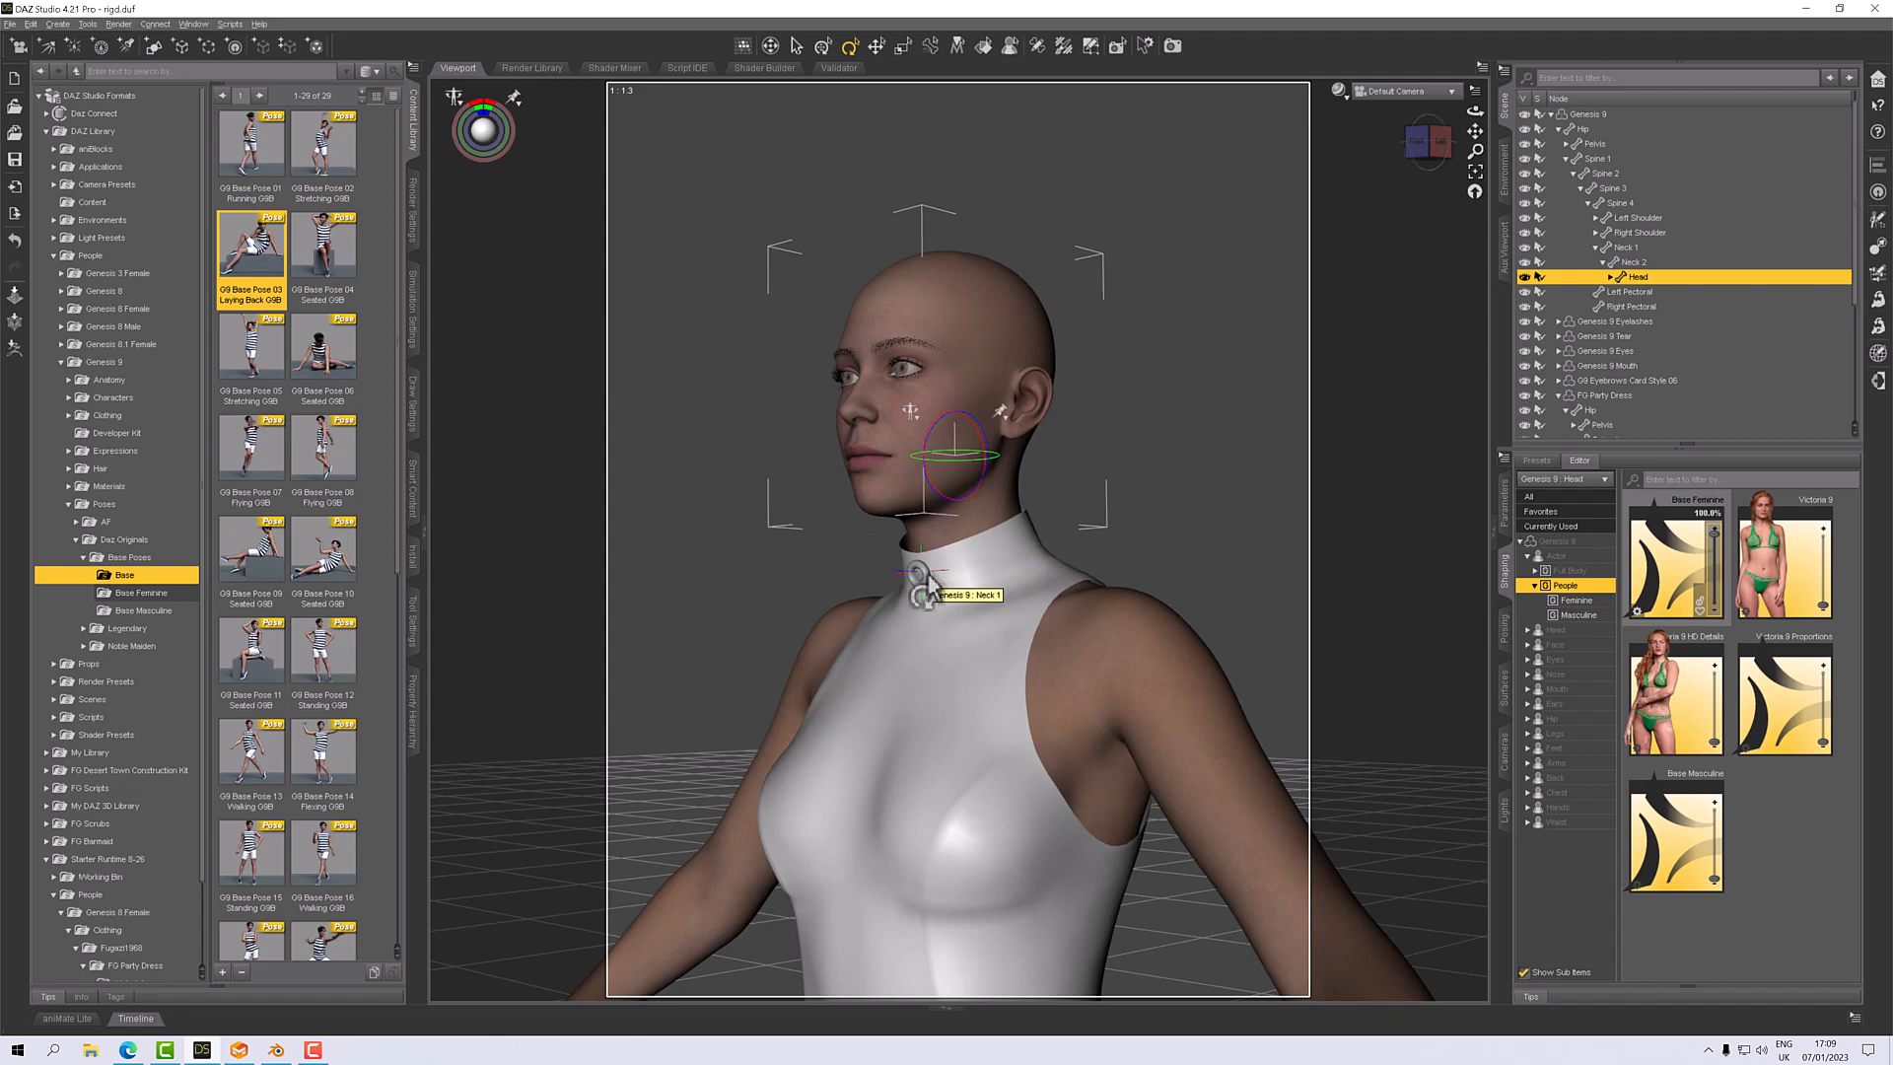
mouse_move(1667, 698)
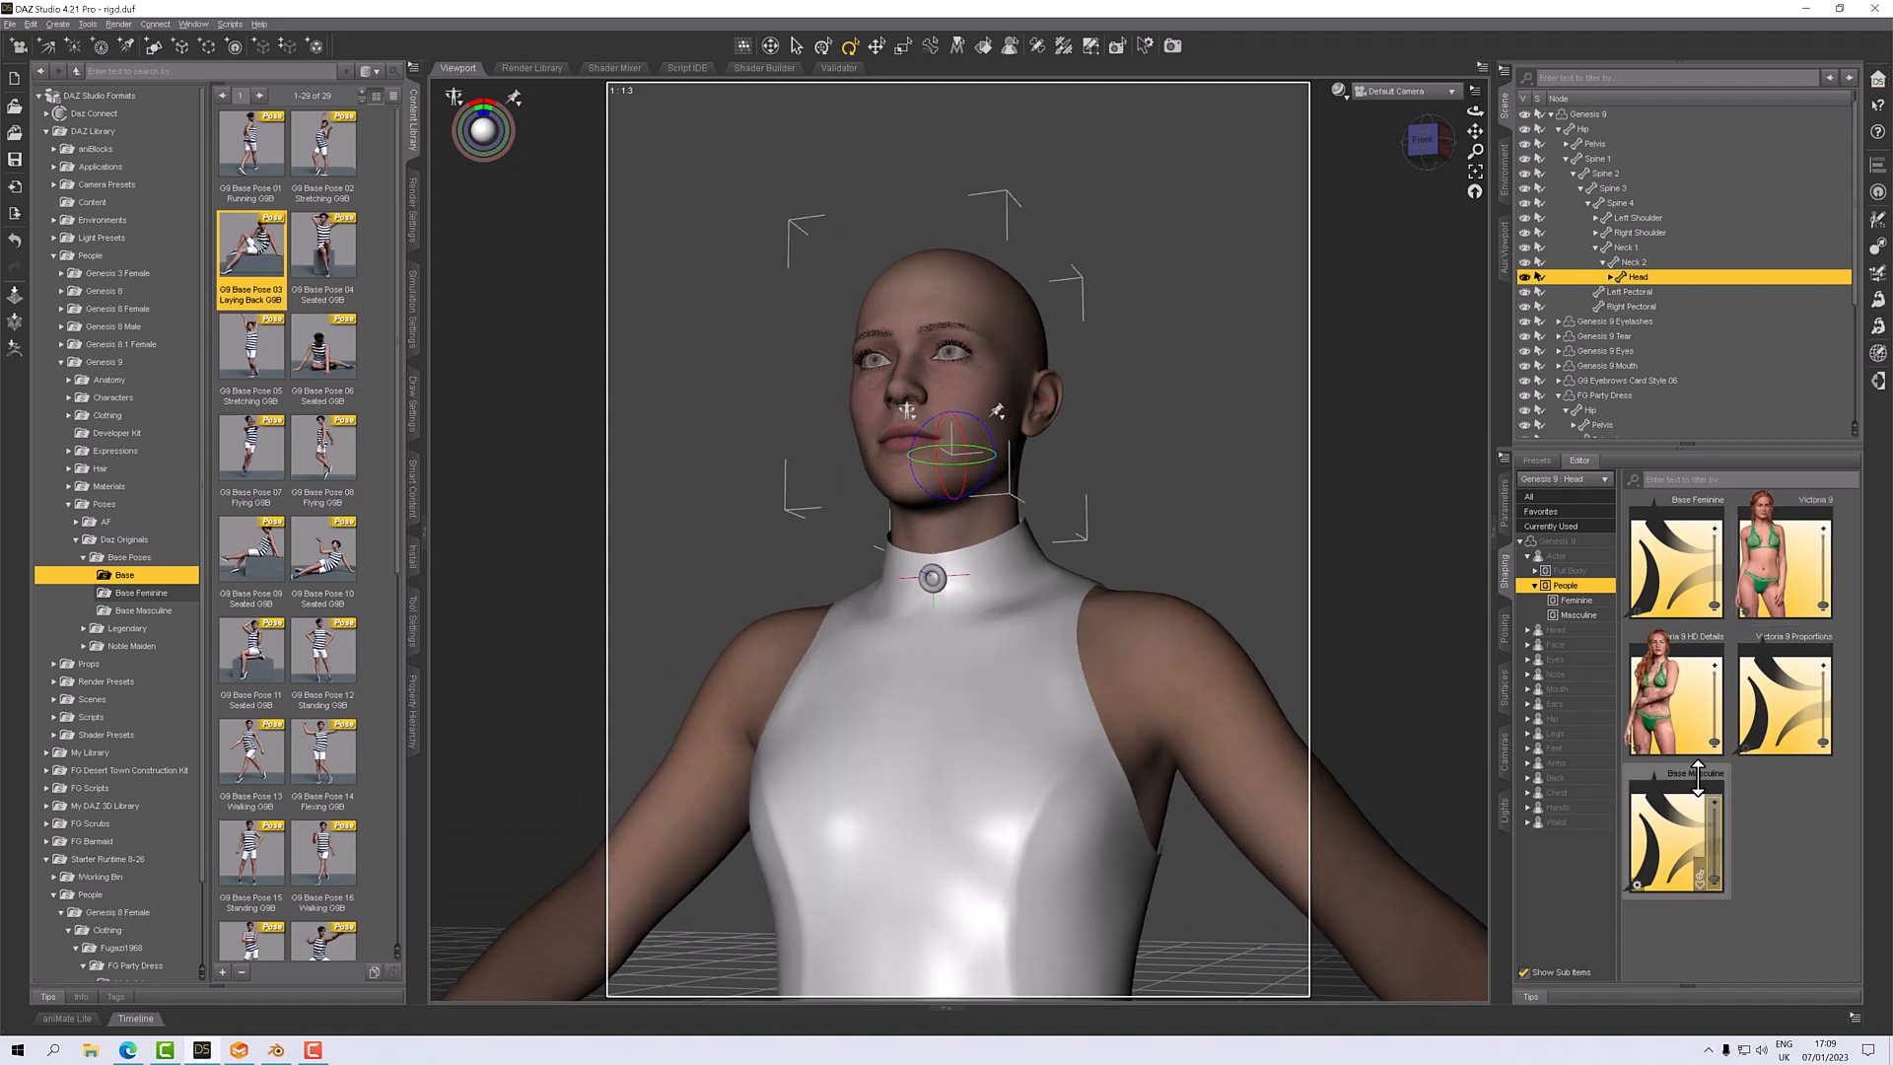
mouse_move(1422, 157)
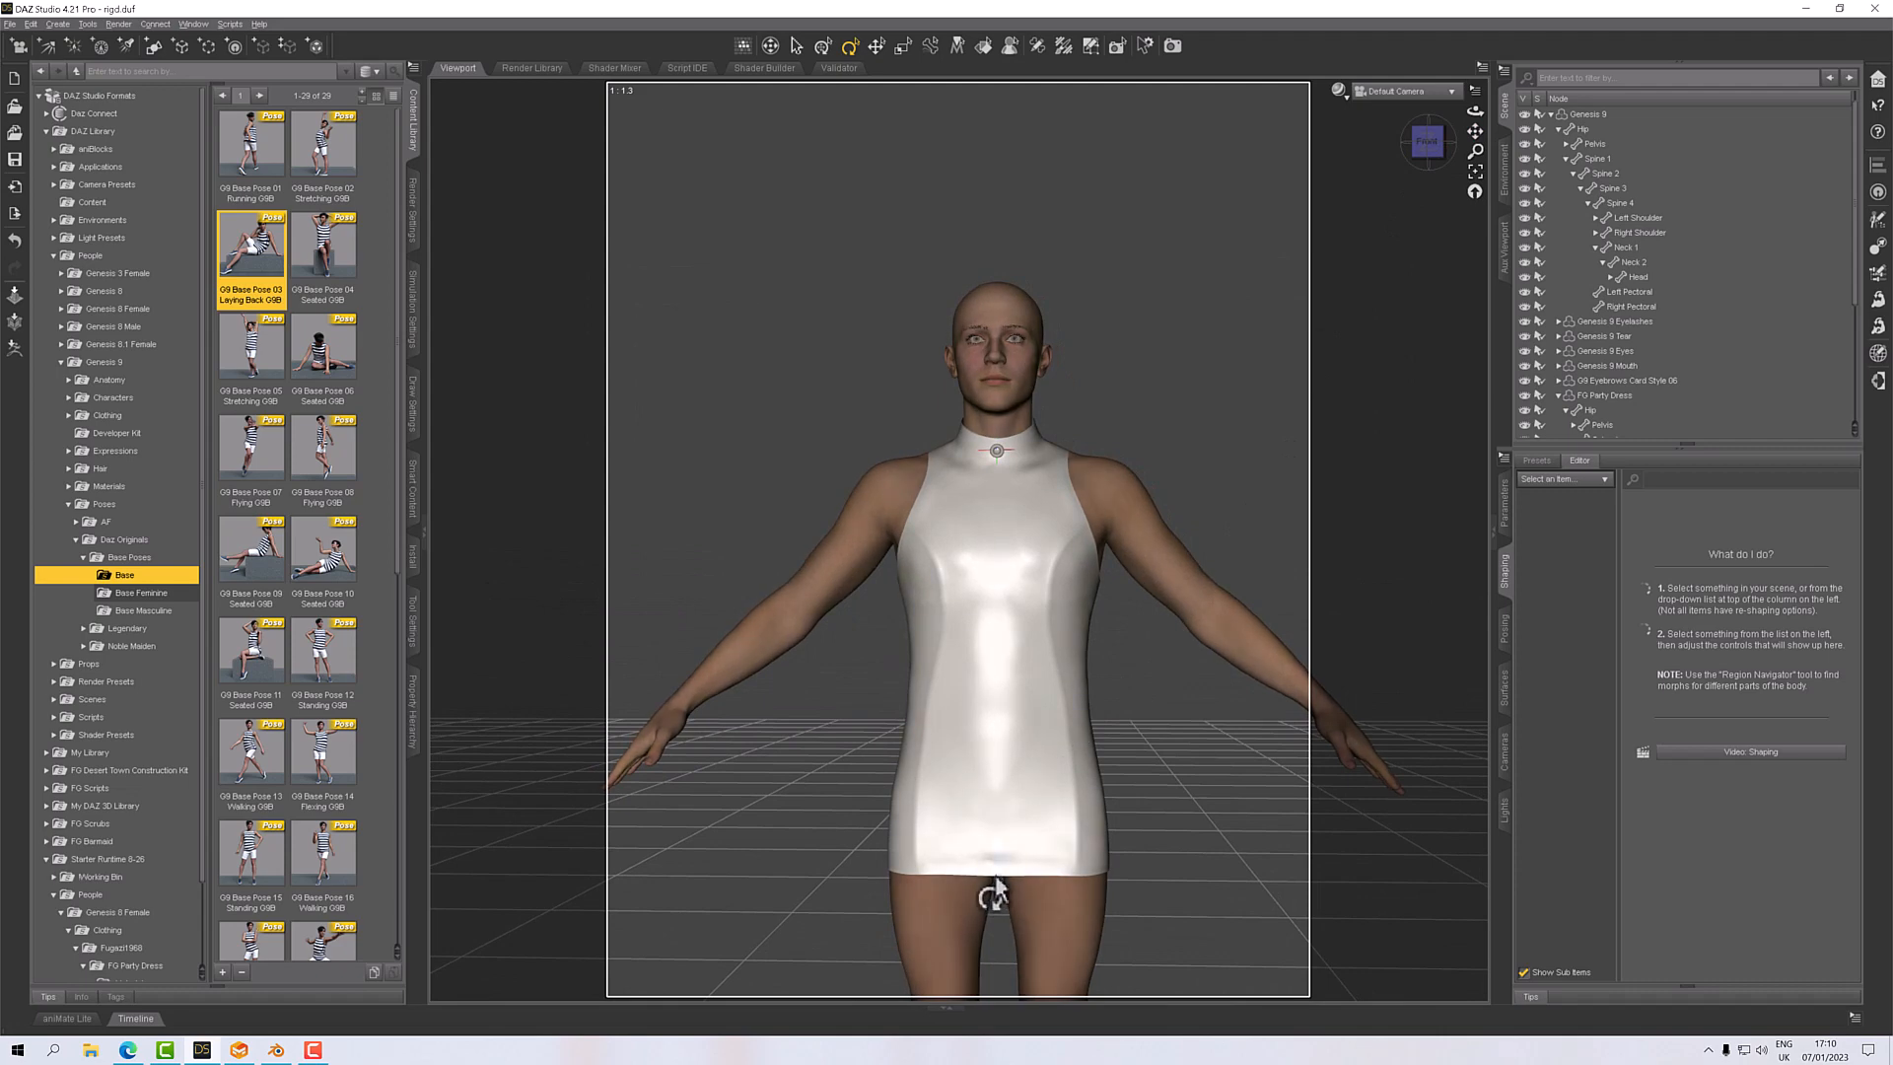
mouse_move(995, 892)
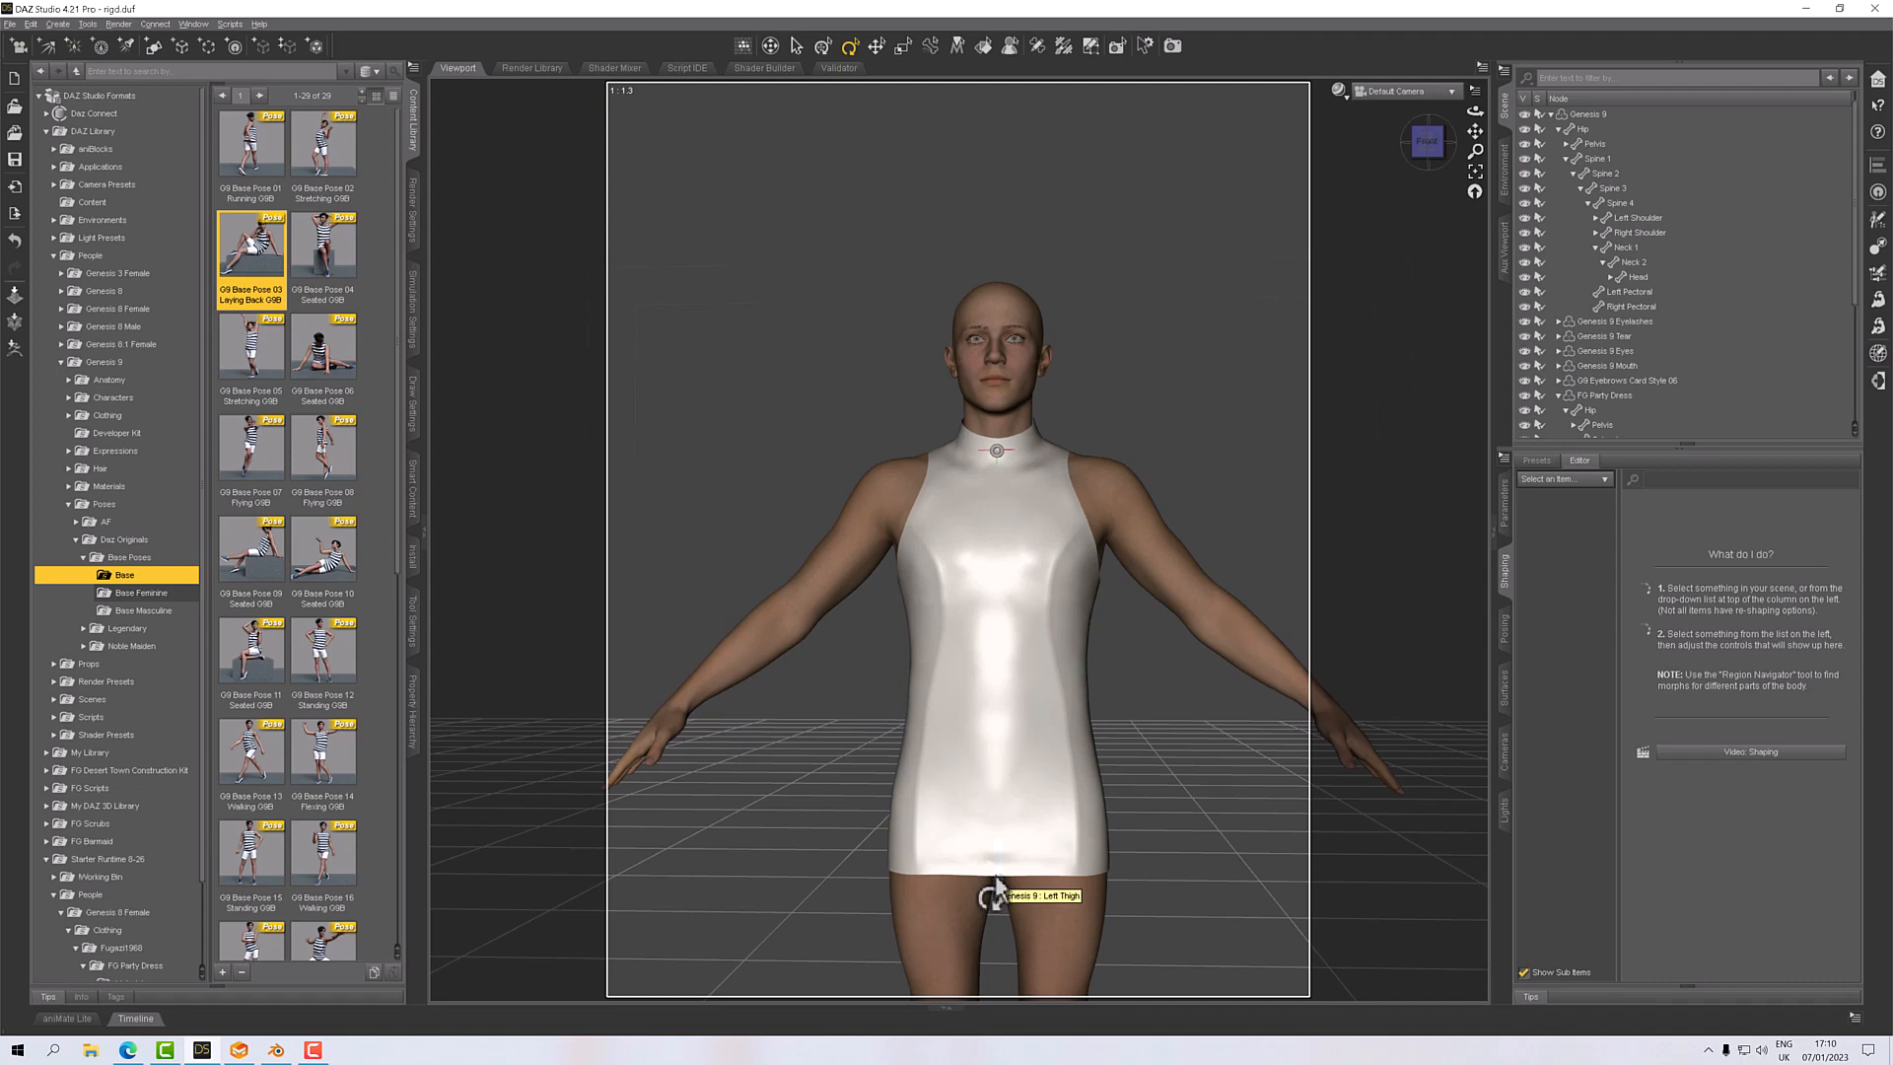
mouse_move(994, 899)
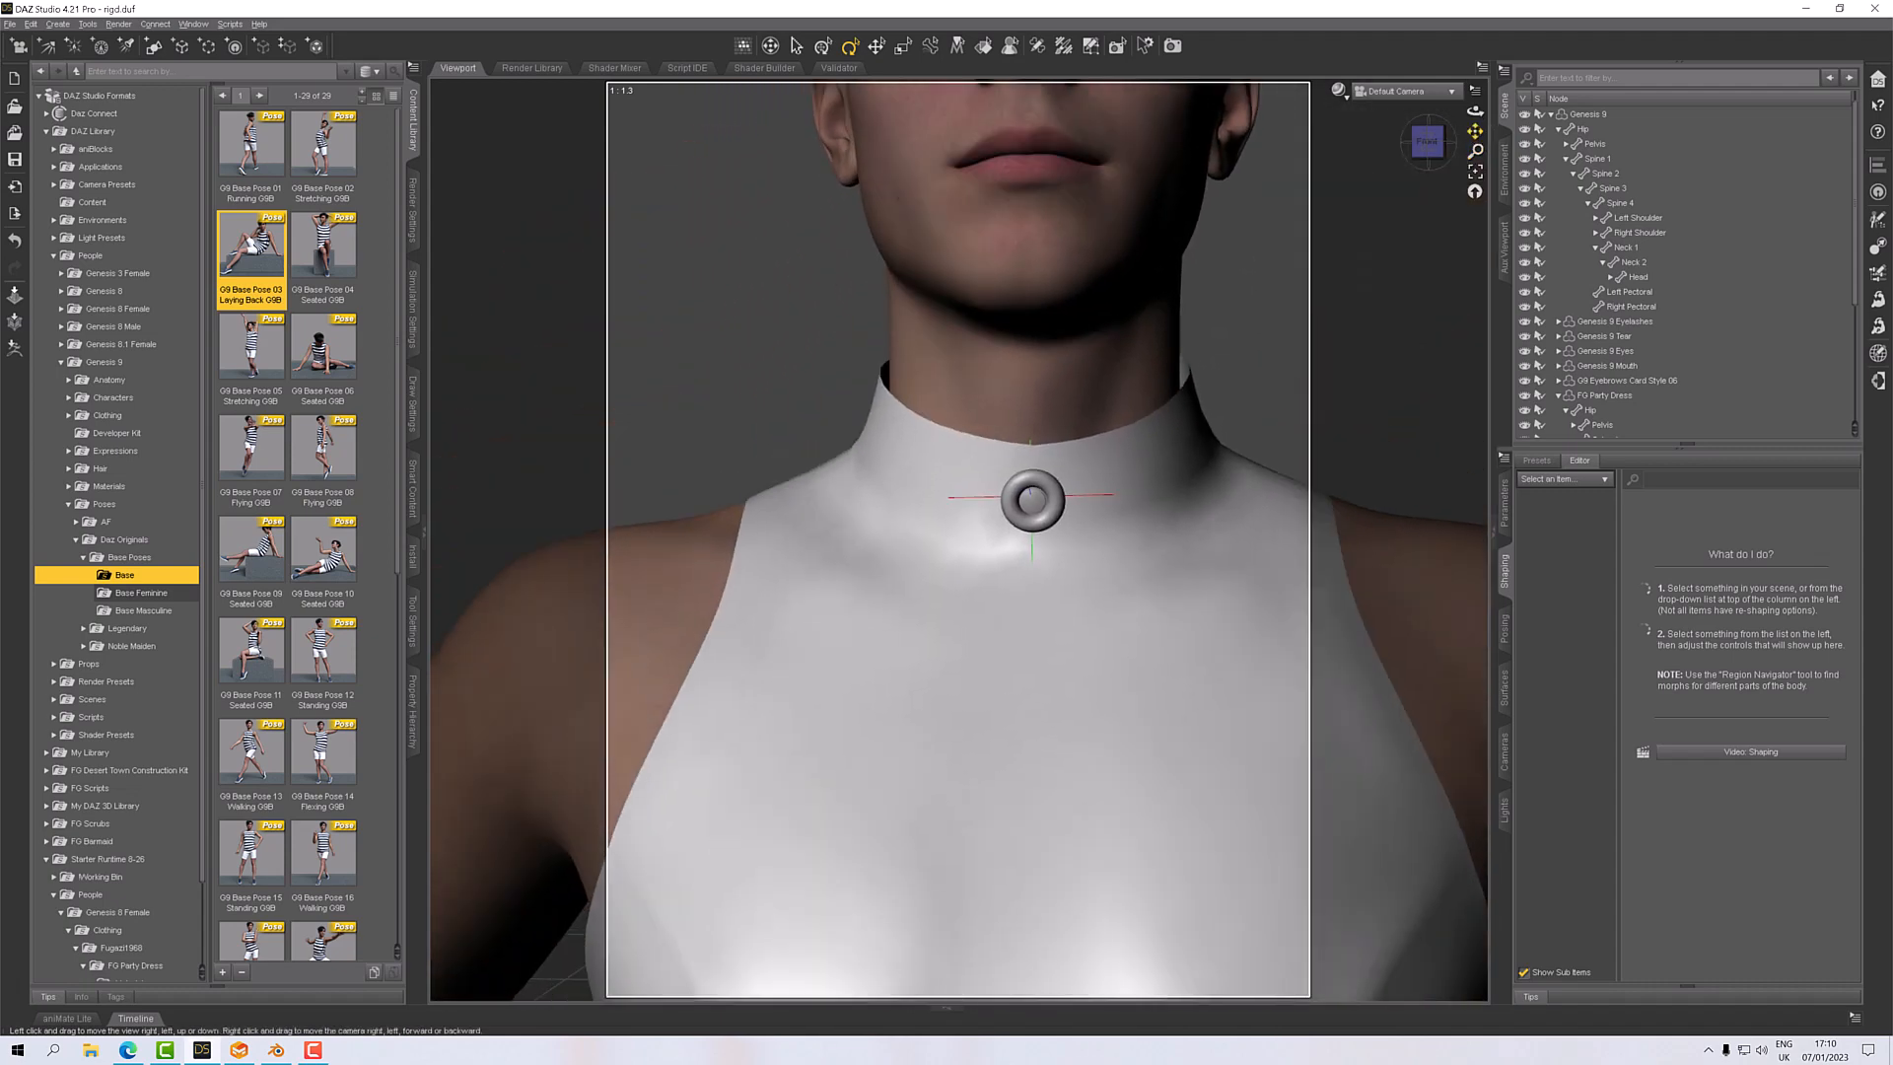
Select the collar's Detail button with Node Selection and arm the Rotate tool on it.
click(1030, 499)
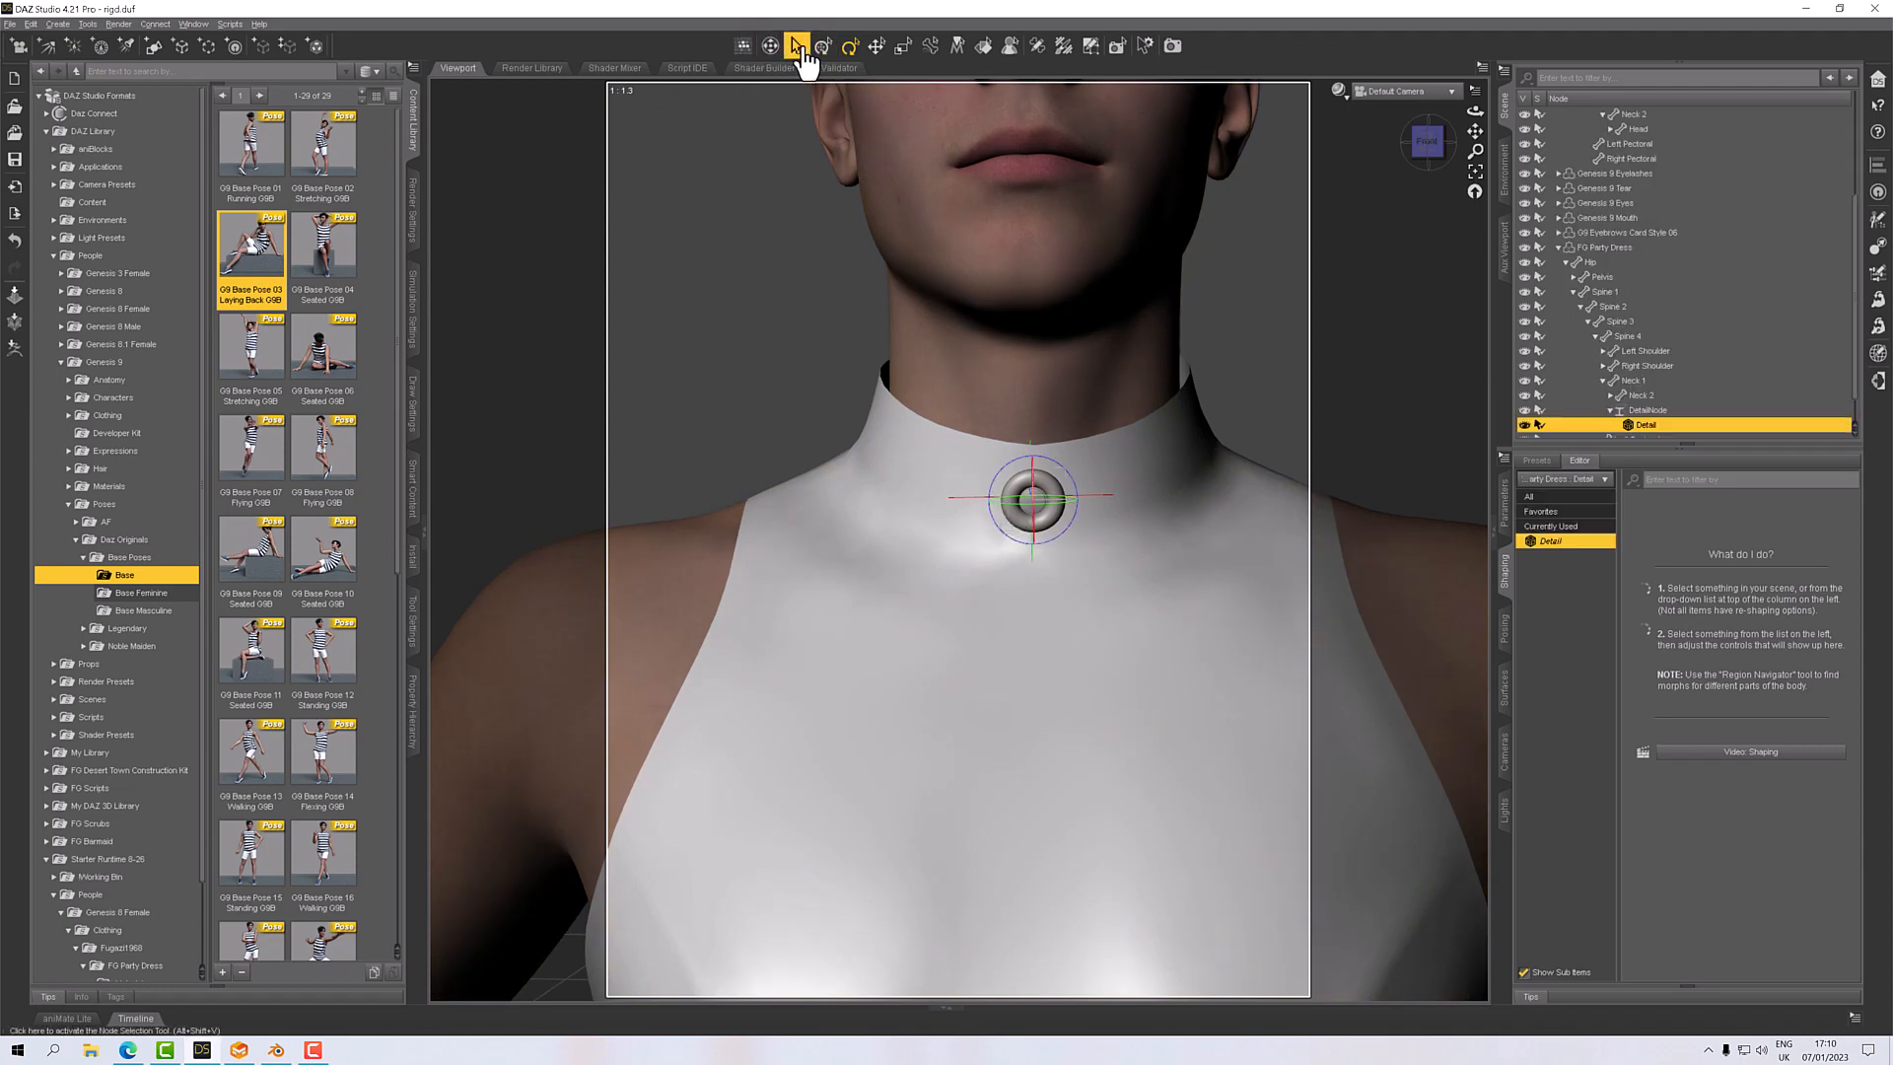
click(878, 47)
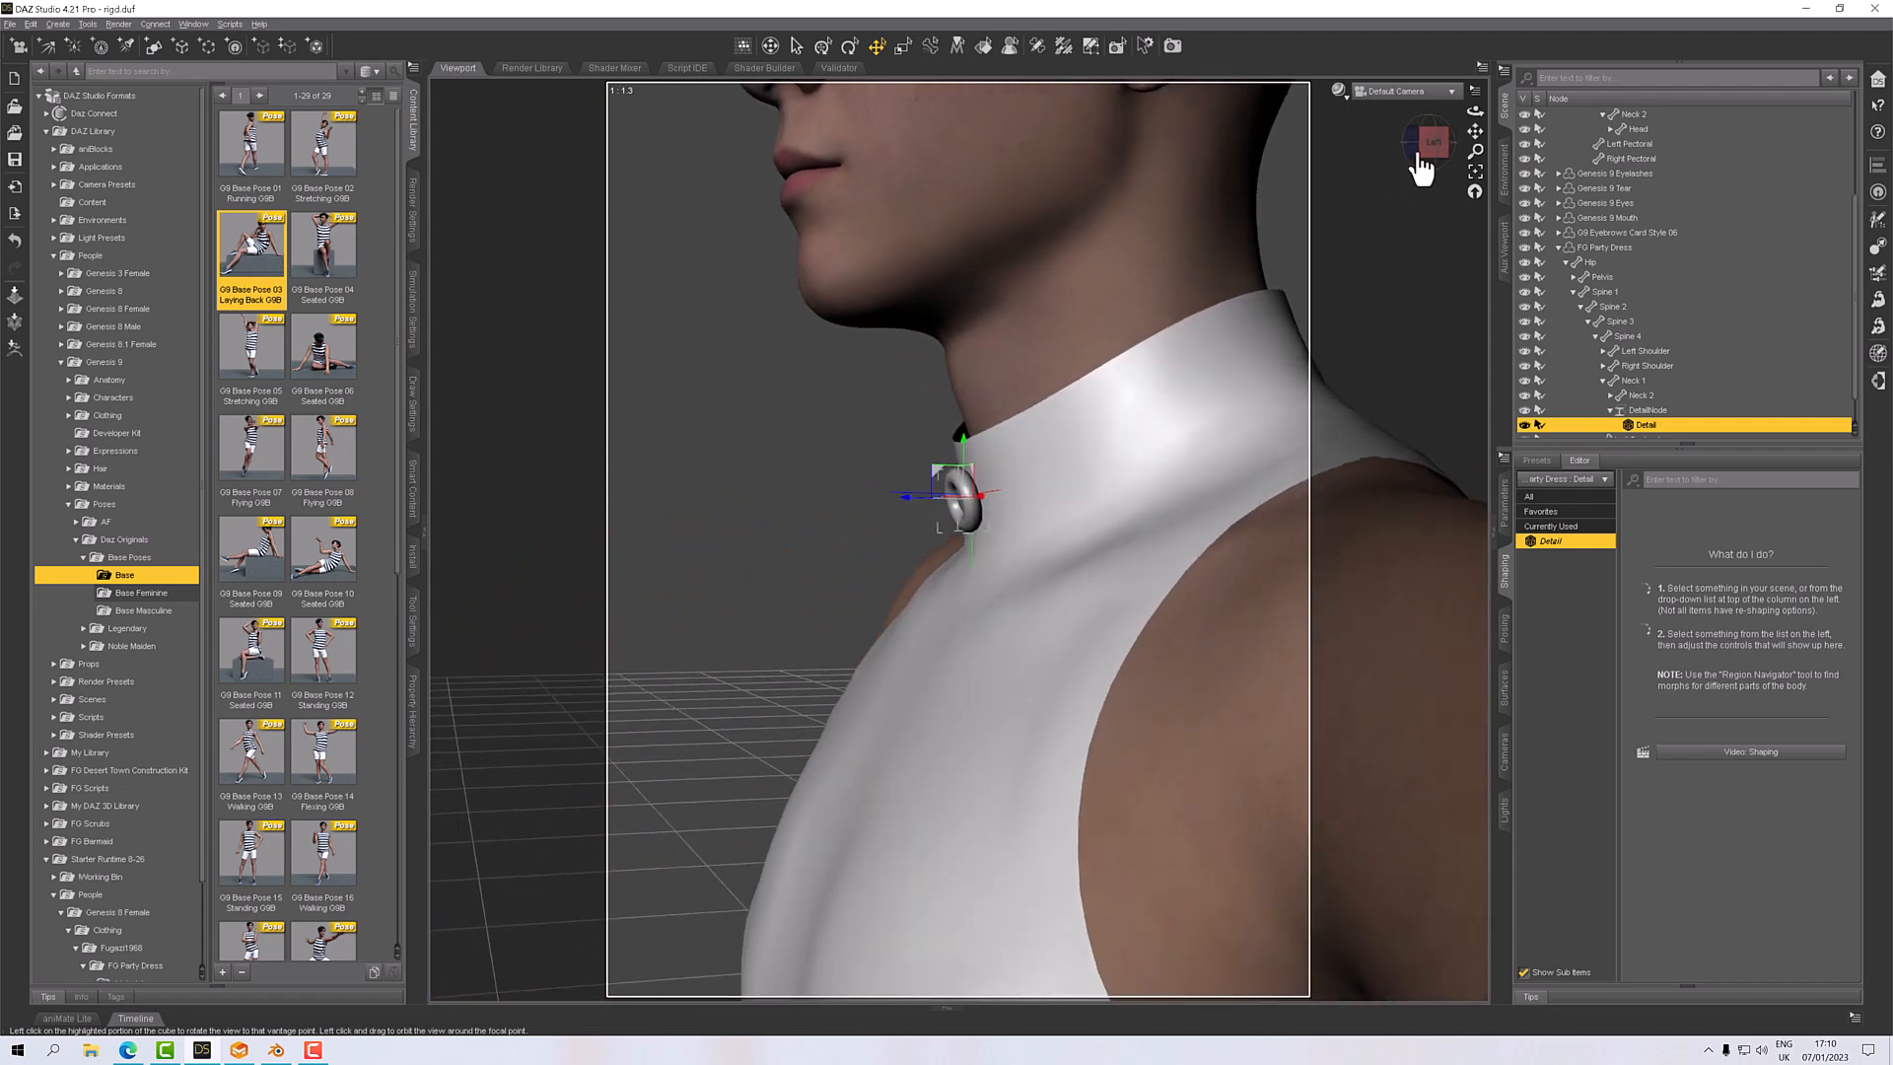
click(850, 46)
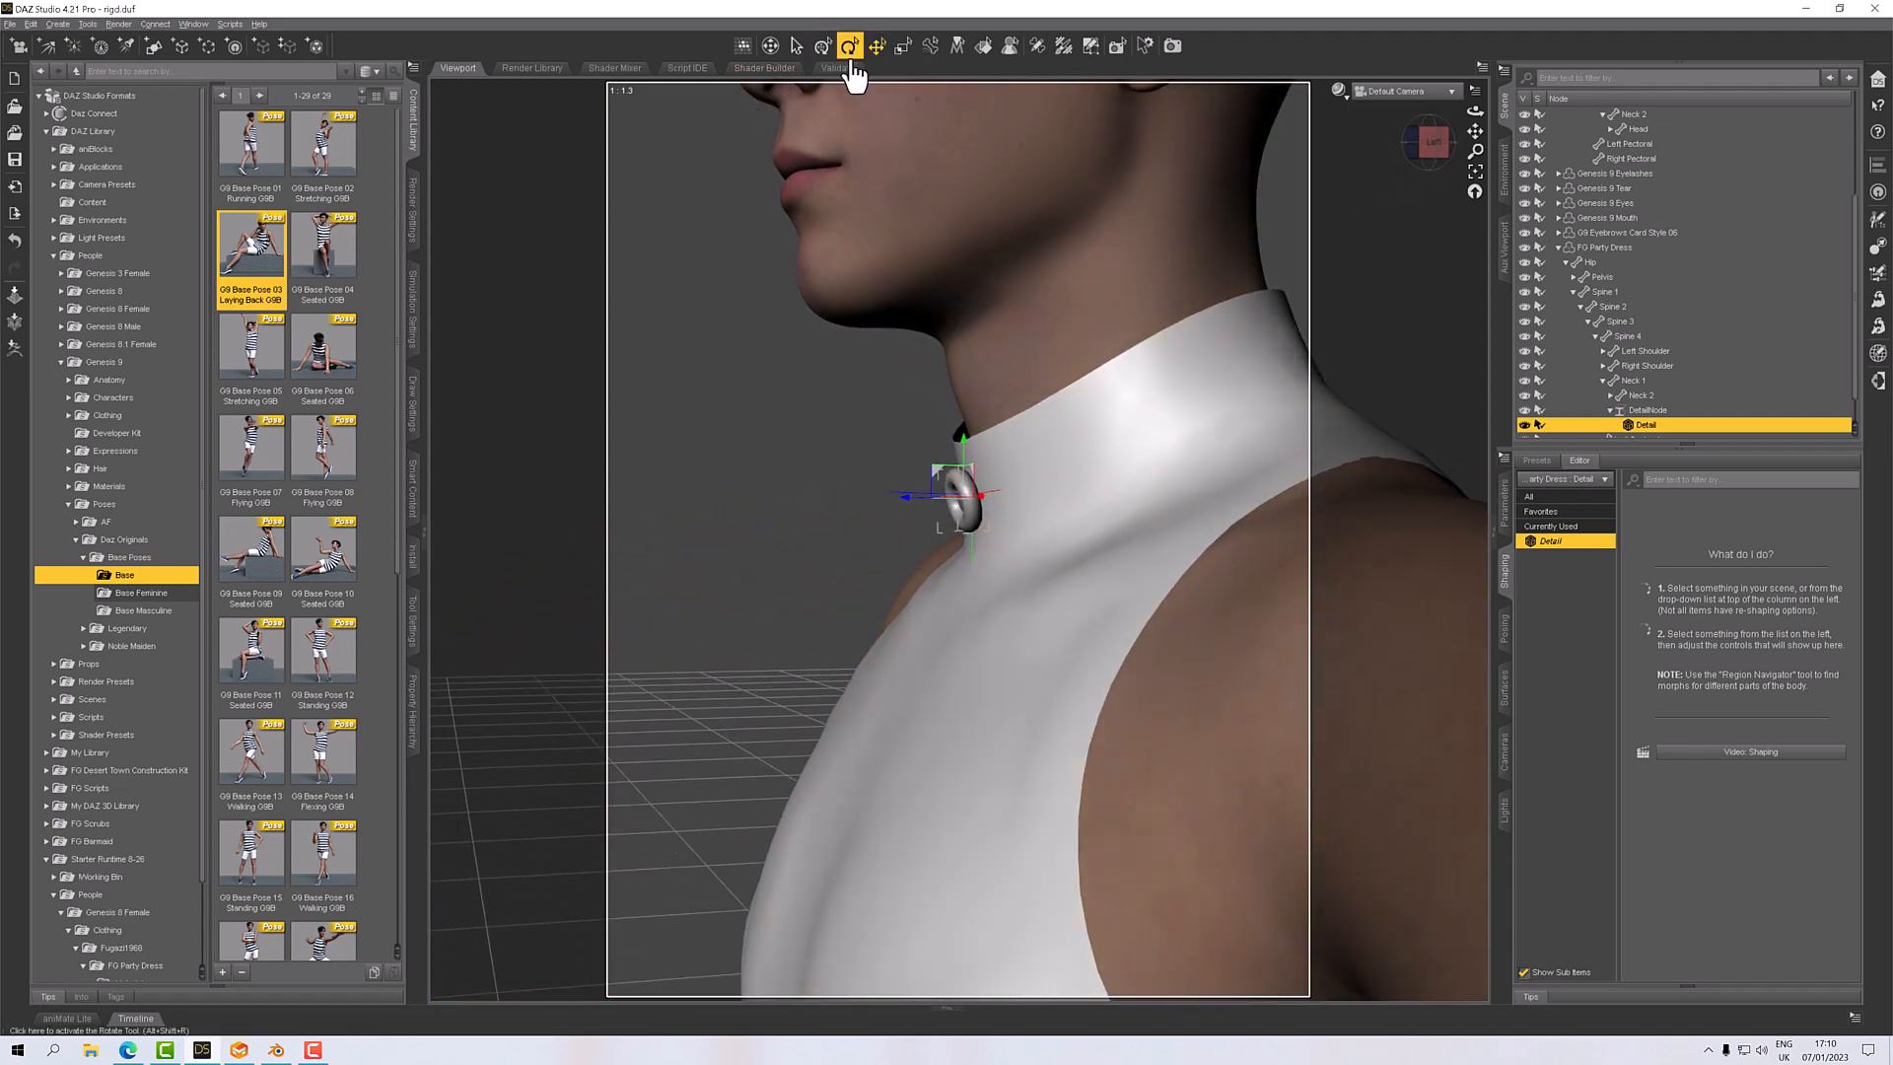
click(850, 47)
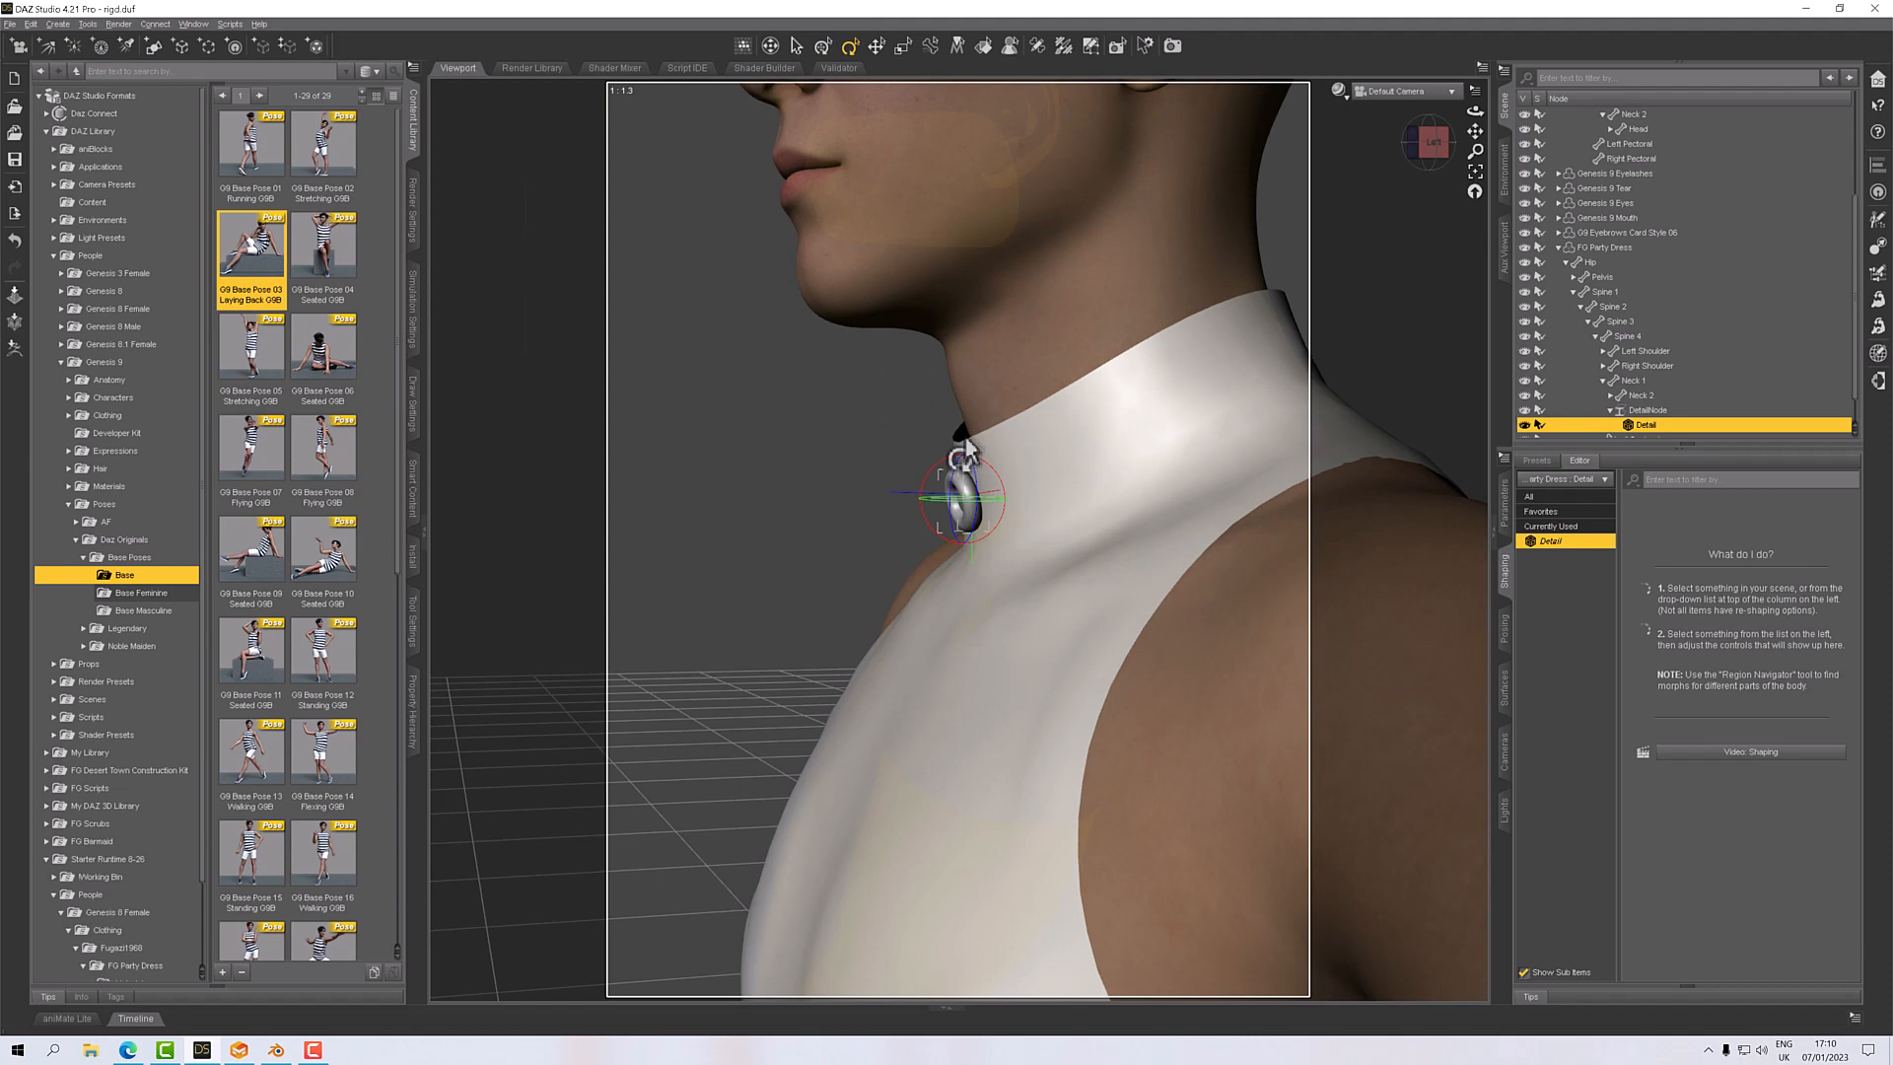
mouse_move(966, 456)
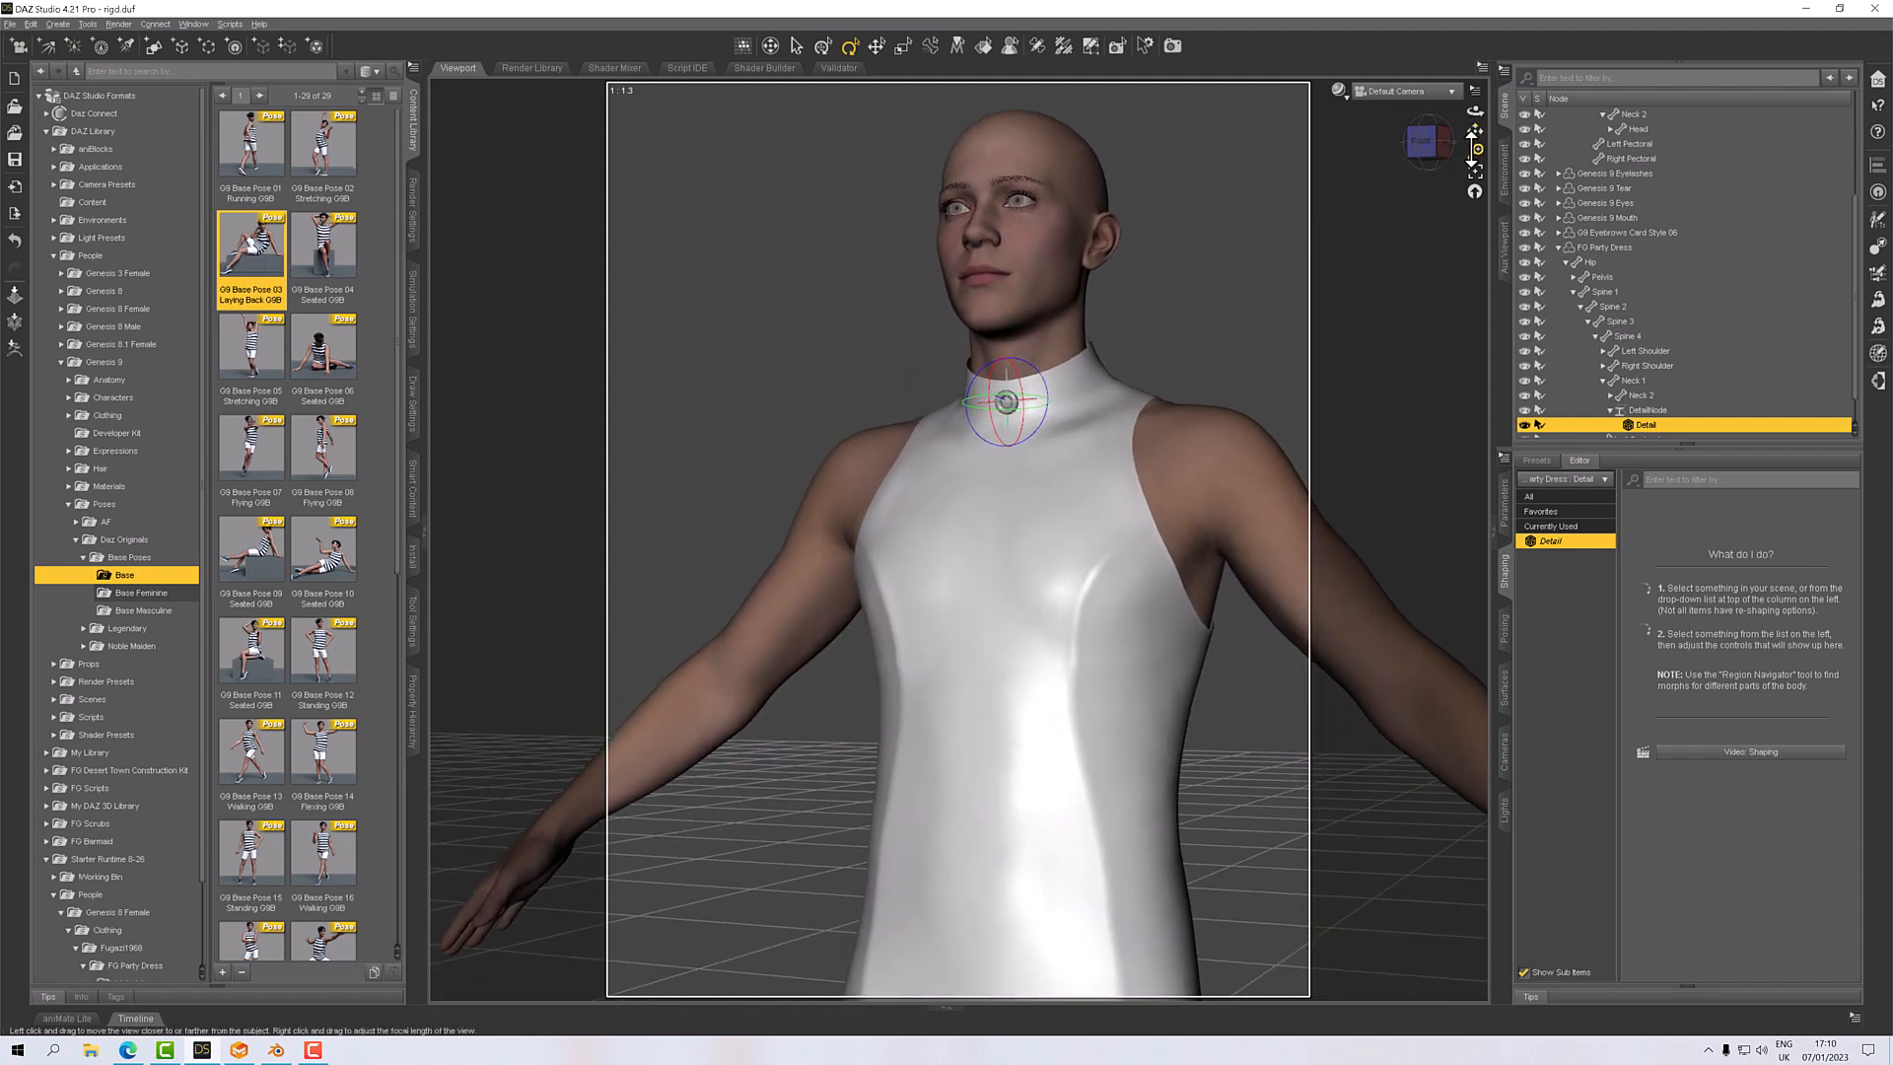
View the collar from the Left face of the view cube and from farther away.
click(1429, 139)
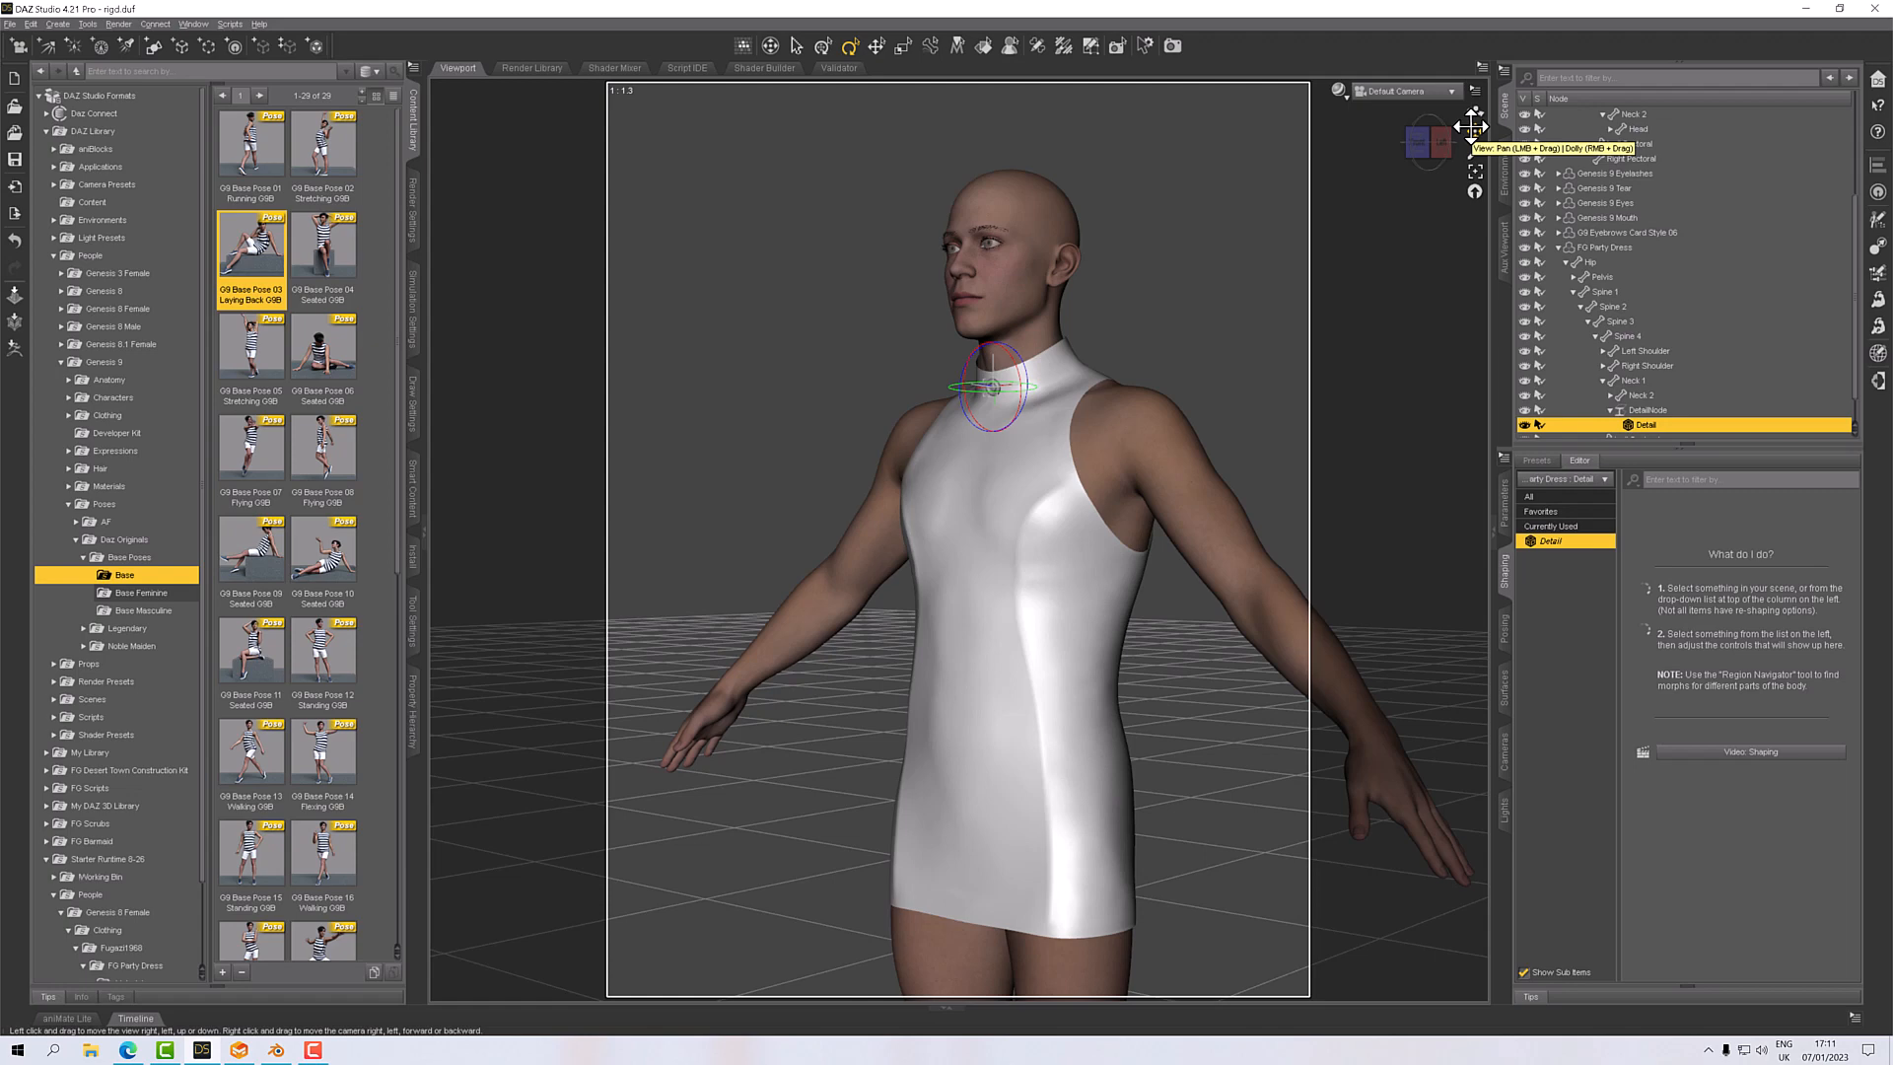
mouse_move(1549, 452)
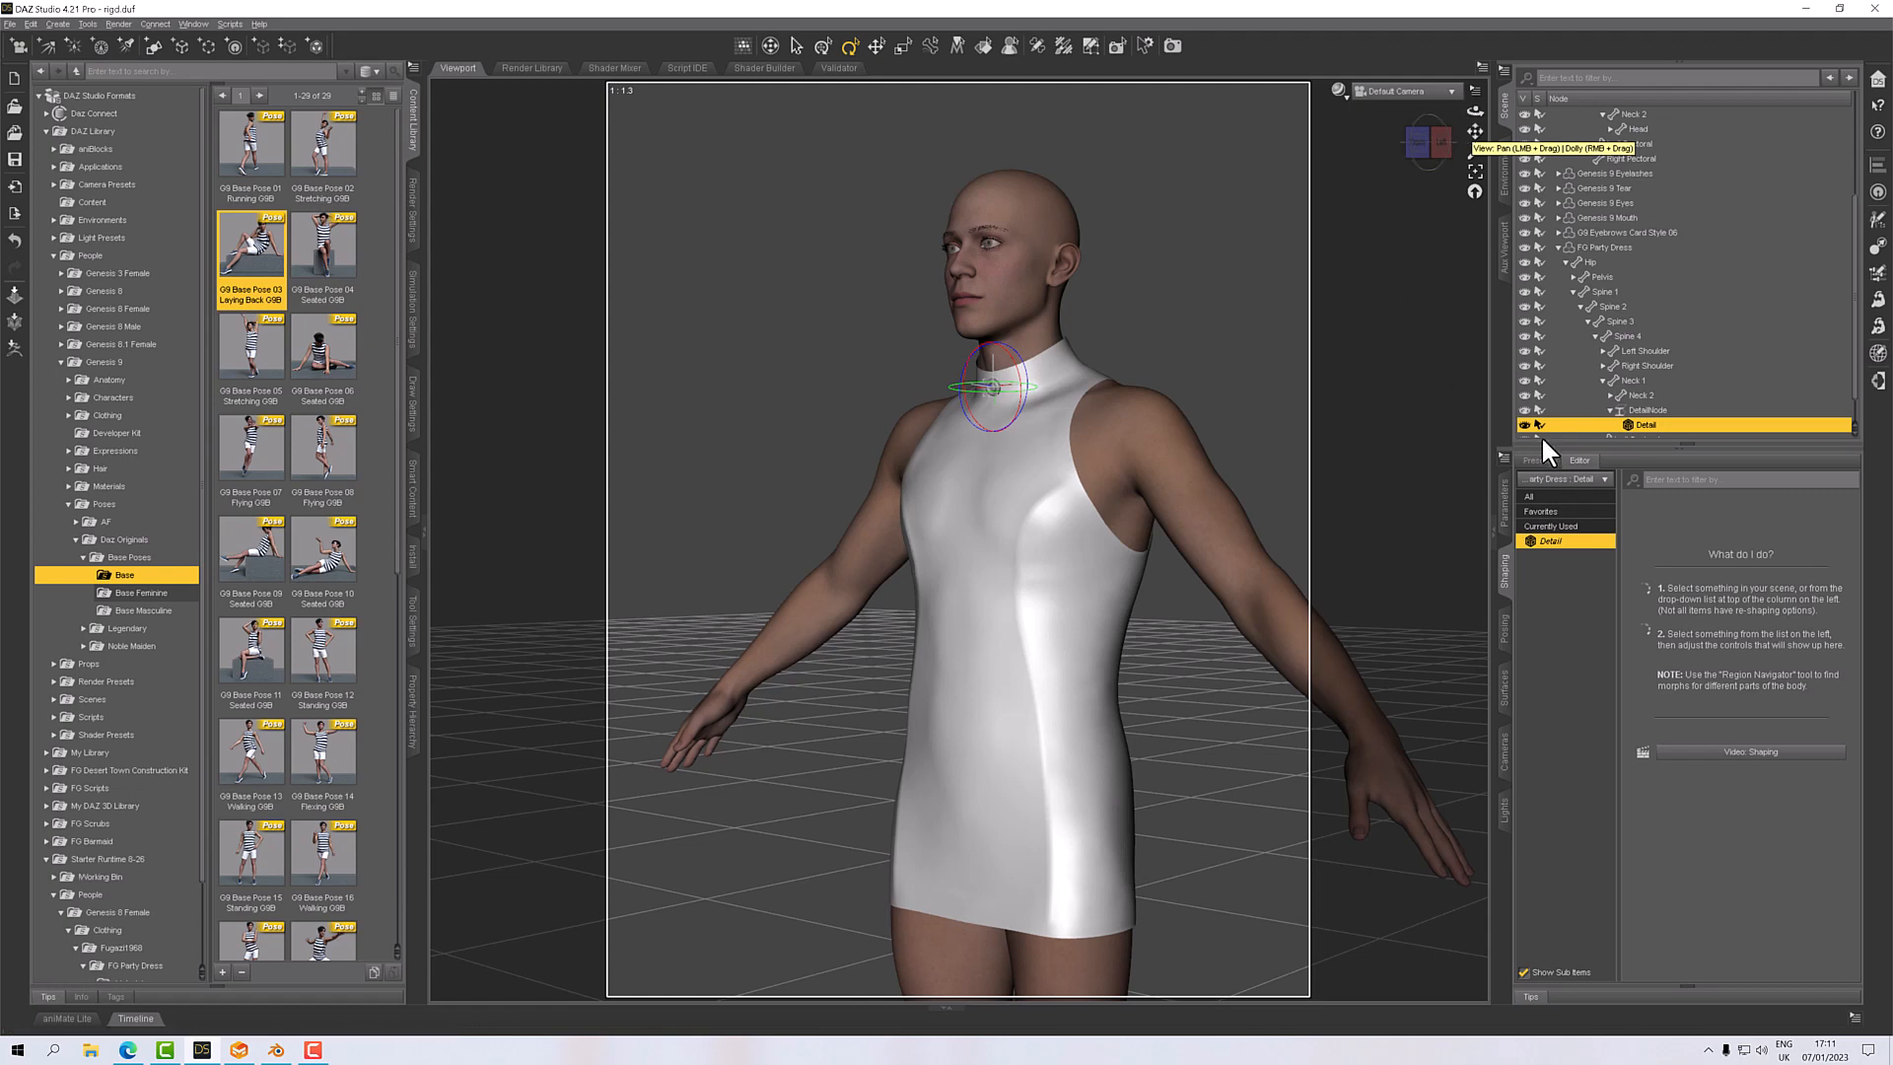
click(1646, 409)
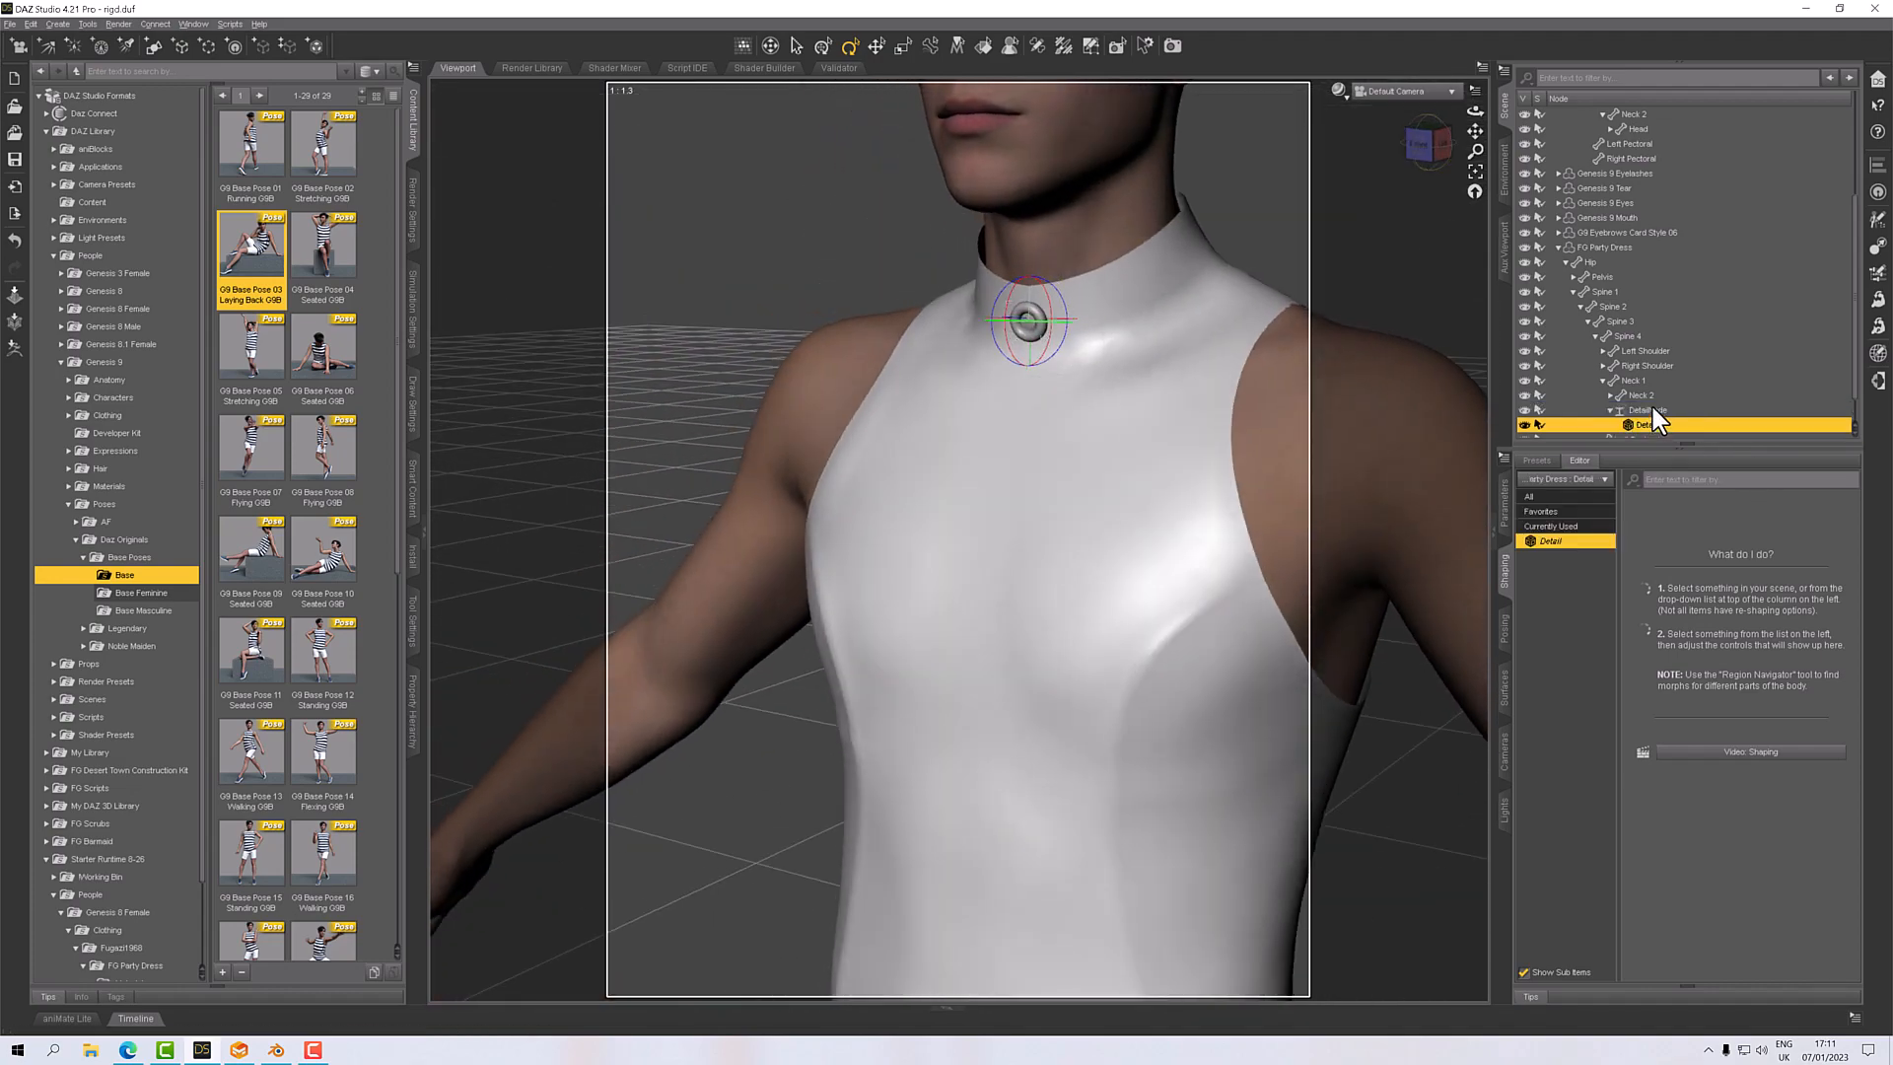
Select DetailNode in the Scene pane to hold the button for moving.
click(1642, 410)
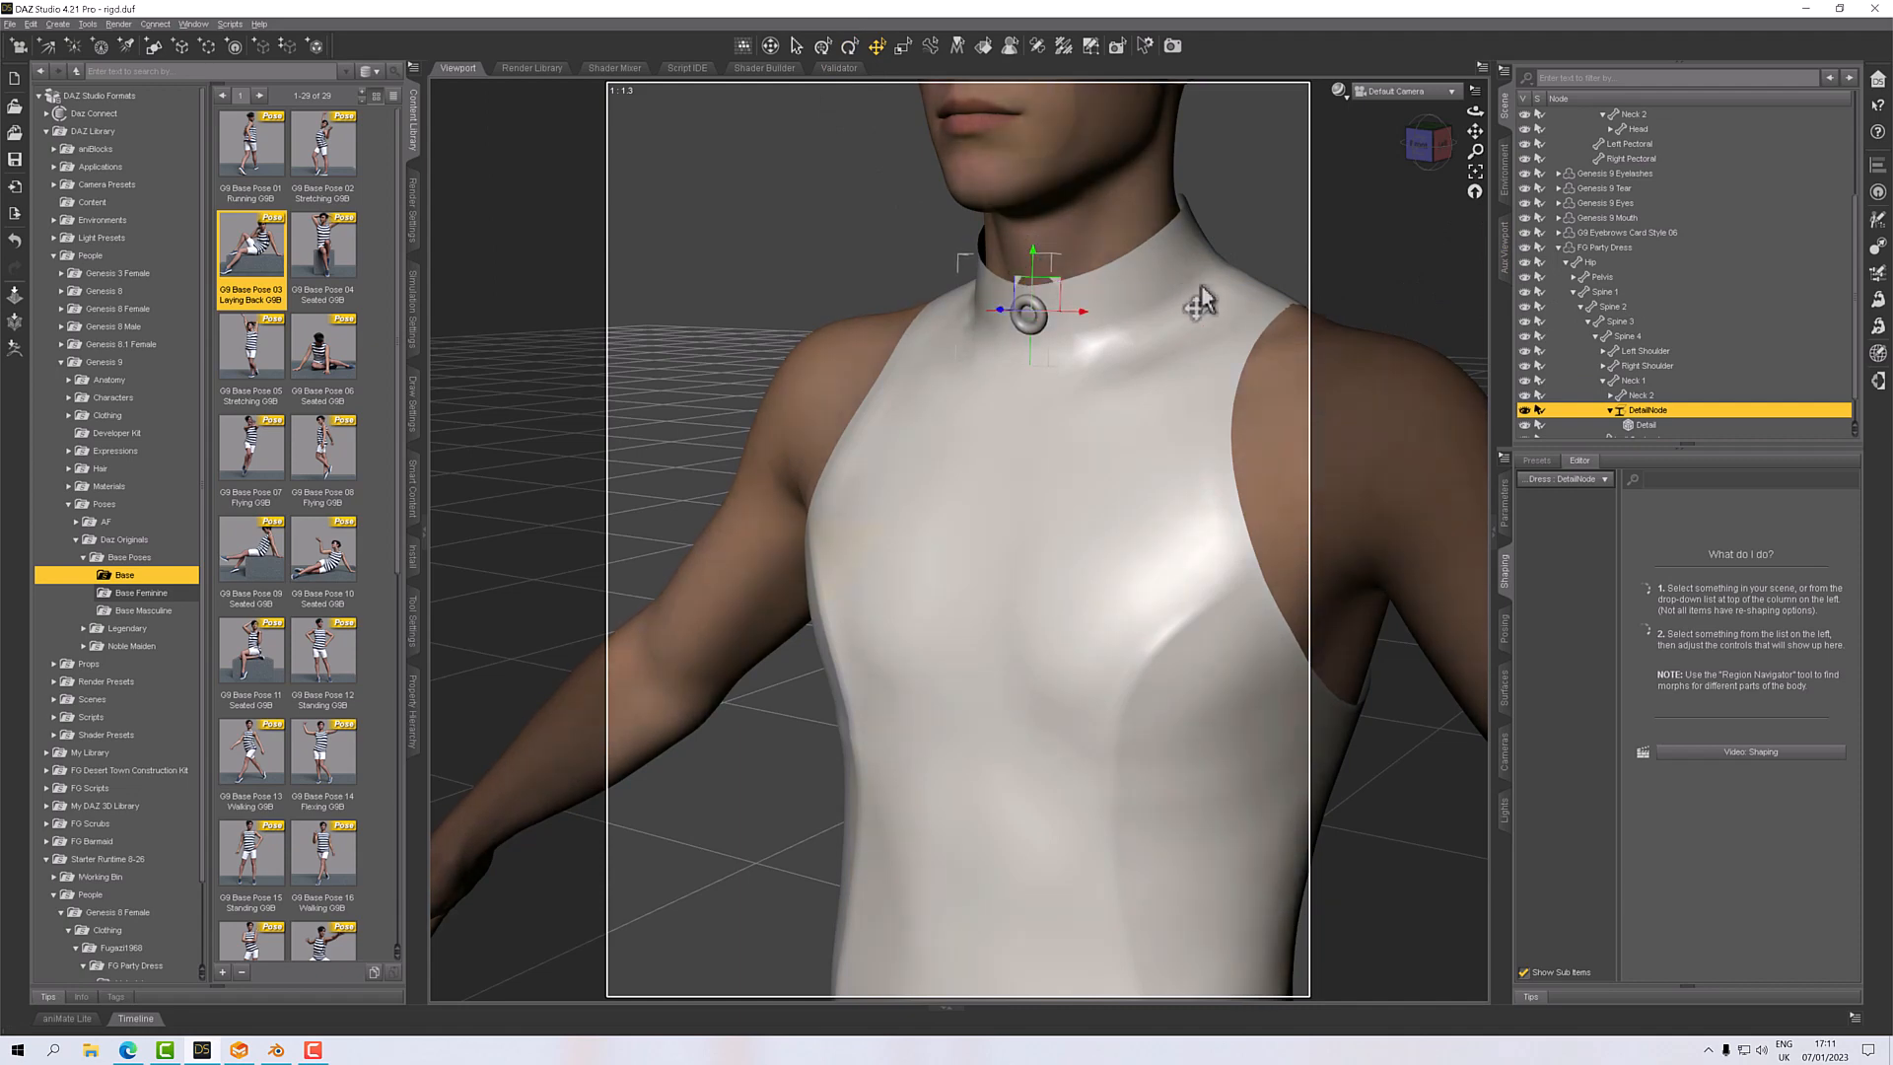
mouse_move(1199, 305)
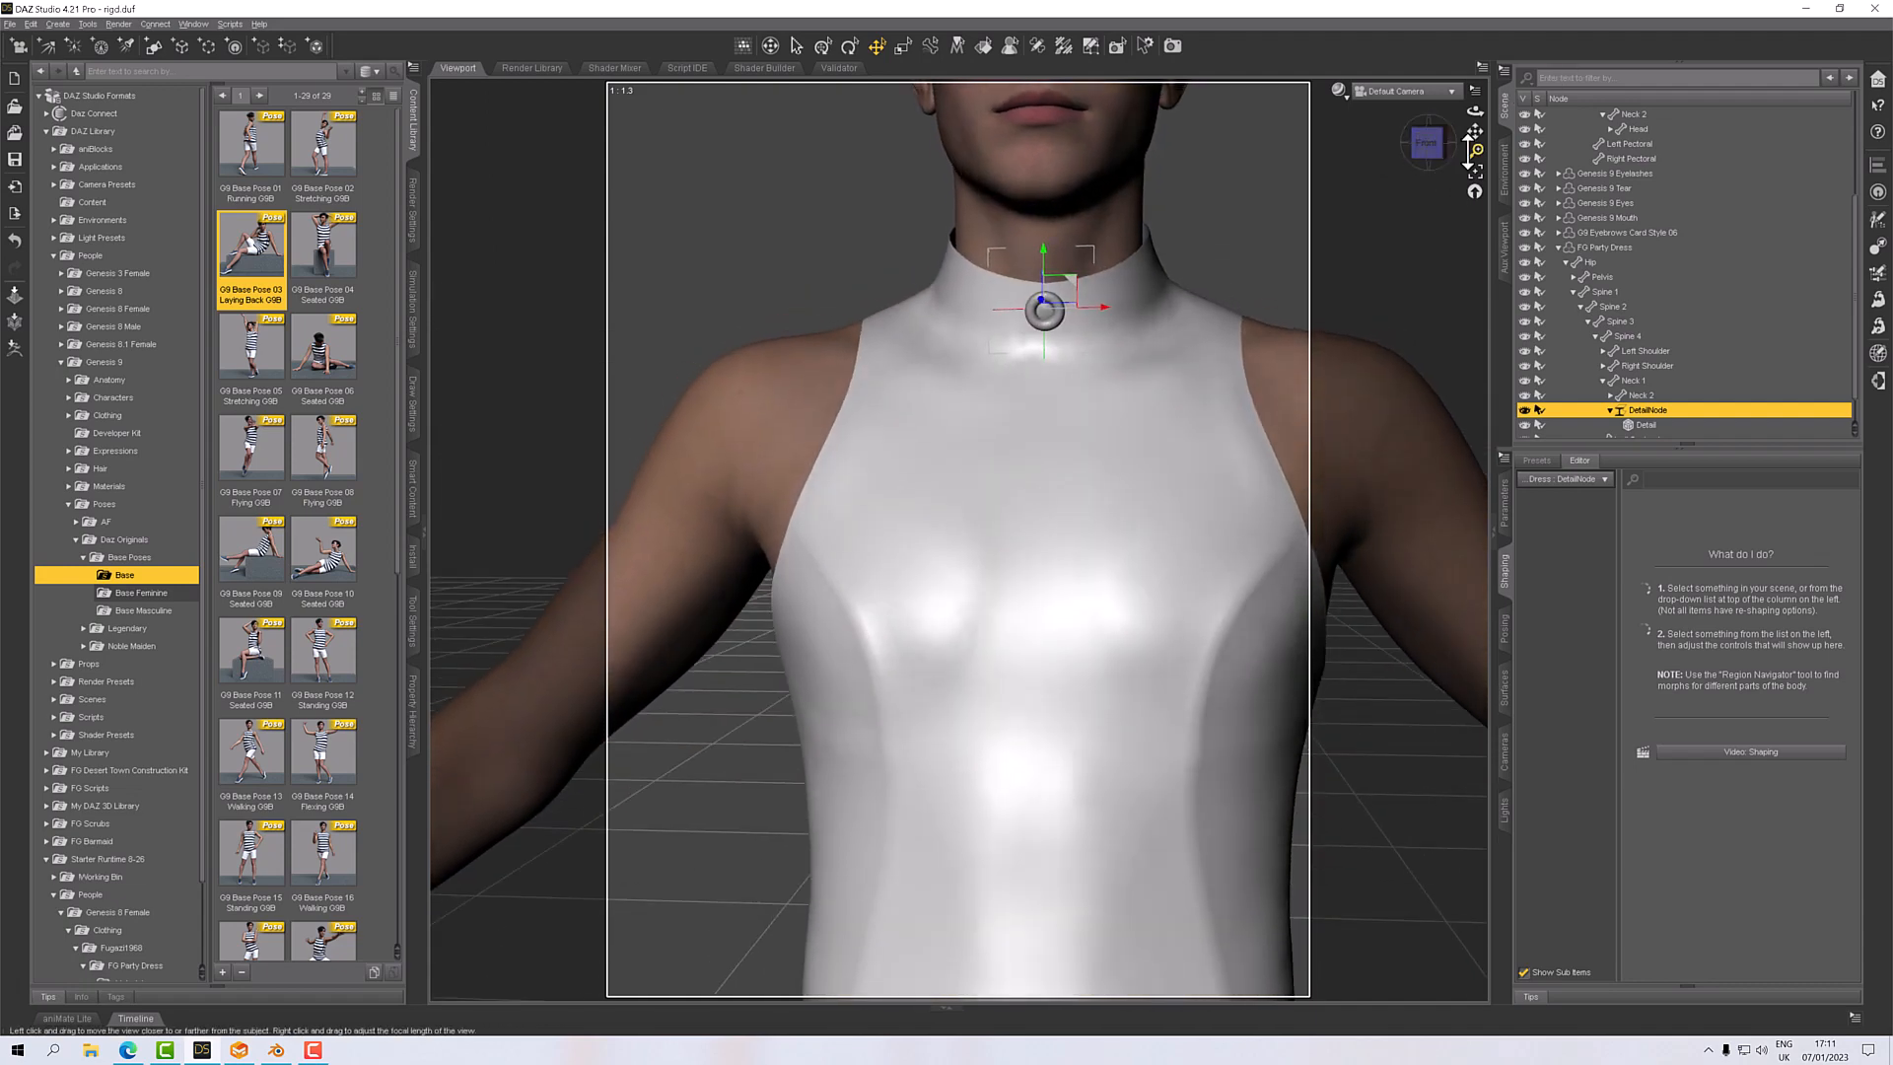
mouse_move(1474, 147)
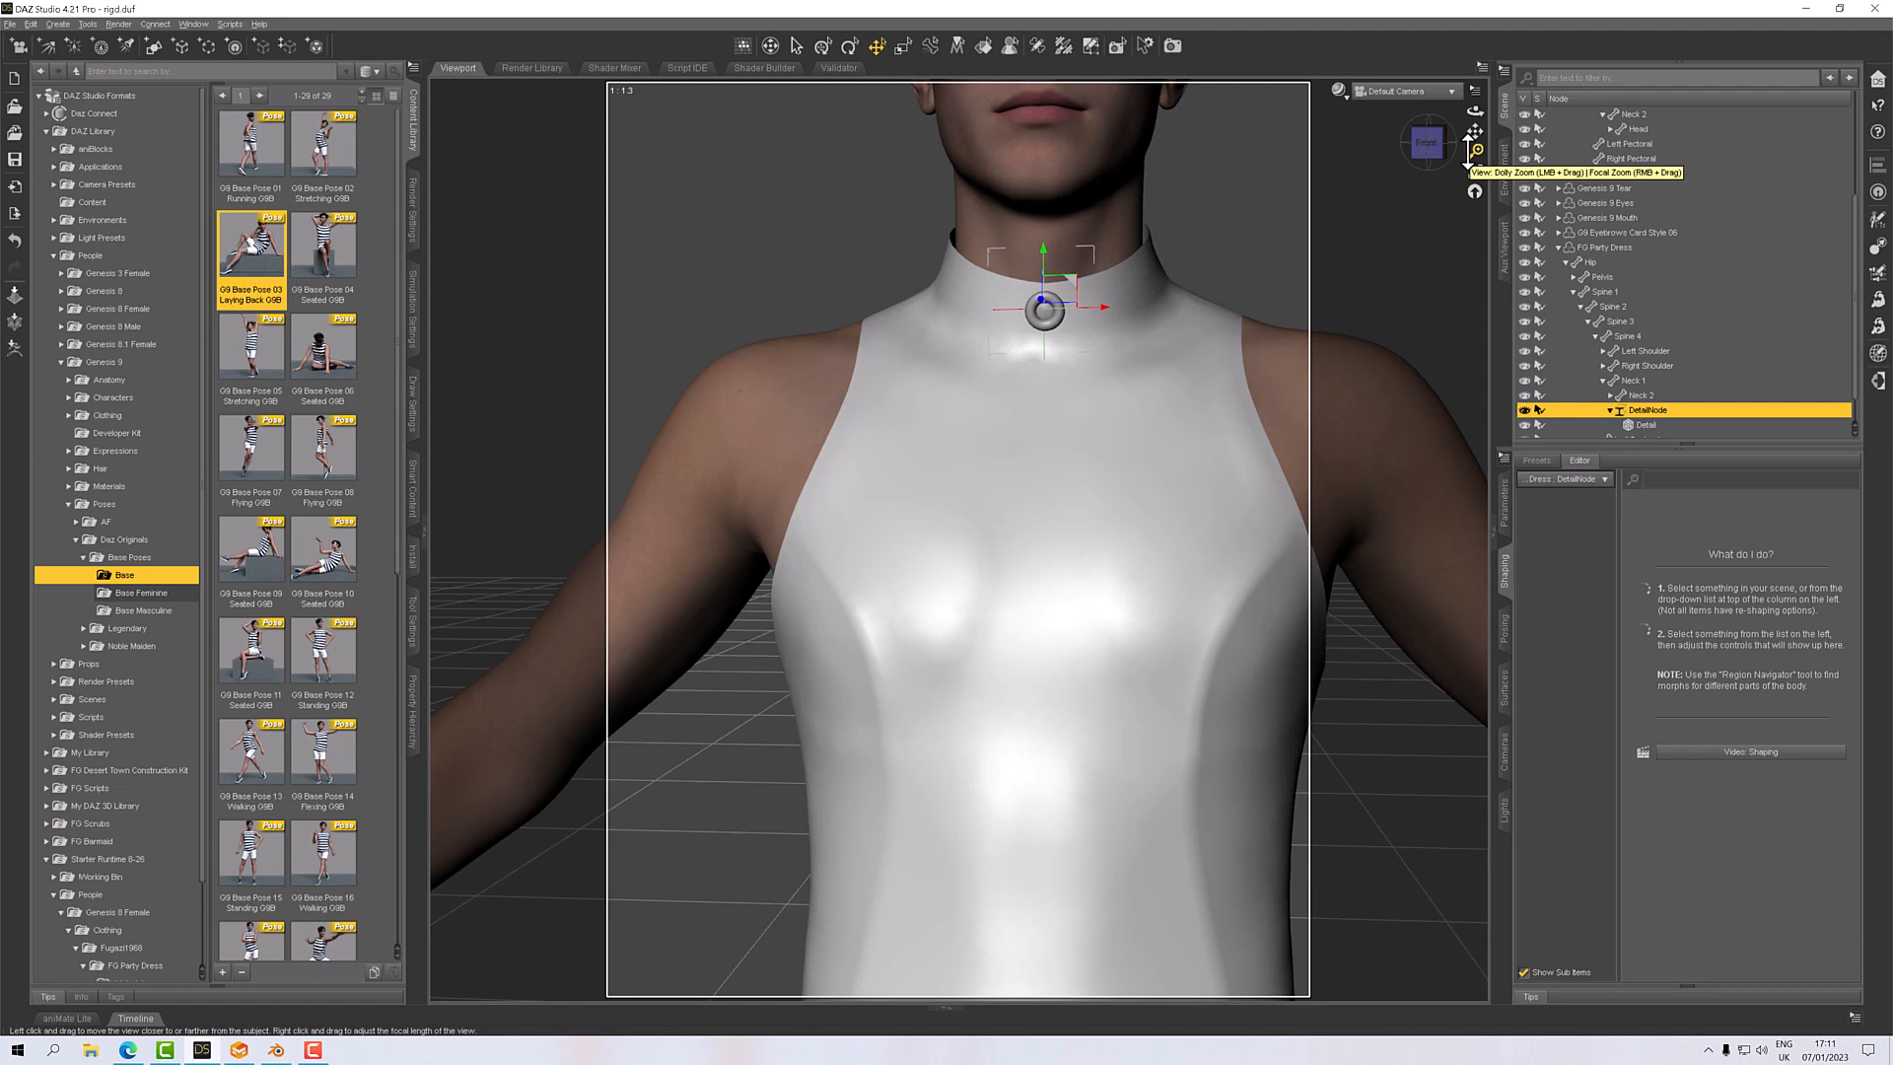